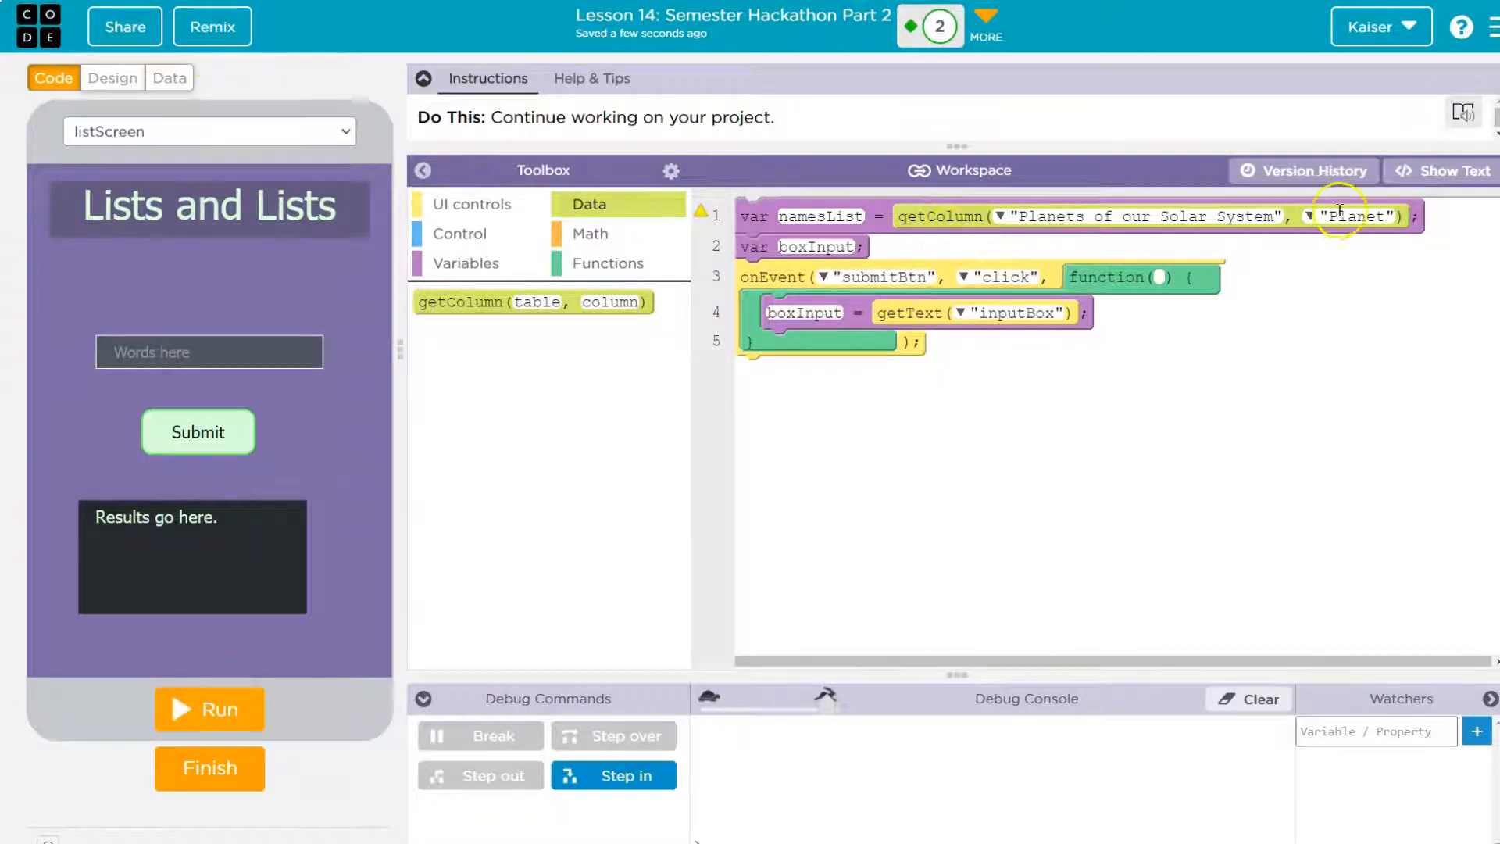
- Review the Planets of our Solar System data table and its columns
click(169, 78)
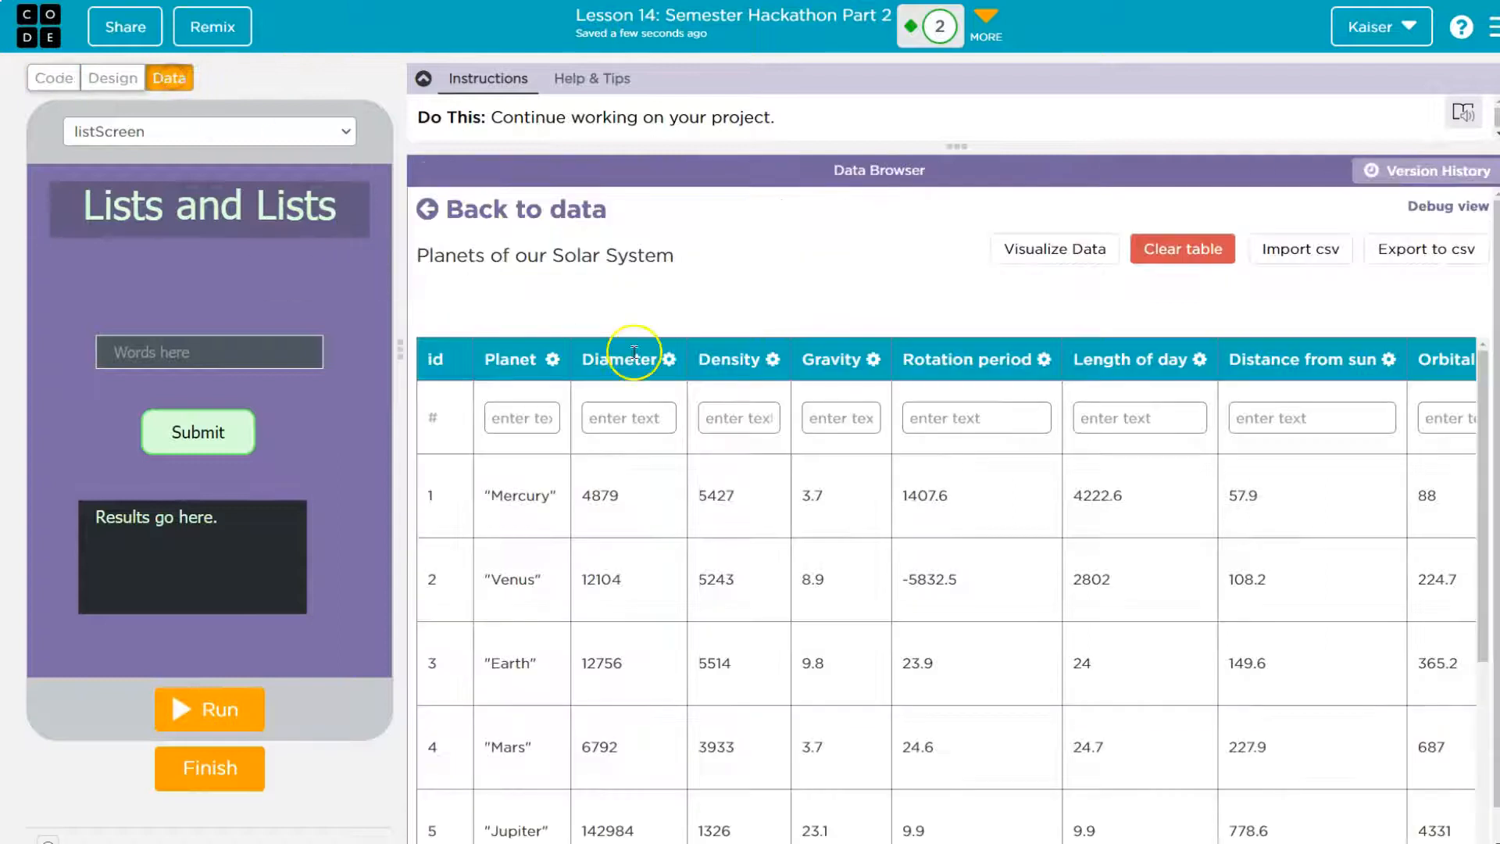
click(523, 210)
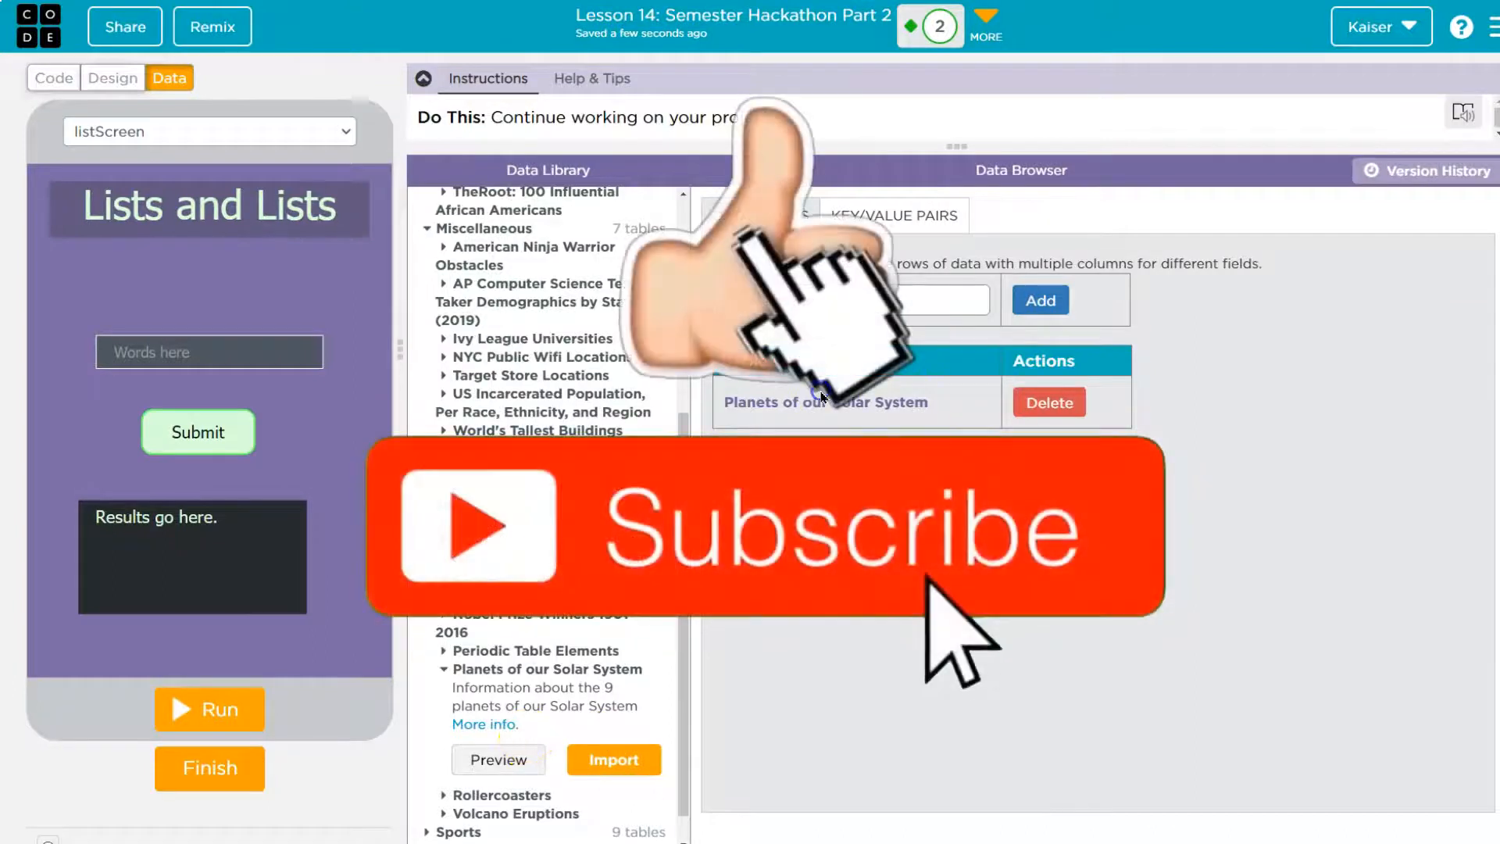
click(825, 402)
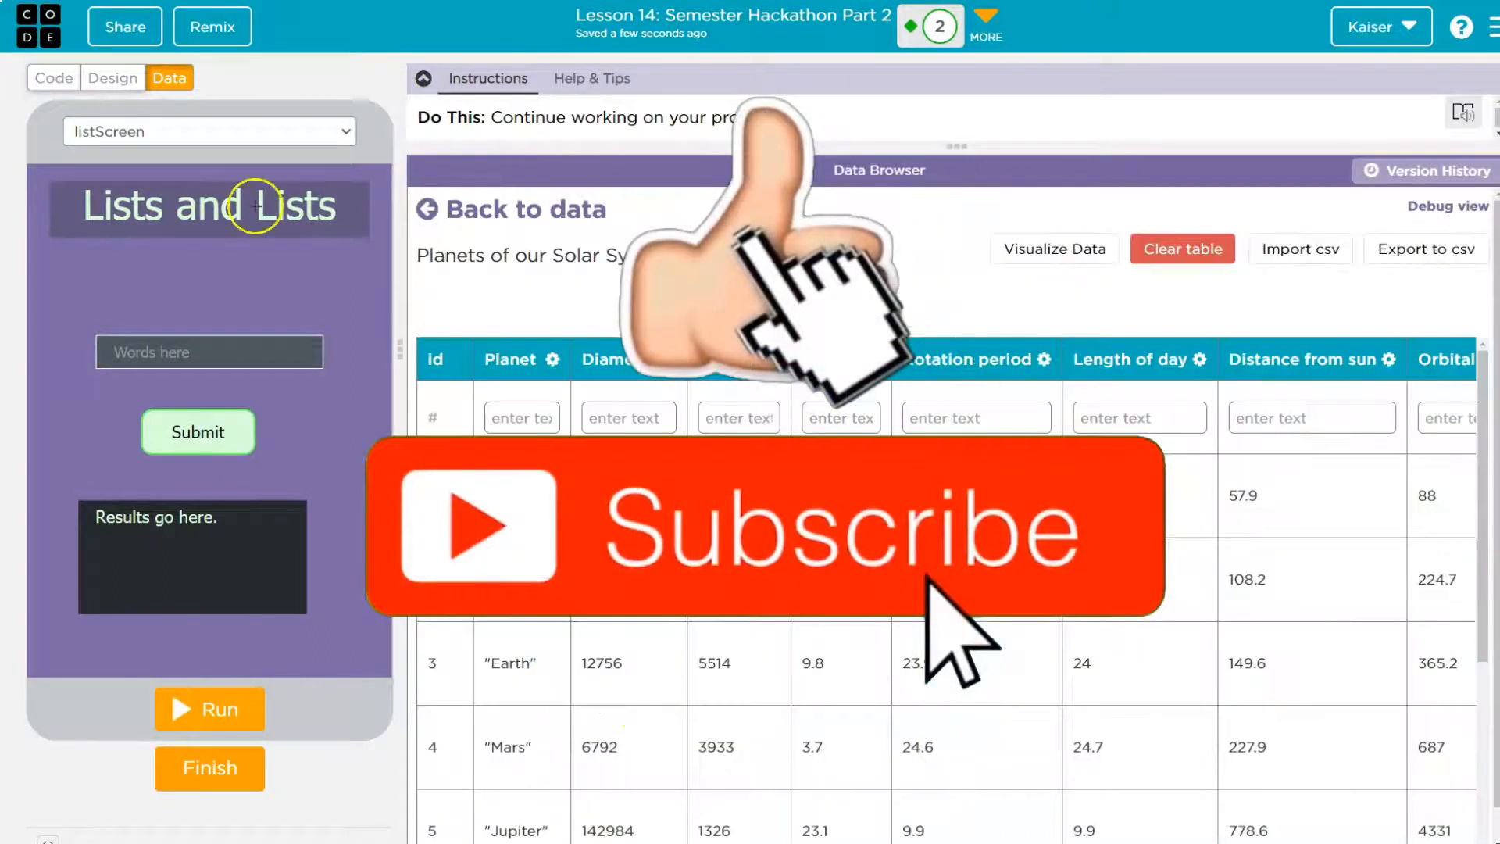
click(52, 78)
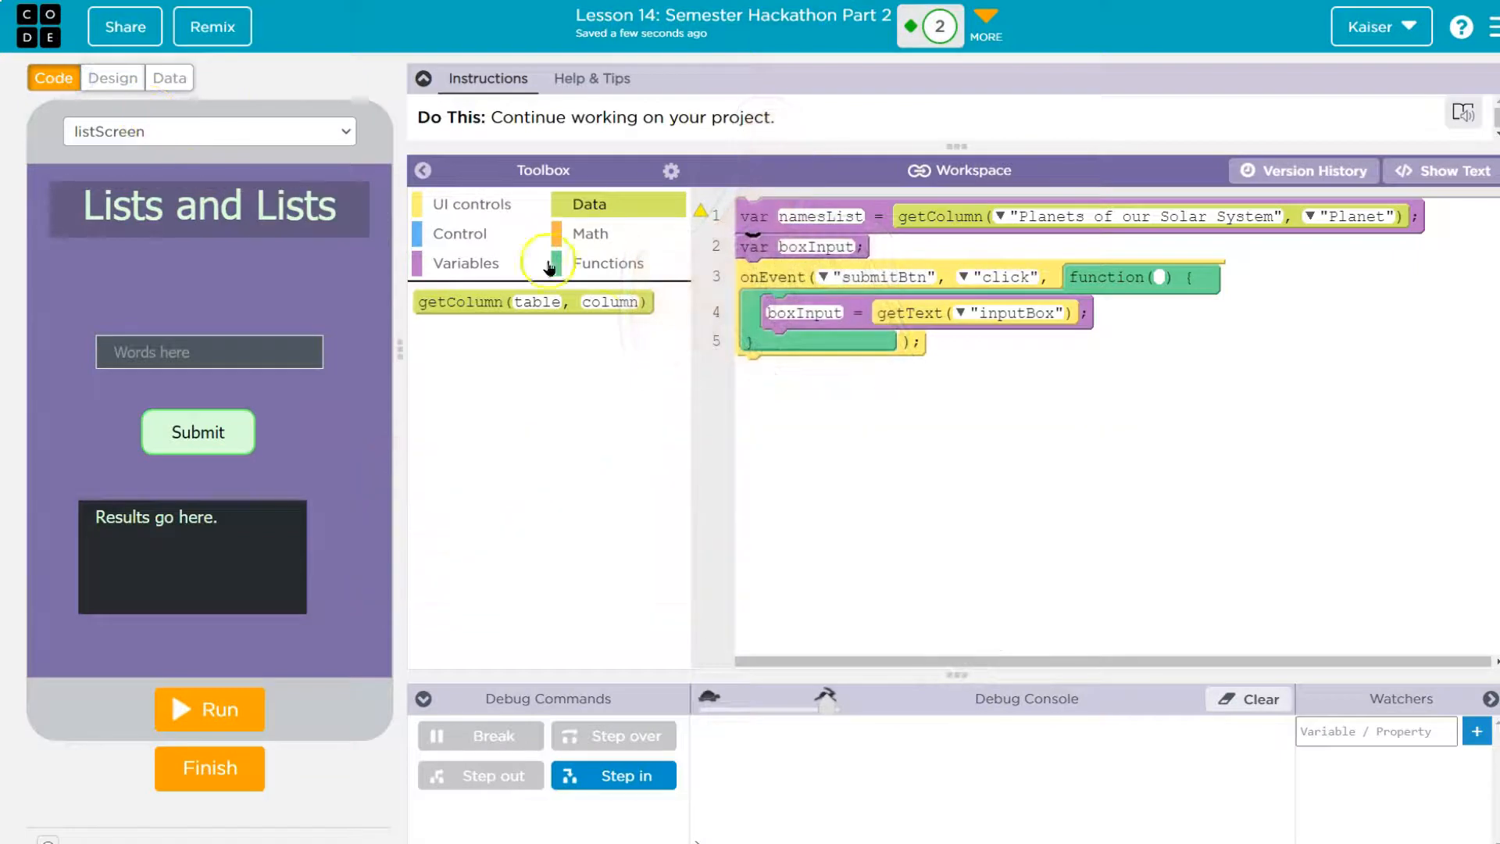
mouse_move(783, 203)
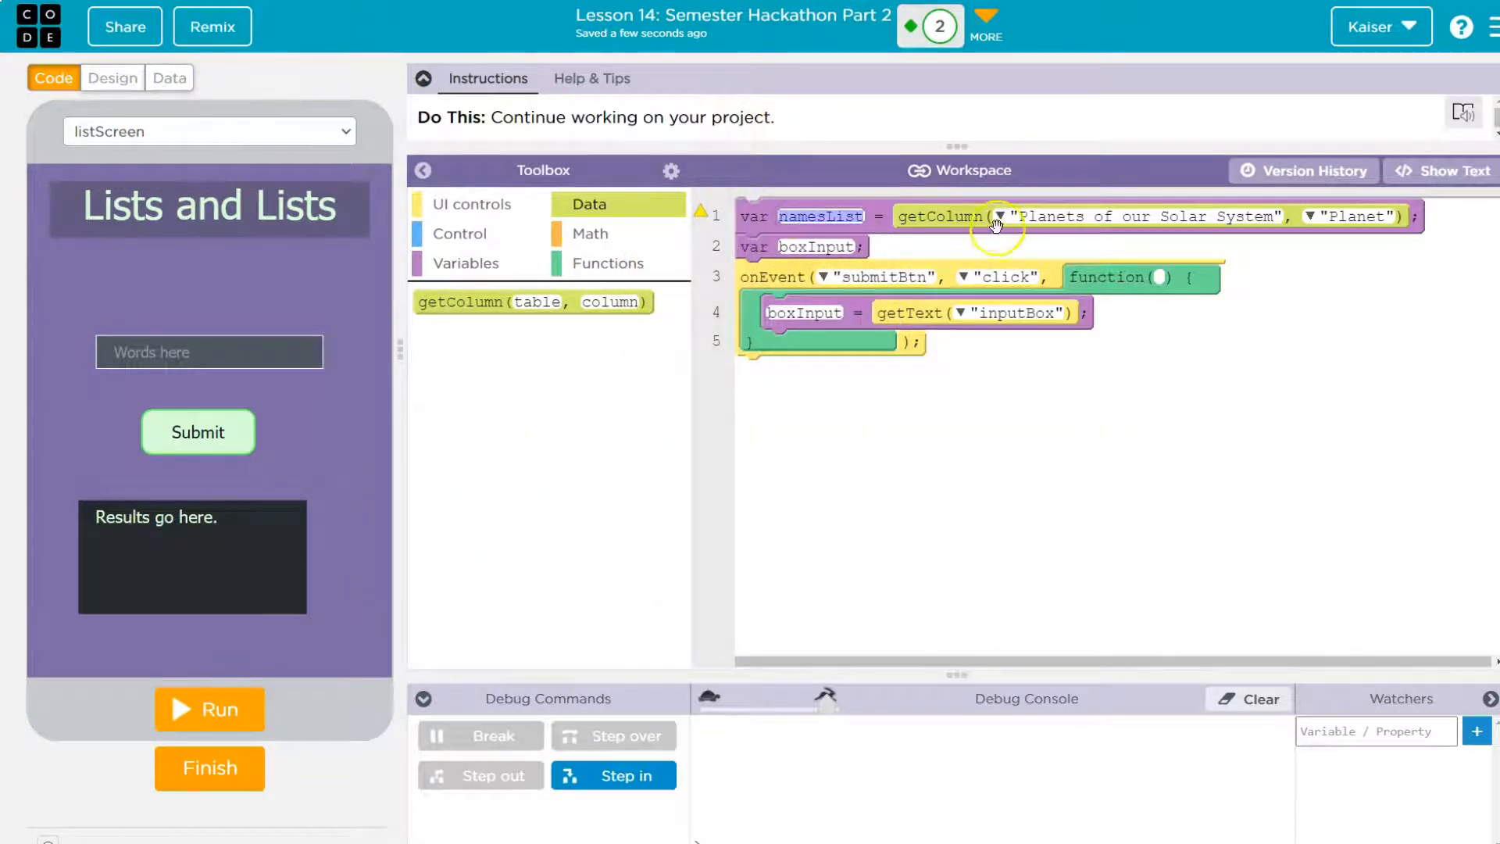
mouse_move(1308, 227)
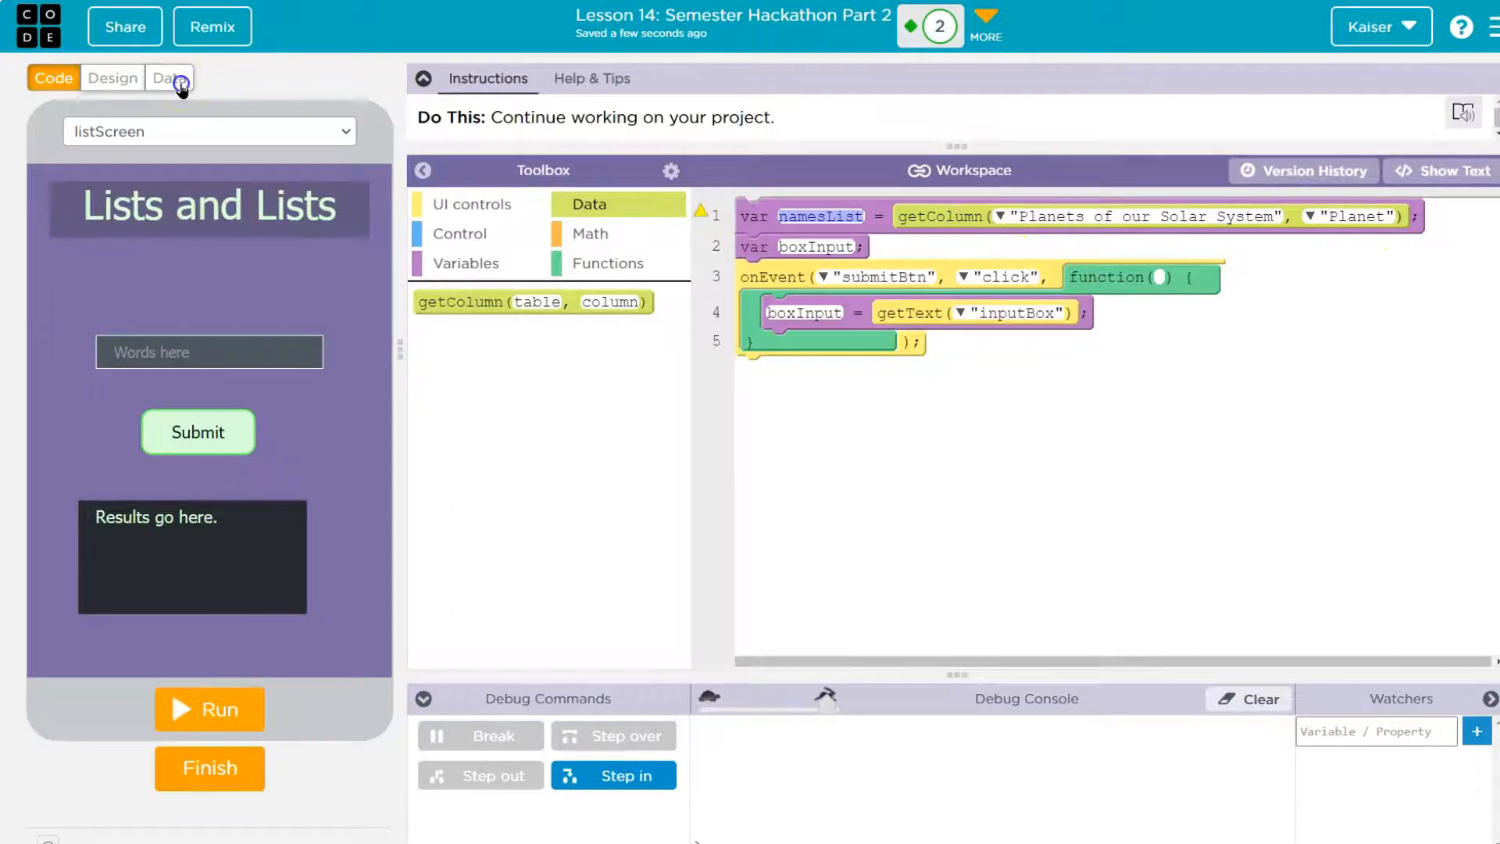
click(169, 78)
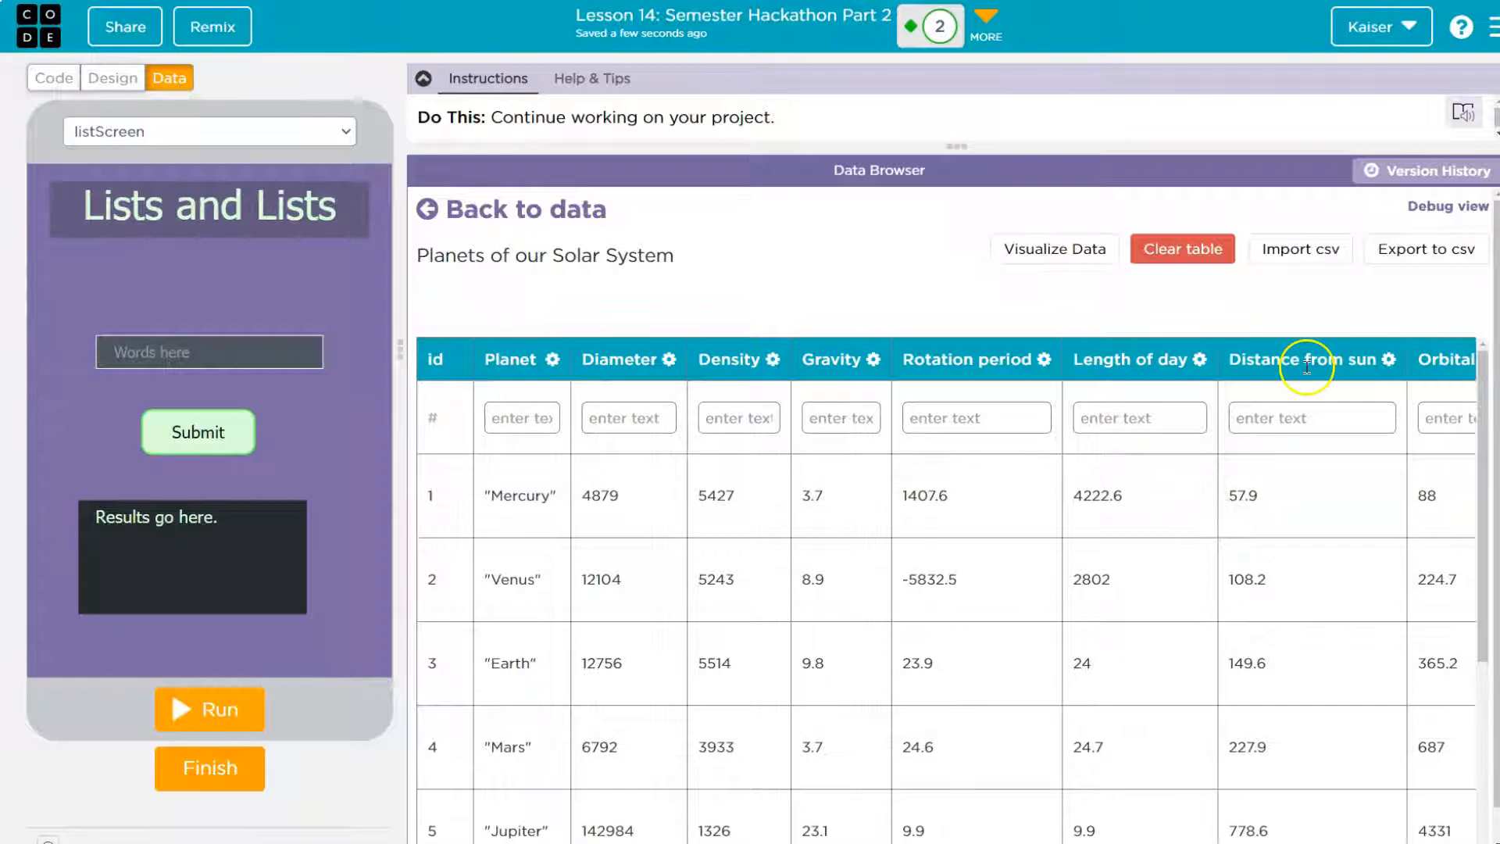
scroll(down, 3)
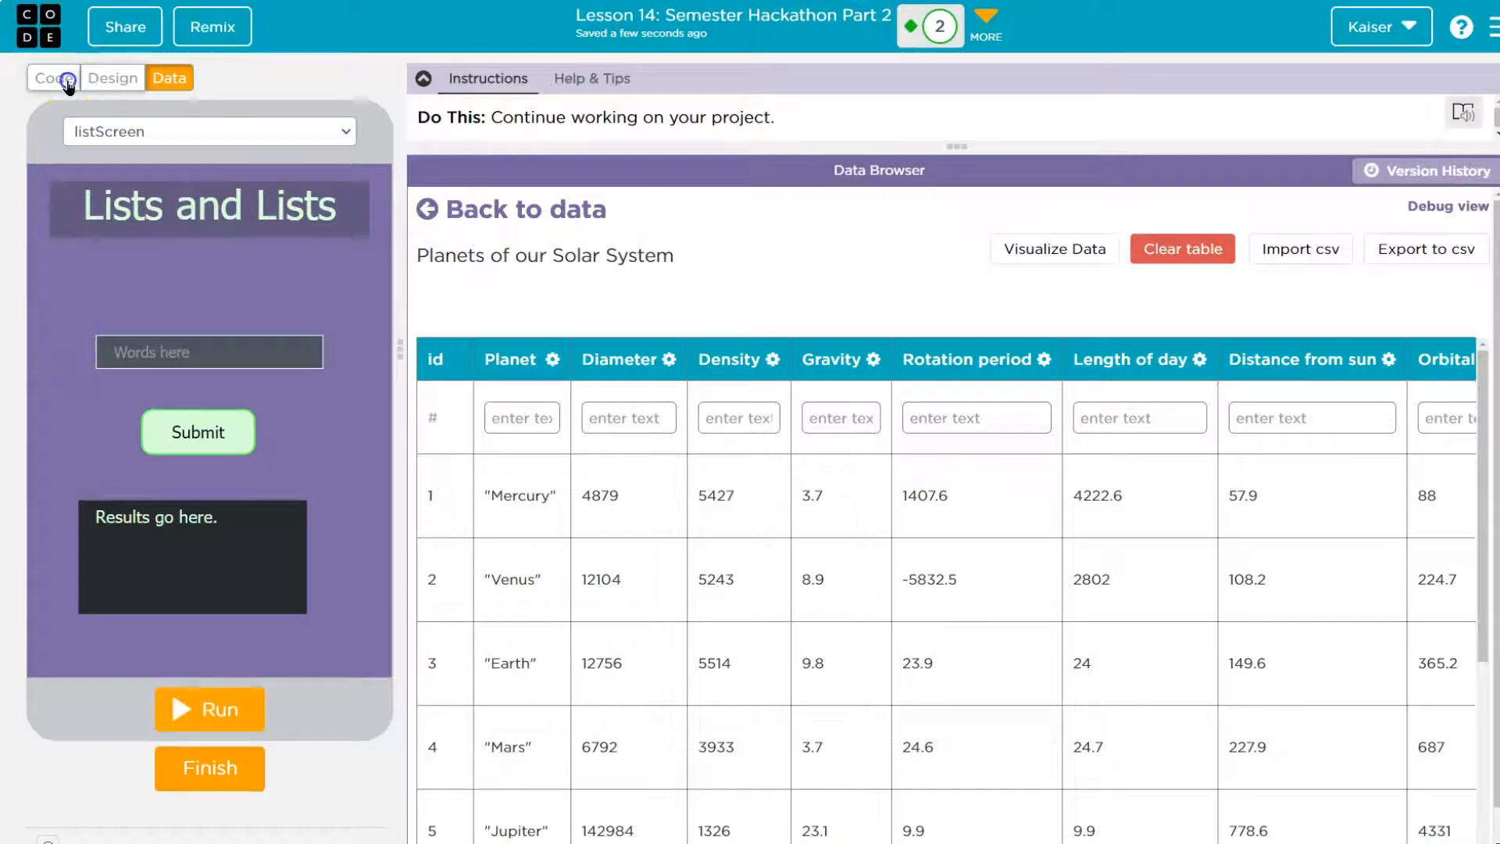
click(49, 78)
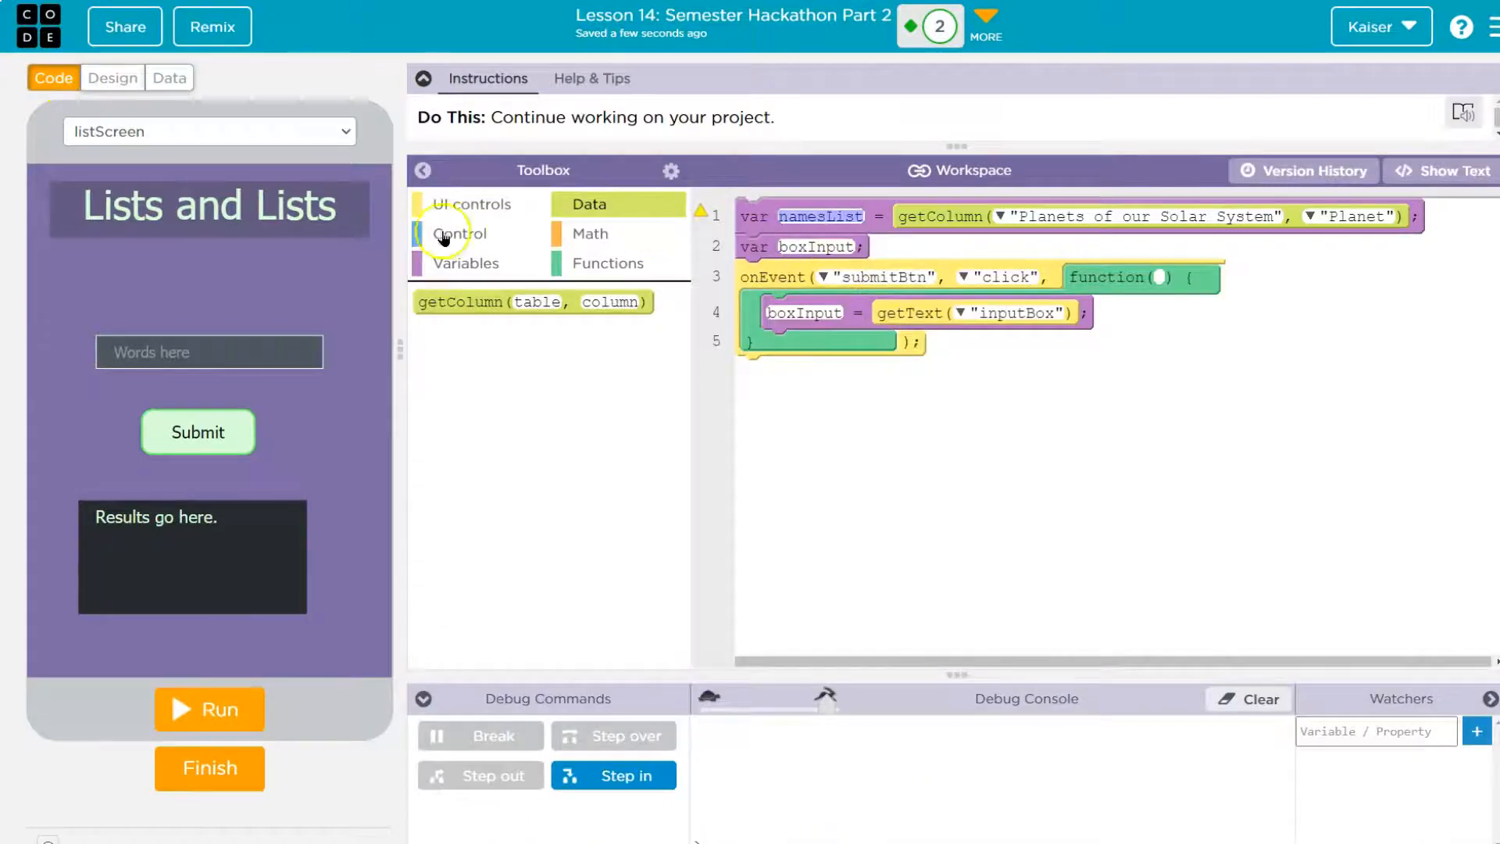
- Create distanceList from getColumn on the Planets of our Solar System table, Distance from sun
click(465, 263)
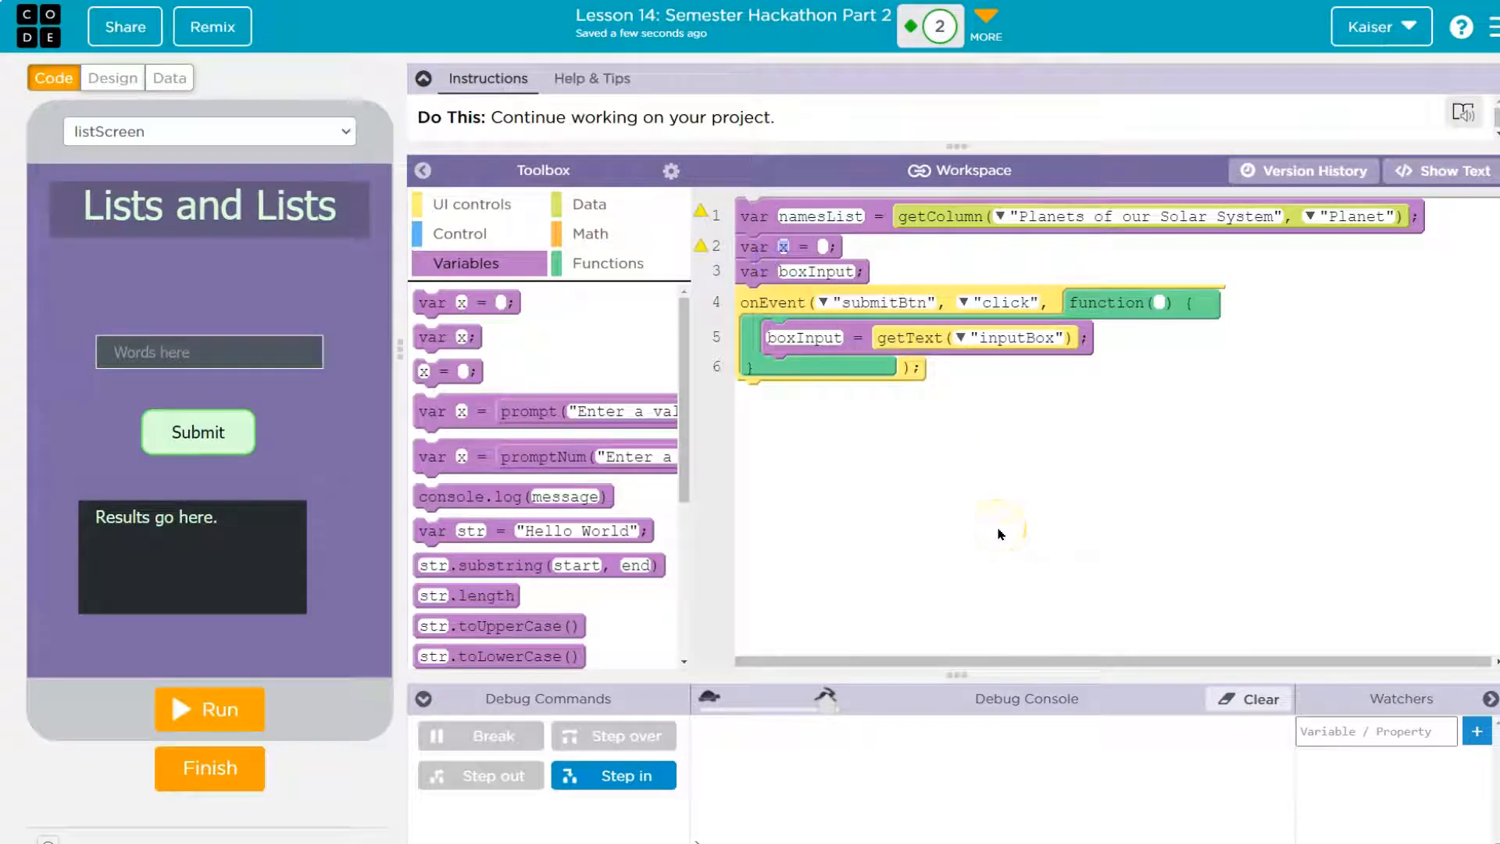
text(distanceList)
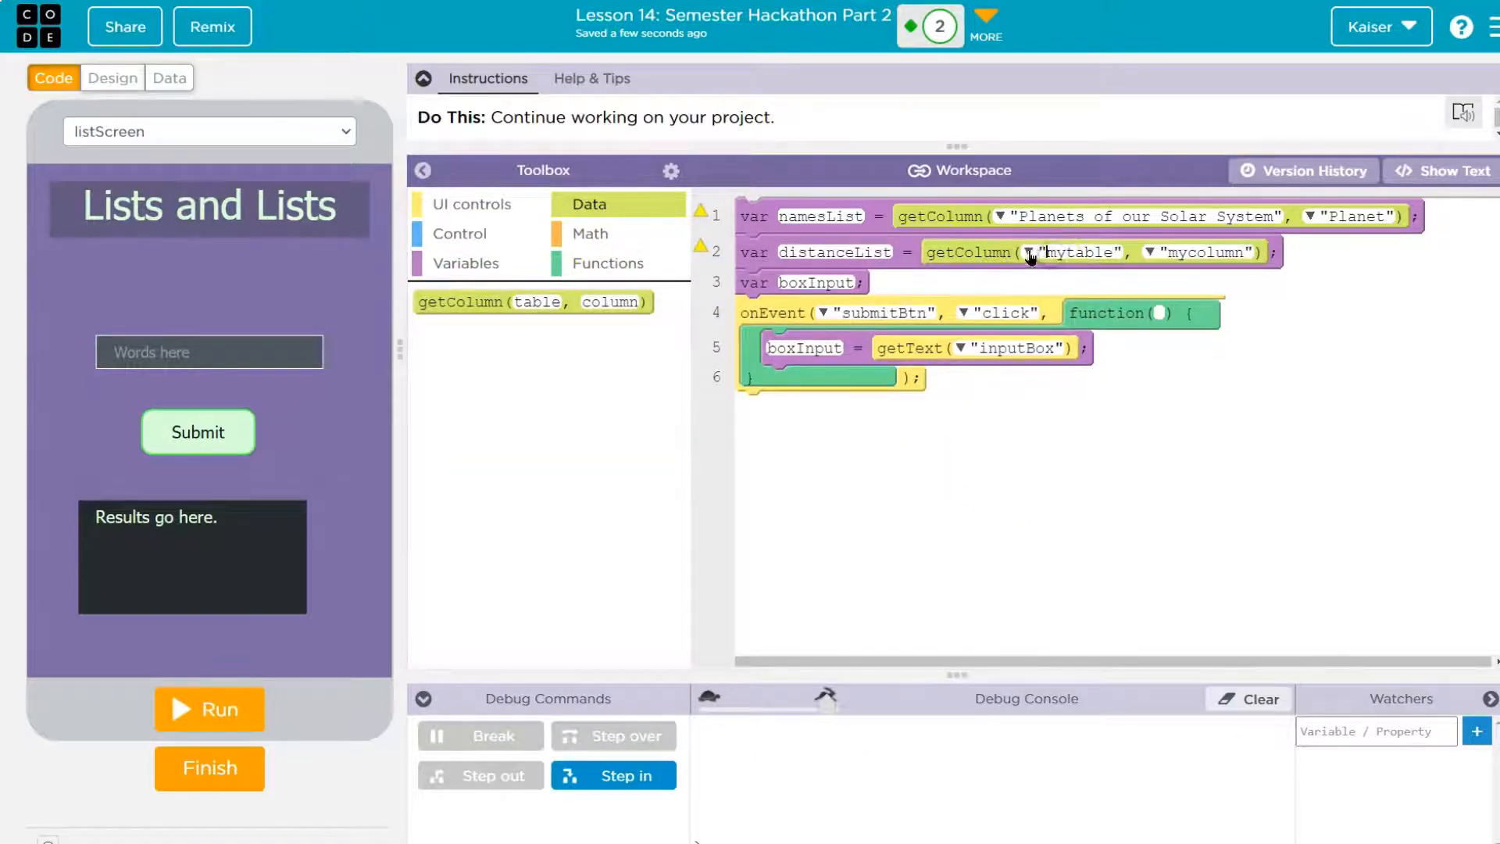
click(1031, 253)
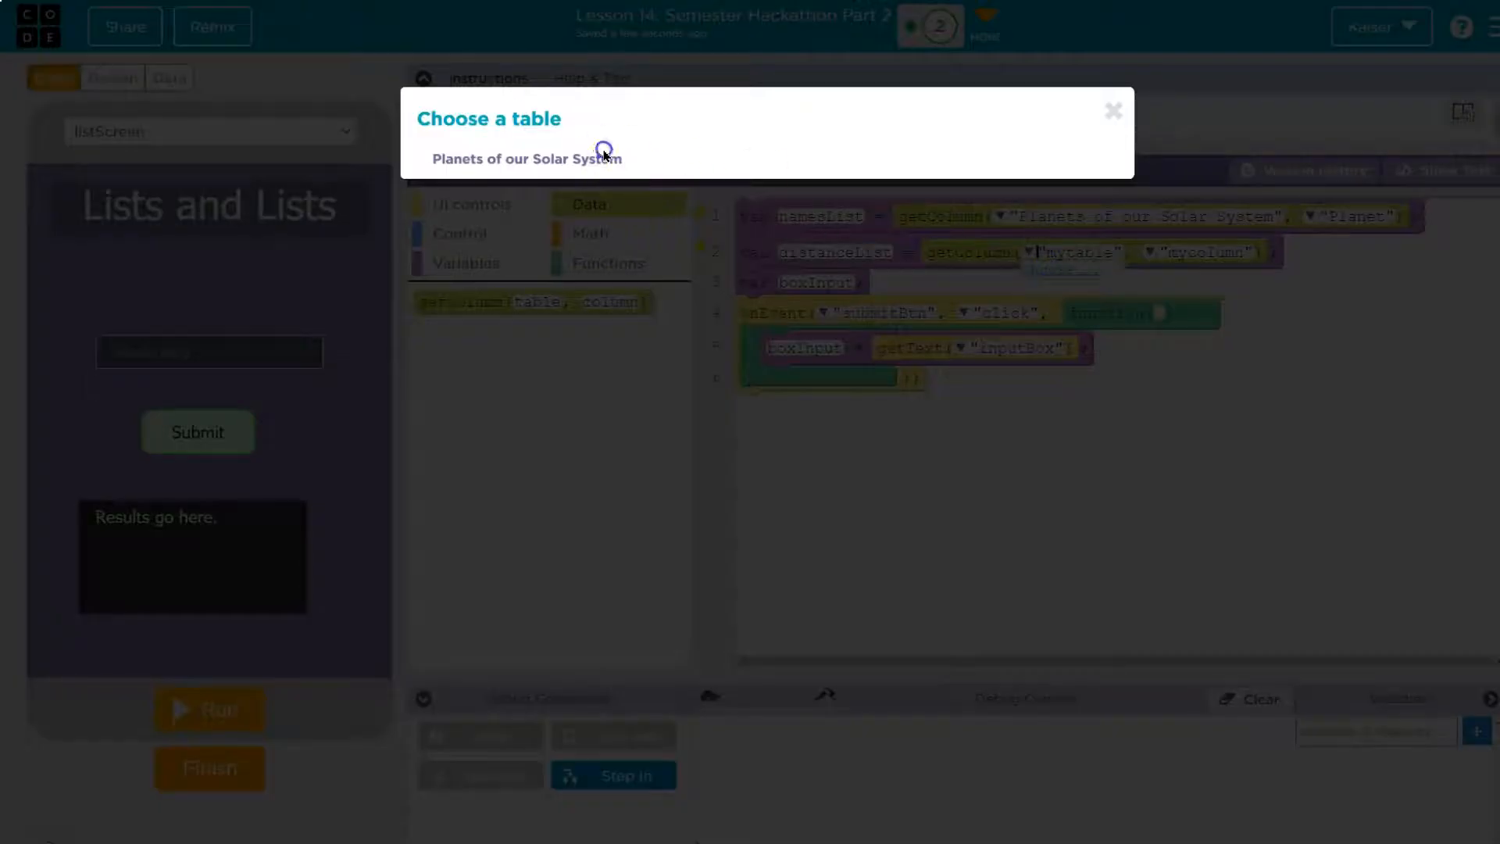
click(526, 157)
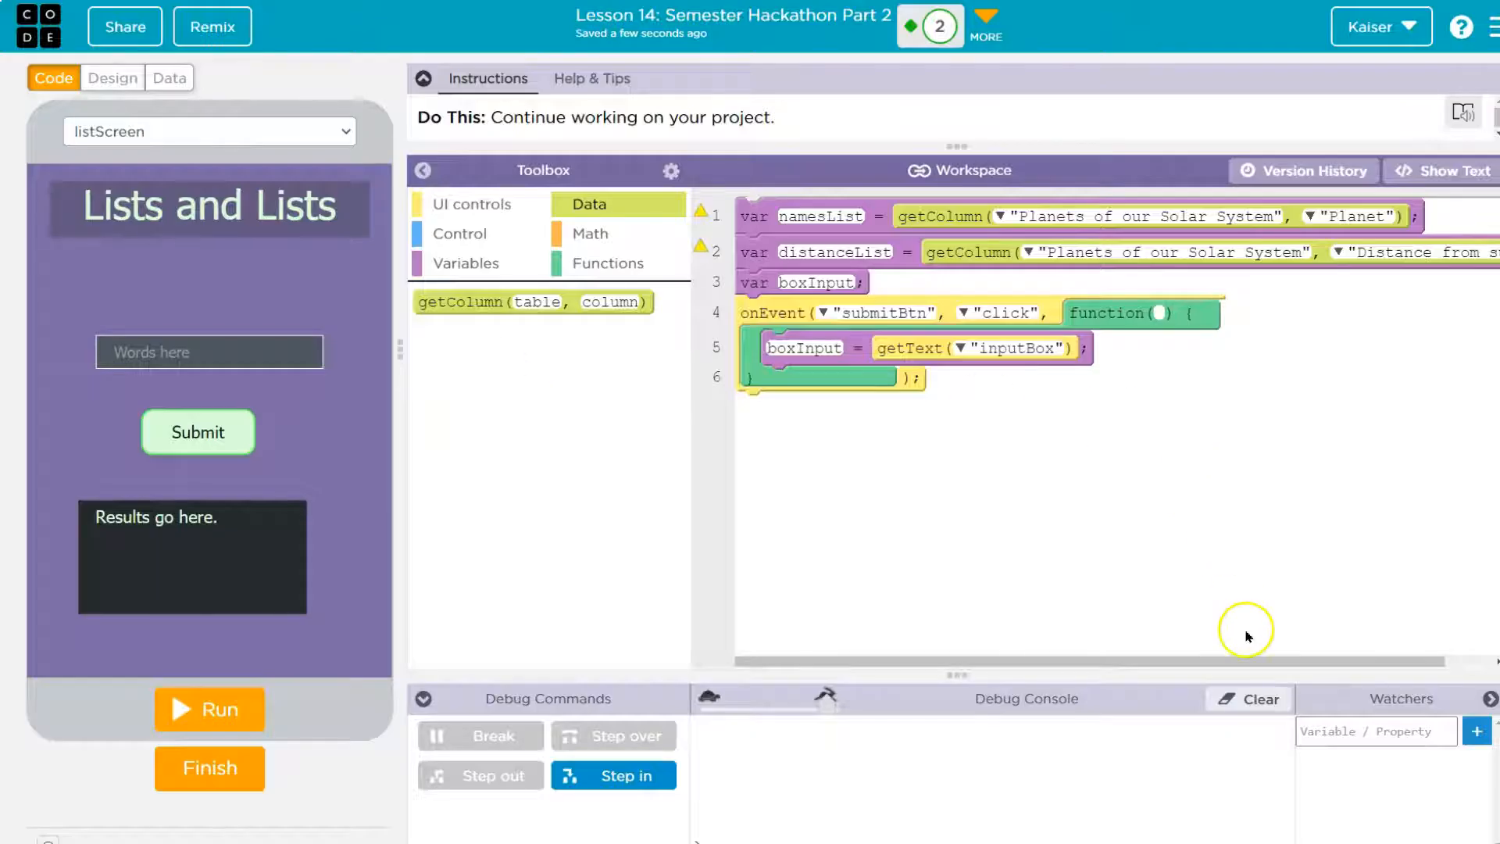
mouse_move(801, 514)
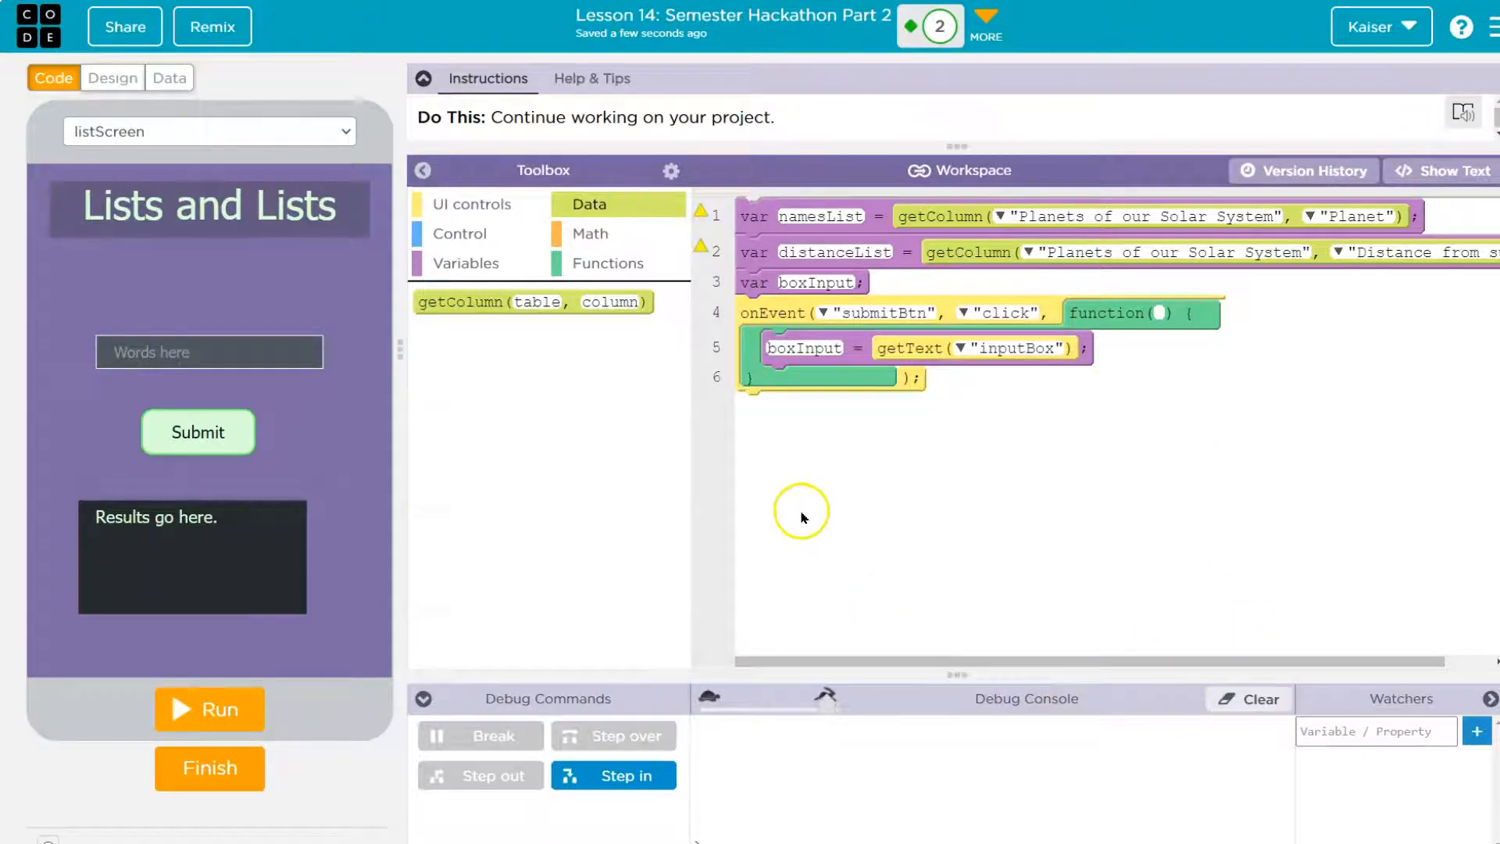
mouse_move(842, 378)
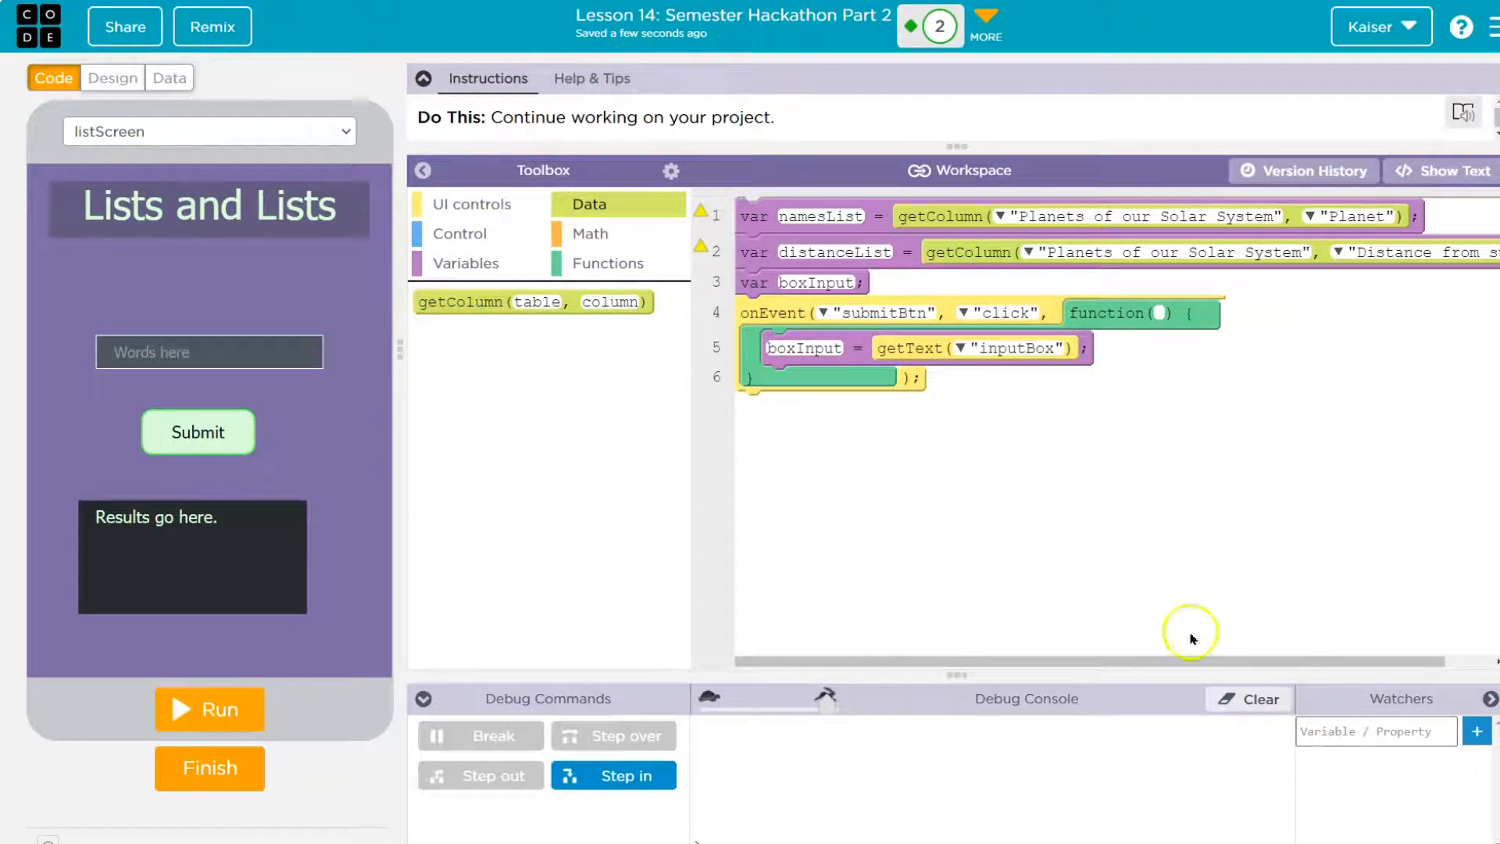
mouse_move(974, 247)
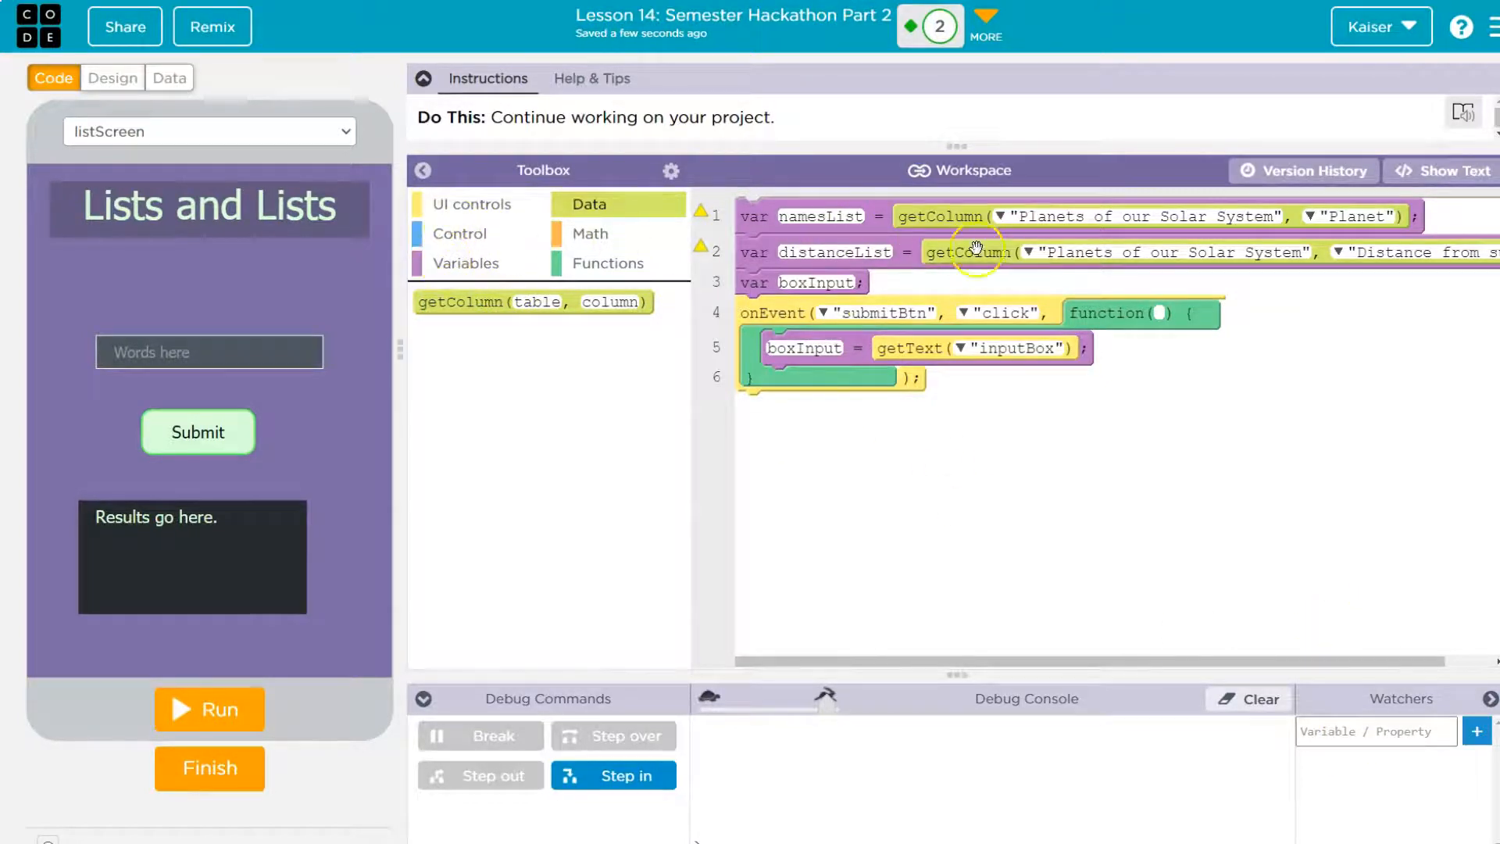
- Set outputArea to namesList[0], run to show Mercury, then view the planets table
click(472, 203)
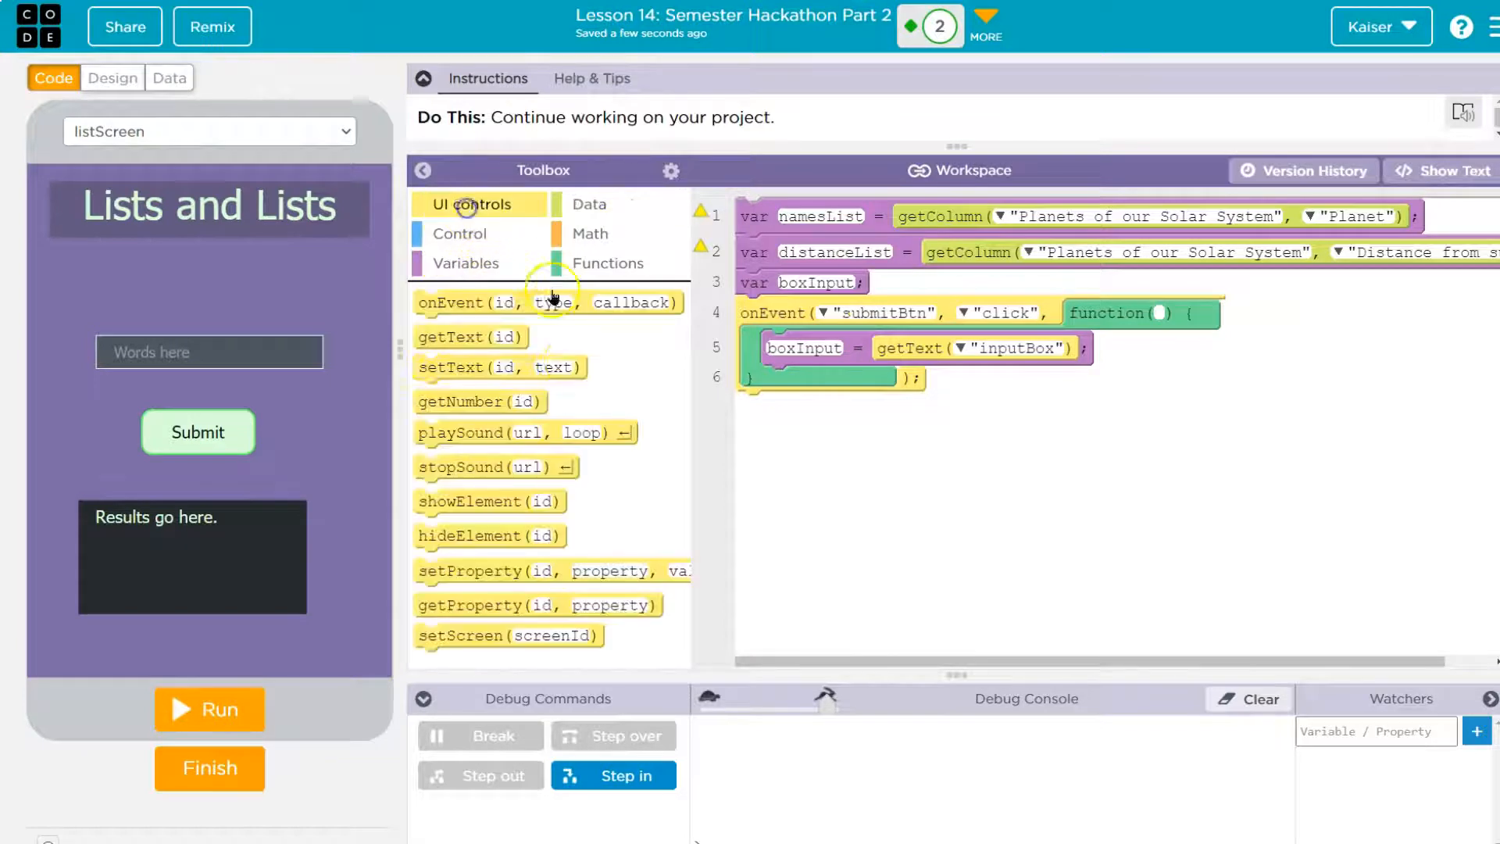
mouse_move(522, 397)
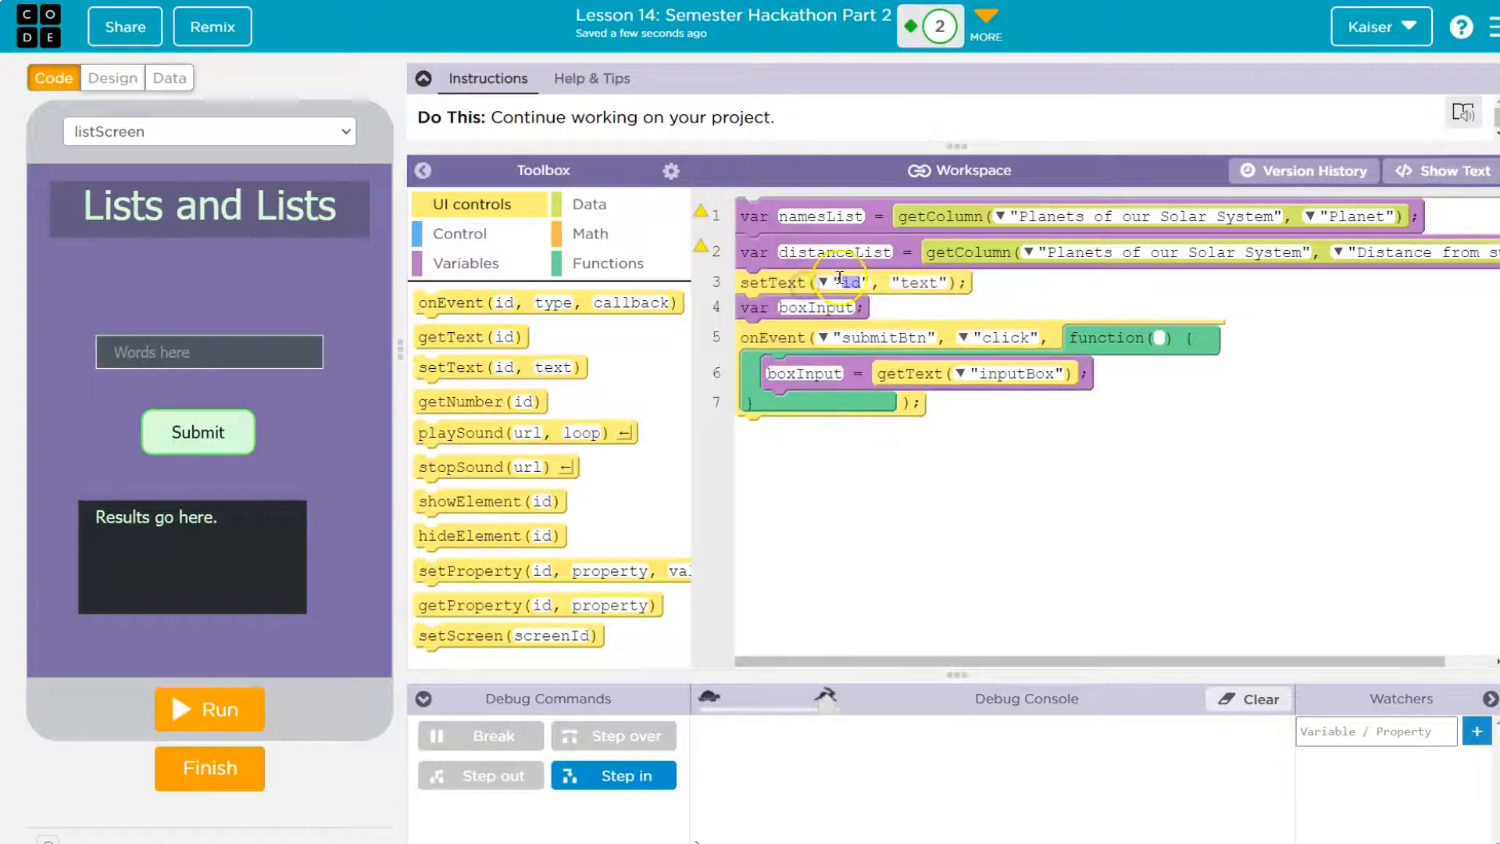
mouse_move(283, 495)
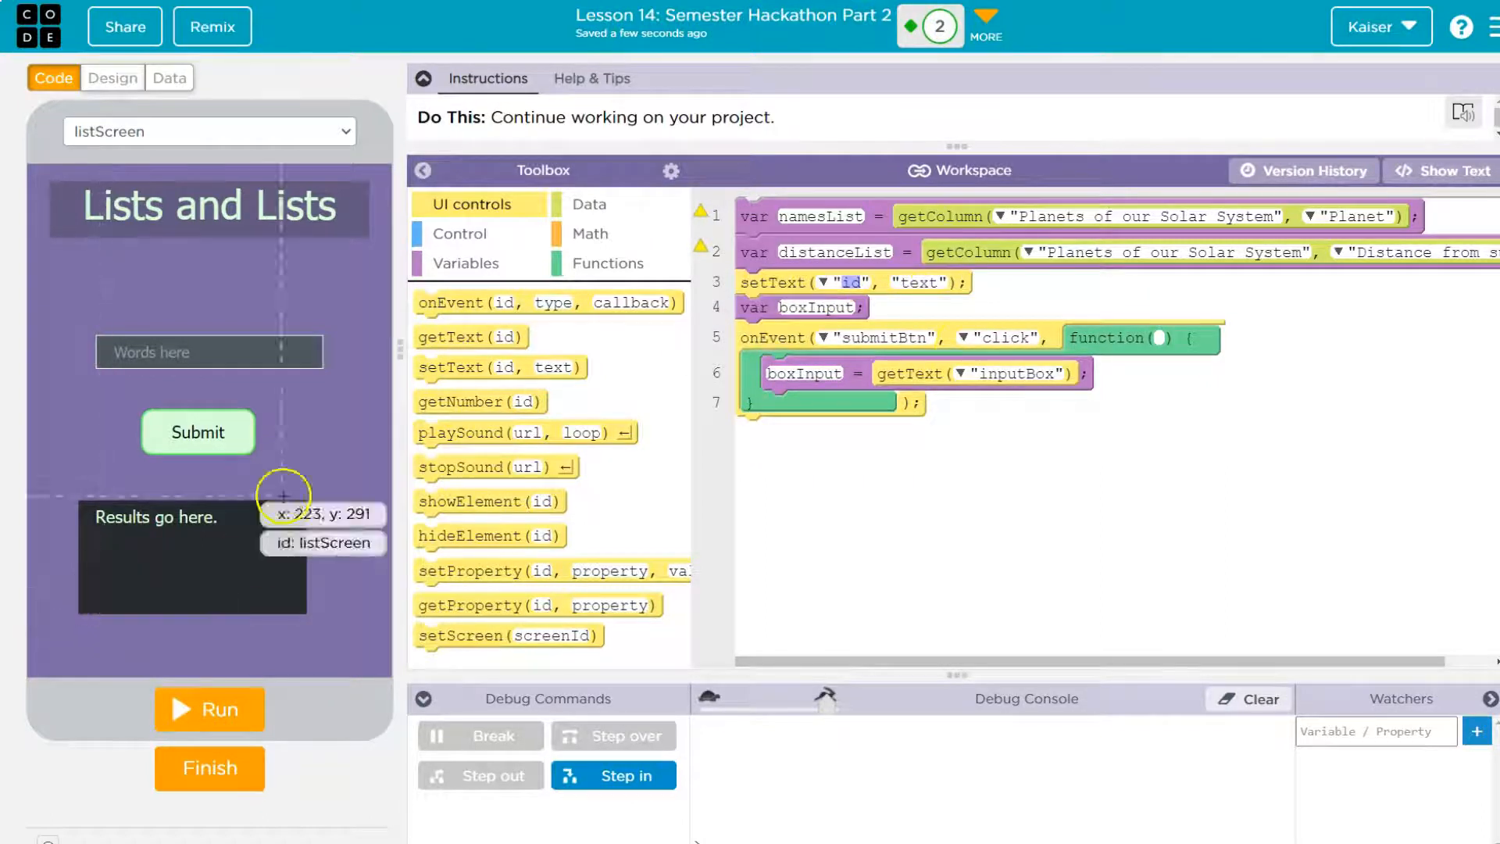
click(845, 281)
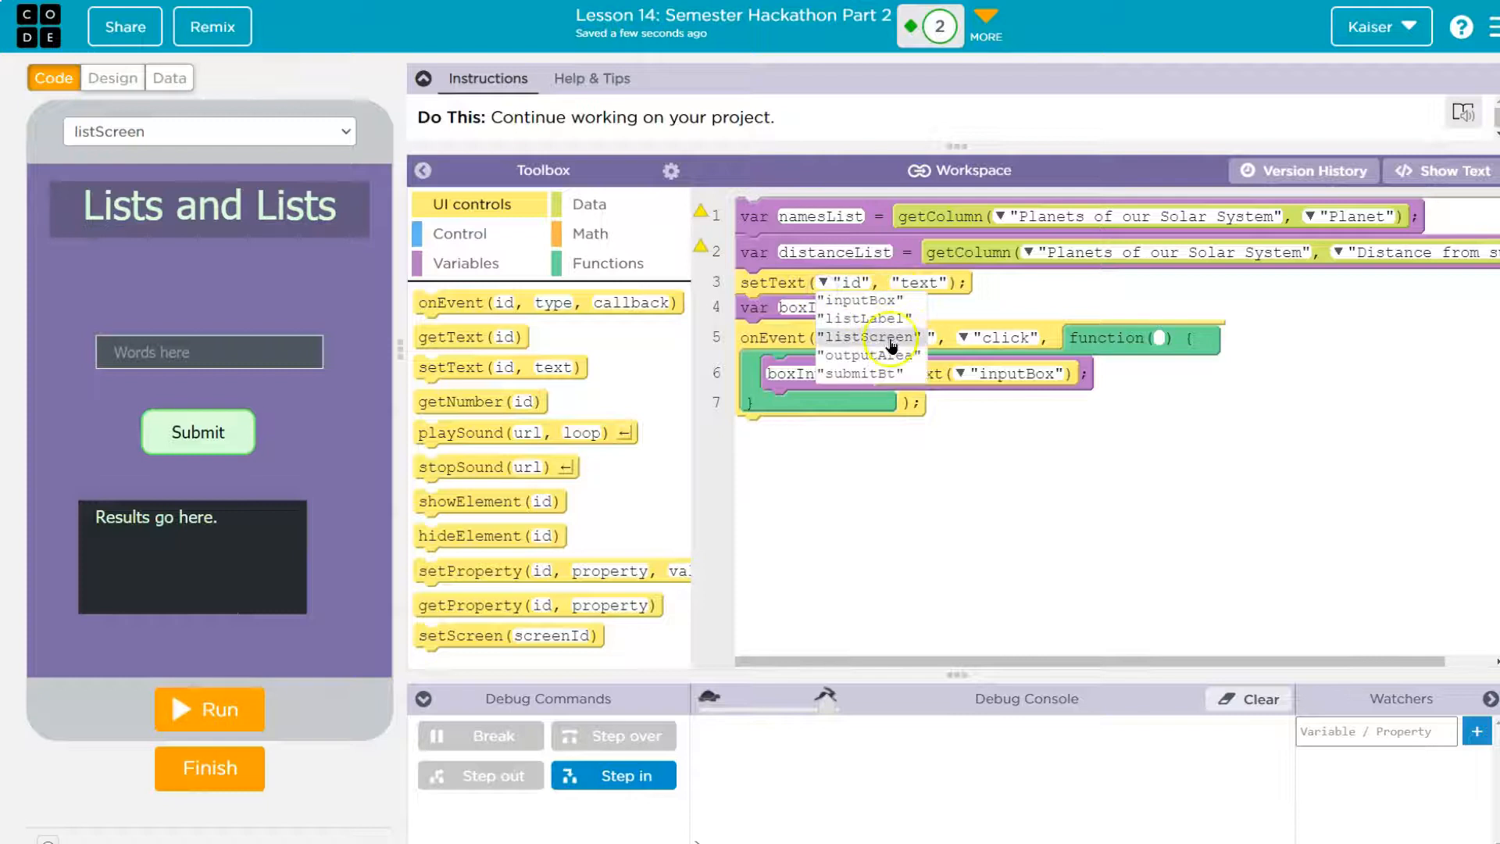
click(867, 356)
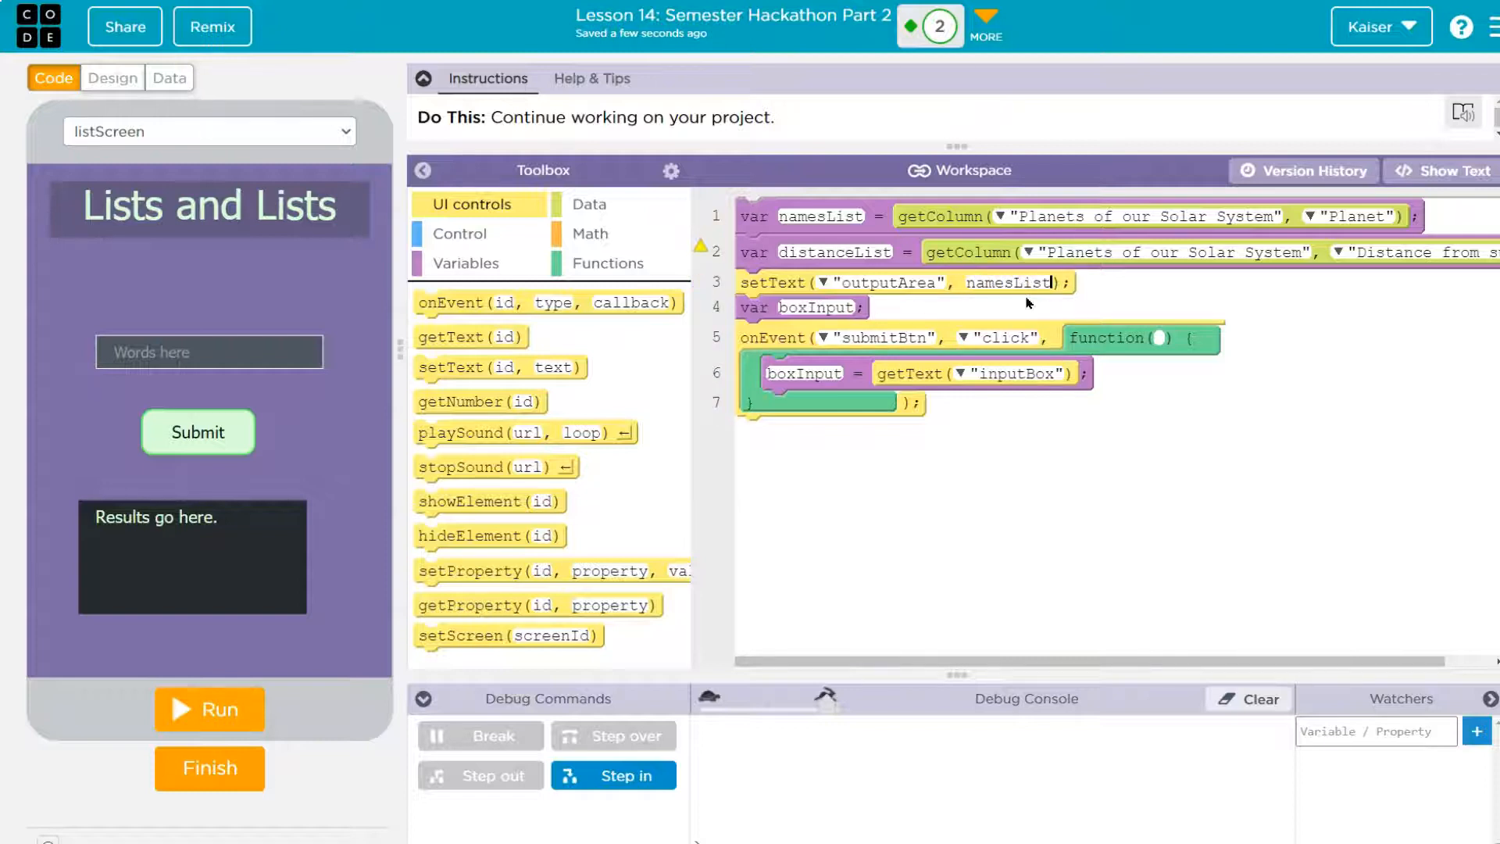
text([0])
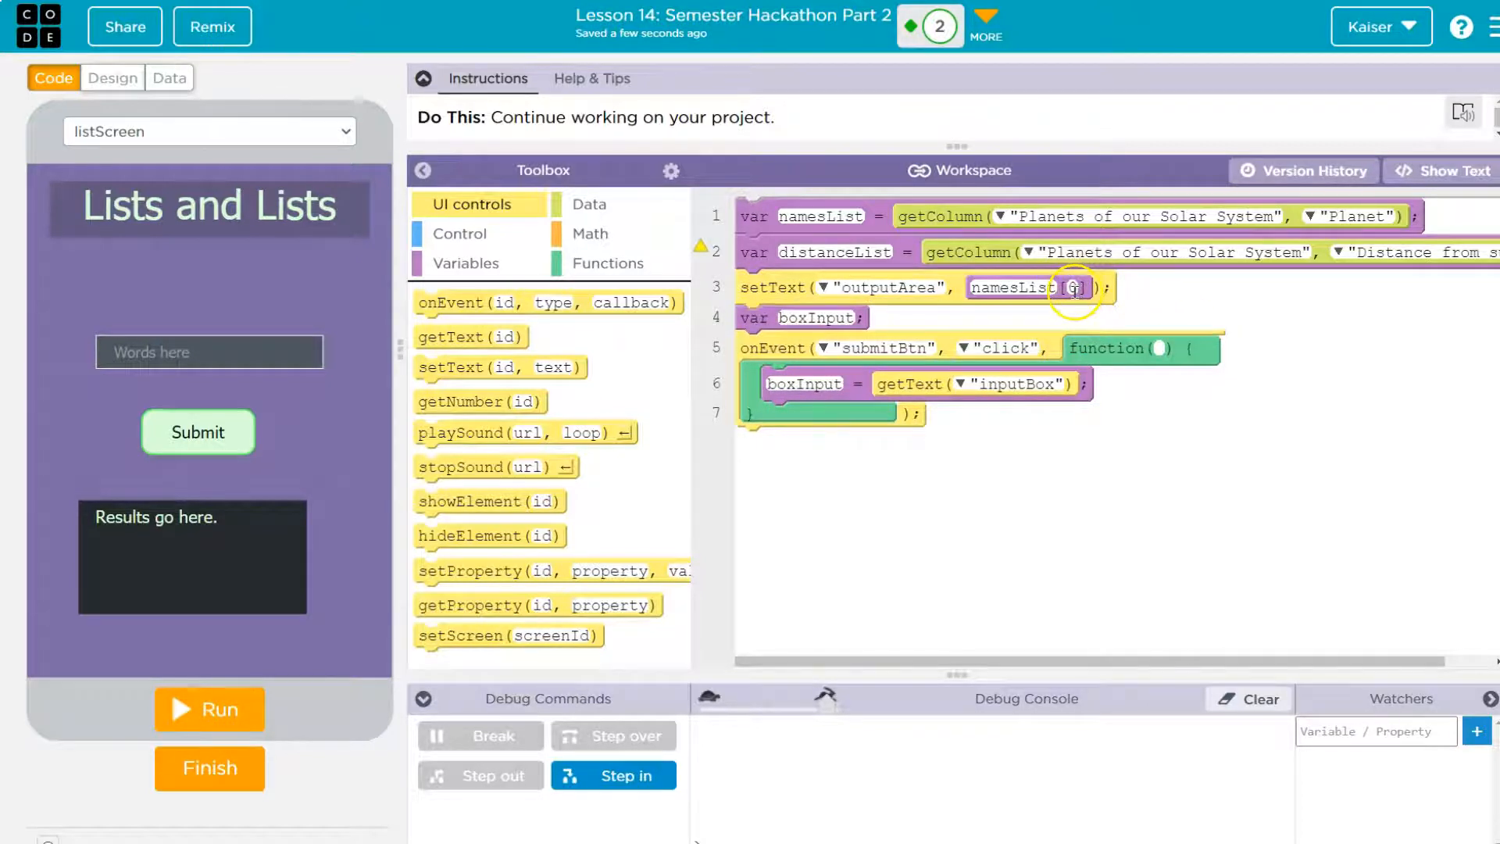
click(208, 709)
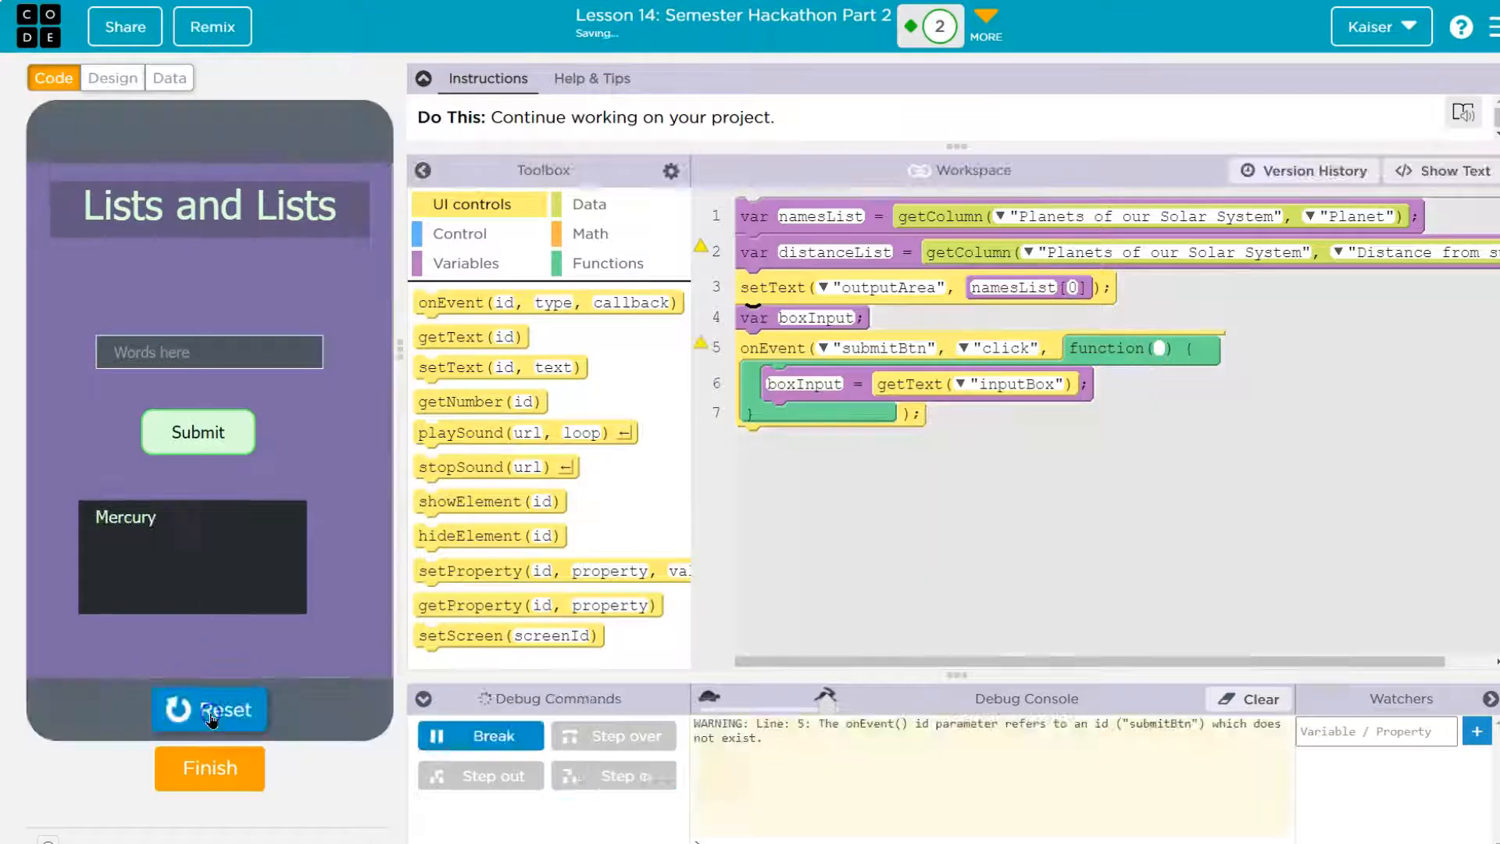
click(169, 78)
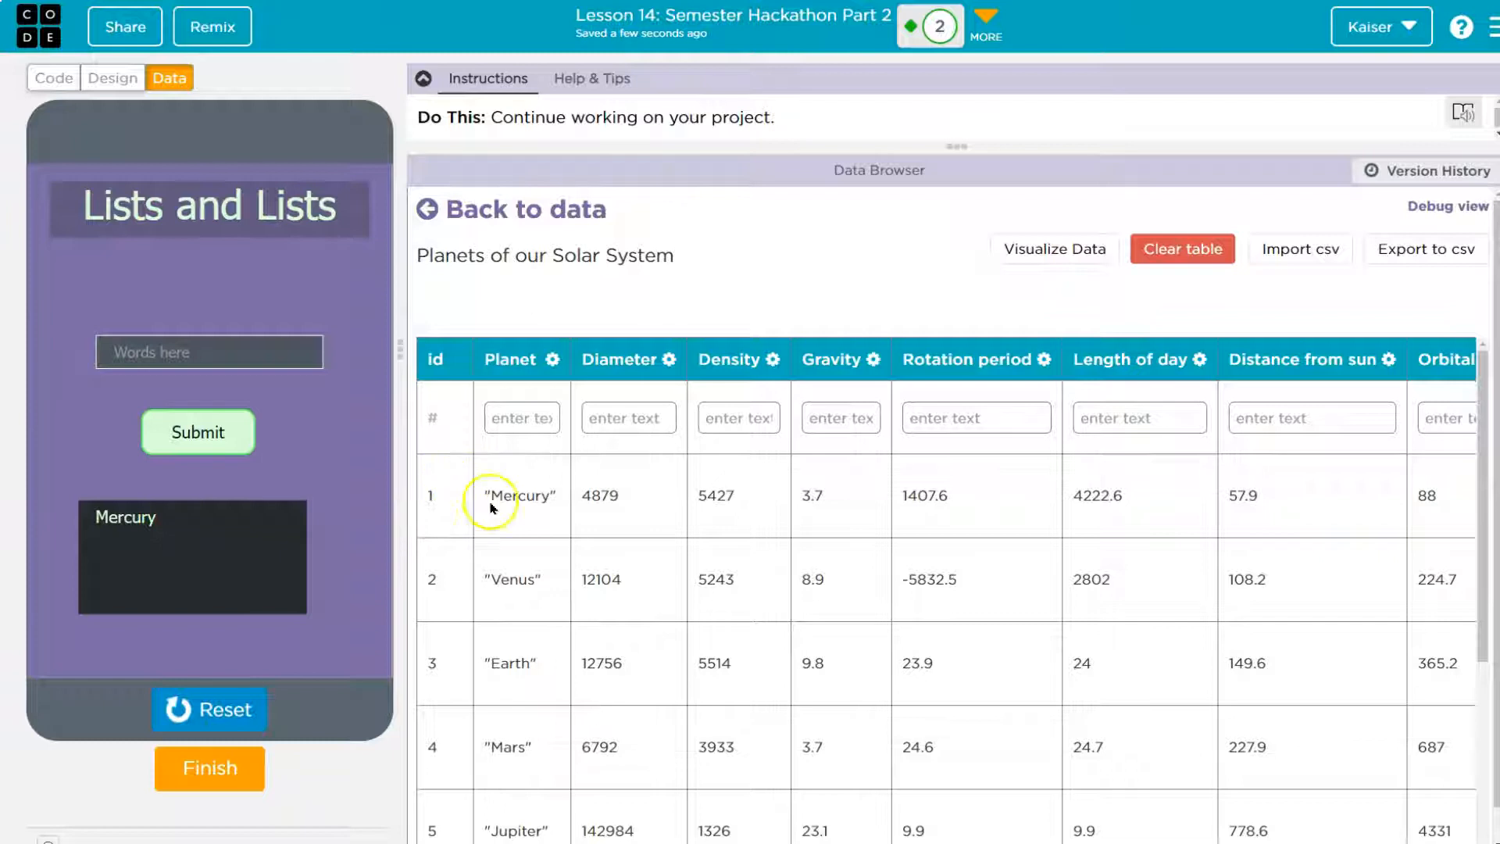
- Duplicate the setText line for indexes 1, 2 and 3 and rerun to show Mars
click(54, 78)
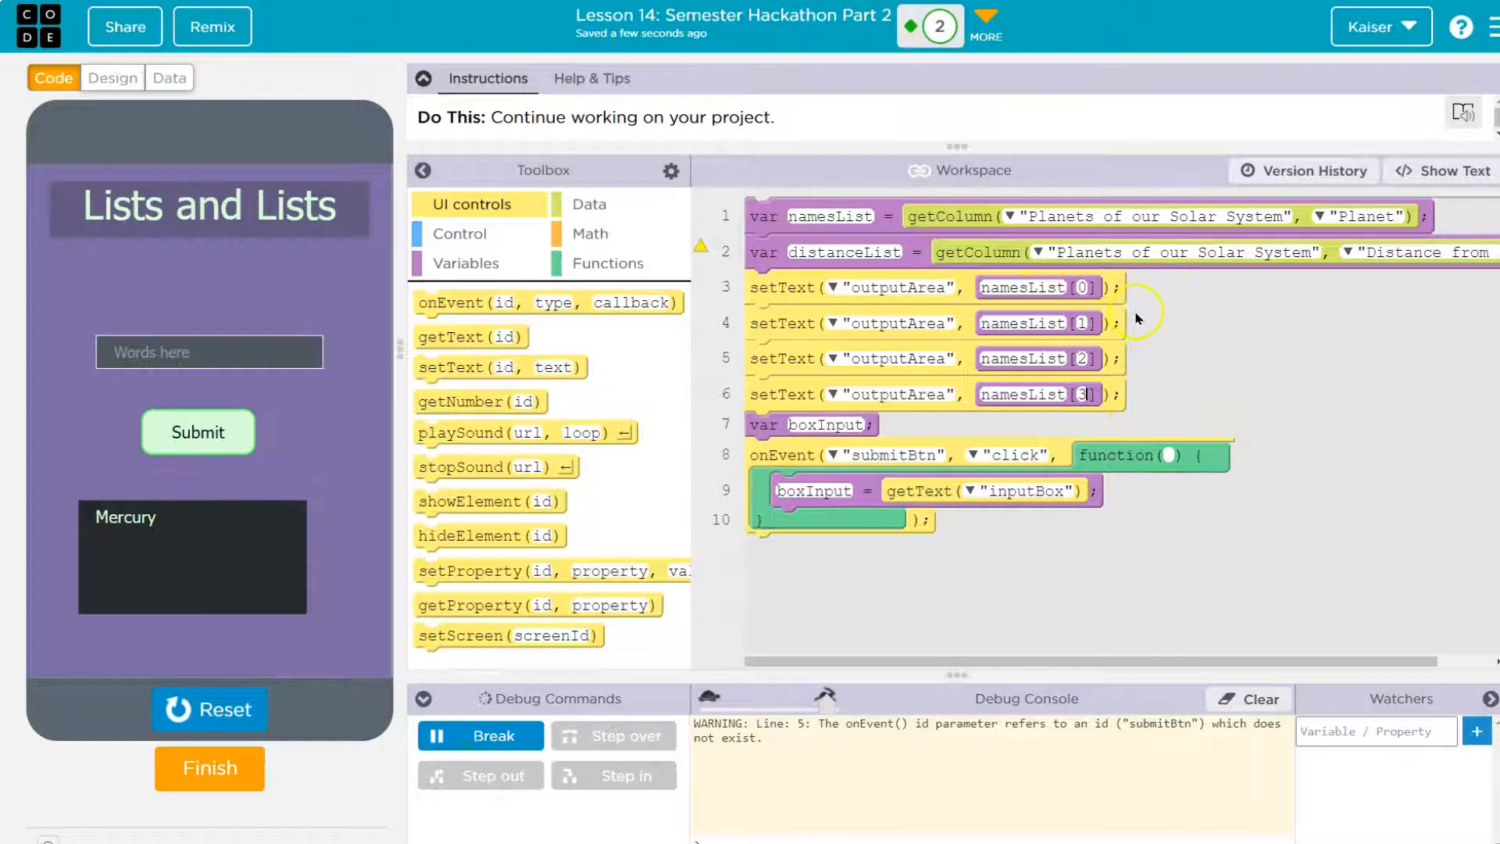
mouse_move(1109, 302)
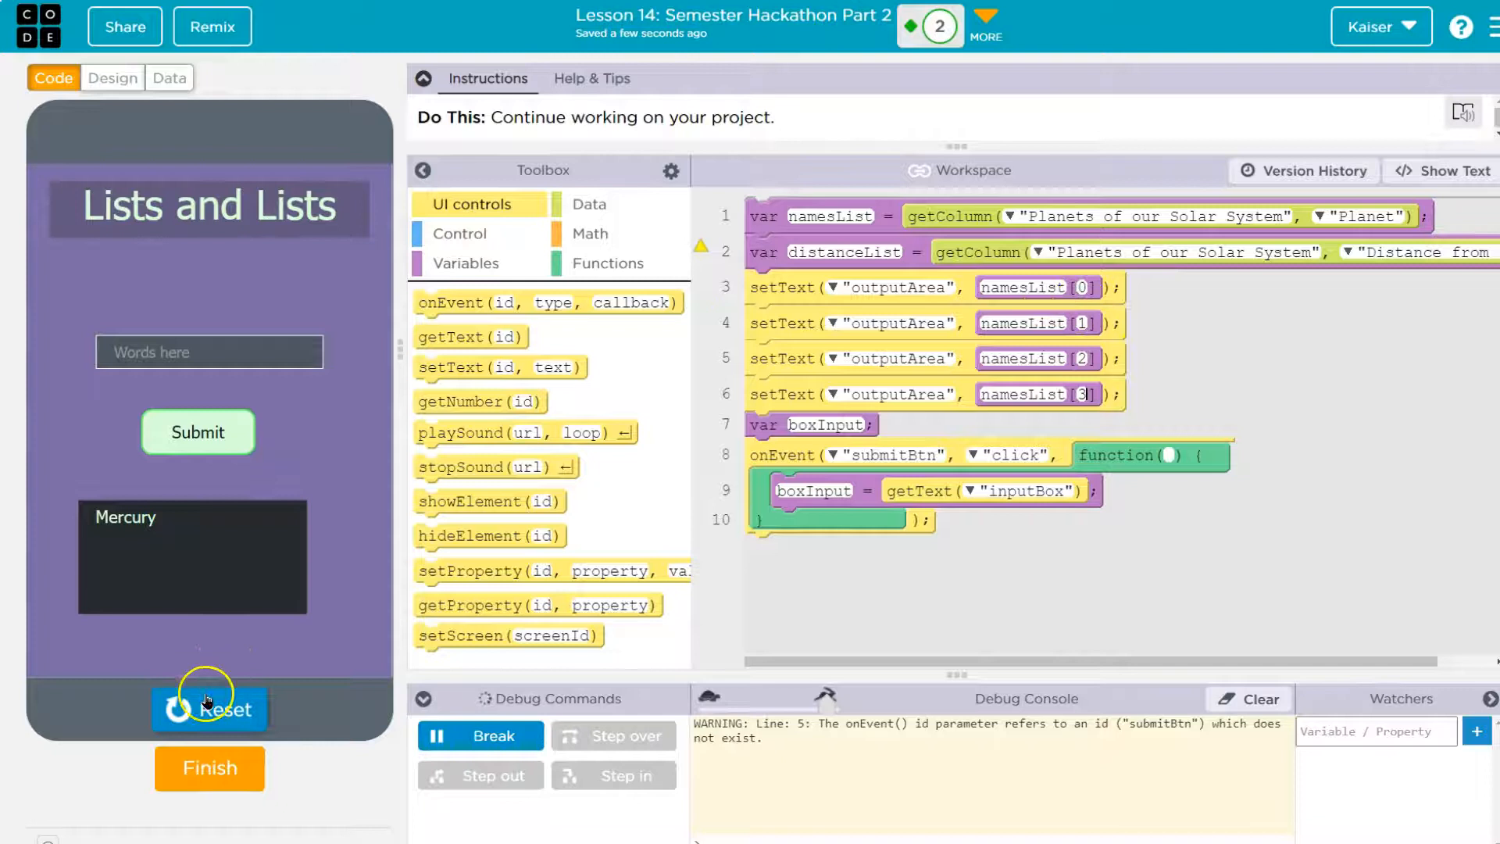
click(208, 709)
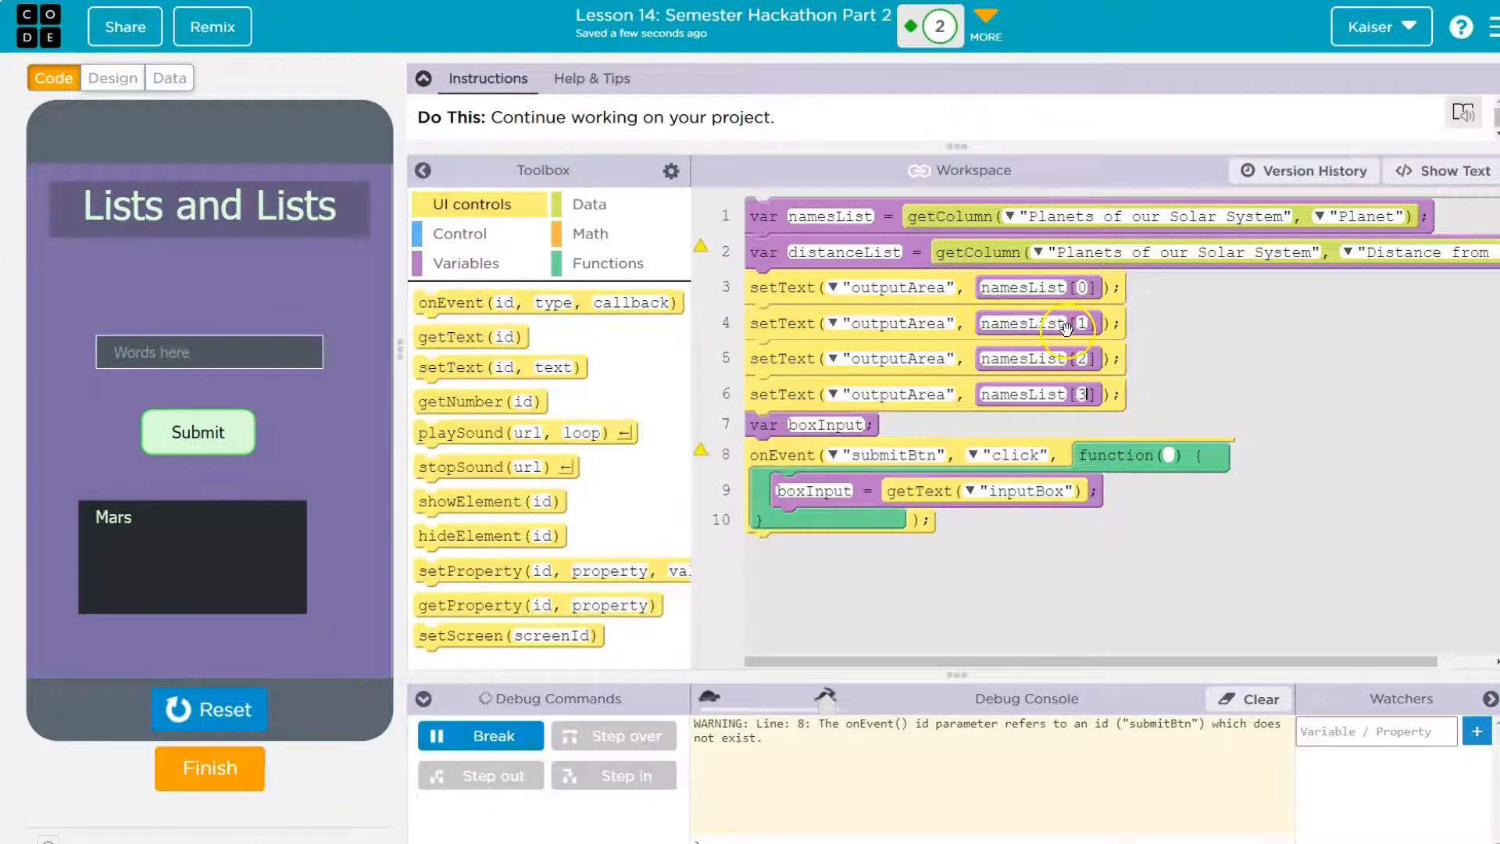
mouse_move(1133, 358)
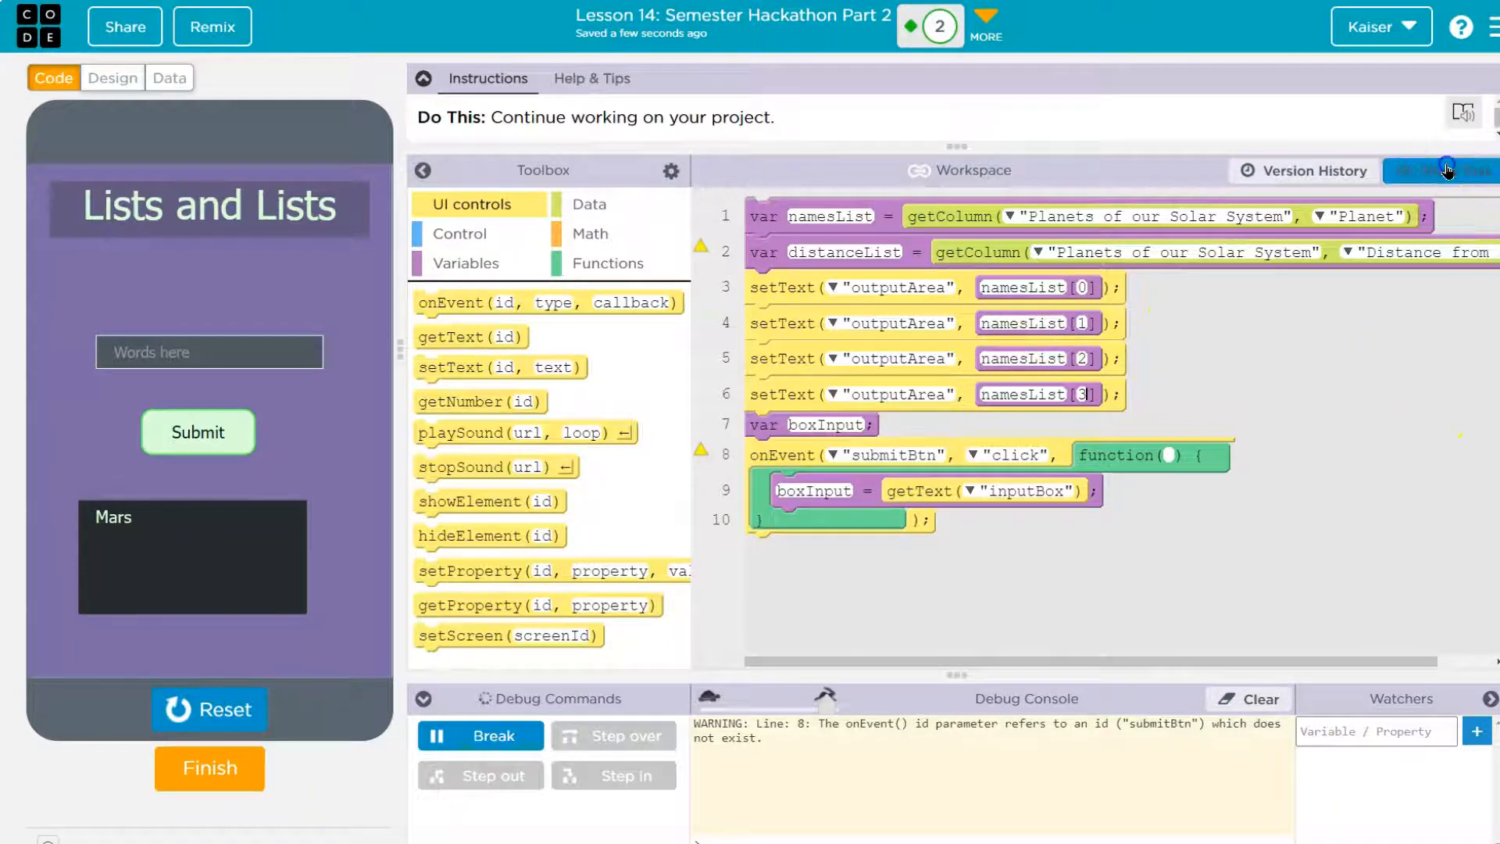
click(1443, 170)
text(+"\n"+namesList[1])
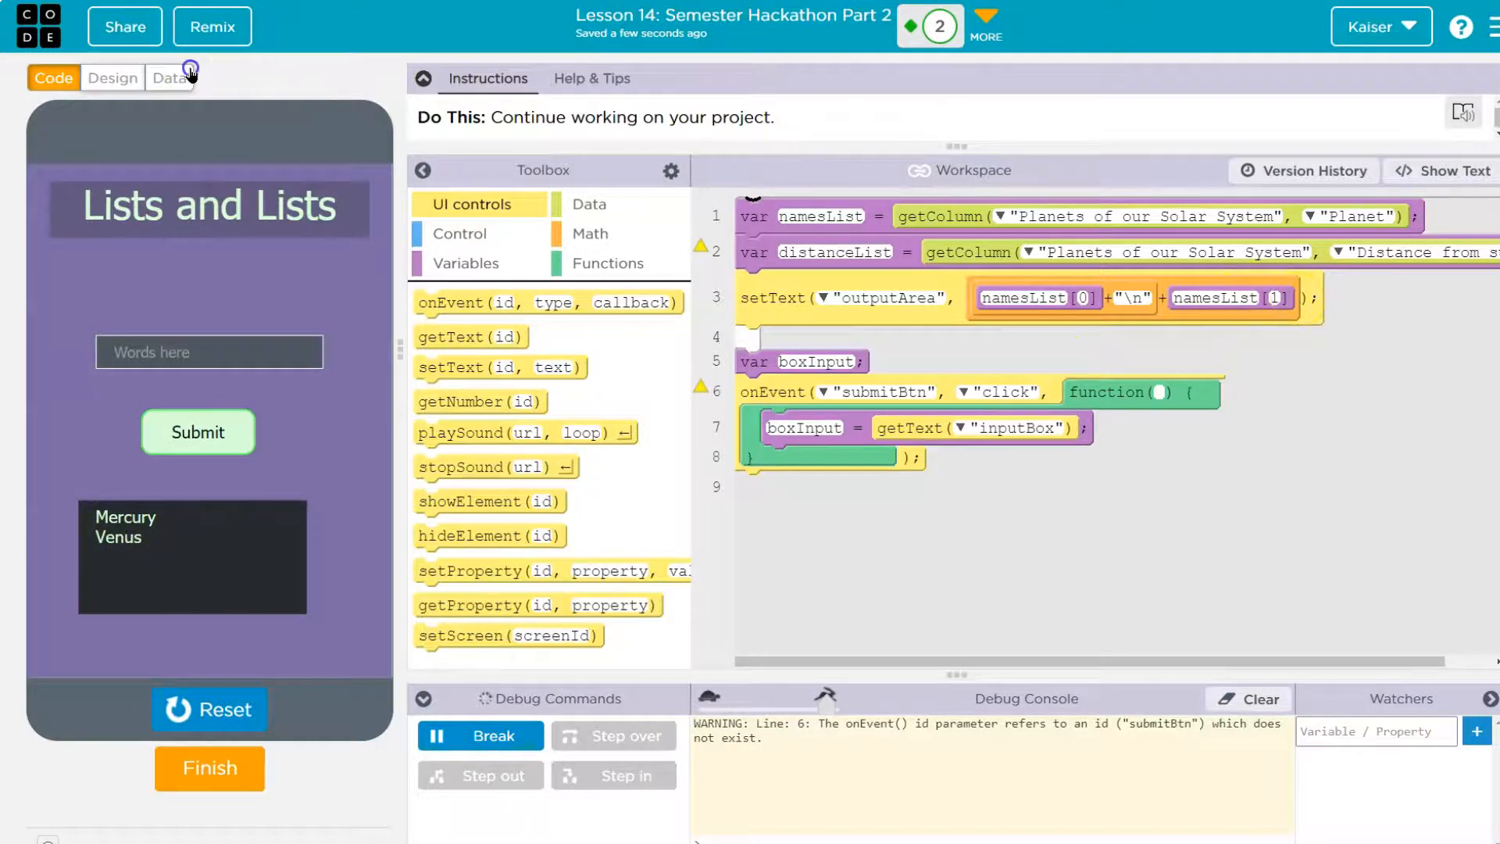
click(169, 78)
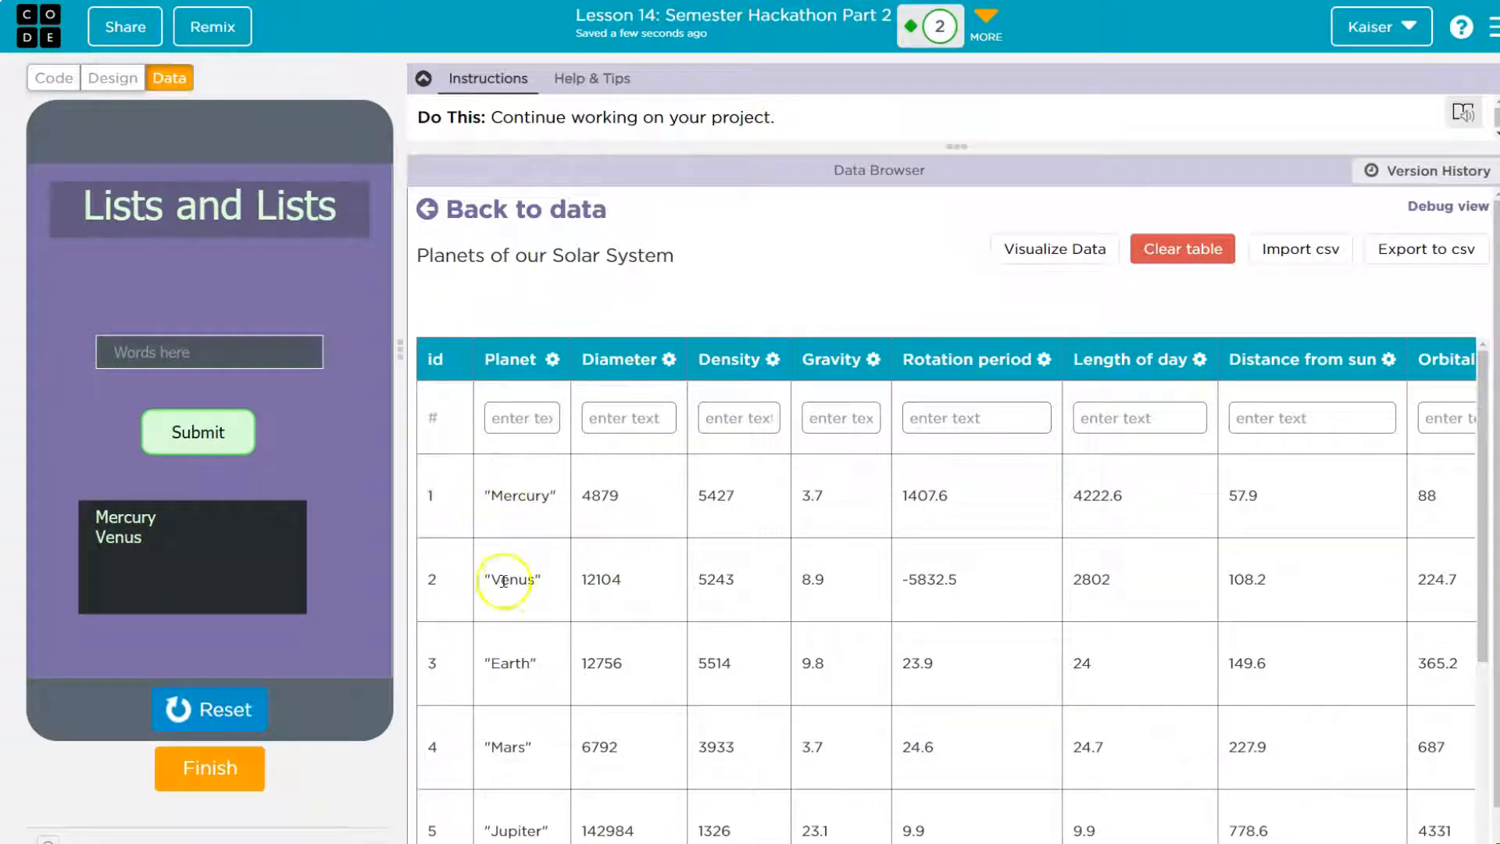
click(53, 78)
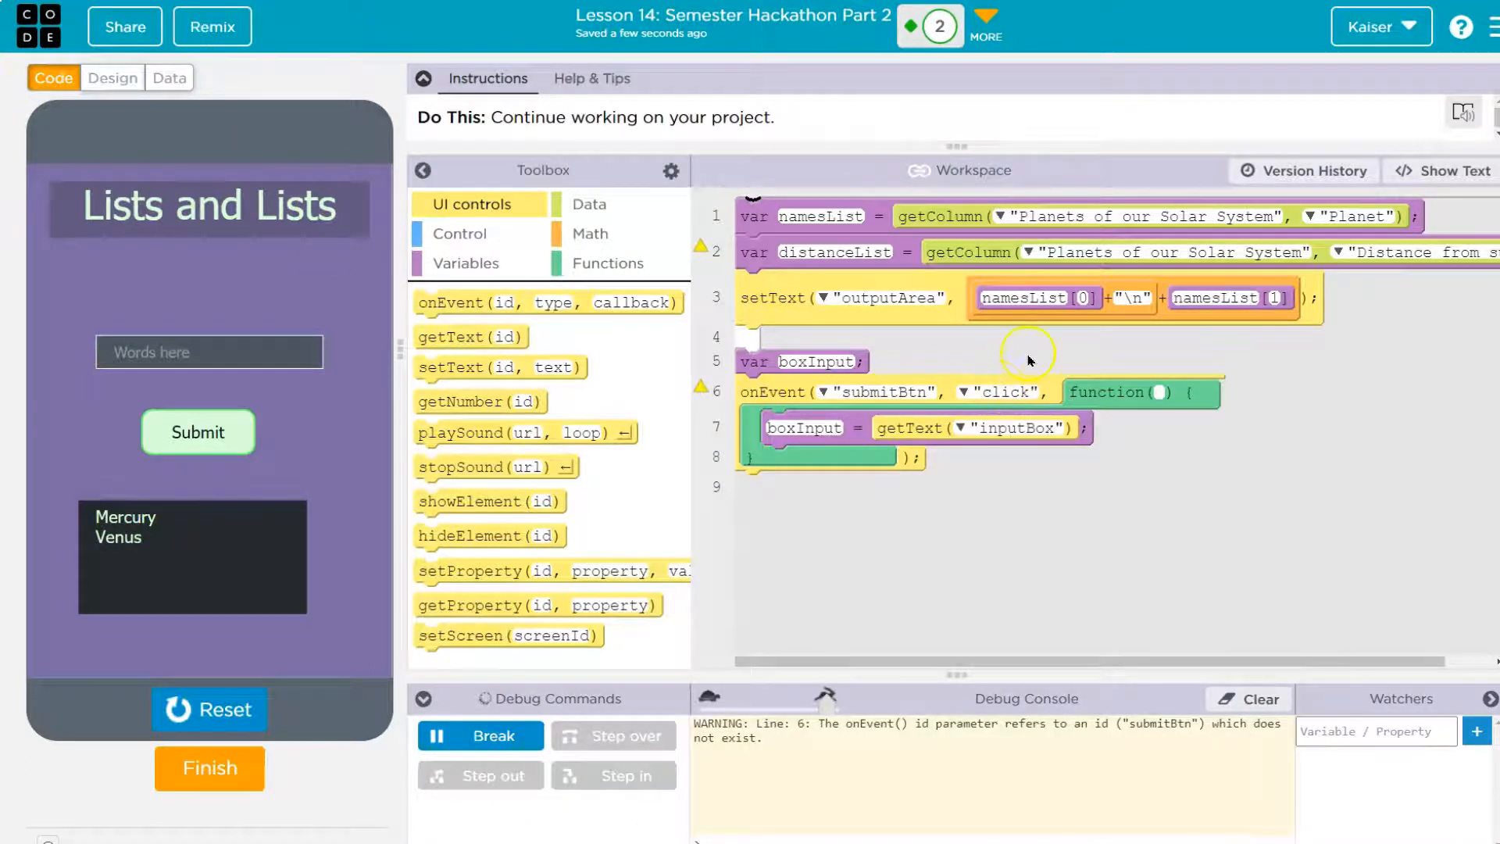
mouse_move(808, 239)
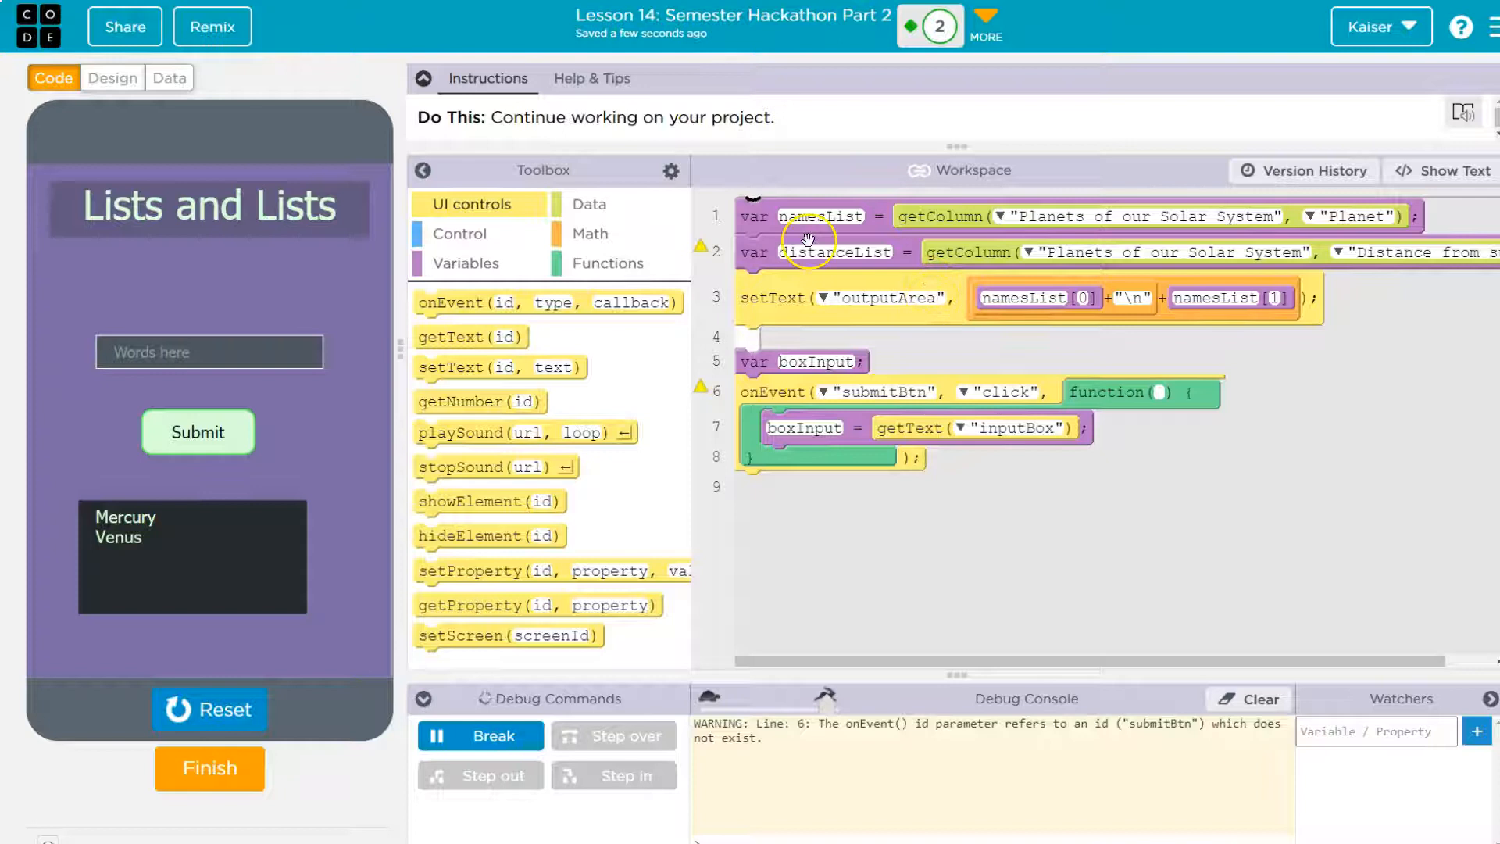
mouse_move(785, 278)
text(boxInput)
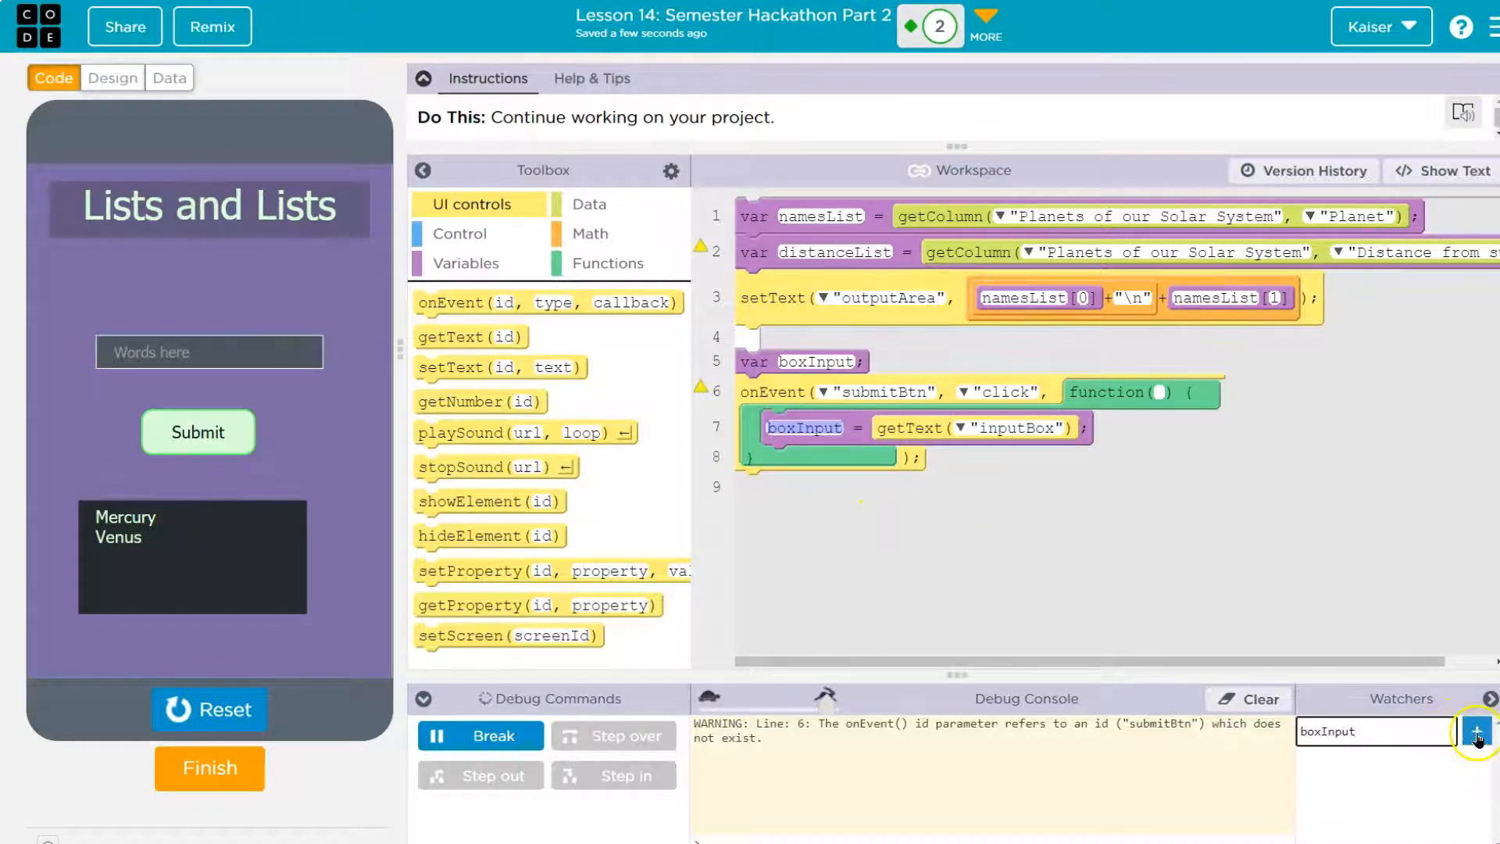
- Add a watcher on the boxInput variable
click(1476, 731)
text(55)
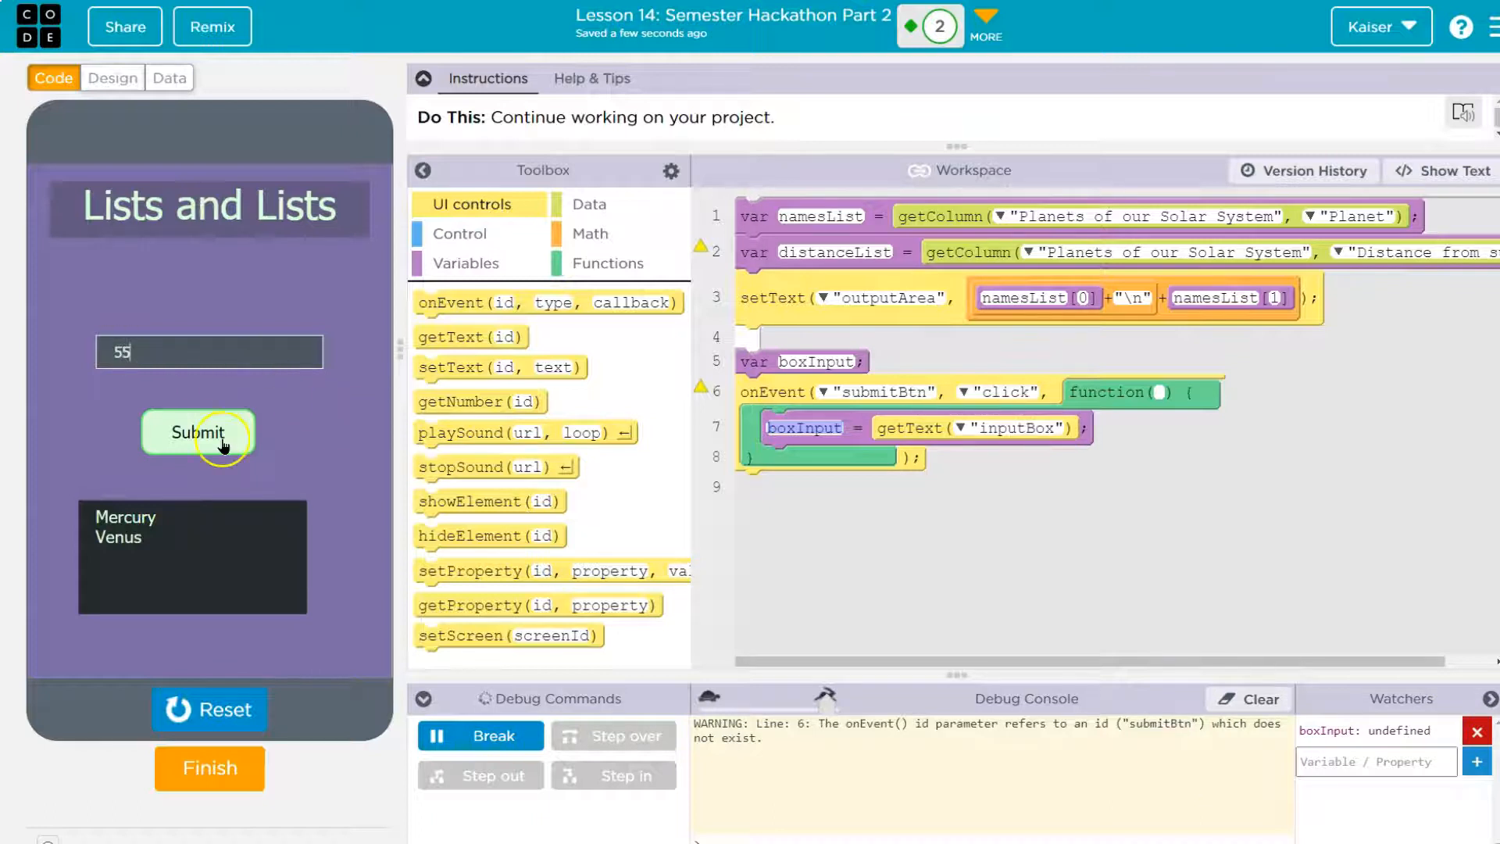
mouse_move(205, 424)
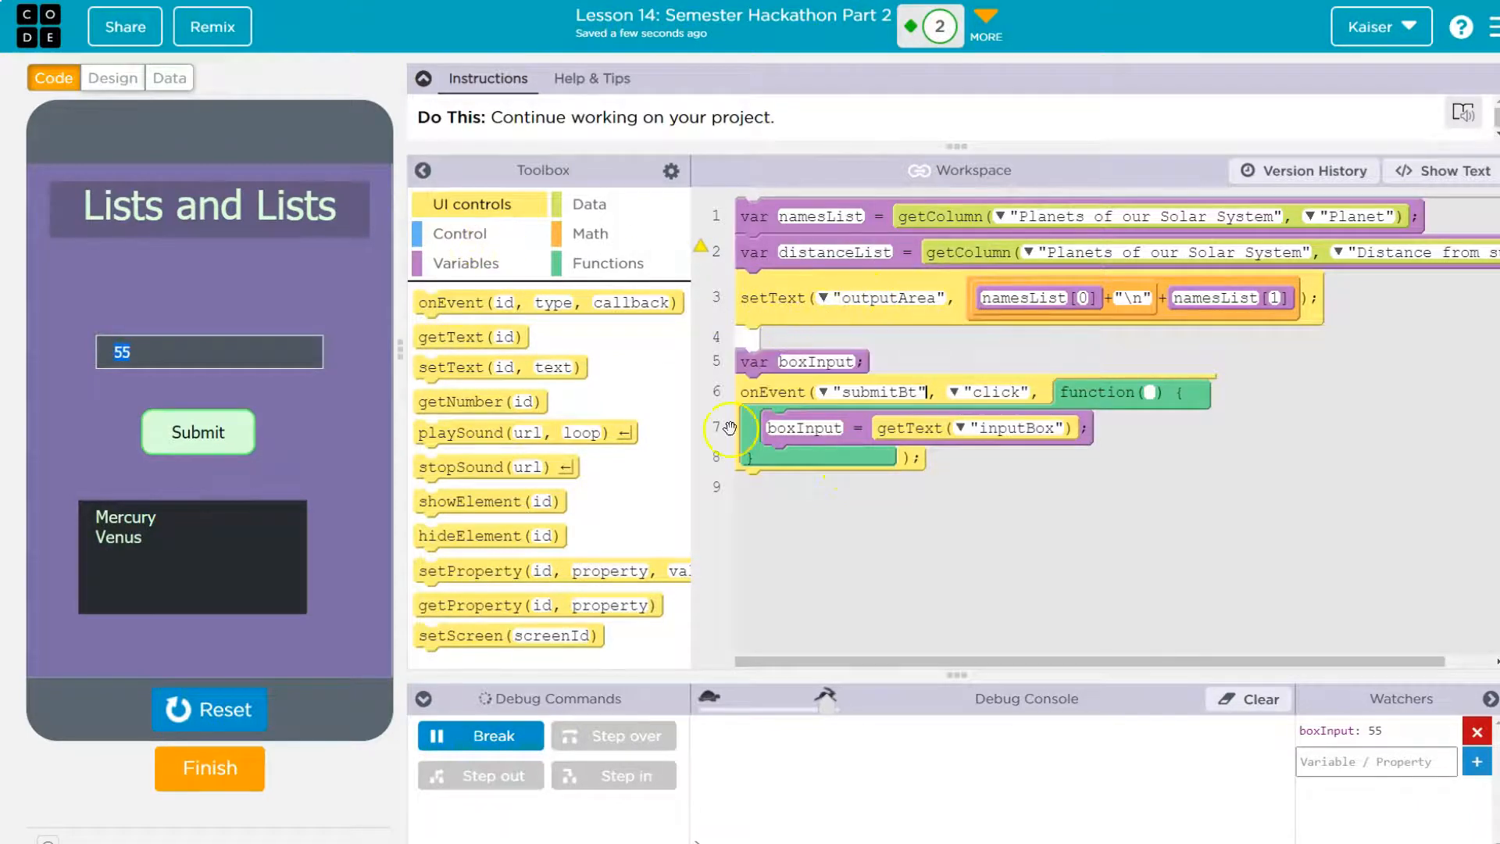
- Inside the submit handler, set outputArea to namesList[boxInput]
click(458, 233)
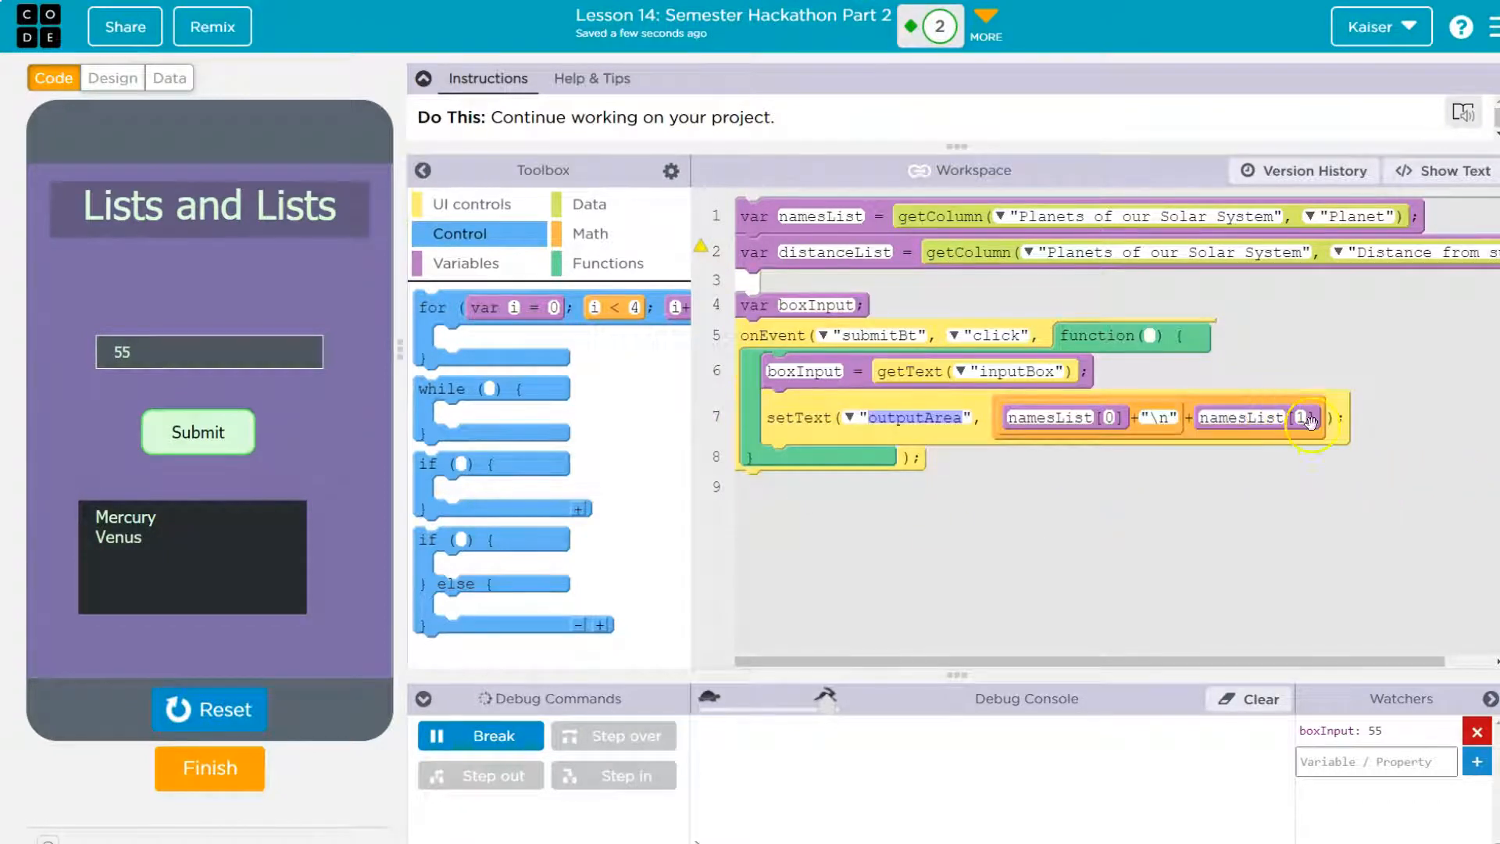
click(1443, 170)
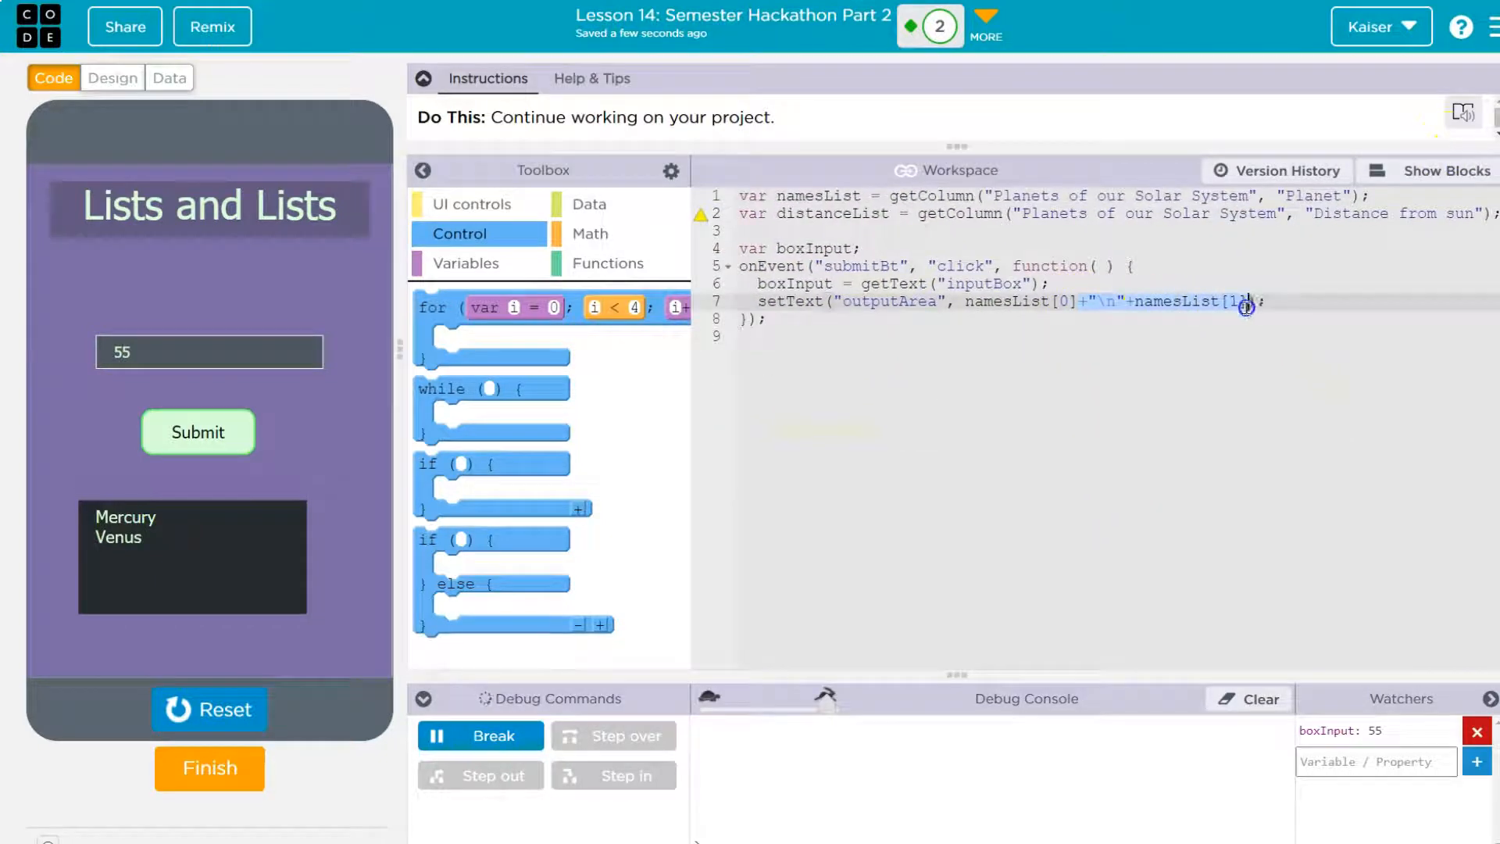
click(1439, 170)
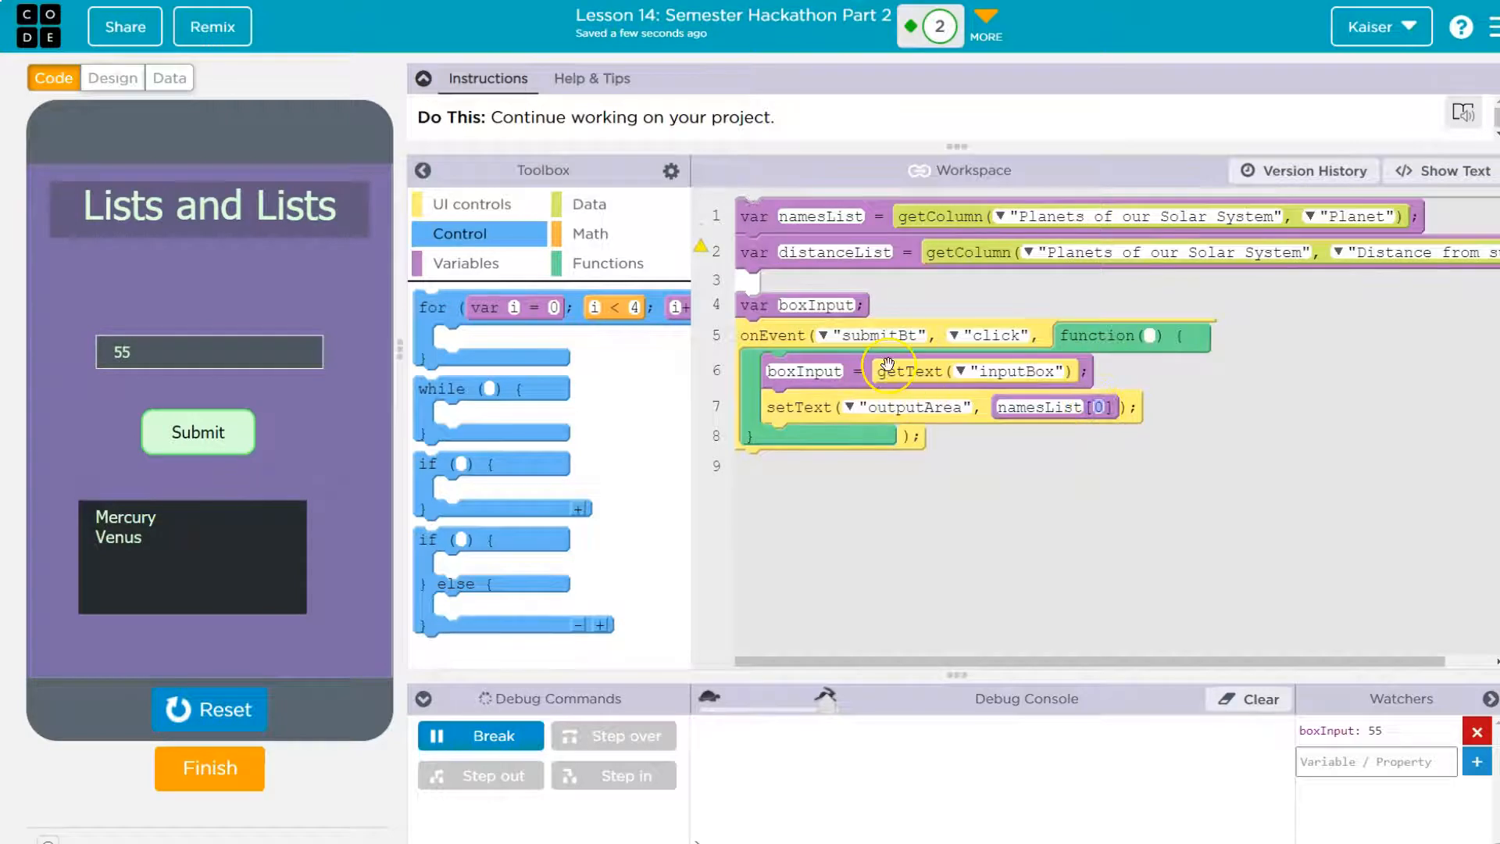
mouse_move(1034, 442)
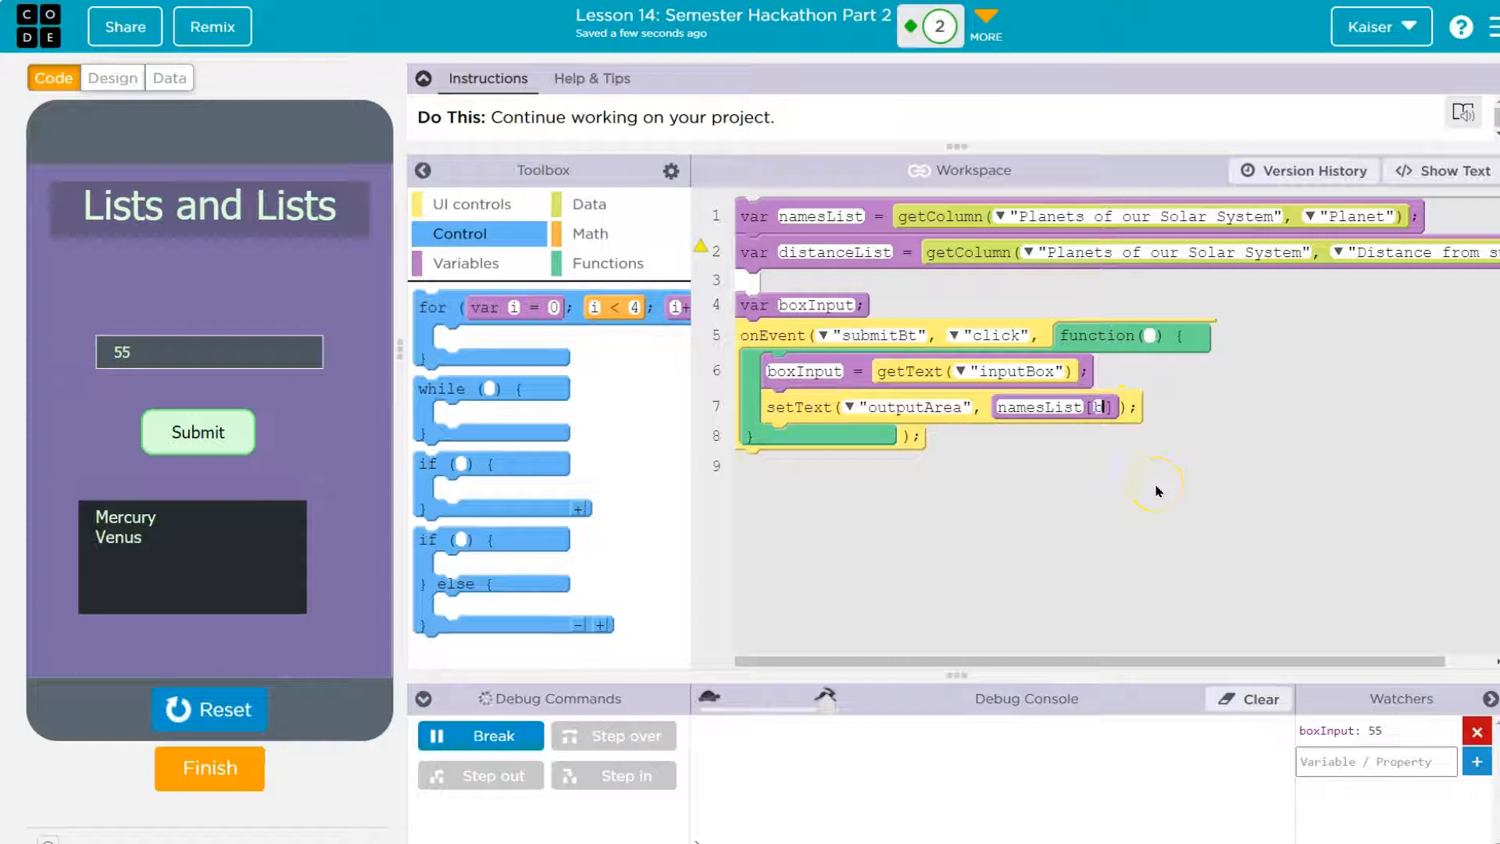
text(boxInput)
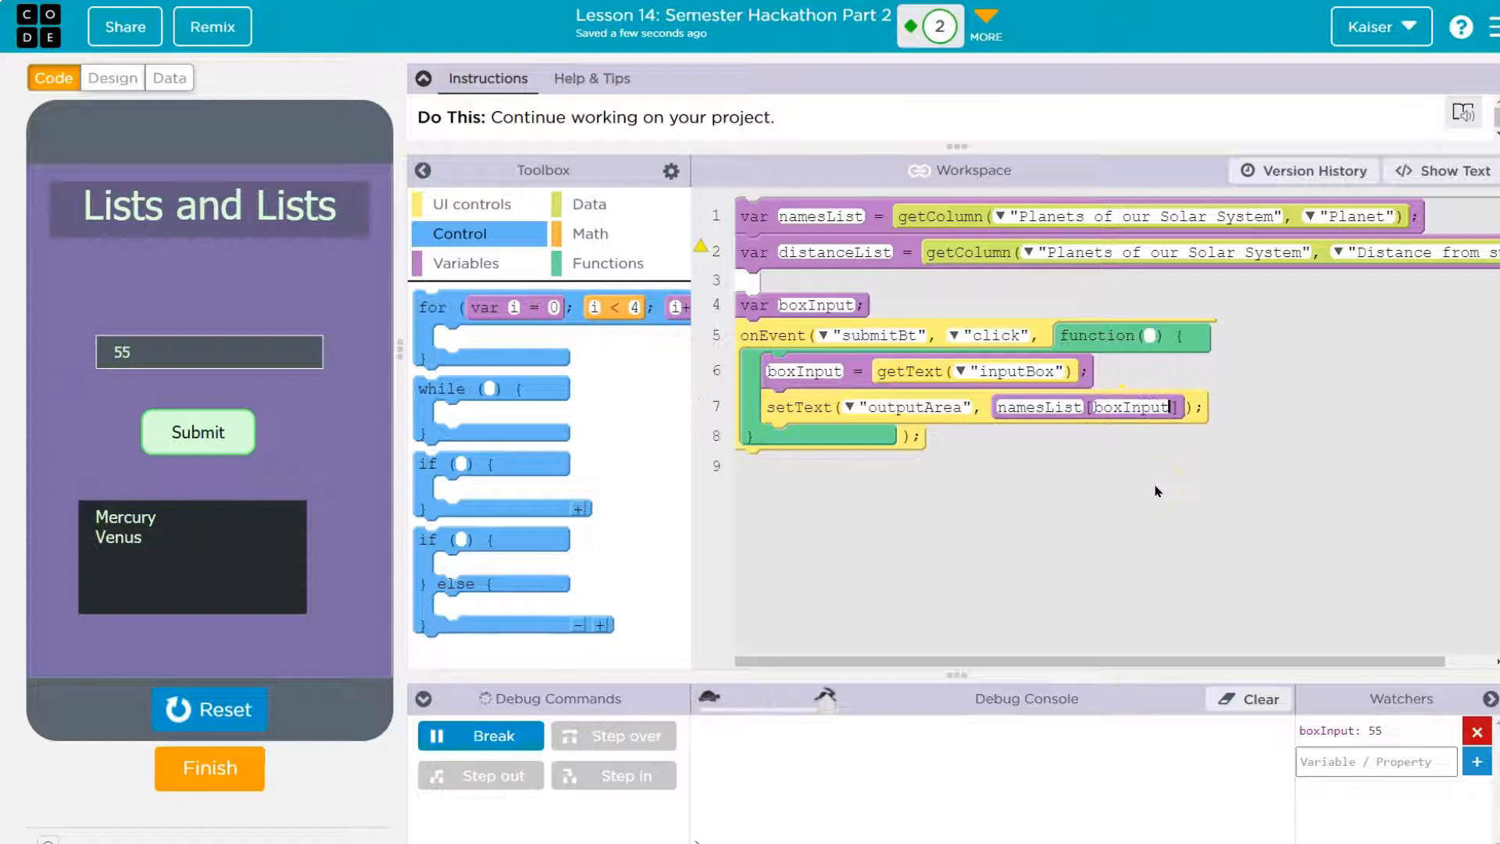
- Run the app and submit 5, 1 and 0 to see Saturn, Venus and Mercury
click(210, 710)
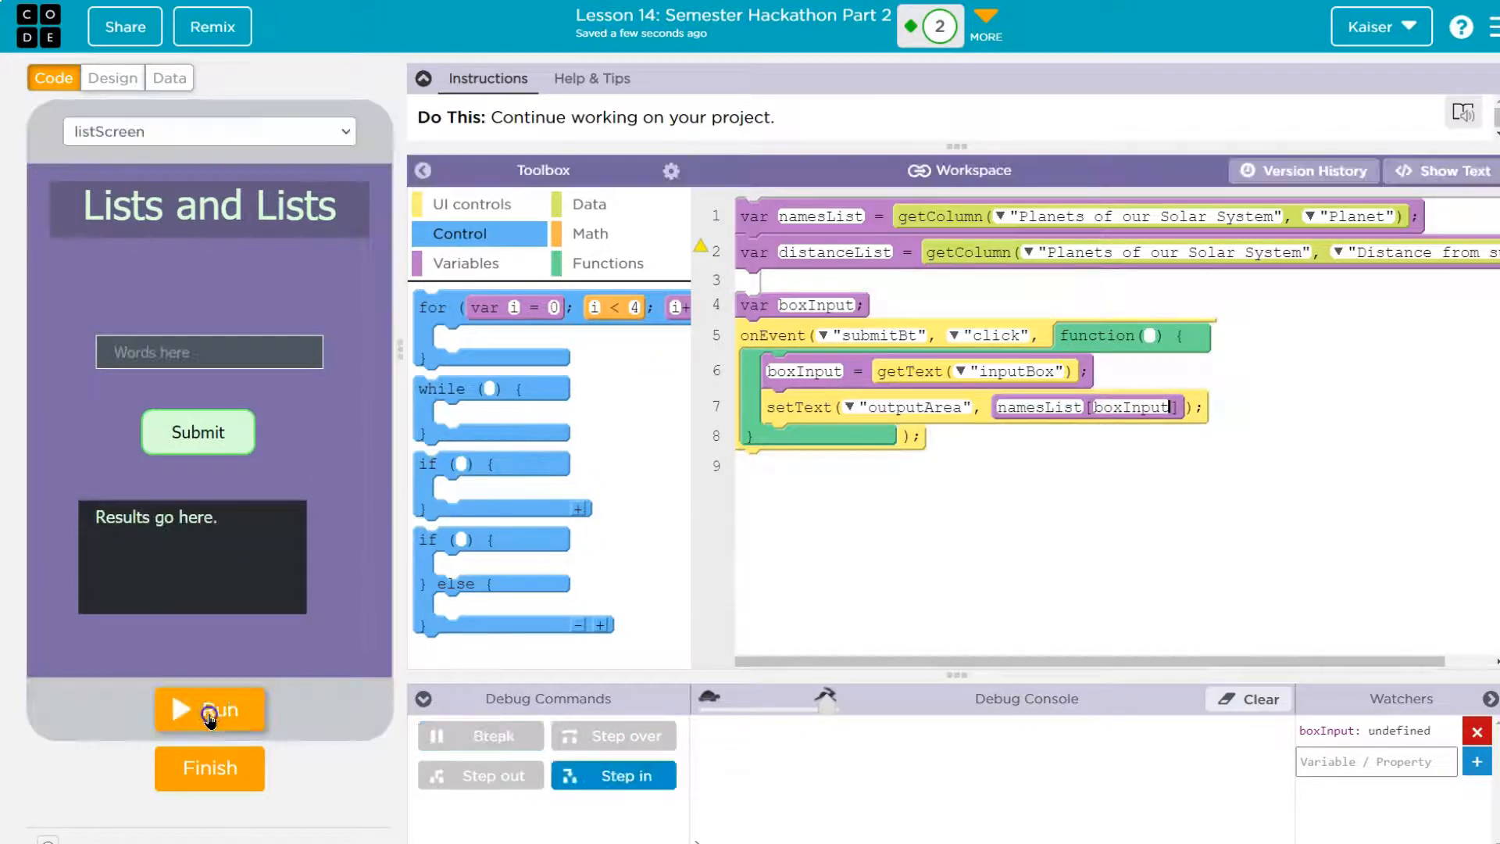
click(208, 710)
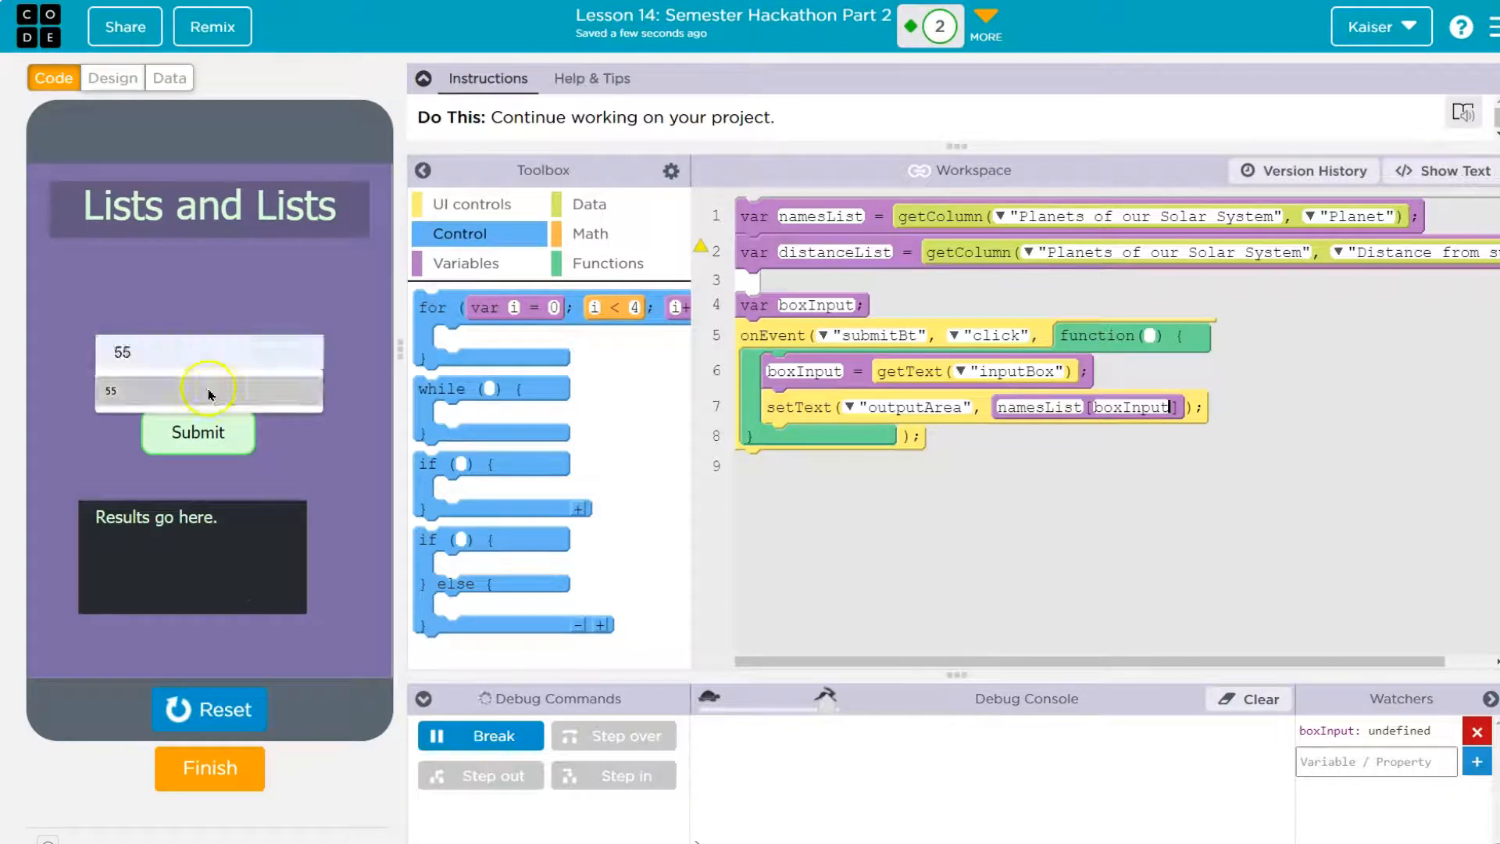
click(197, 431)
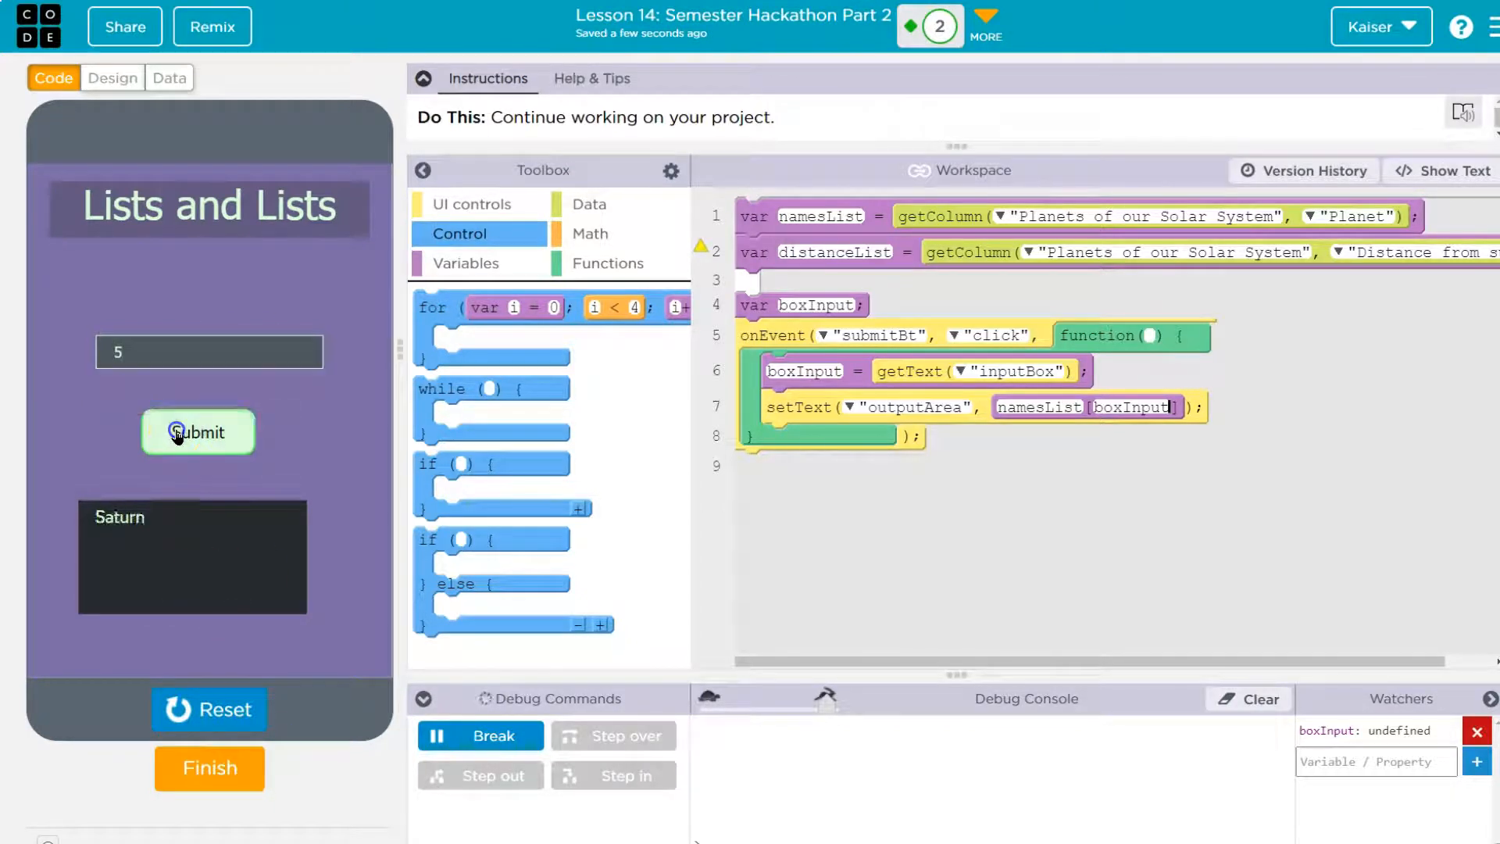
click(197, 431)
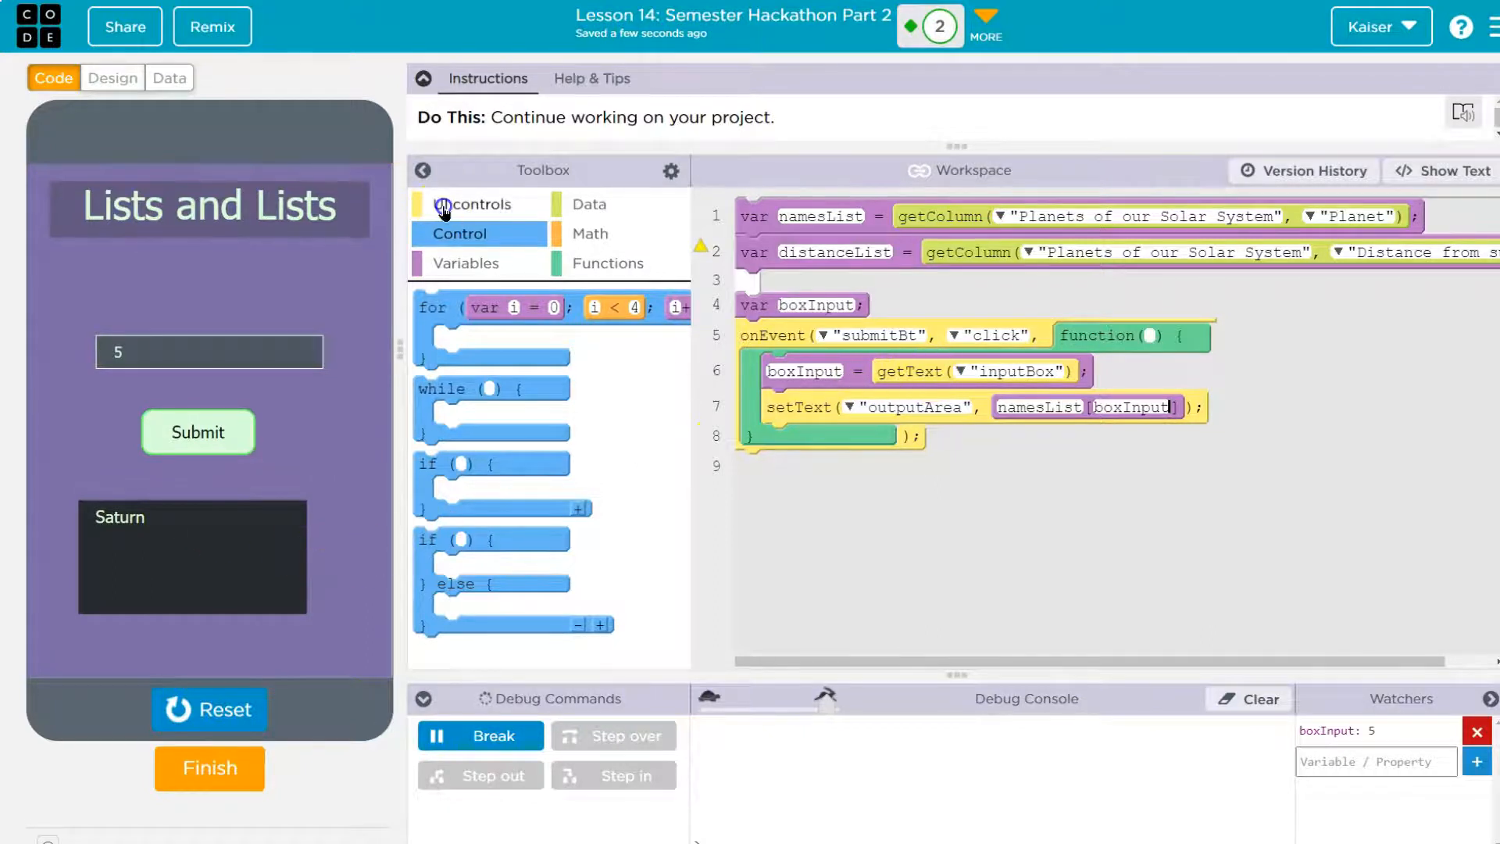
click(478, 203)
text(1)
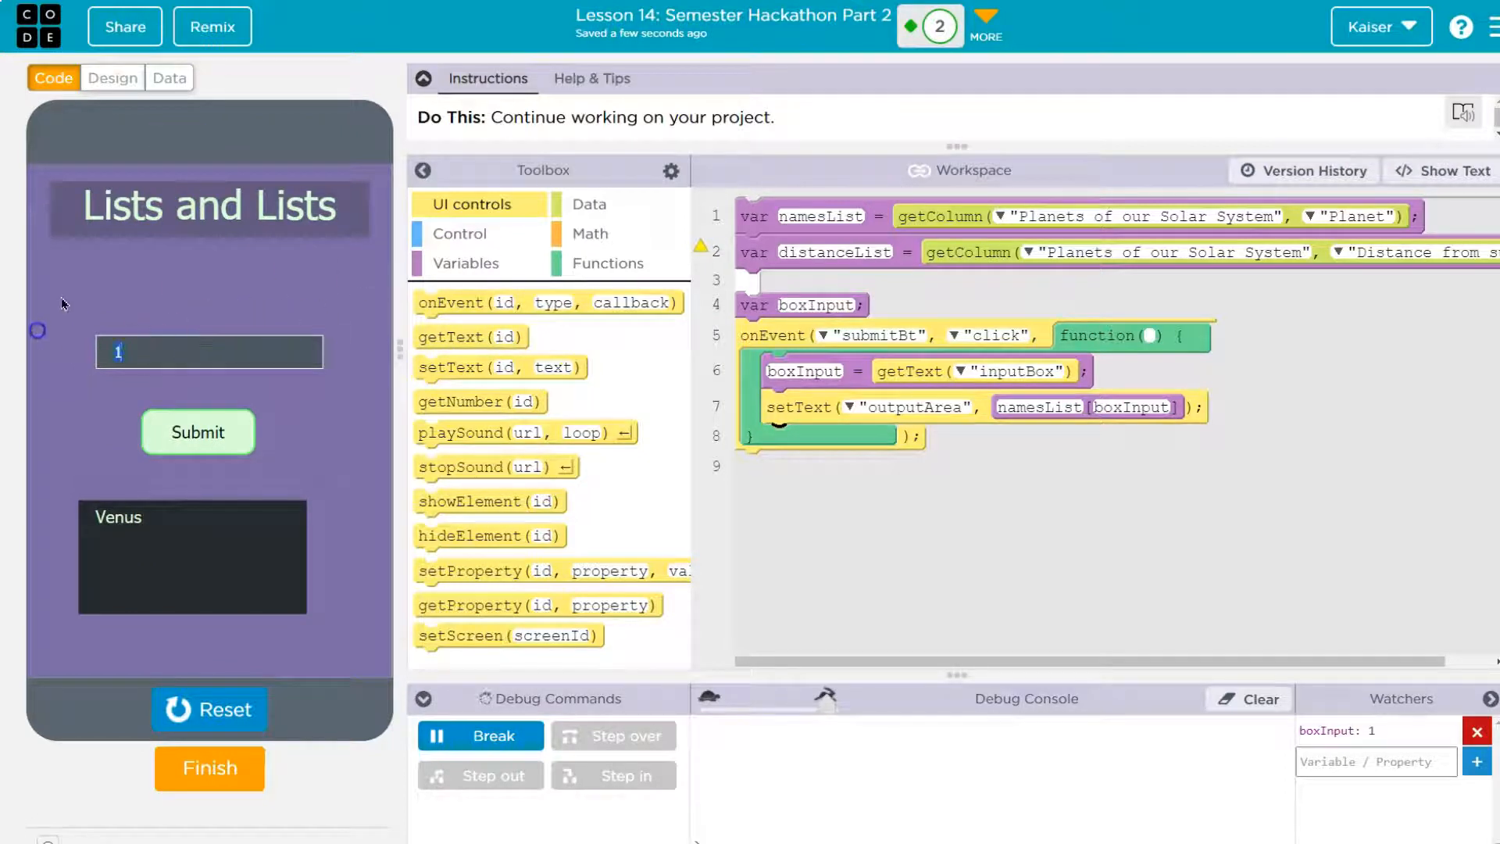
click(197, 431)
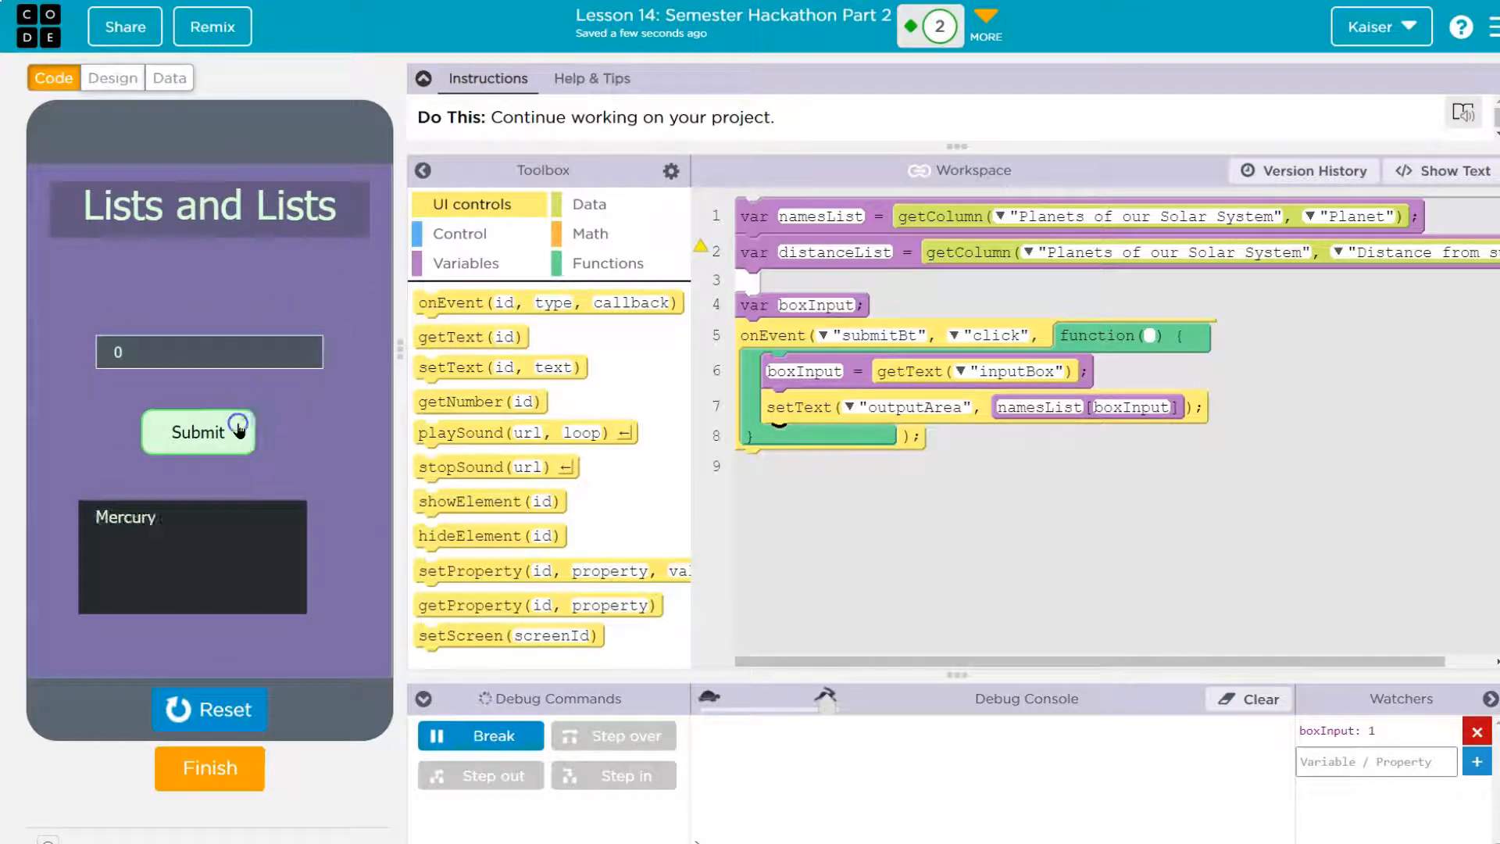
click(199, 431)
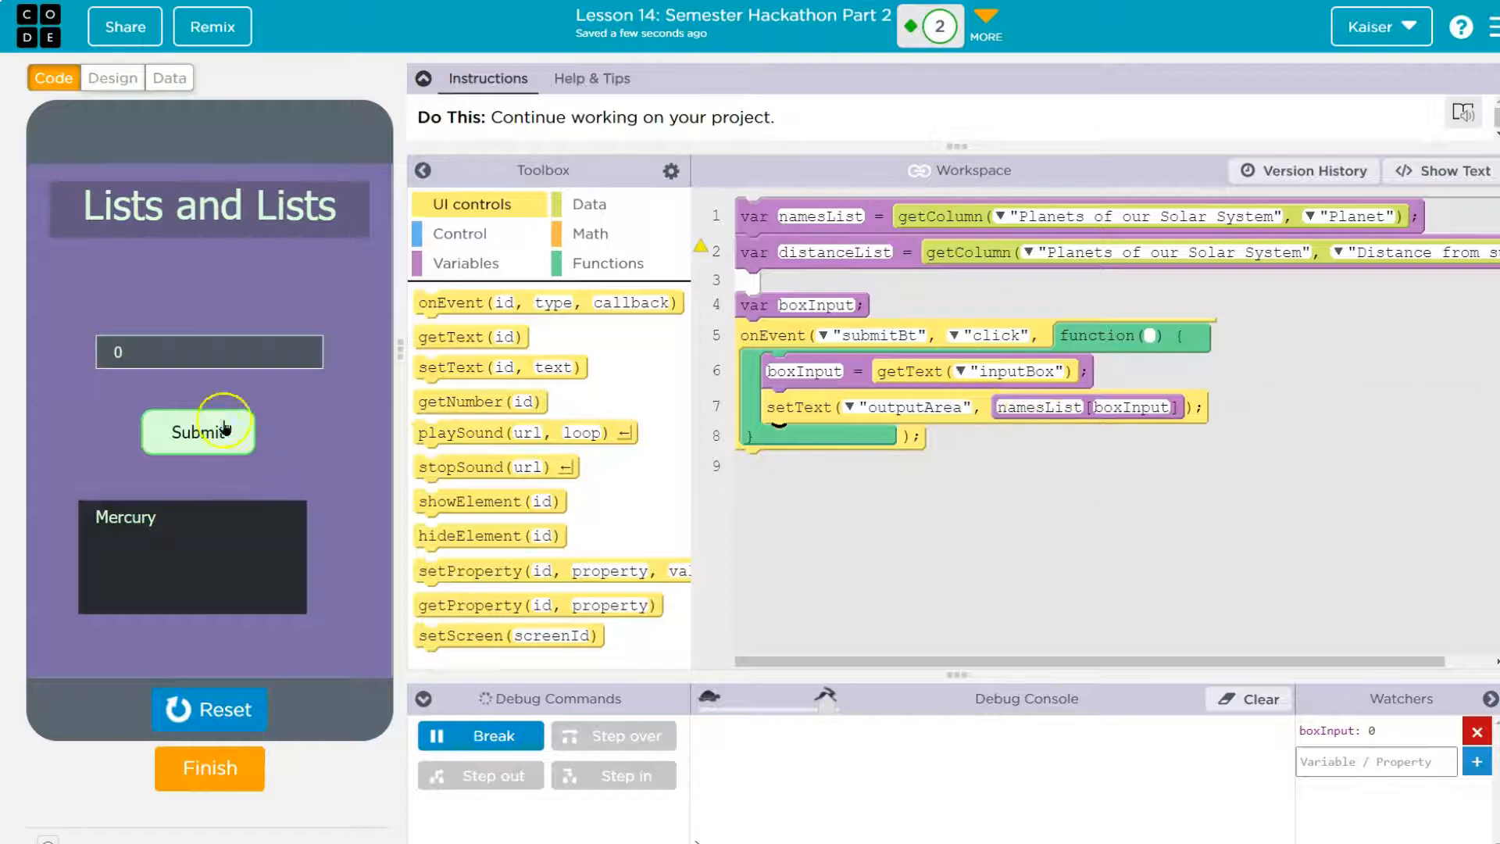
mouse_move(1028, 424)
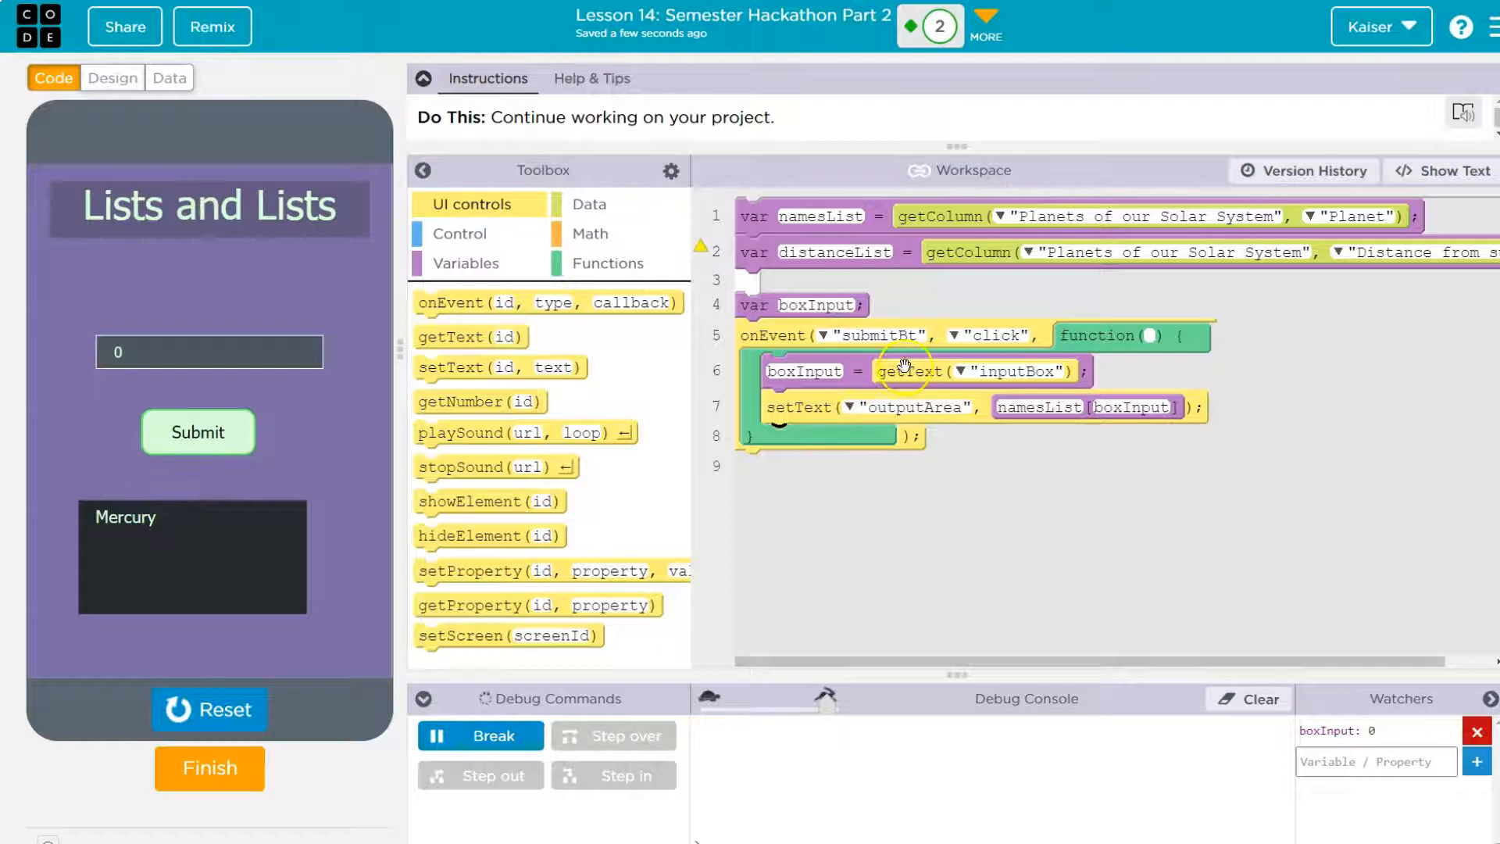
mouse_move(856, 220)
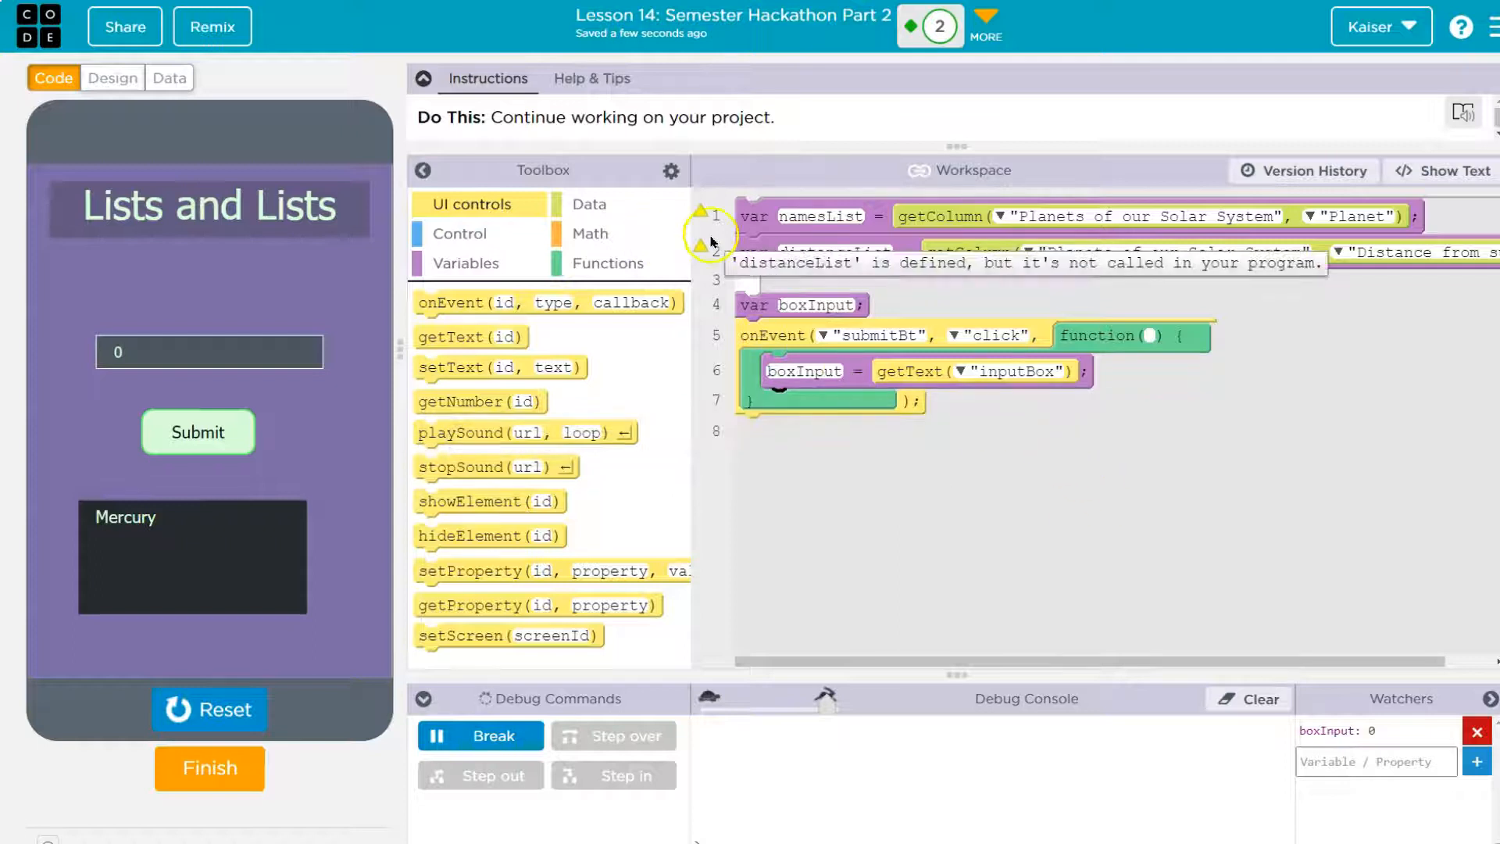
- Add an if block checking boxInput == namesList[0] in the submit handler
click(458, 233)
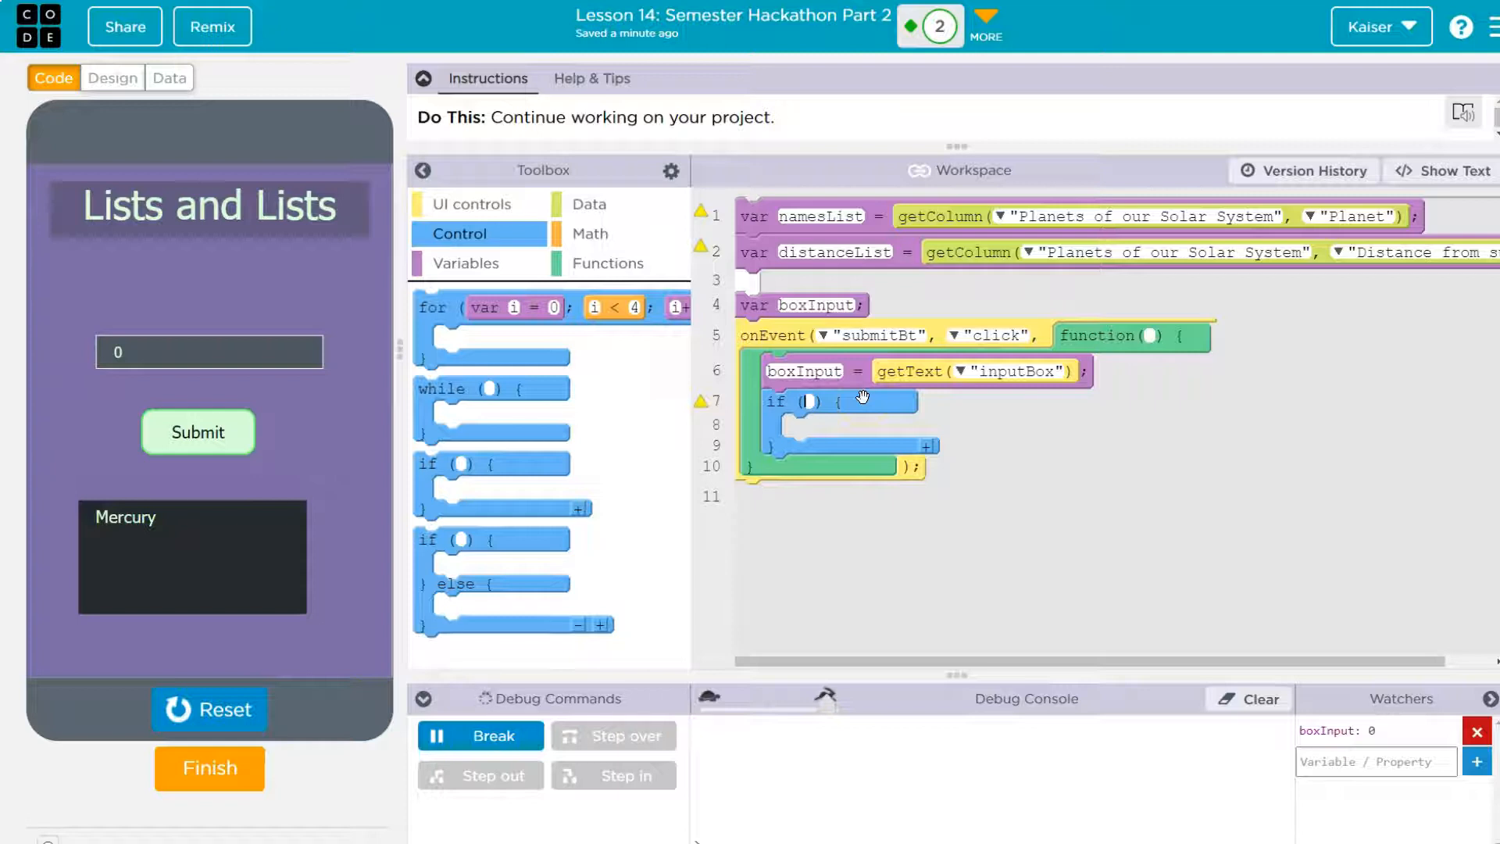
text(boxInput ==)
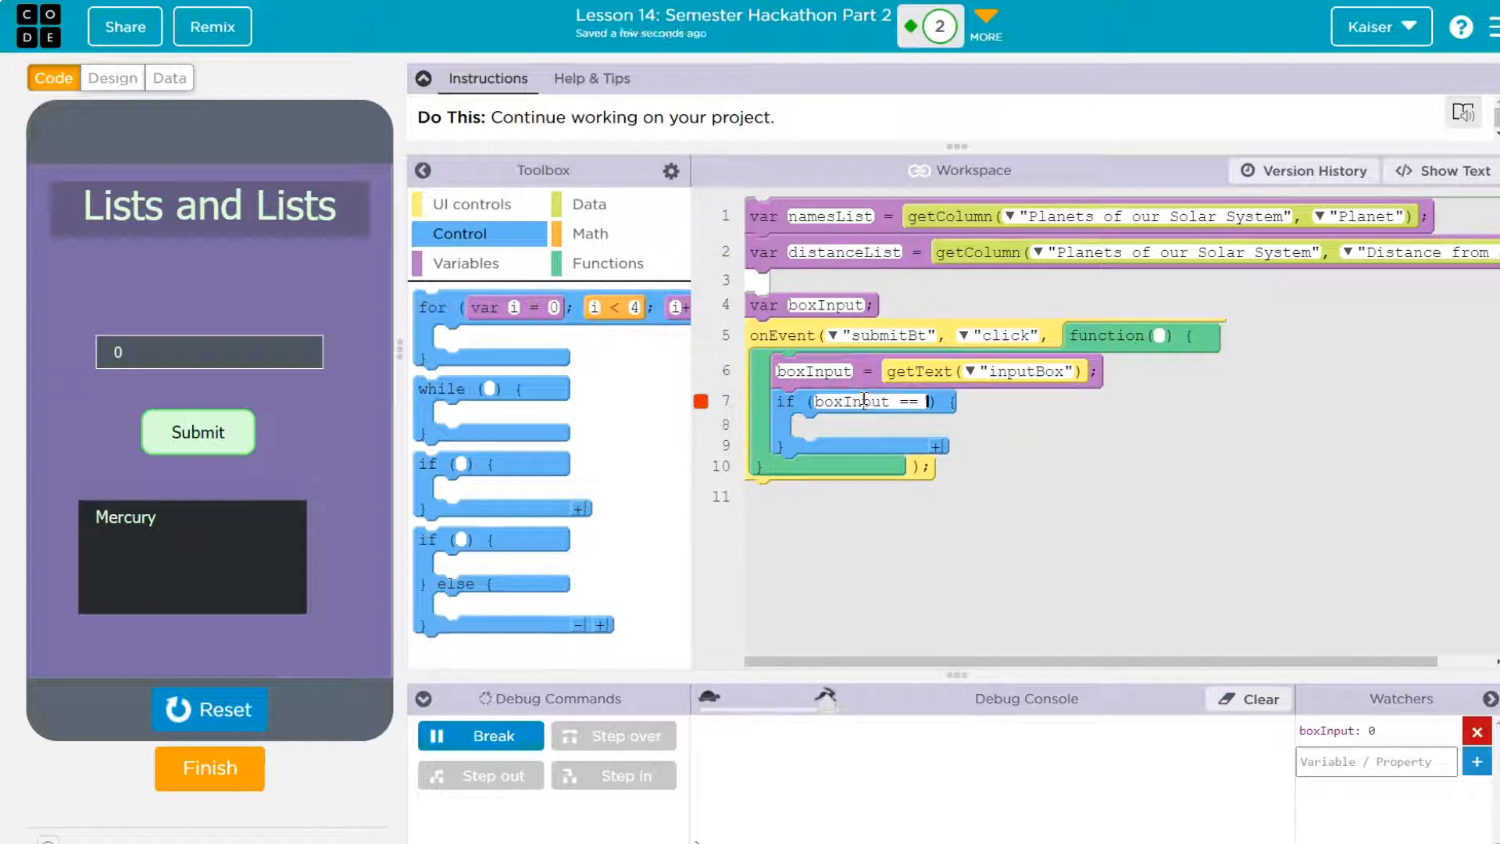
text(namesList[0)
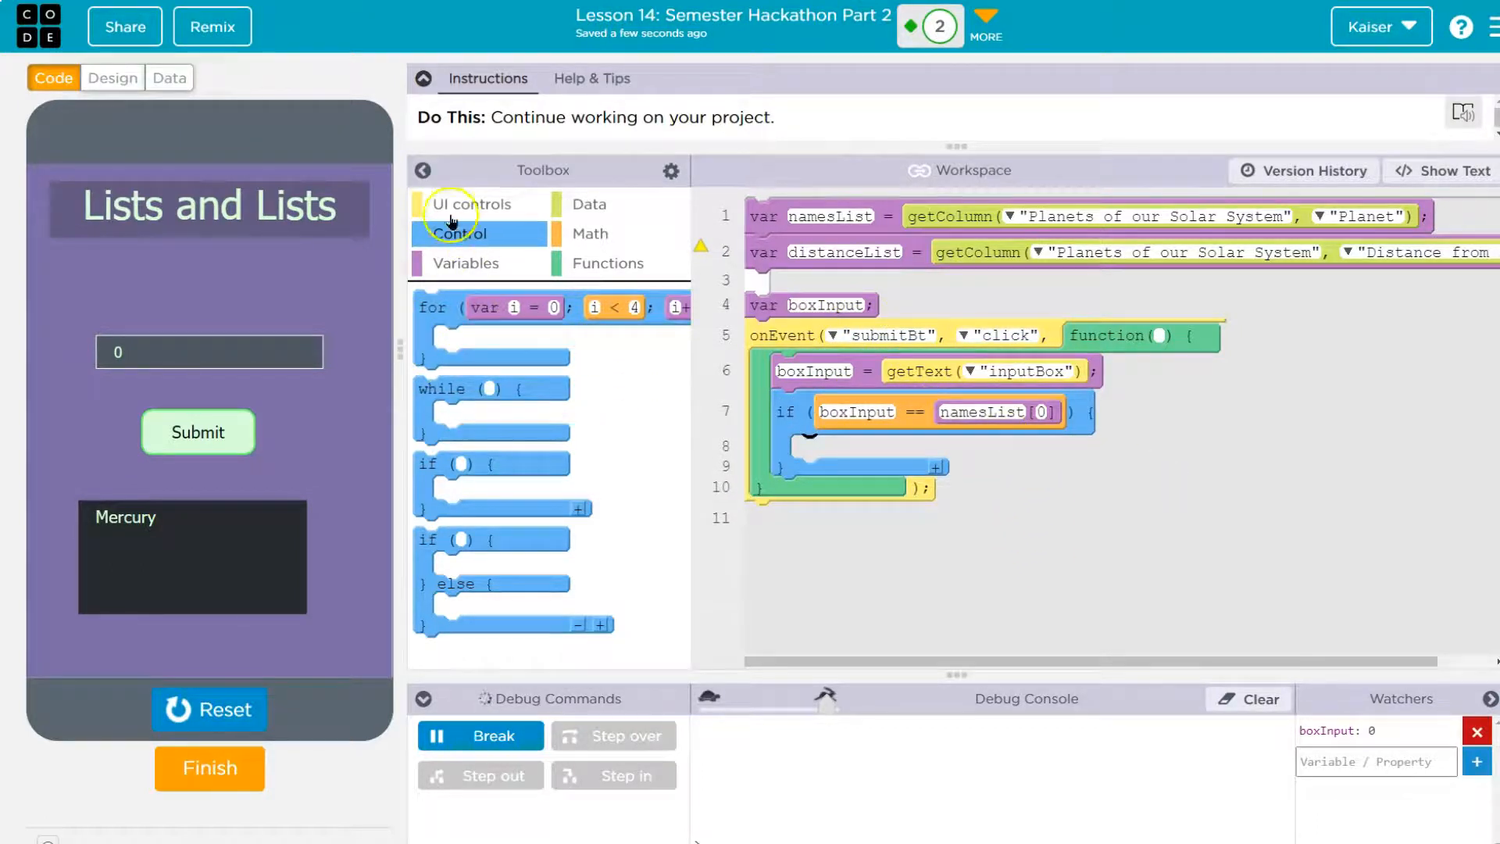
- Inside the if, set outputArea to distanceList[0]
click(472, 203)
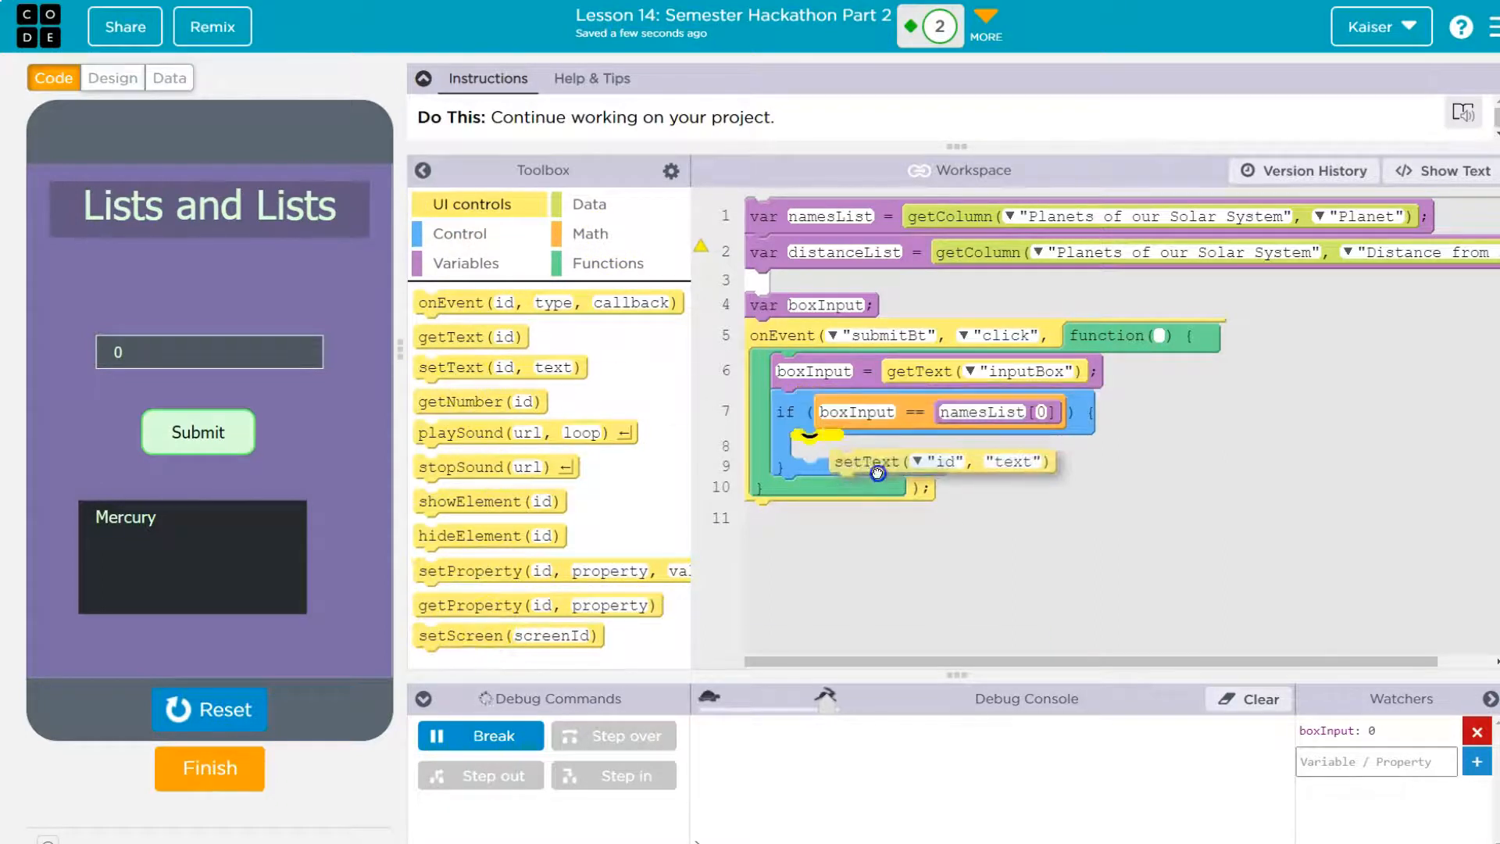
click(881, 449)
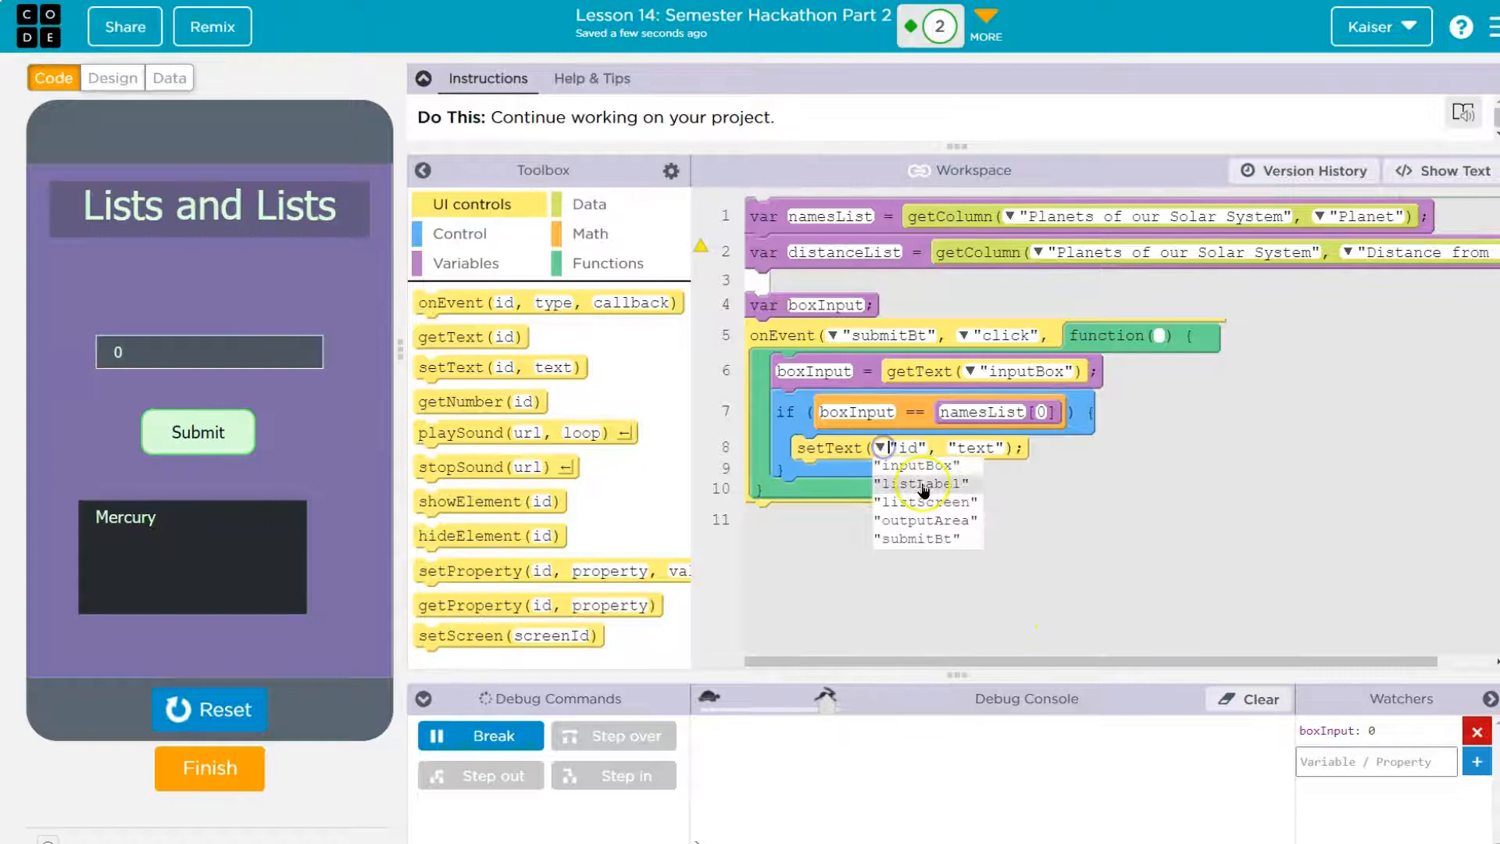
click(923, 518)
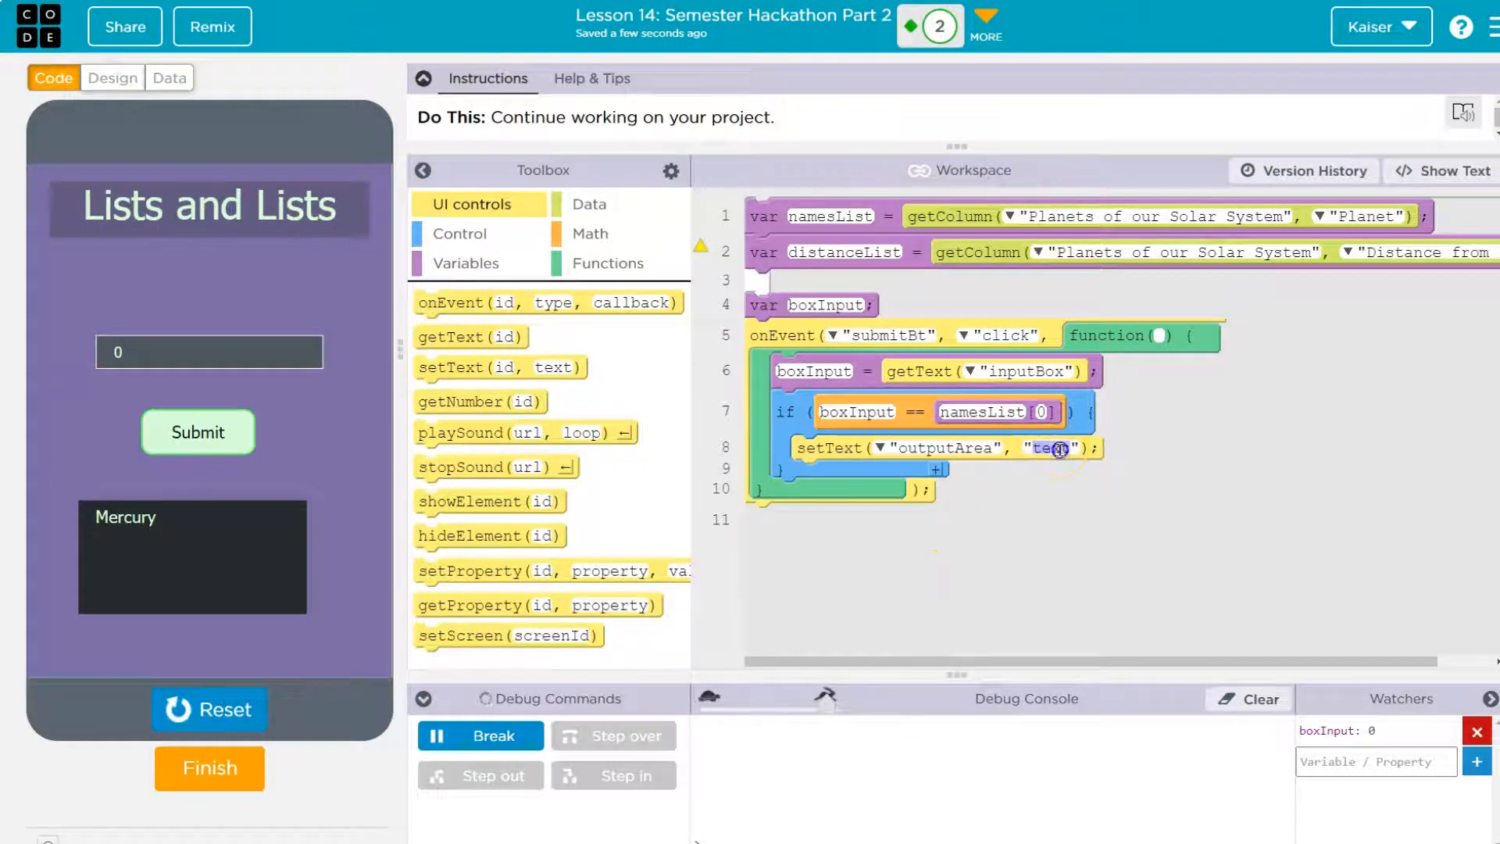
click(1042, 449)
text(distanceLis)
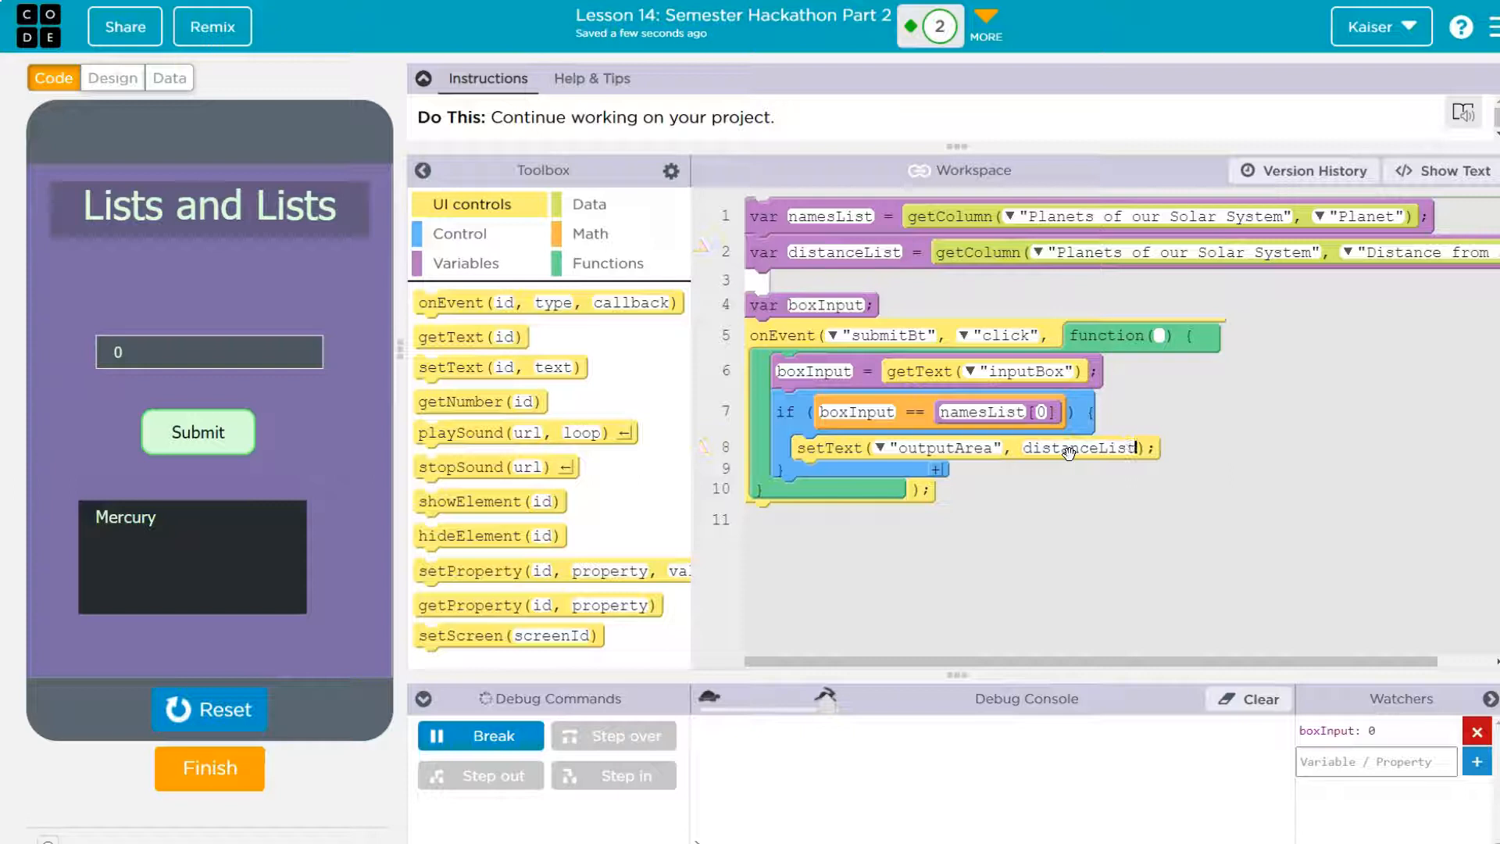
text([d)
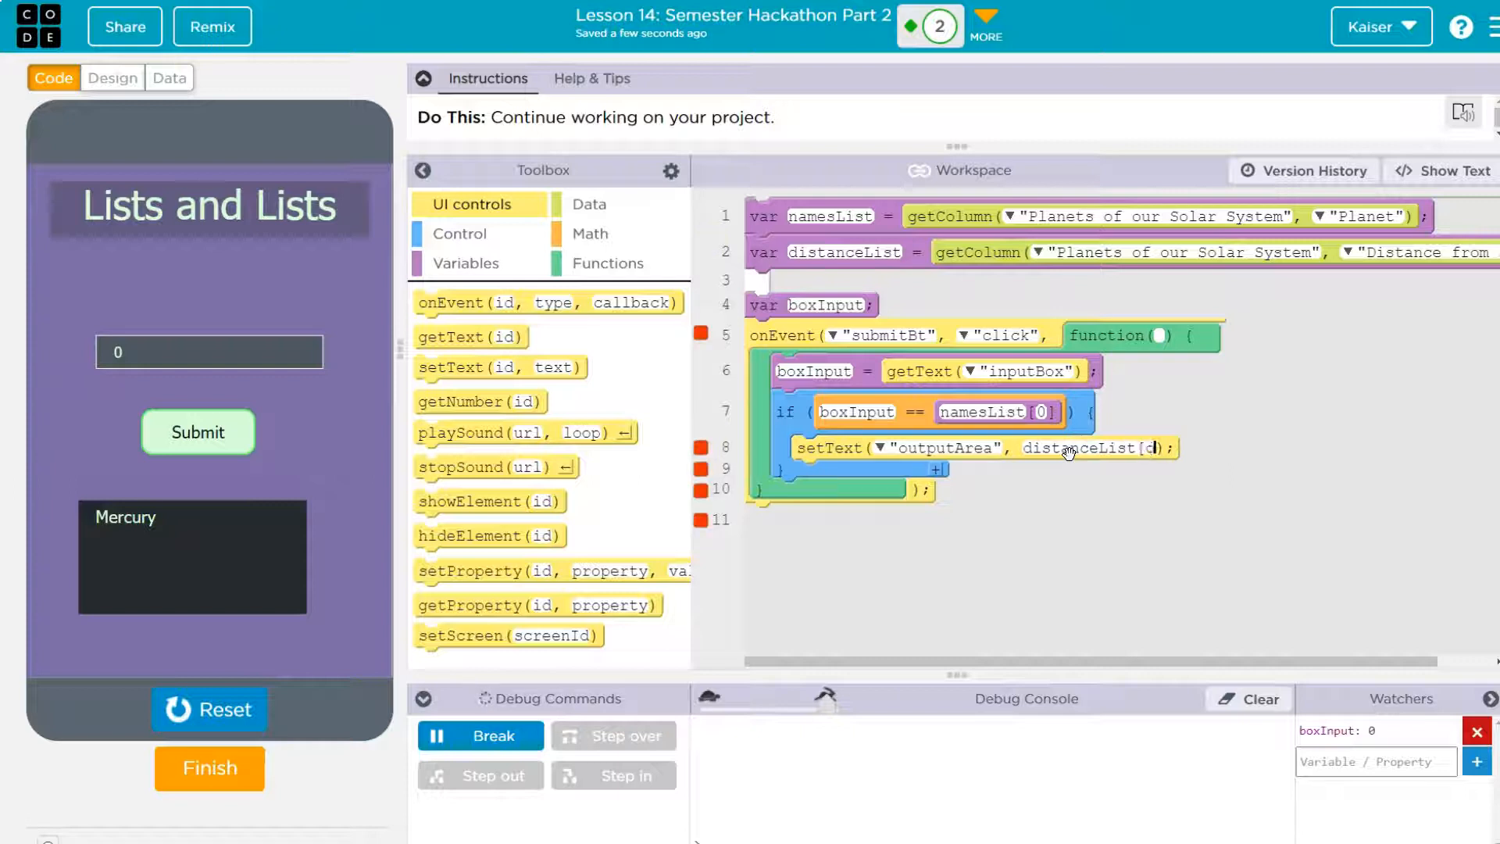
text(0)
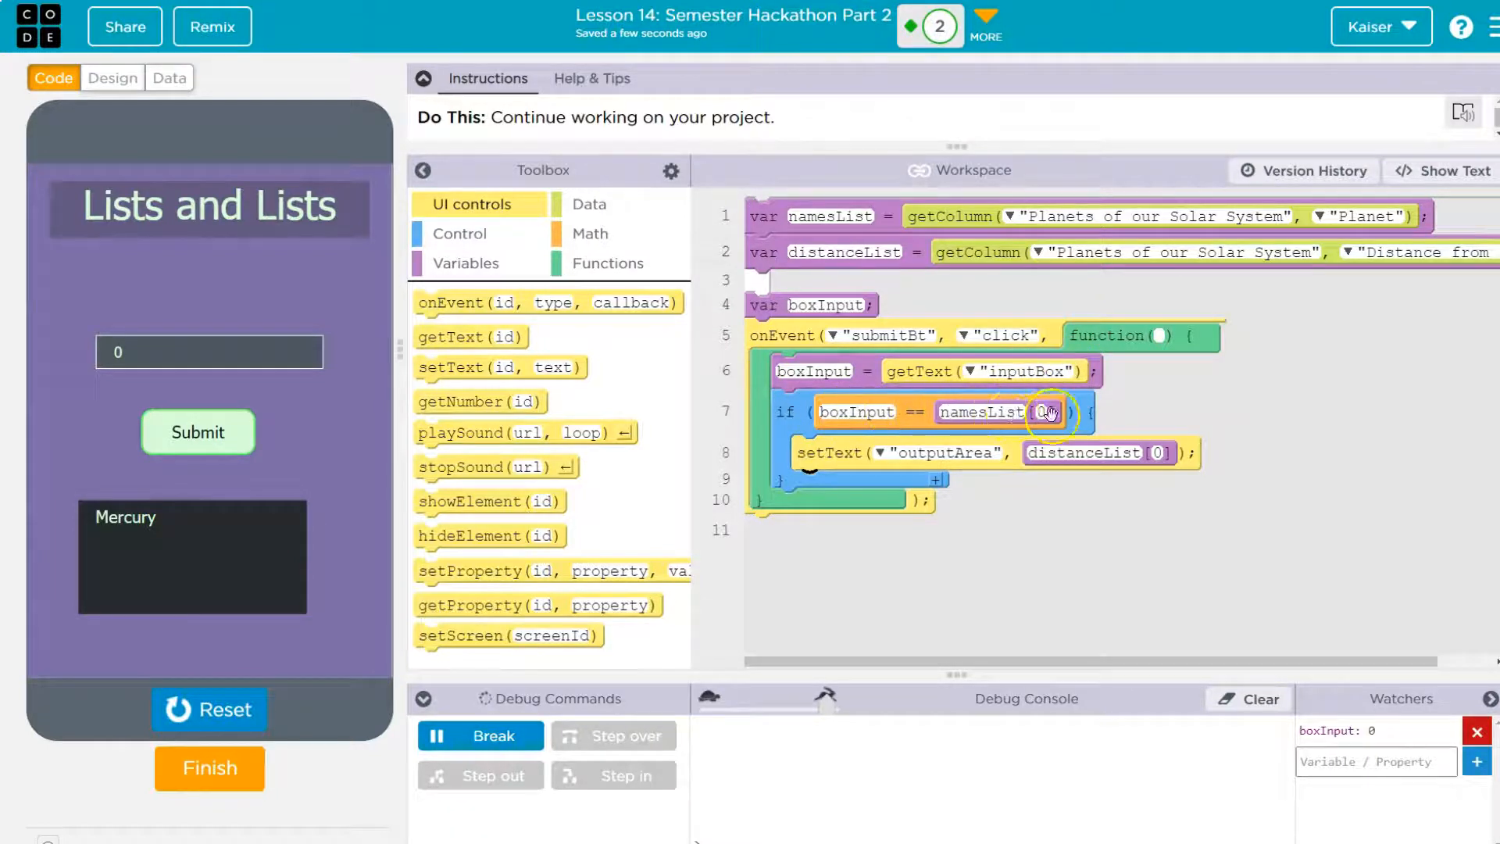
- Check Mercury's distance in the planets data table
click(169, 78)
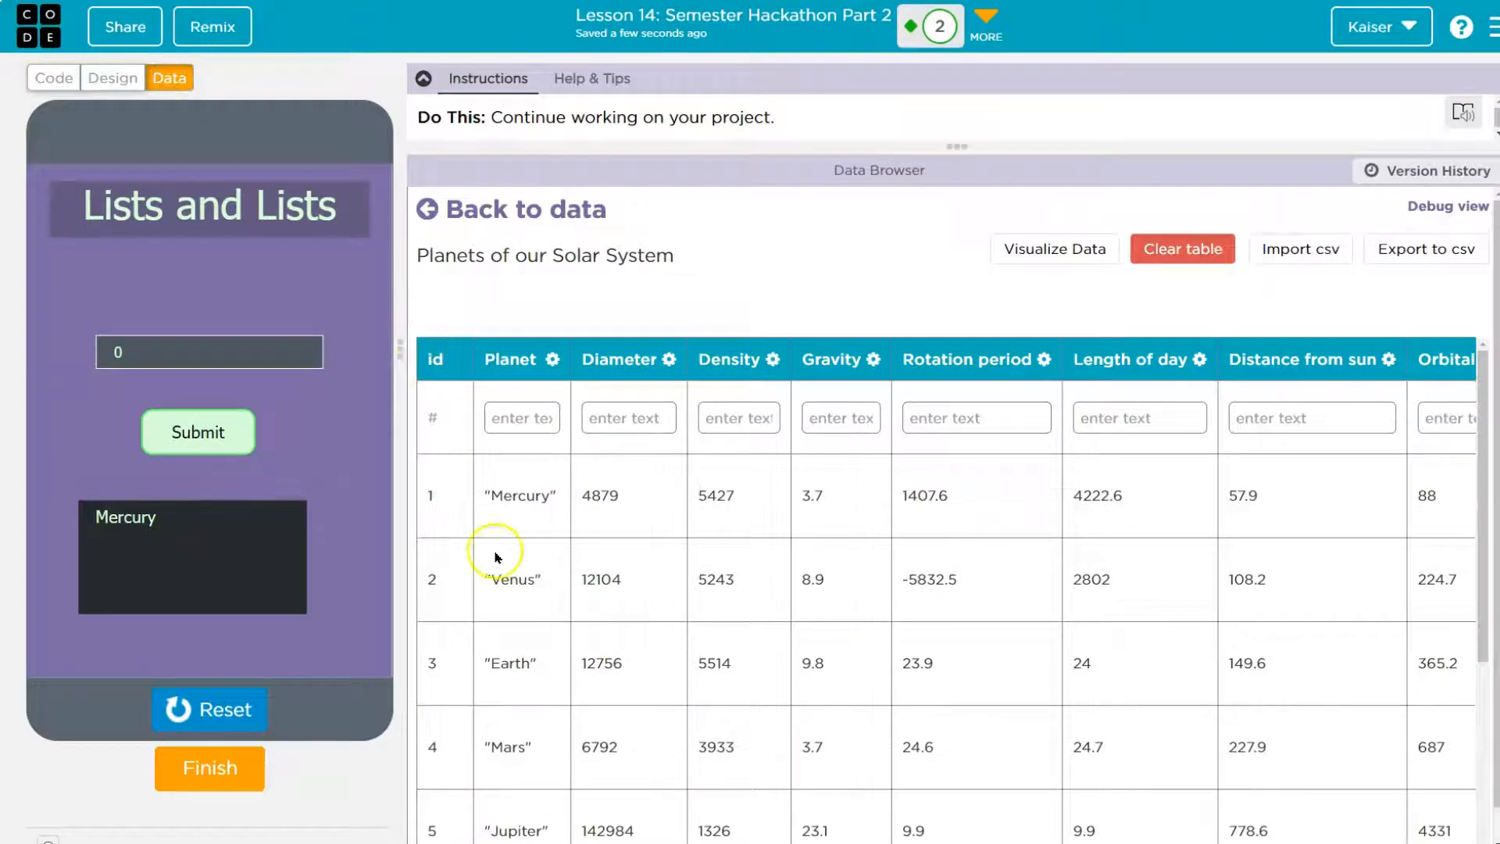
click(53, 78)
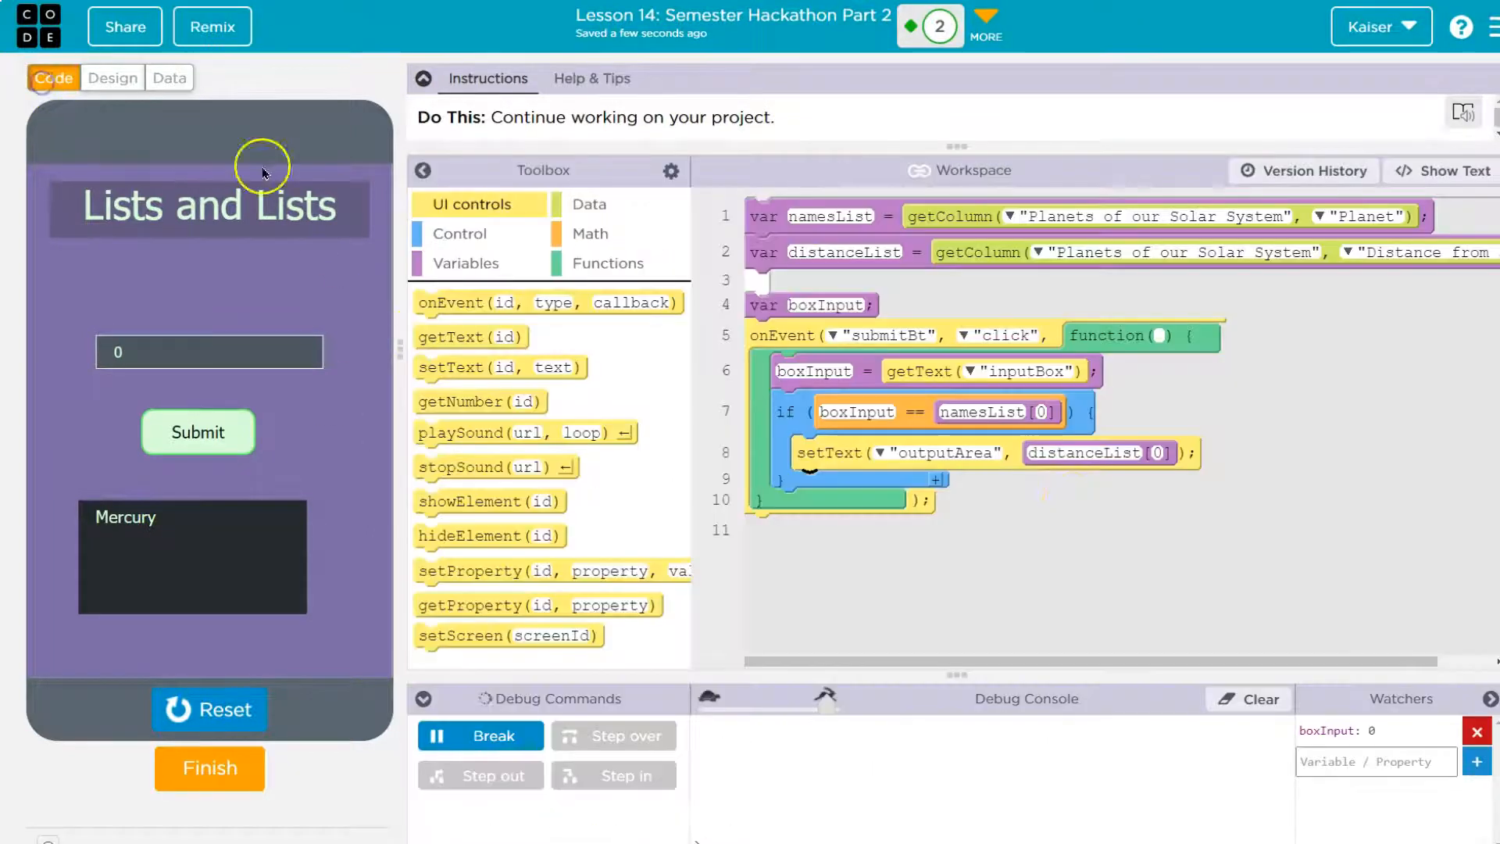
mouse_move(172, 63)
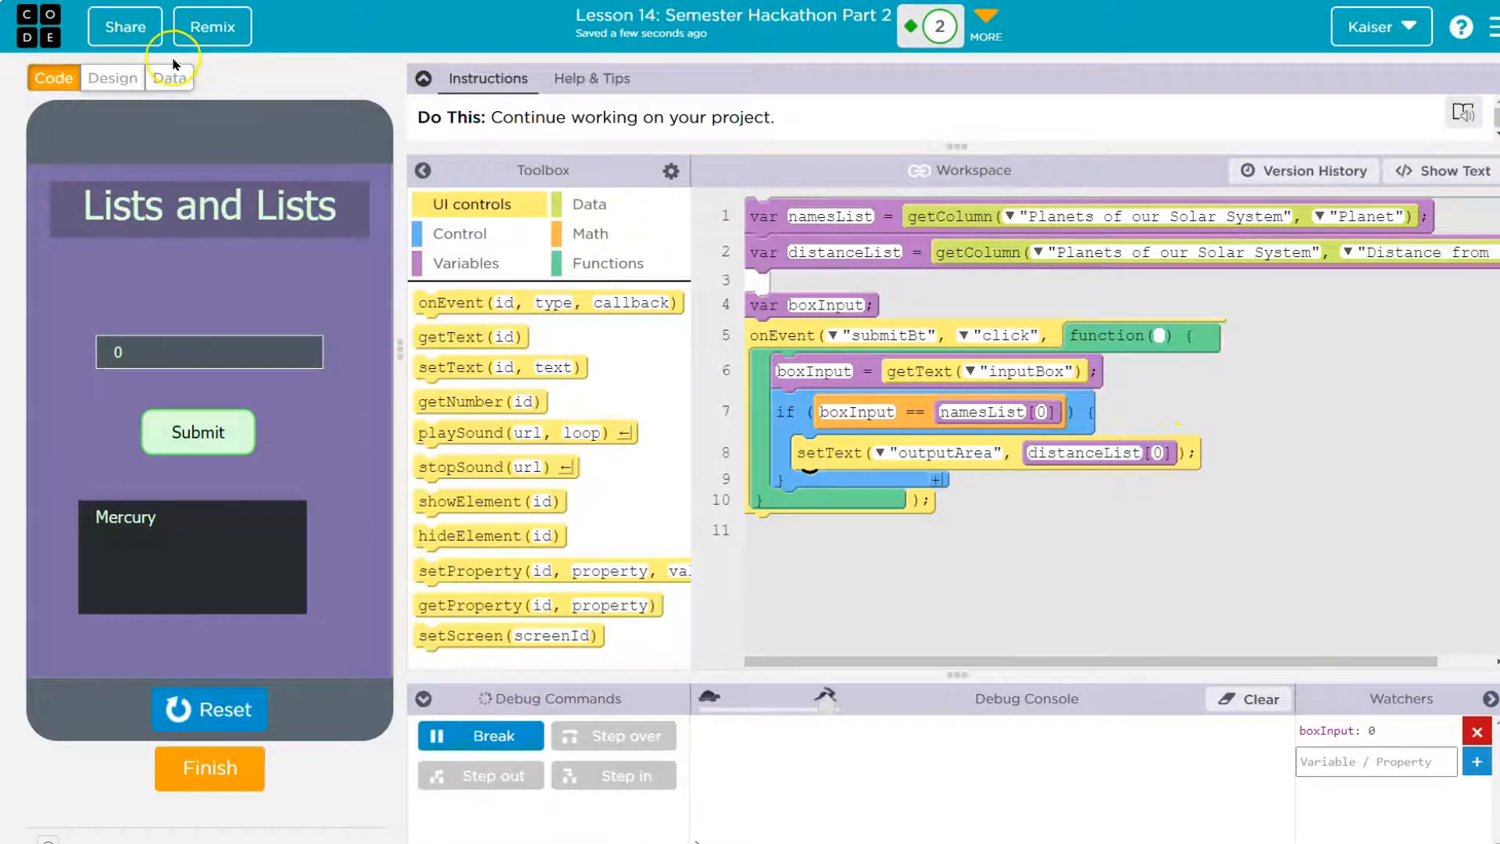
click(169, 78)
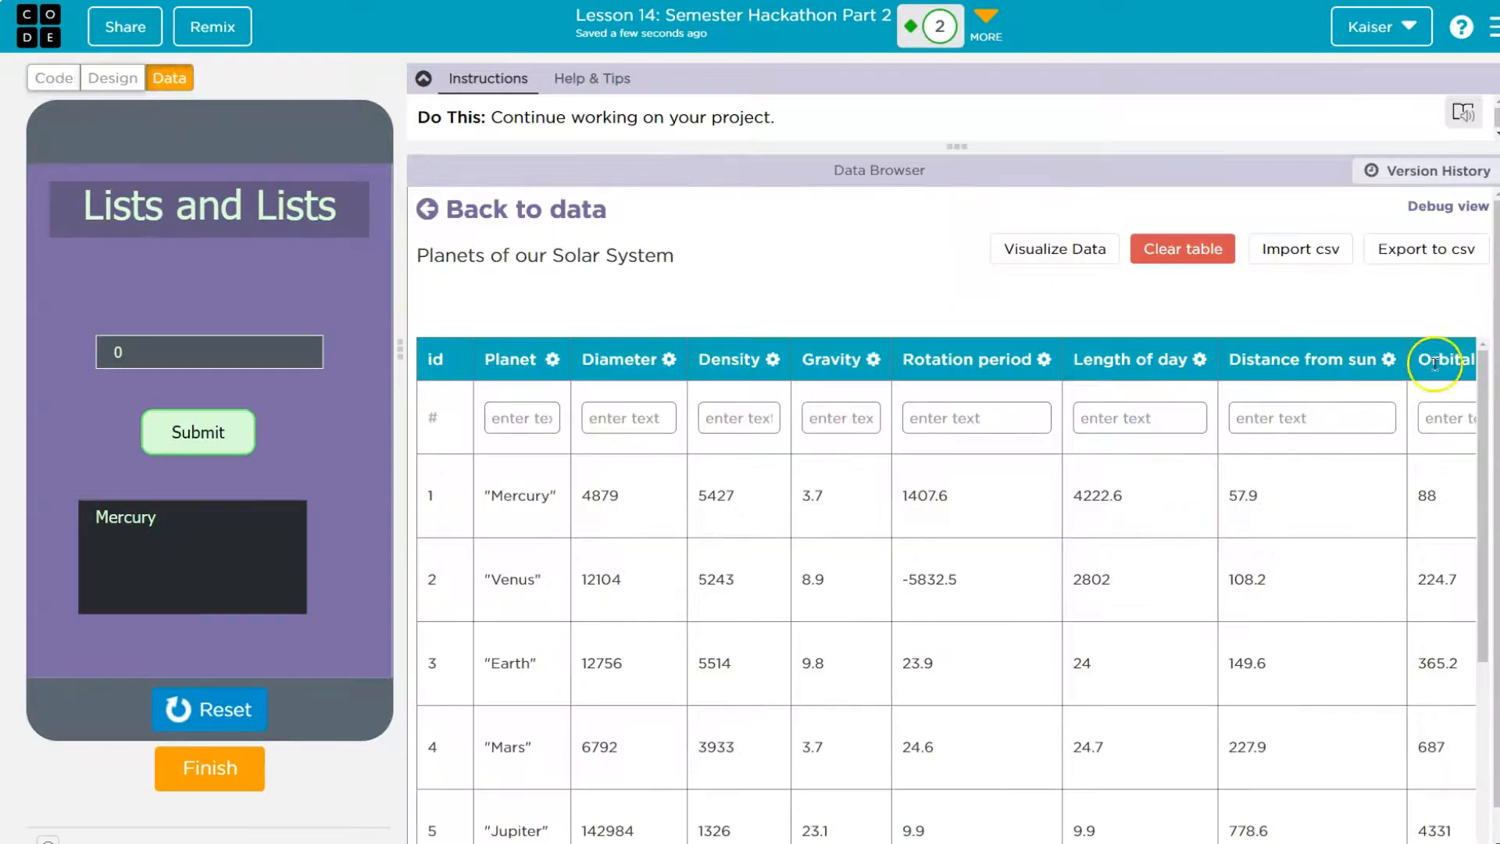
mouse_move(676, 435)
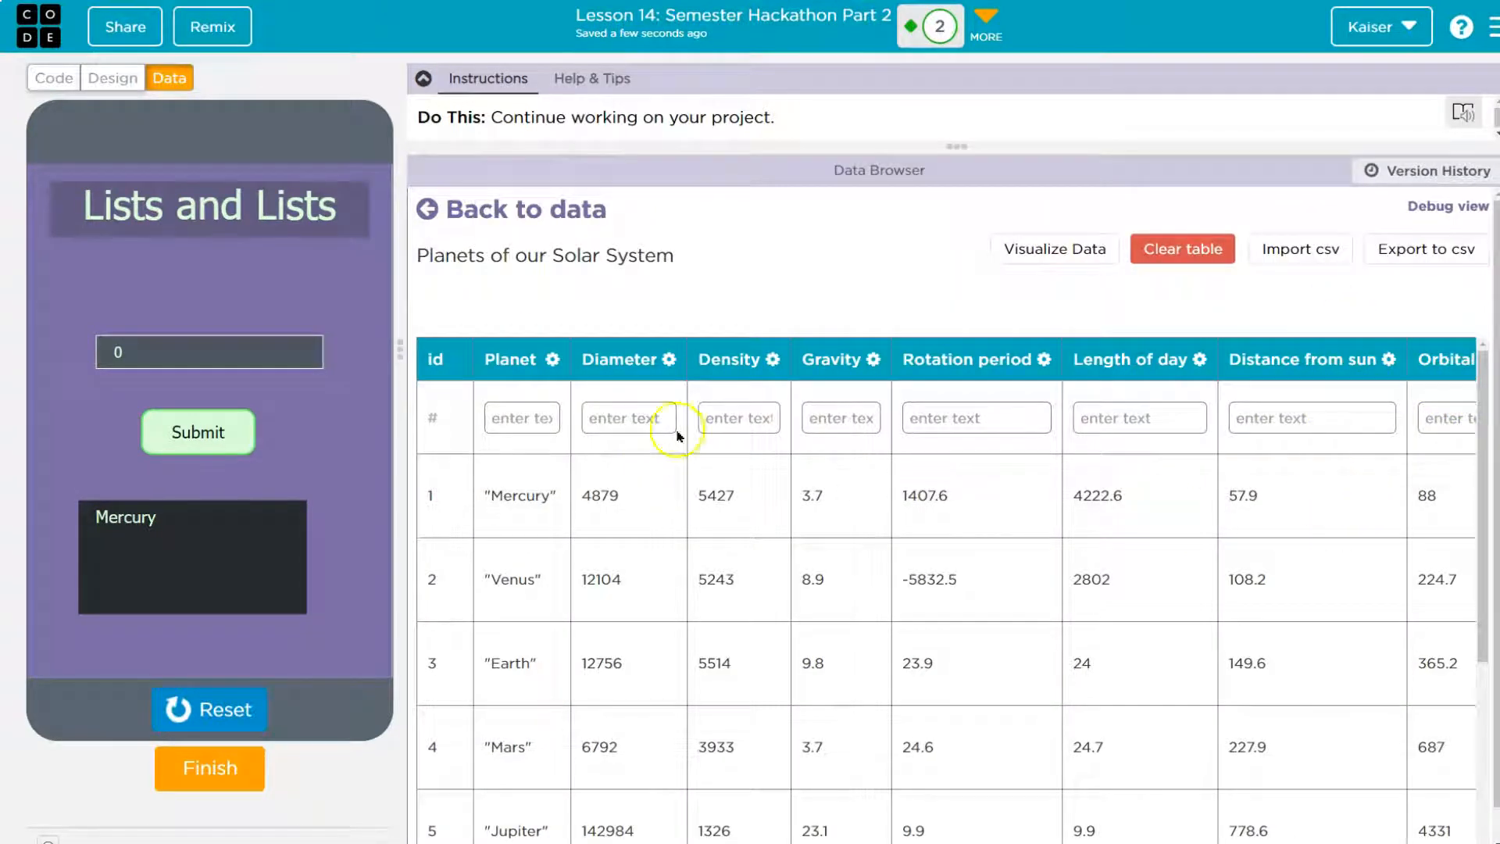
mouse_move(1261, 617)
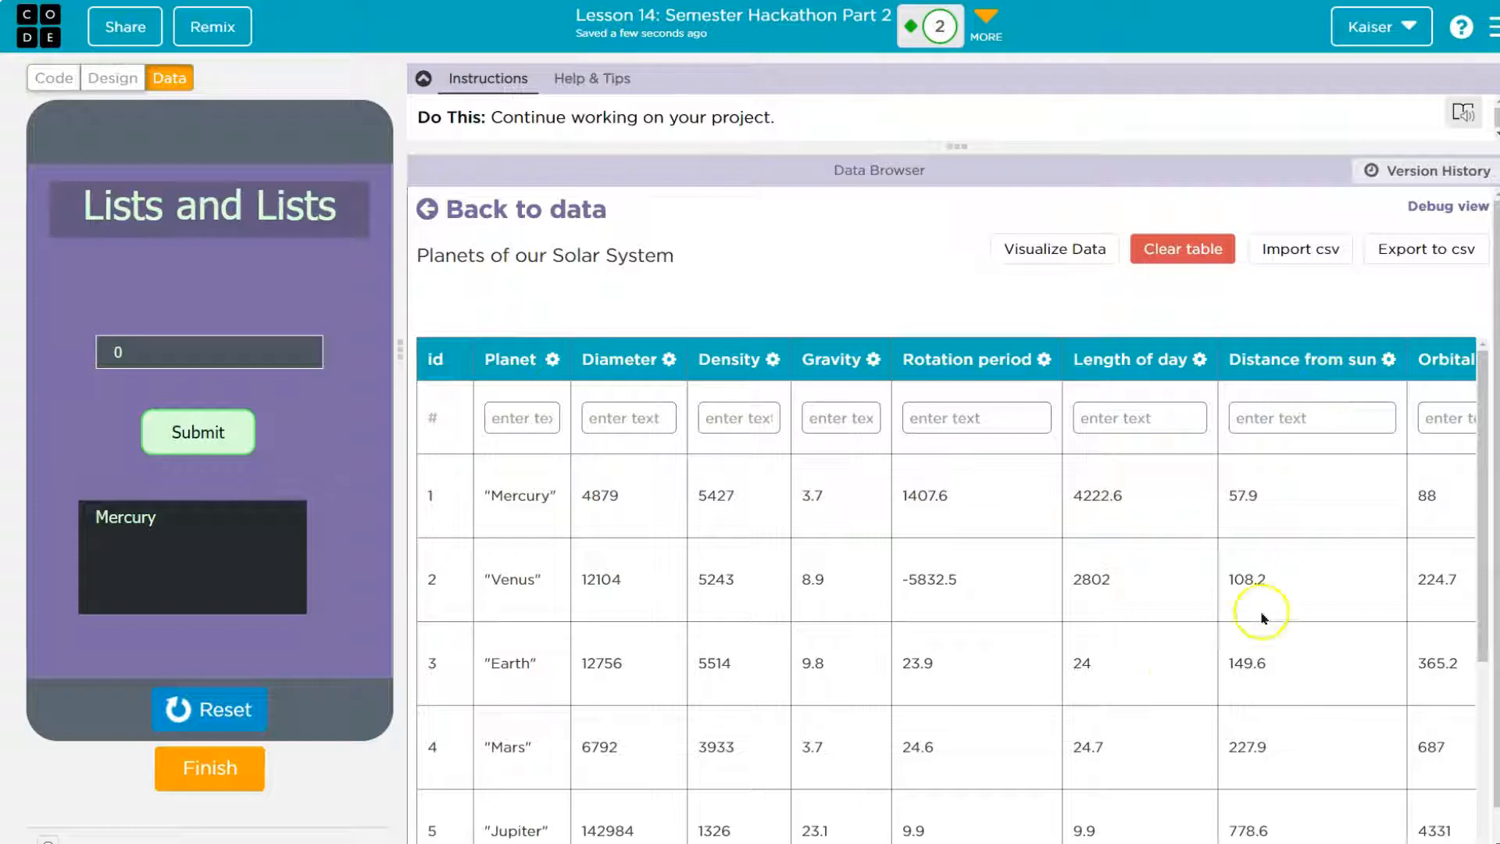
click(53, 78)
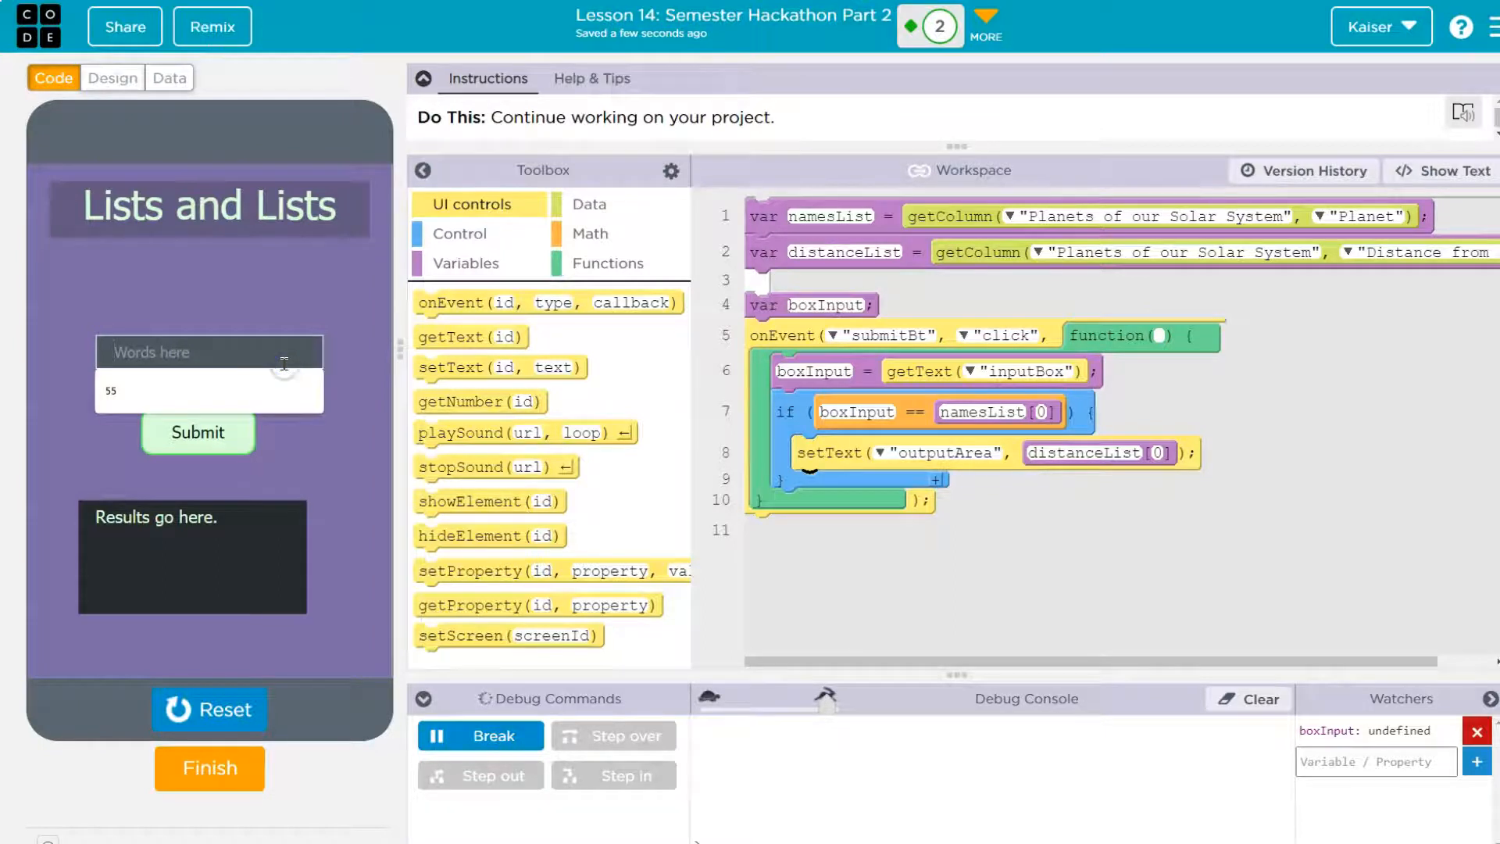
- Enter Mercury in the running app and submit to get 57.9
text(mercury)
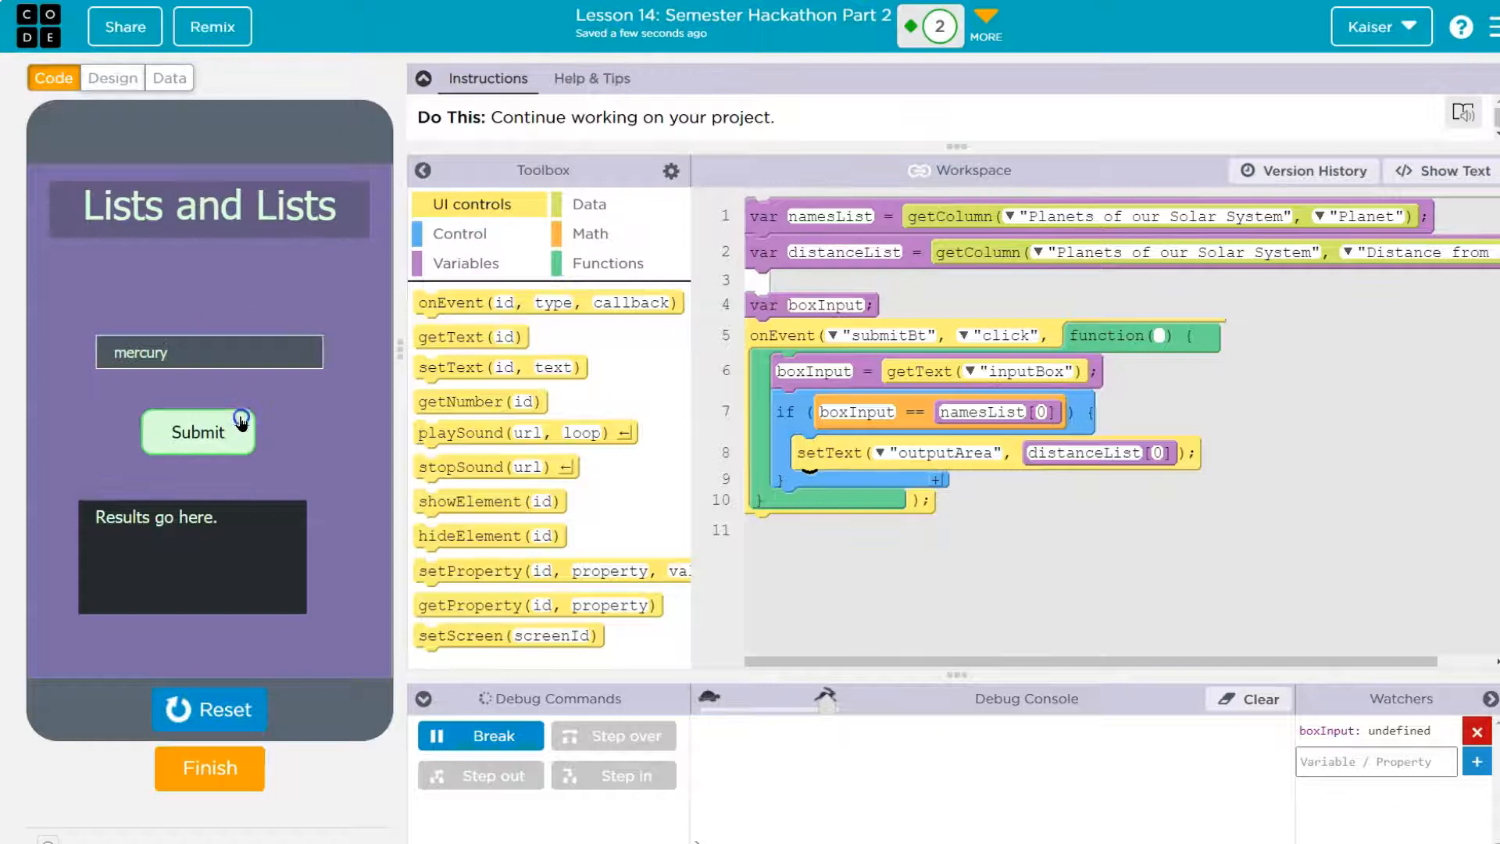
click(169, 78)
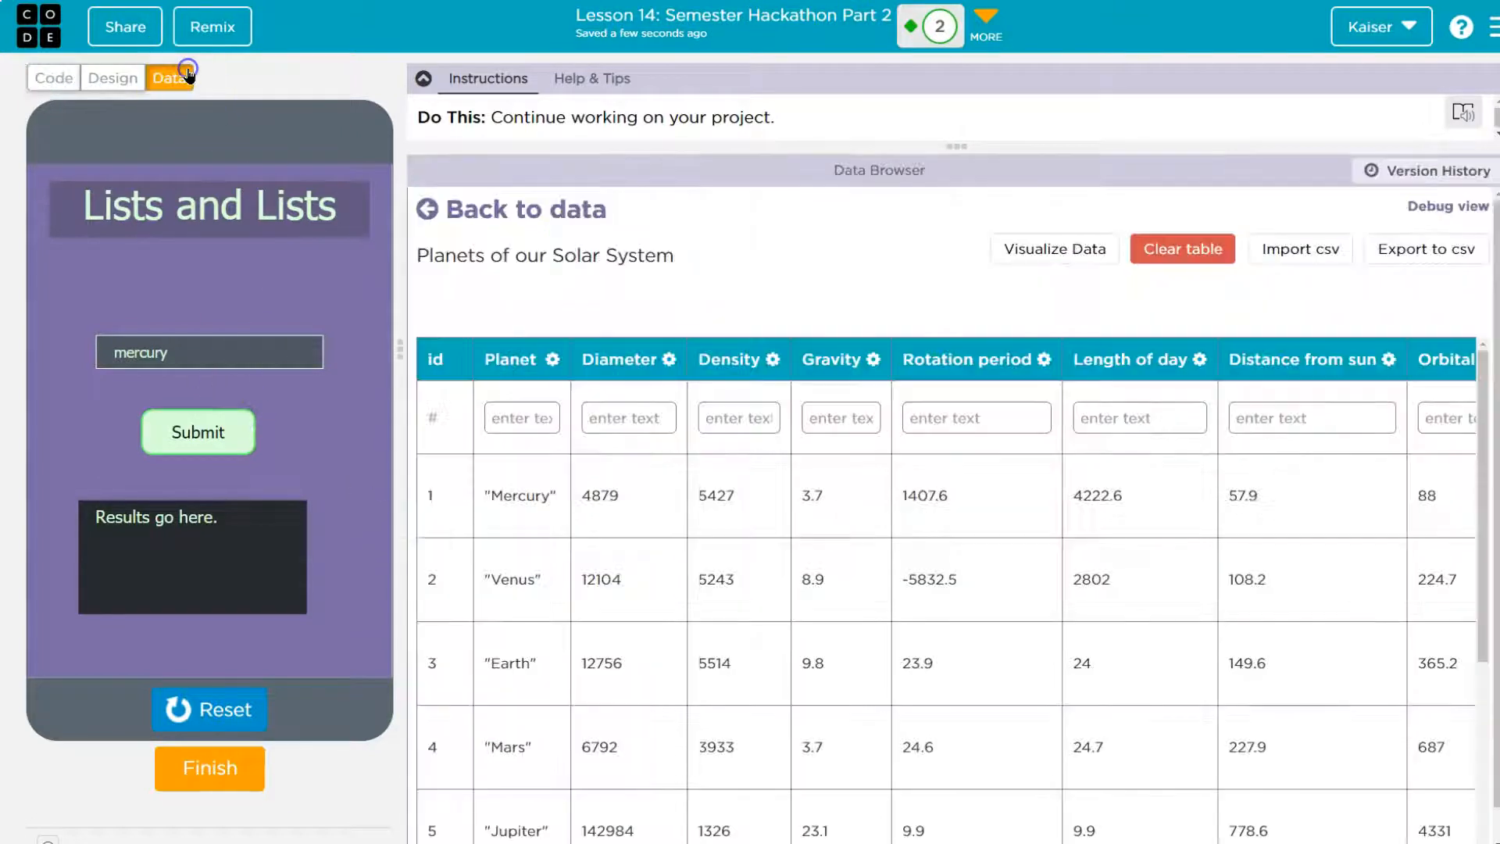
double_click(519, 495)
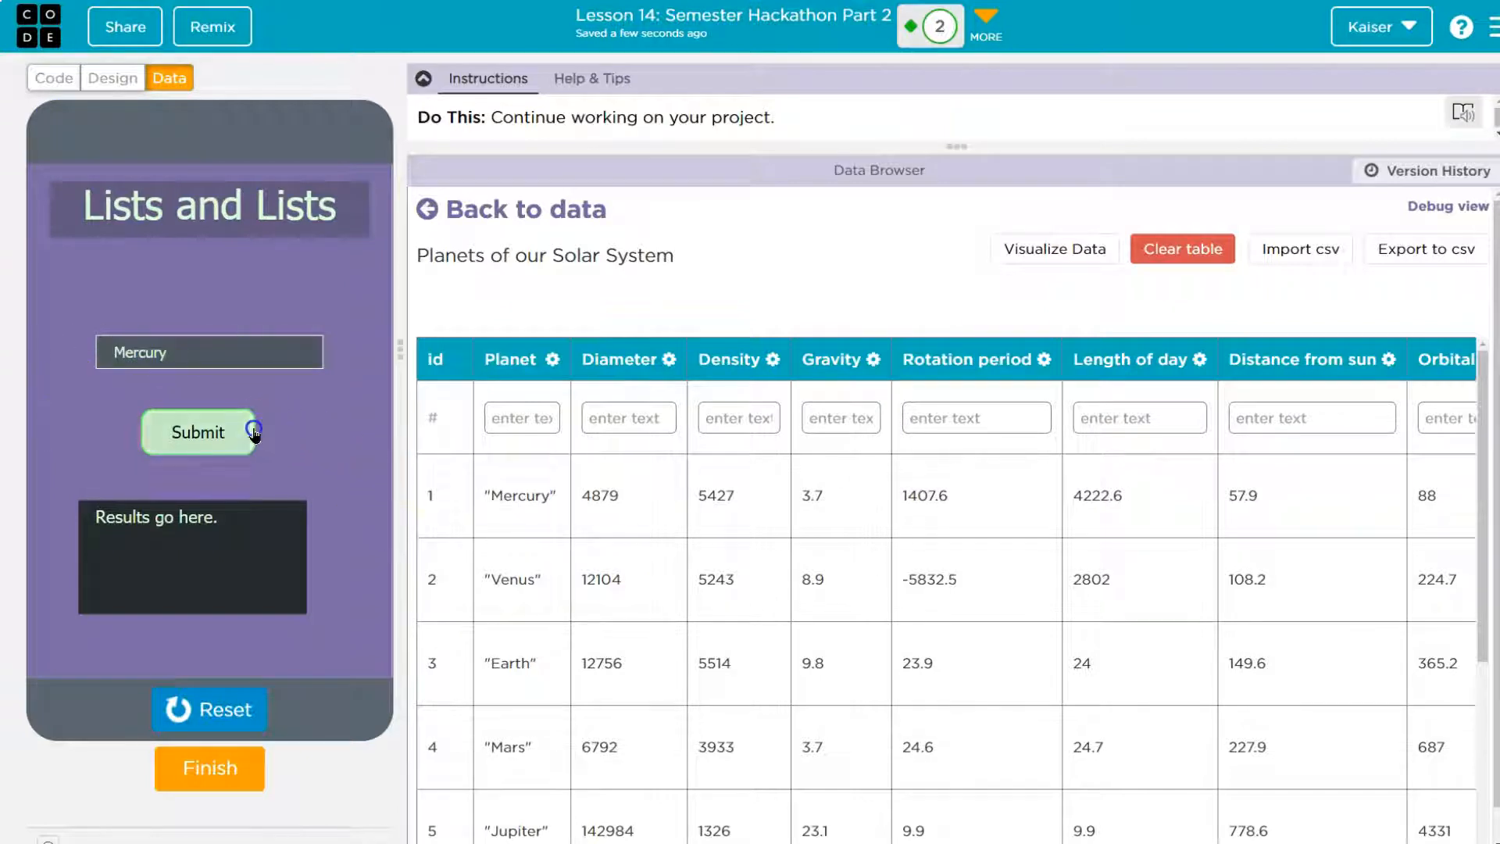
click(199, 431)
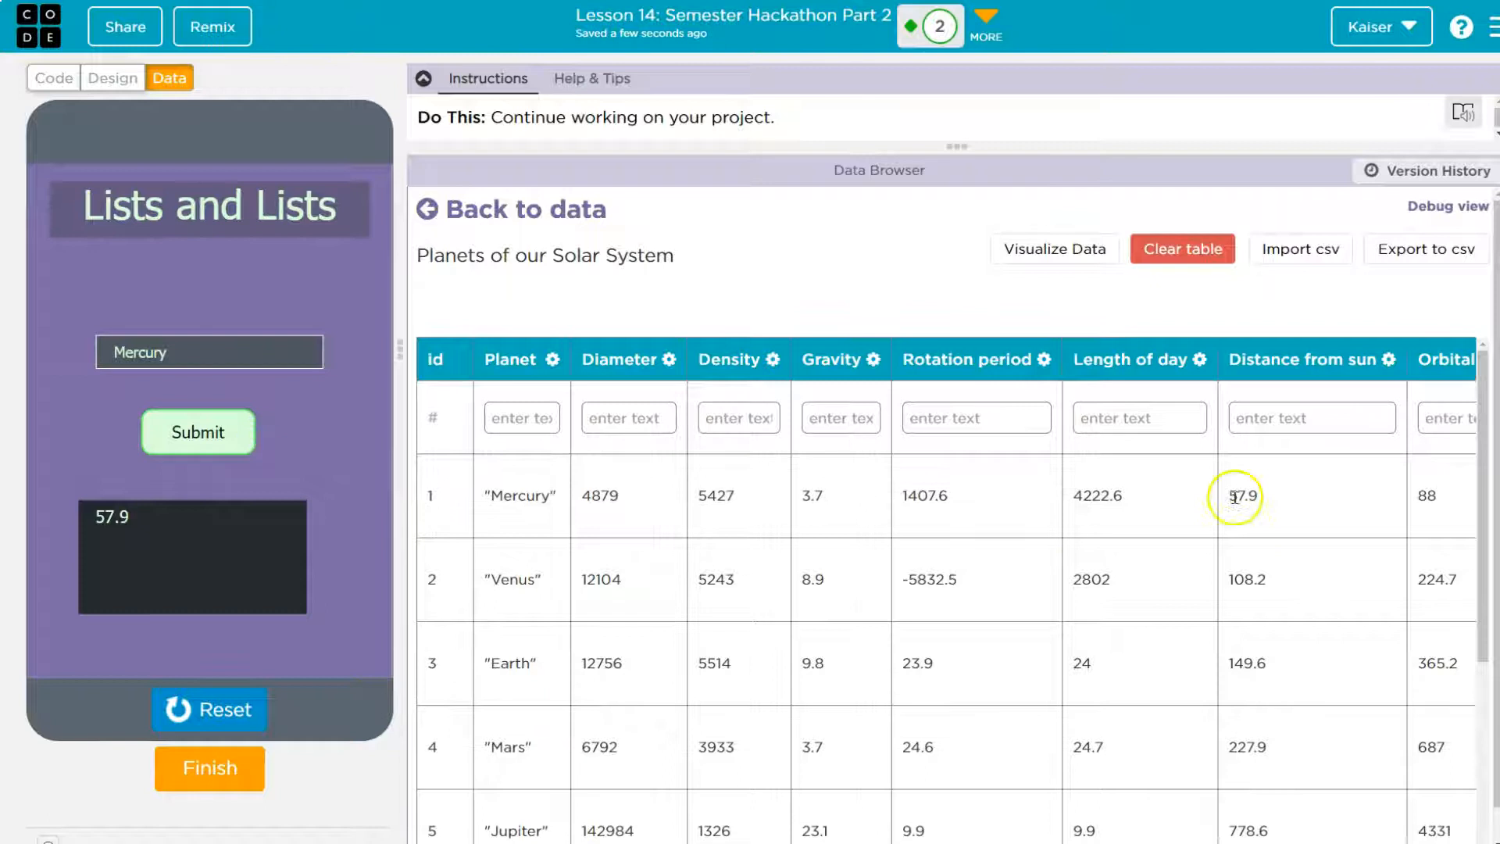
click(53, 78)
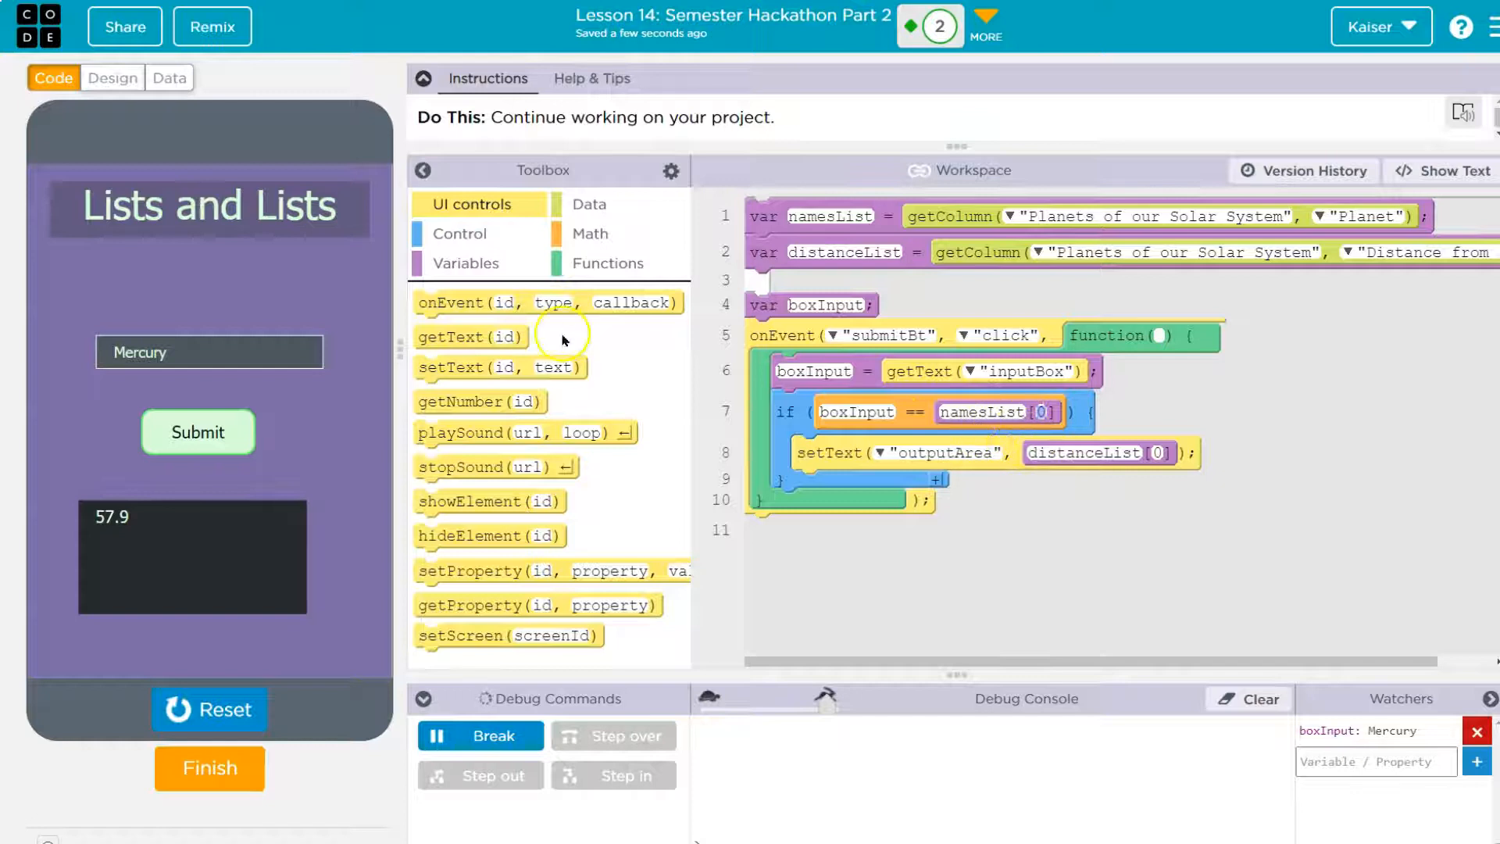
- Replace the if with a for loop to 4 containing console.log("message: "+i)
click(458, 233)
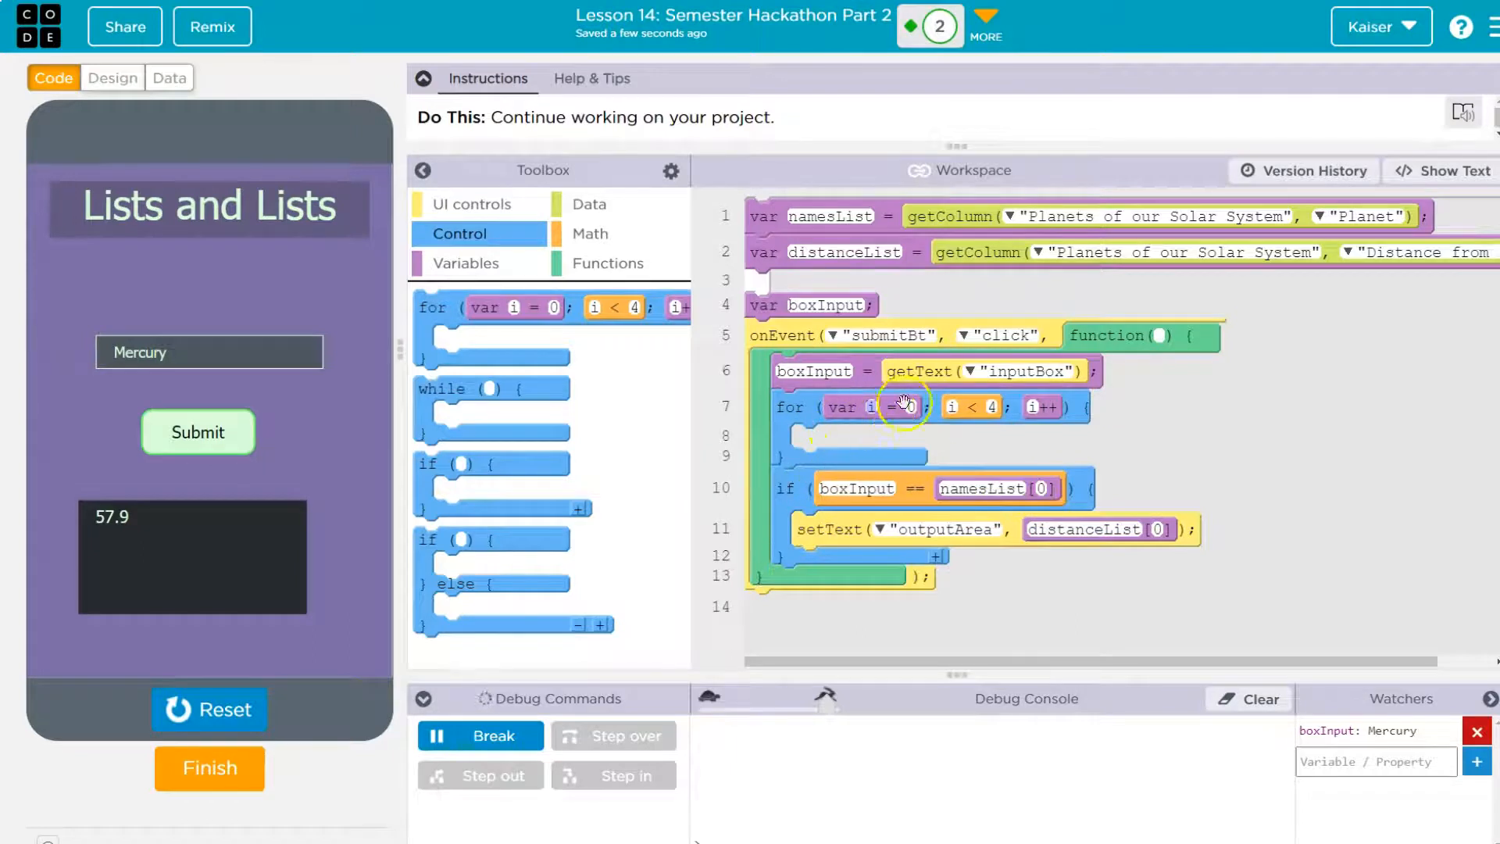
mouse_move(1009, 411)
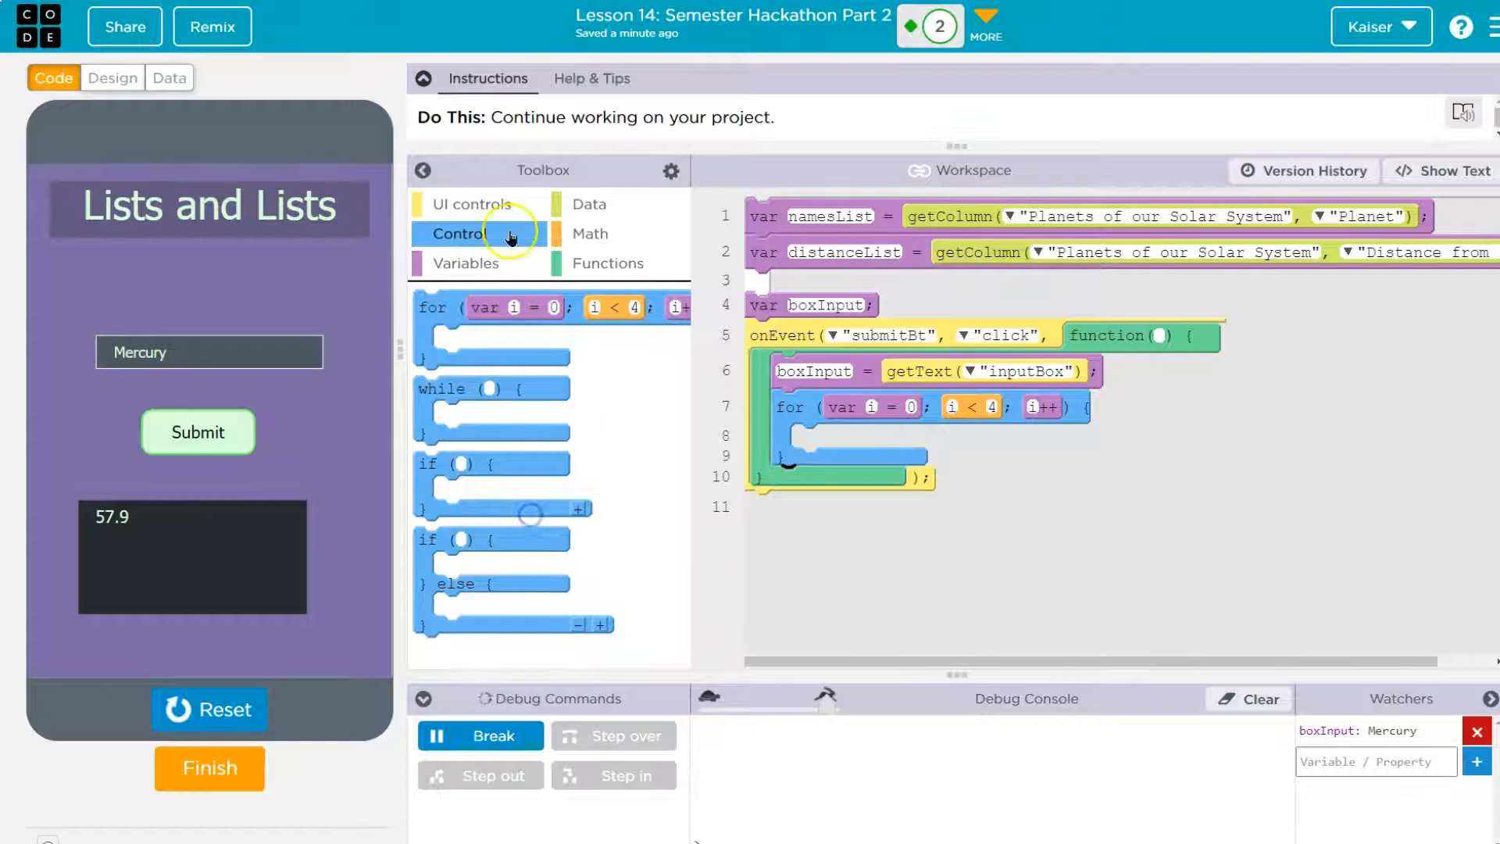
click(464, 263)
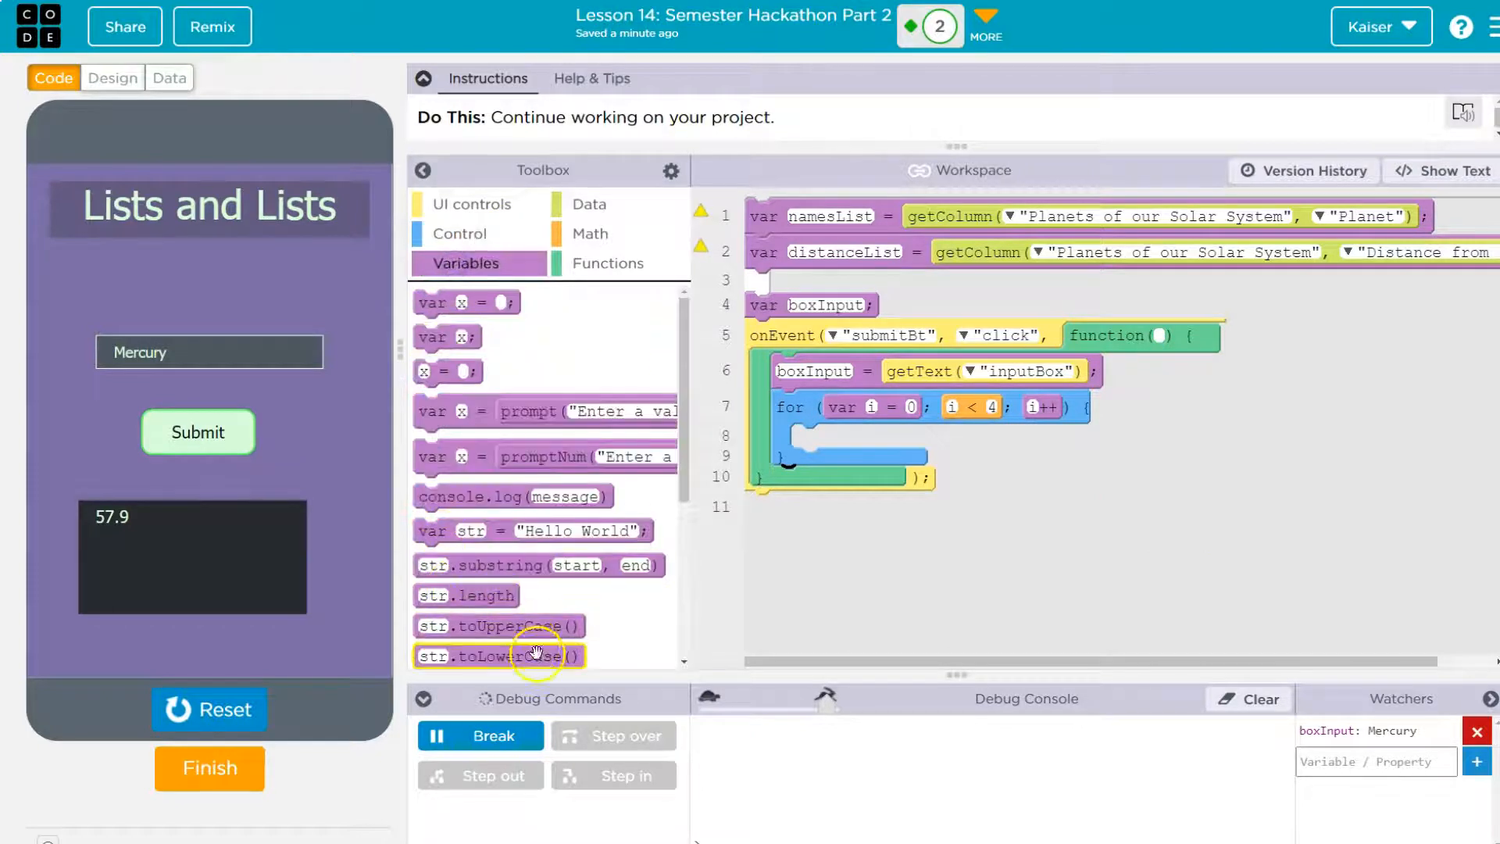
drag(512, 495, 965, 468)
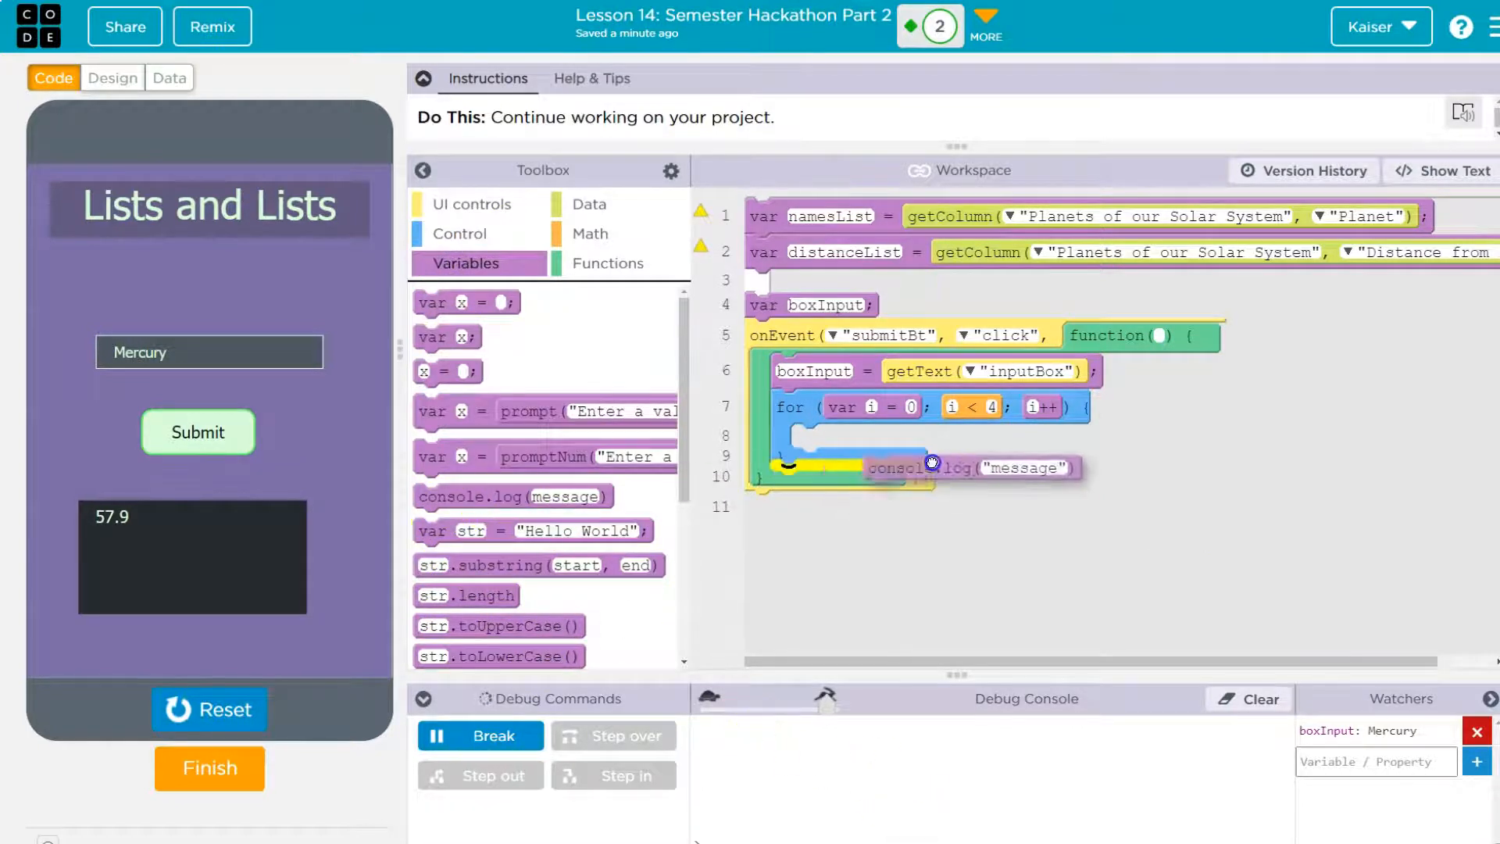
drag(928, 464, 893, 436)
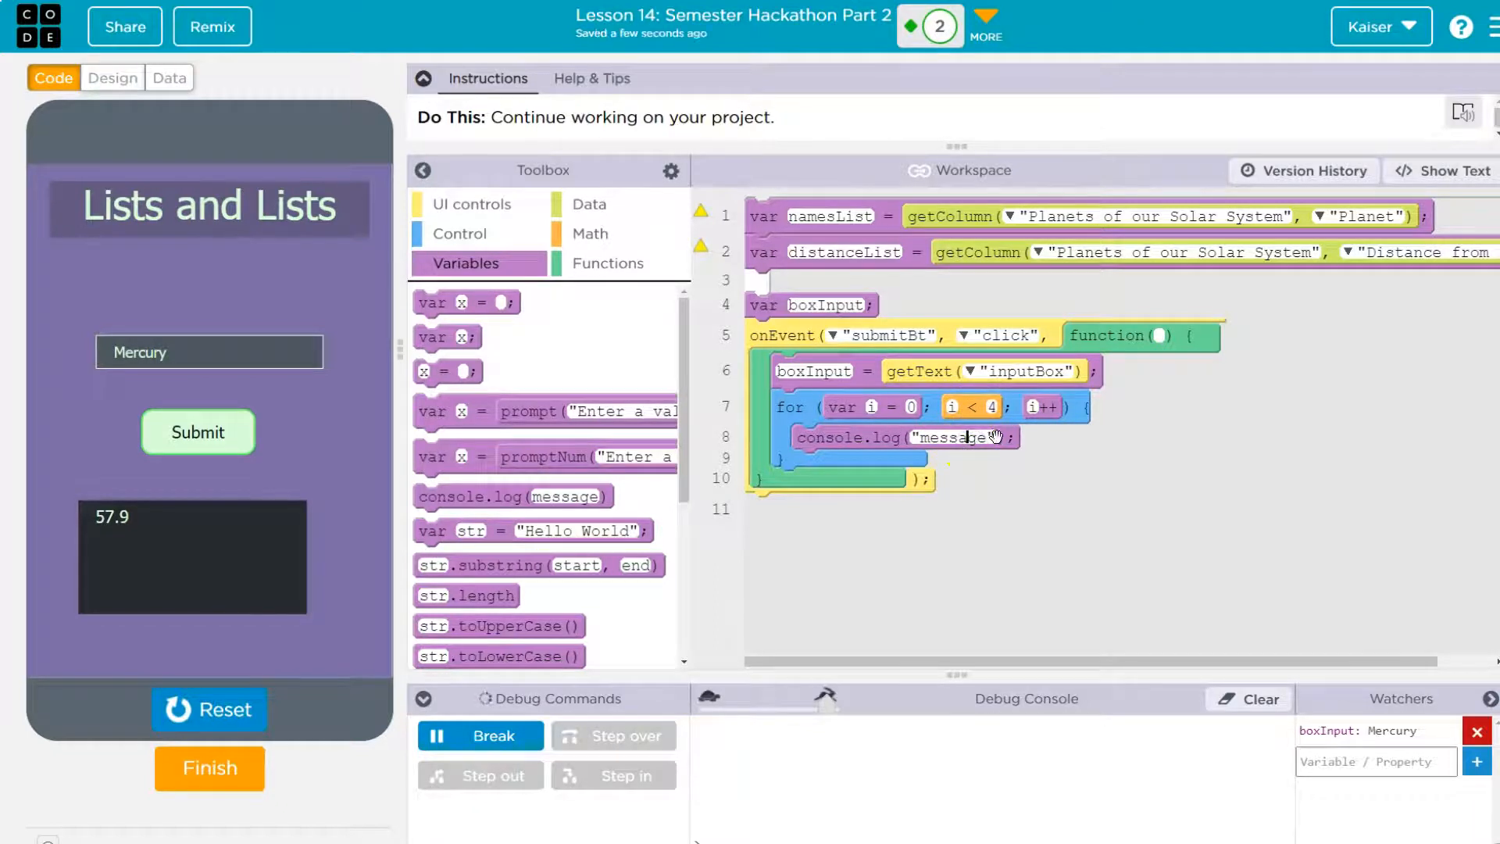
mouse_move(1085, 492)
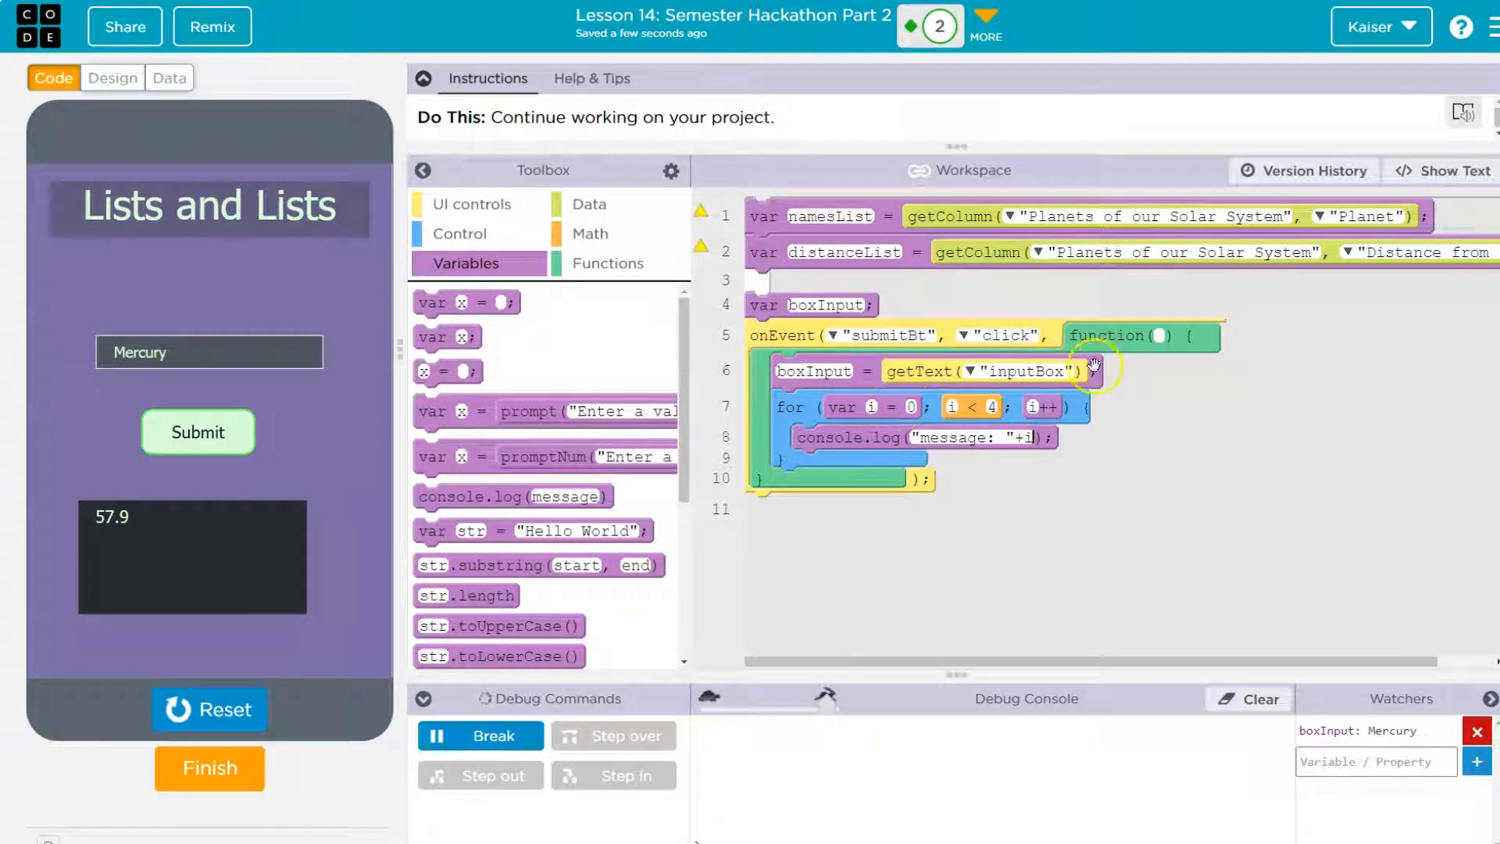
- Reset, run and submit so the console logs message: 0 through message: 3
click(208, 709)
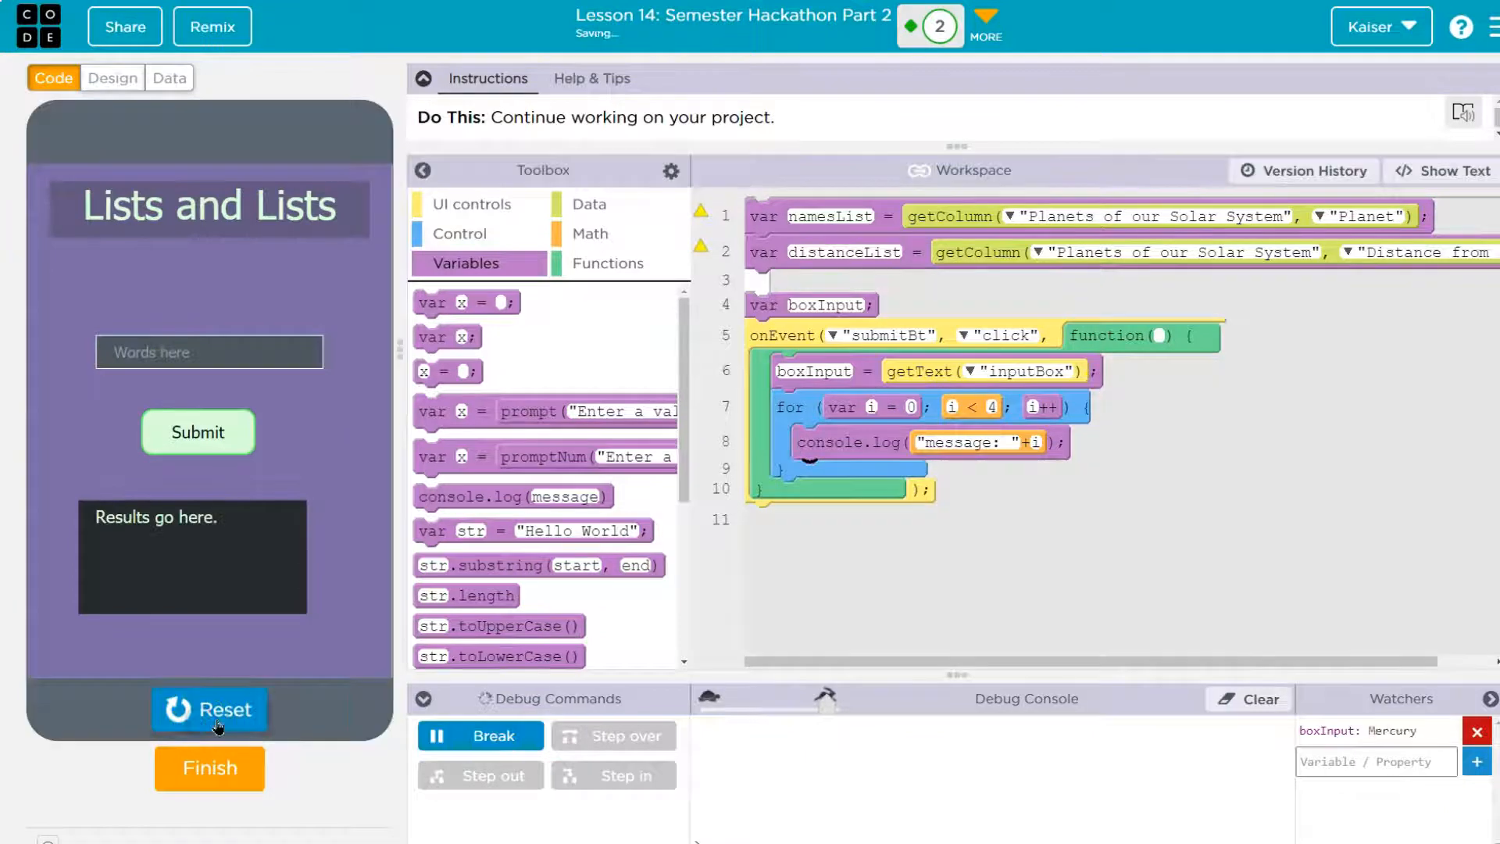
click(208, 709)
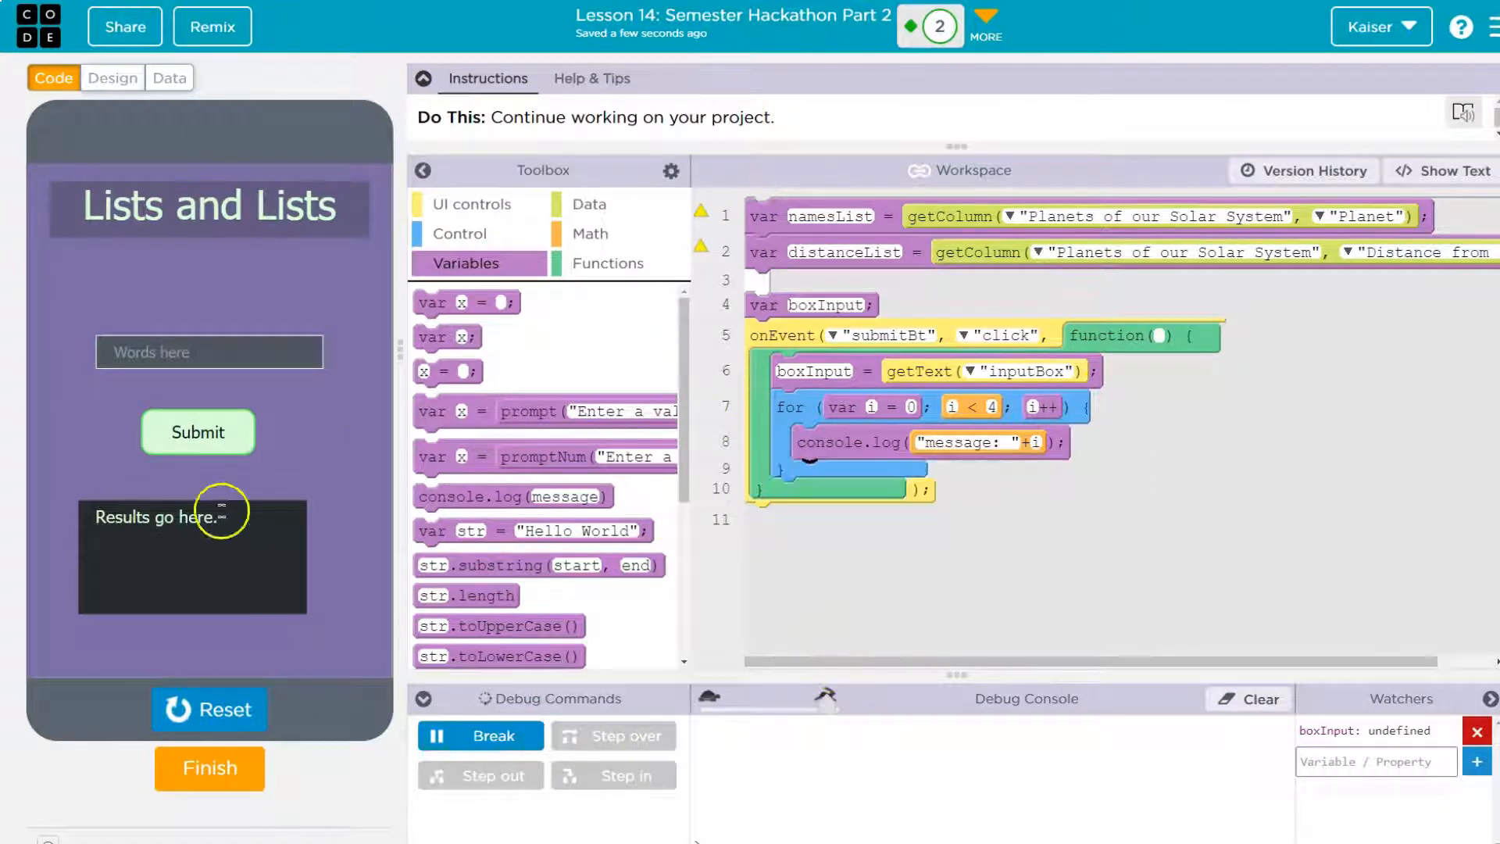
click(196, 433)
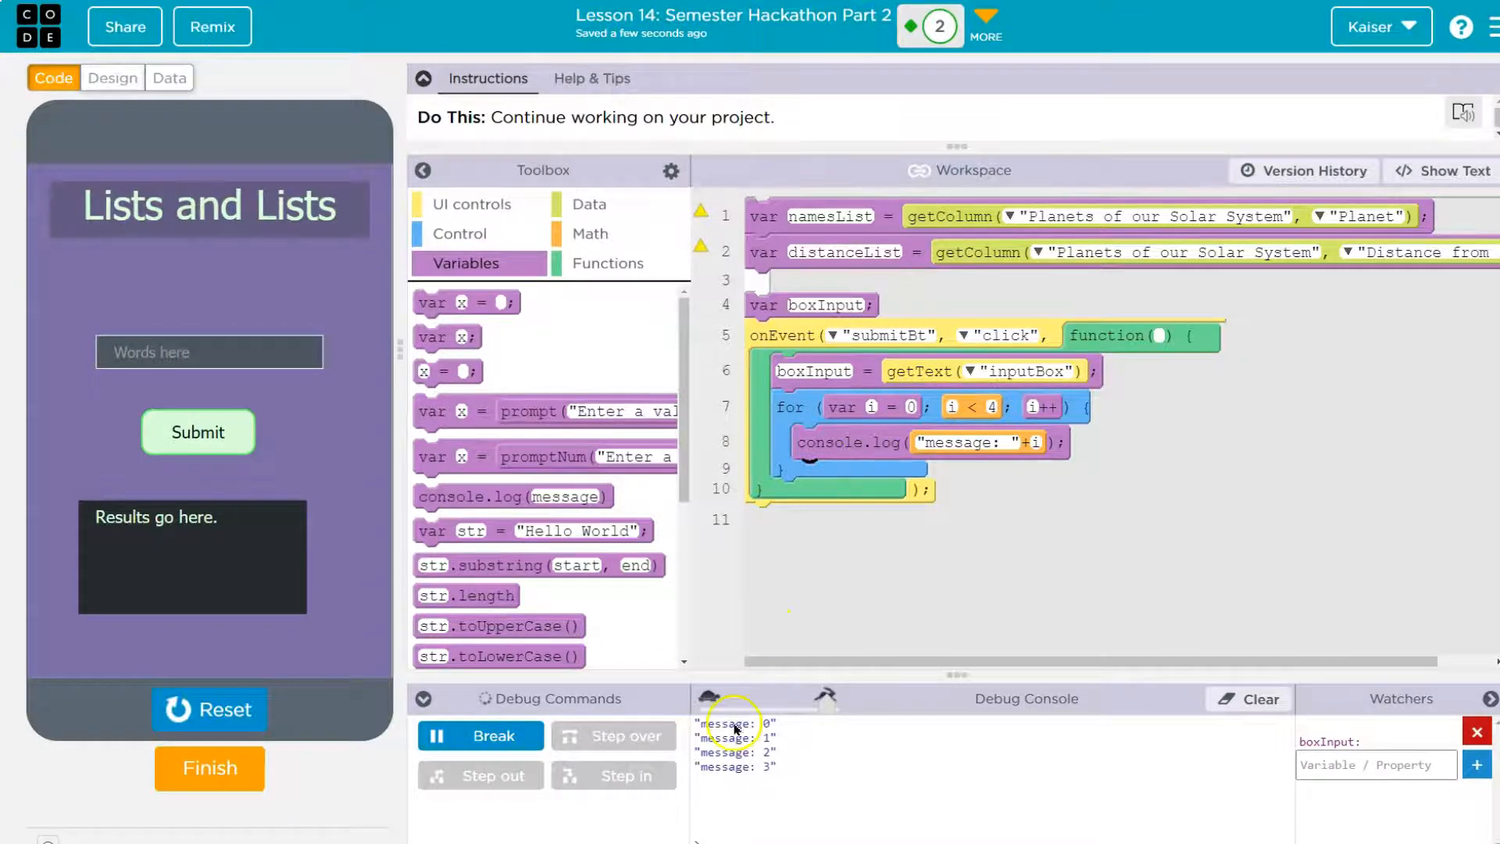
mouse_move(937, 384)
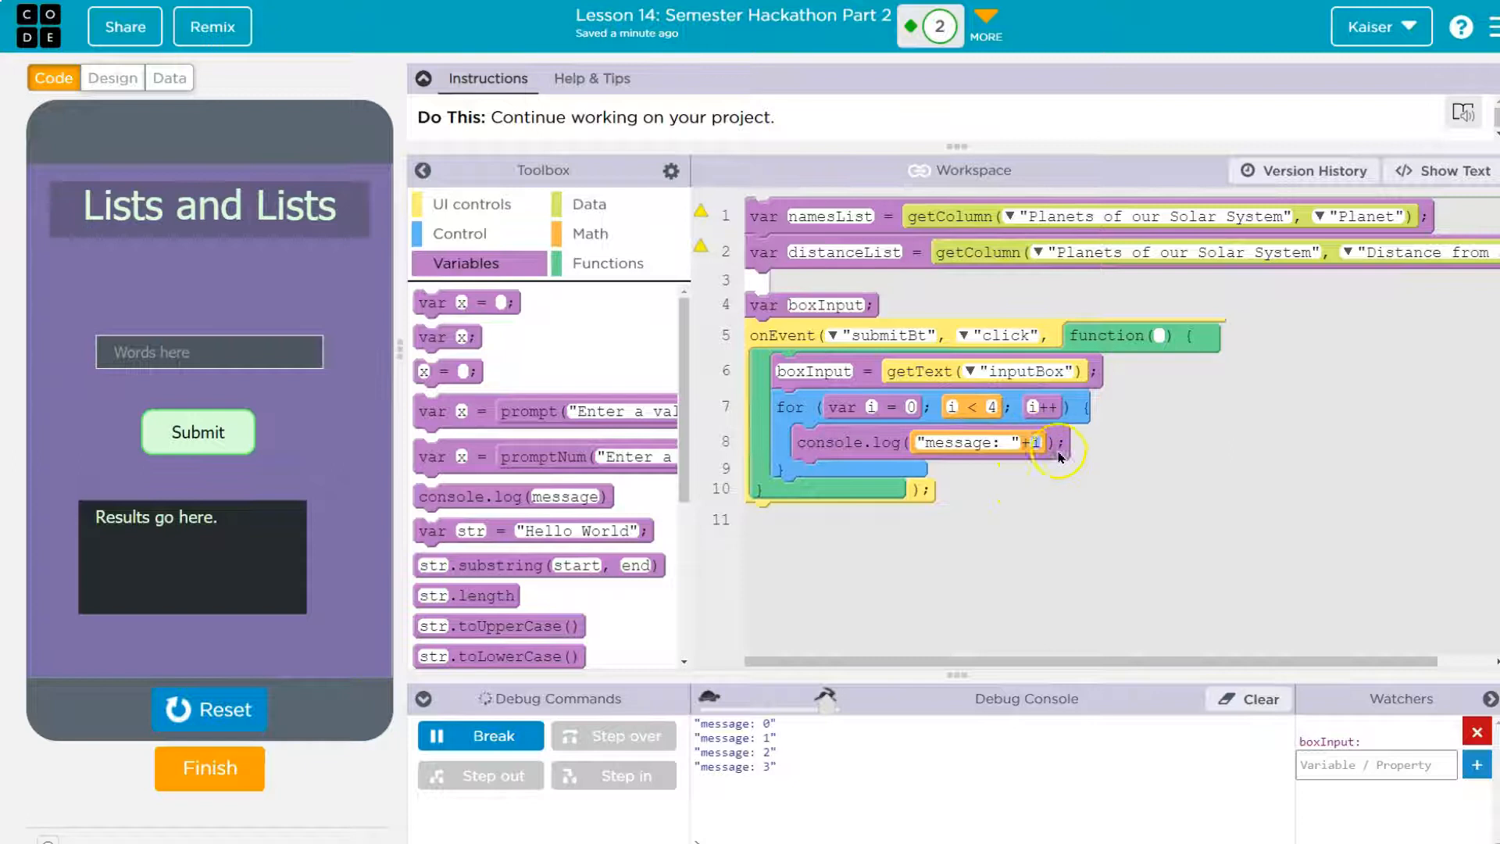
- Log namesList entries from the loop and submit so each planet name prints to the console
text(names)
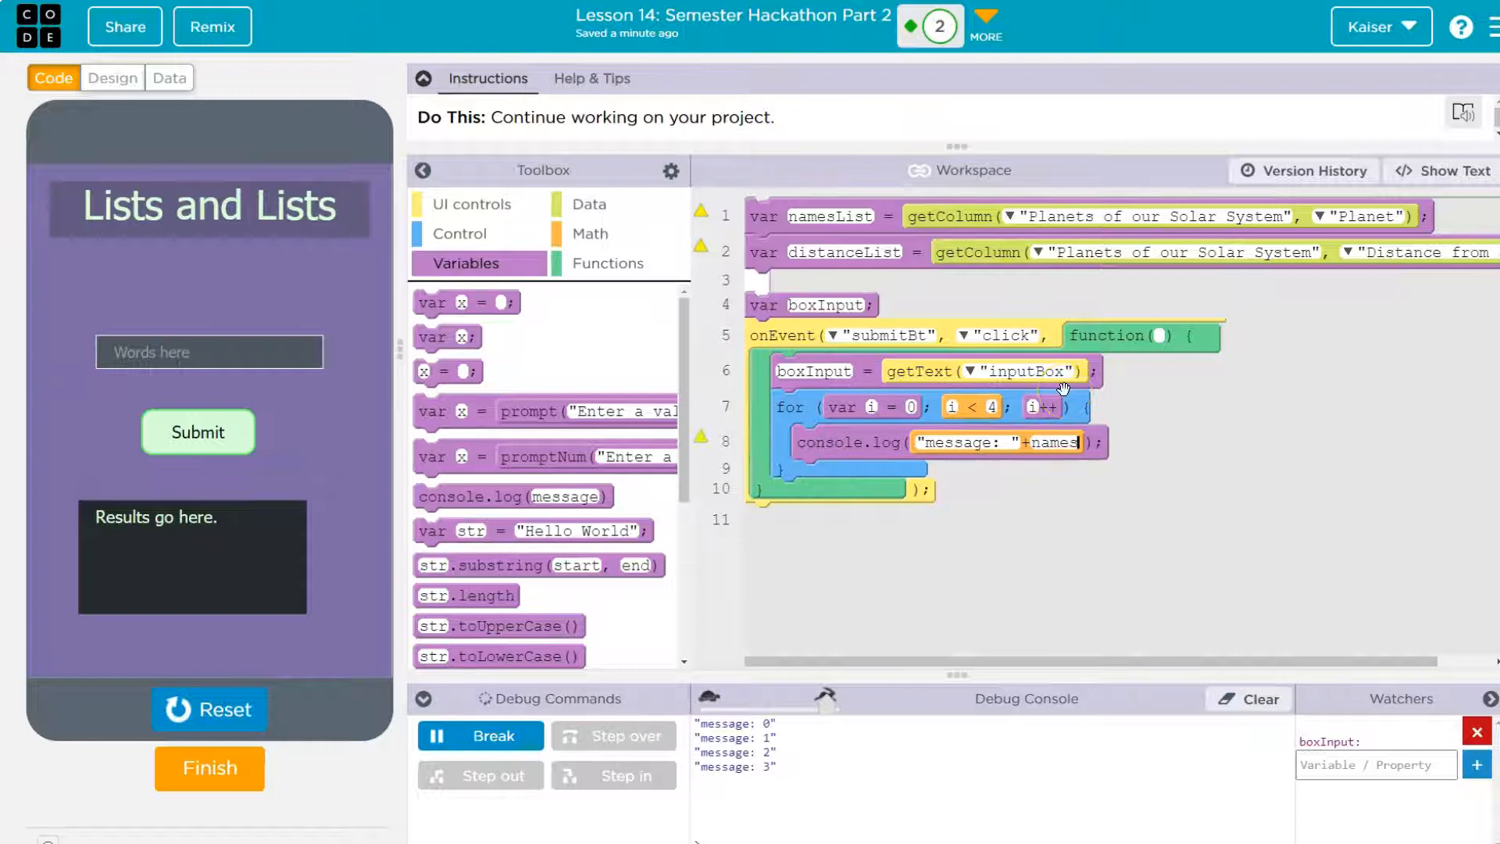
text(List[i)
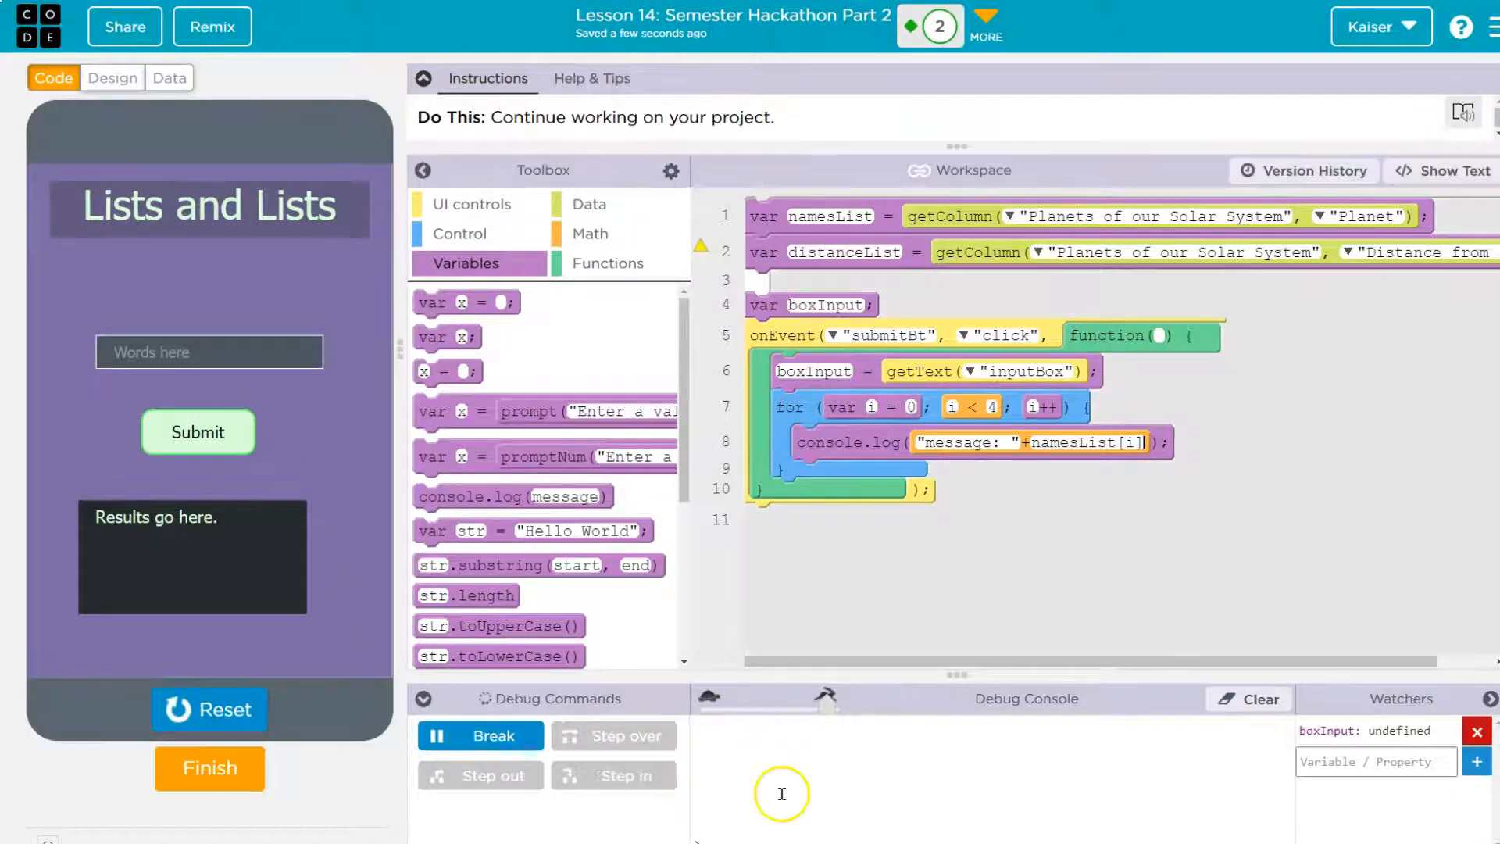
click(197, 431)
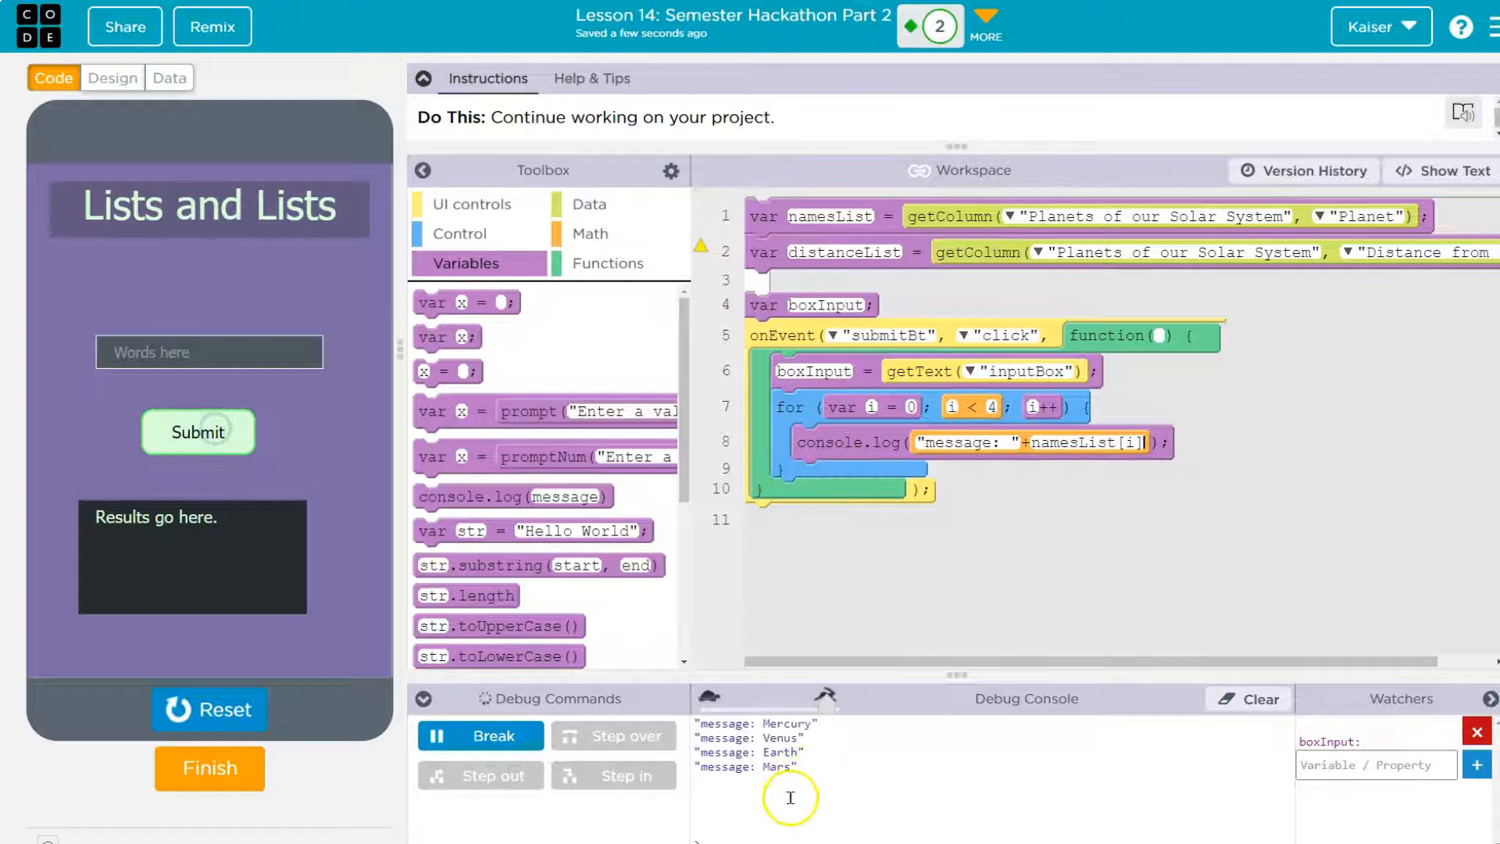
mouse_move(820, 467)
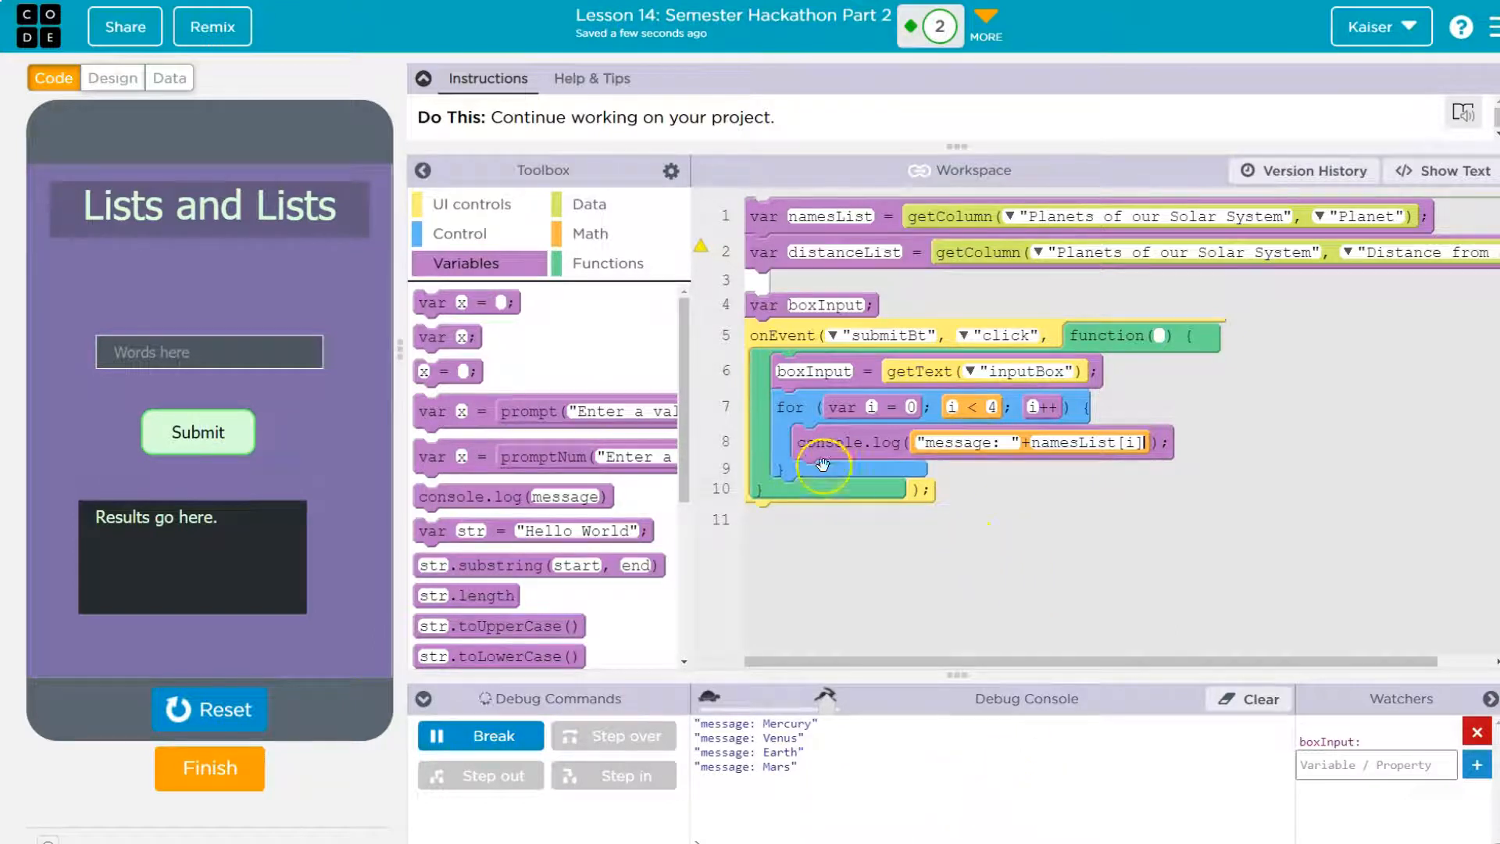
mouse_move(997, 428)
text(names)
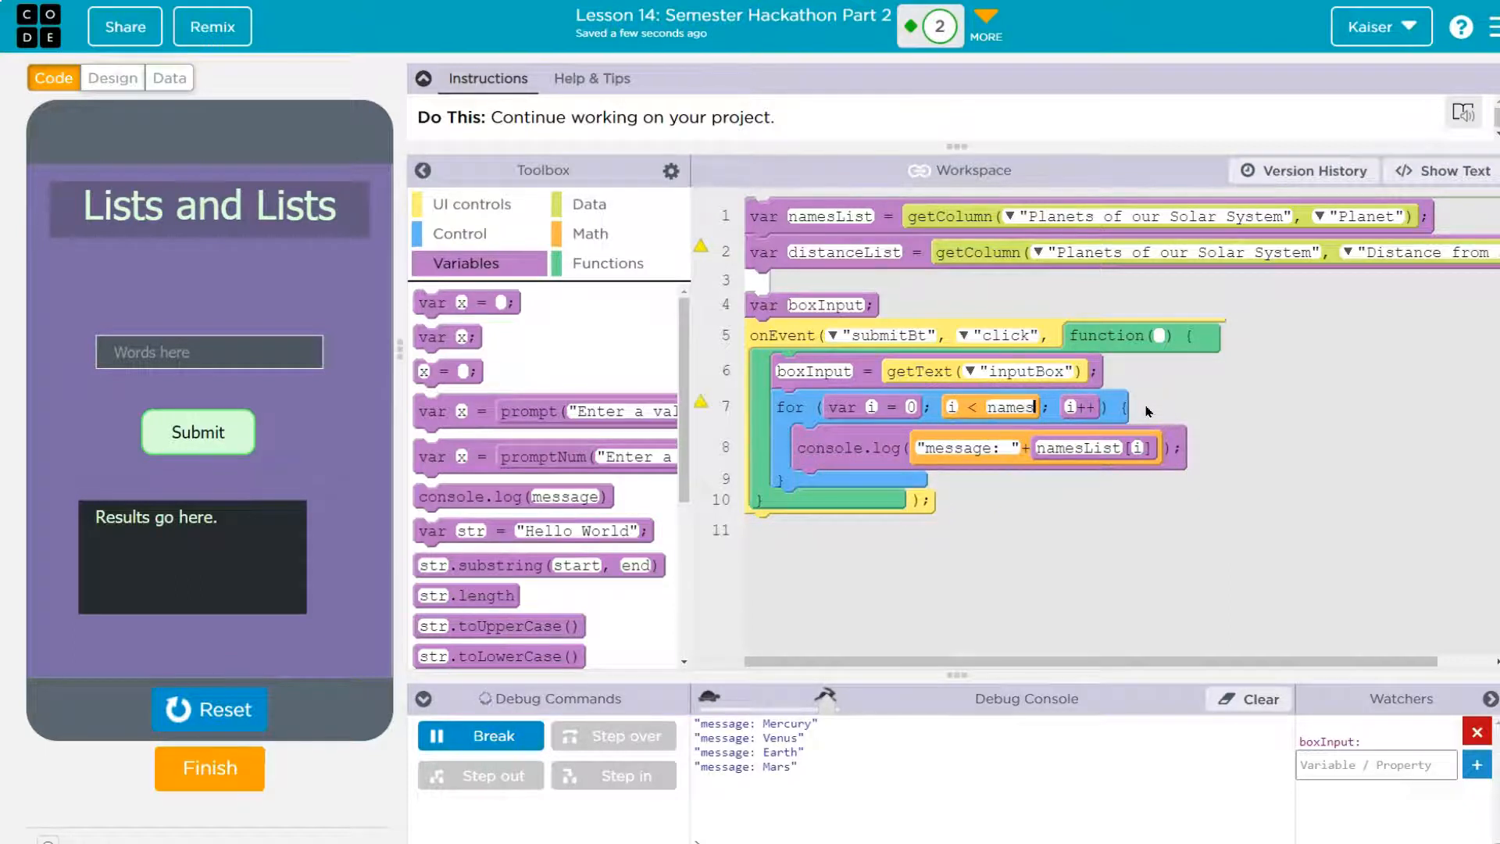
- Make the loop run to namesList.length, rerun and submit to log Mercury through Pluto
text(.Length)
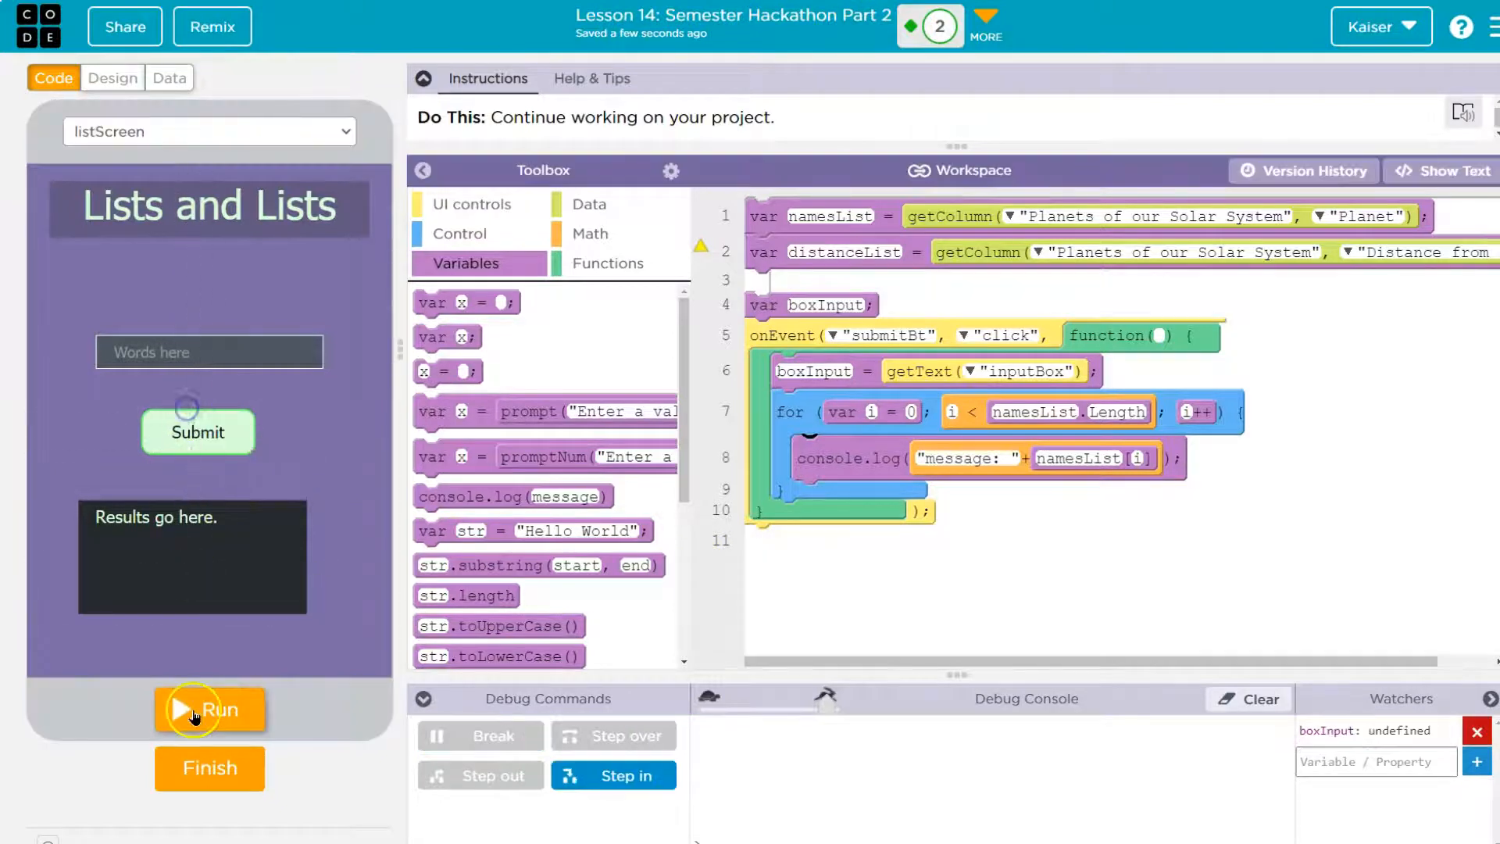
click(208, 711)
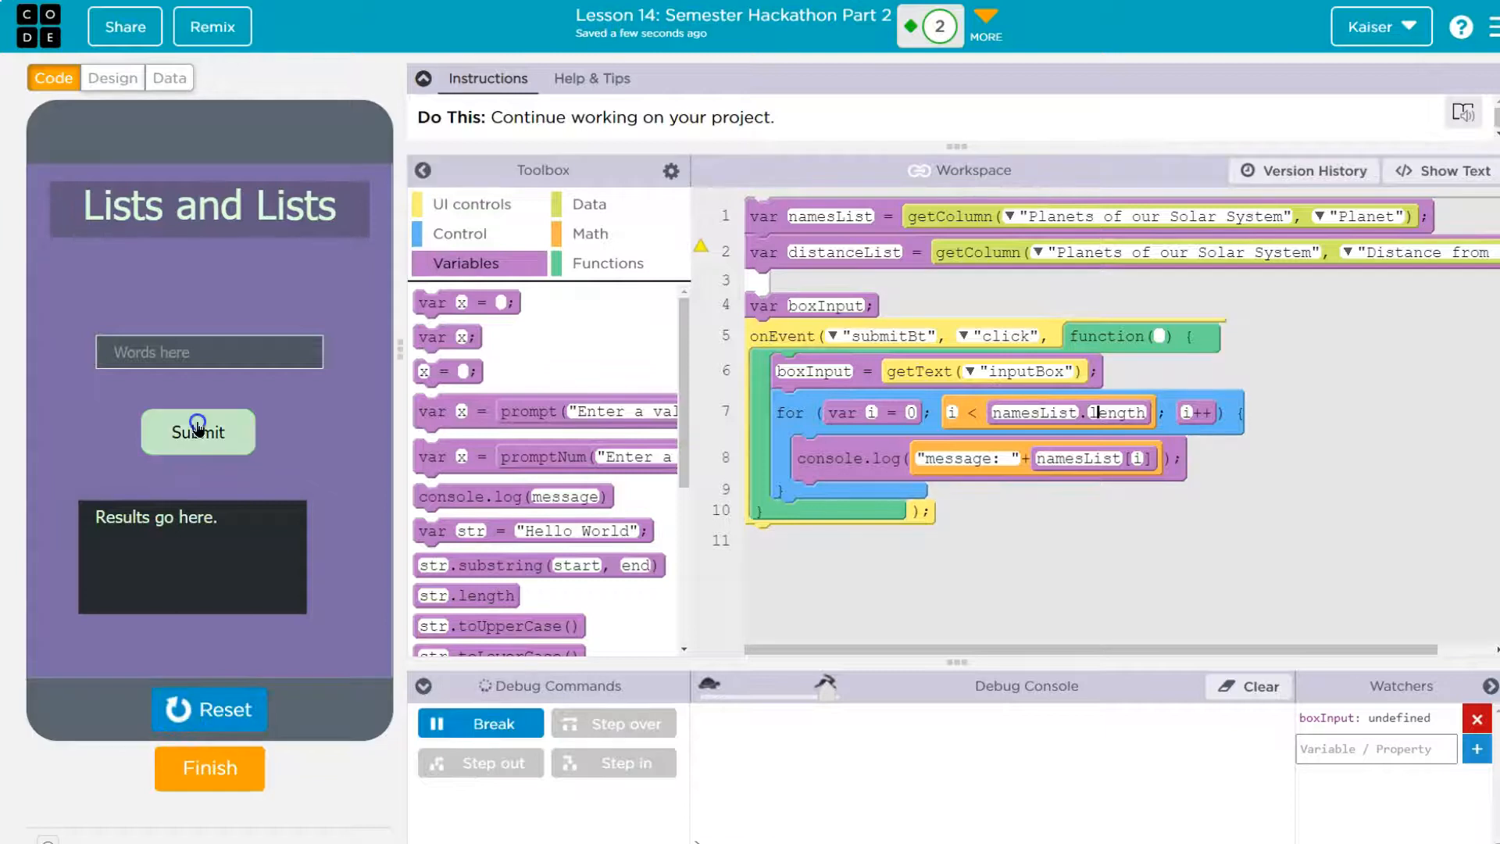
click(198, 431)
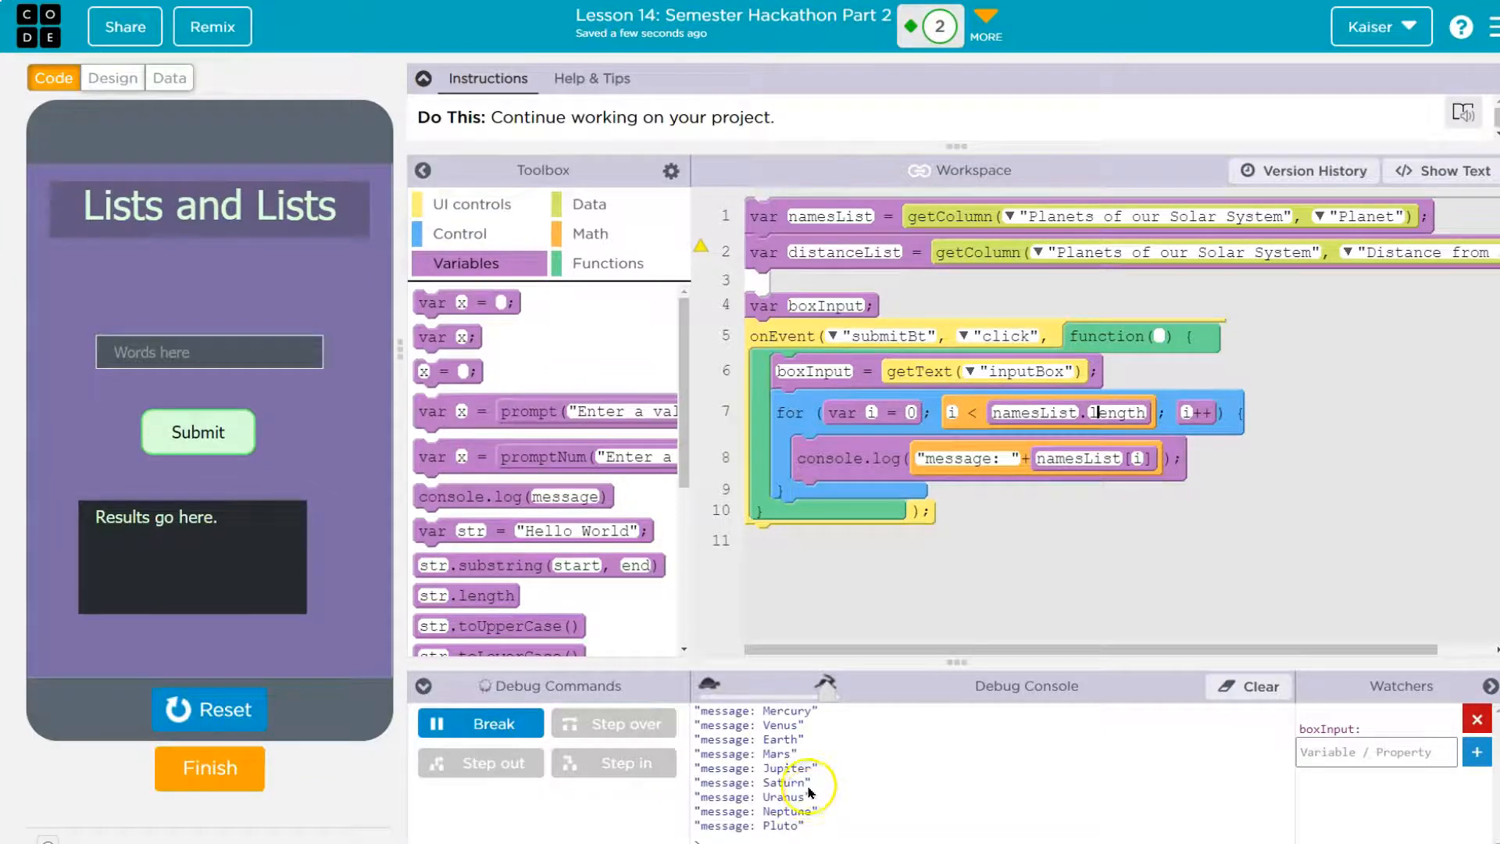
mouse_move(917, 817)
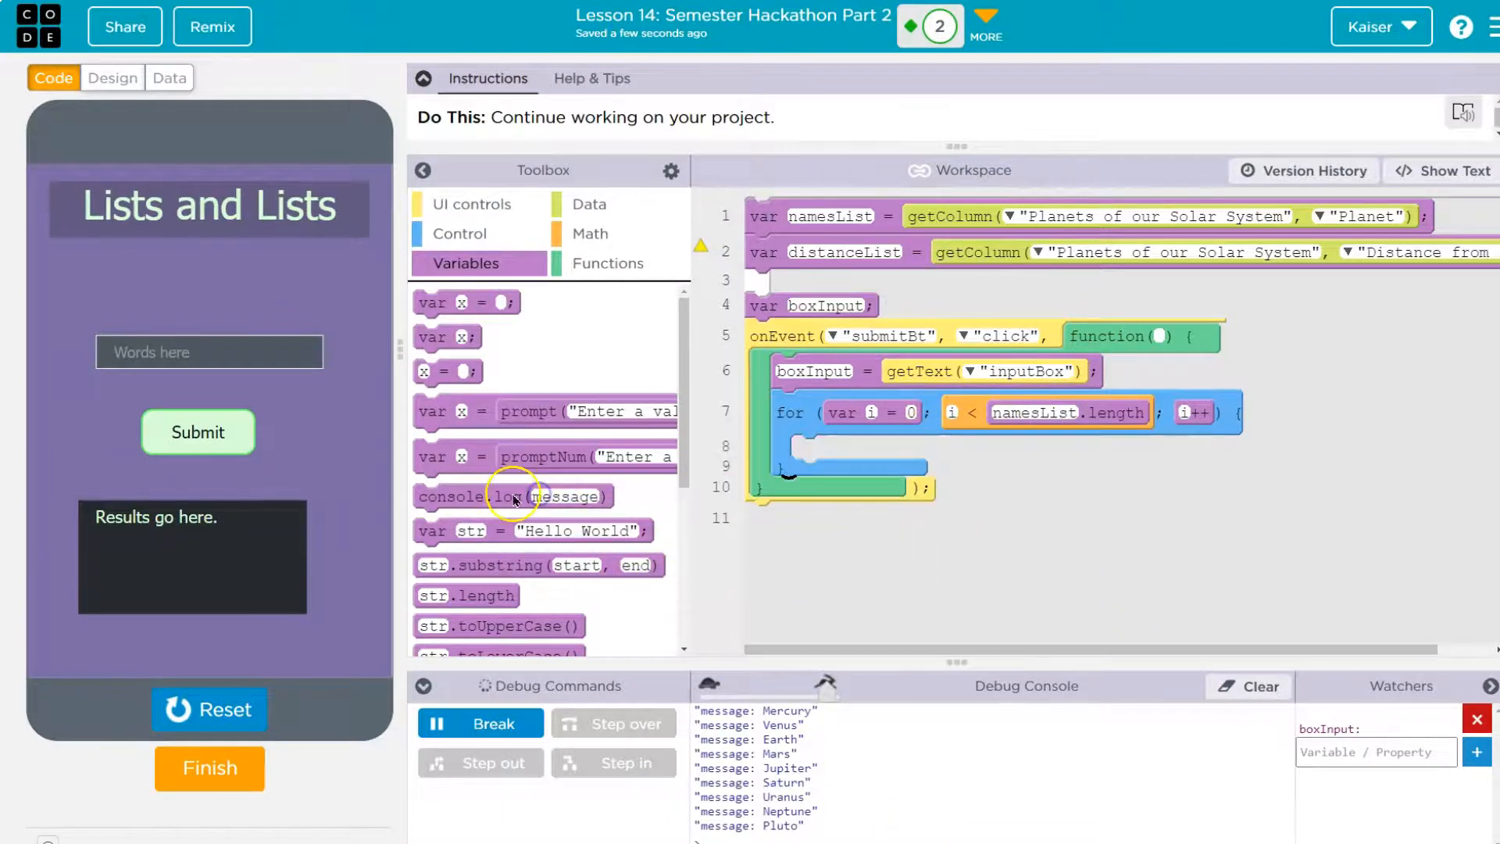
- Add an if inside the loop checking boxInput < distanceList[i], consulting the planets data table
click(459, 232)
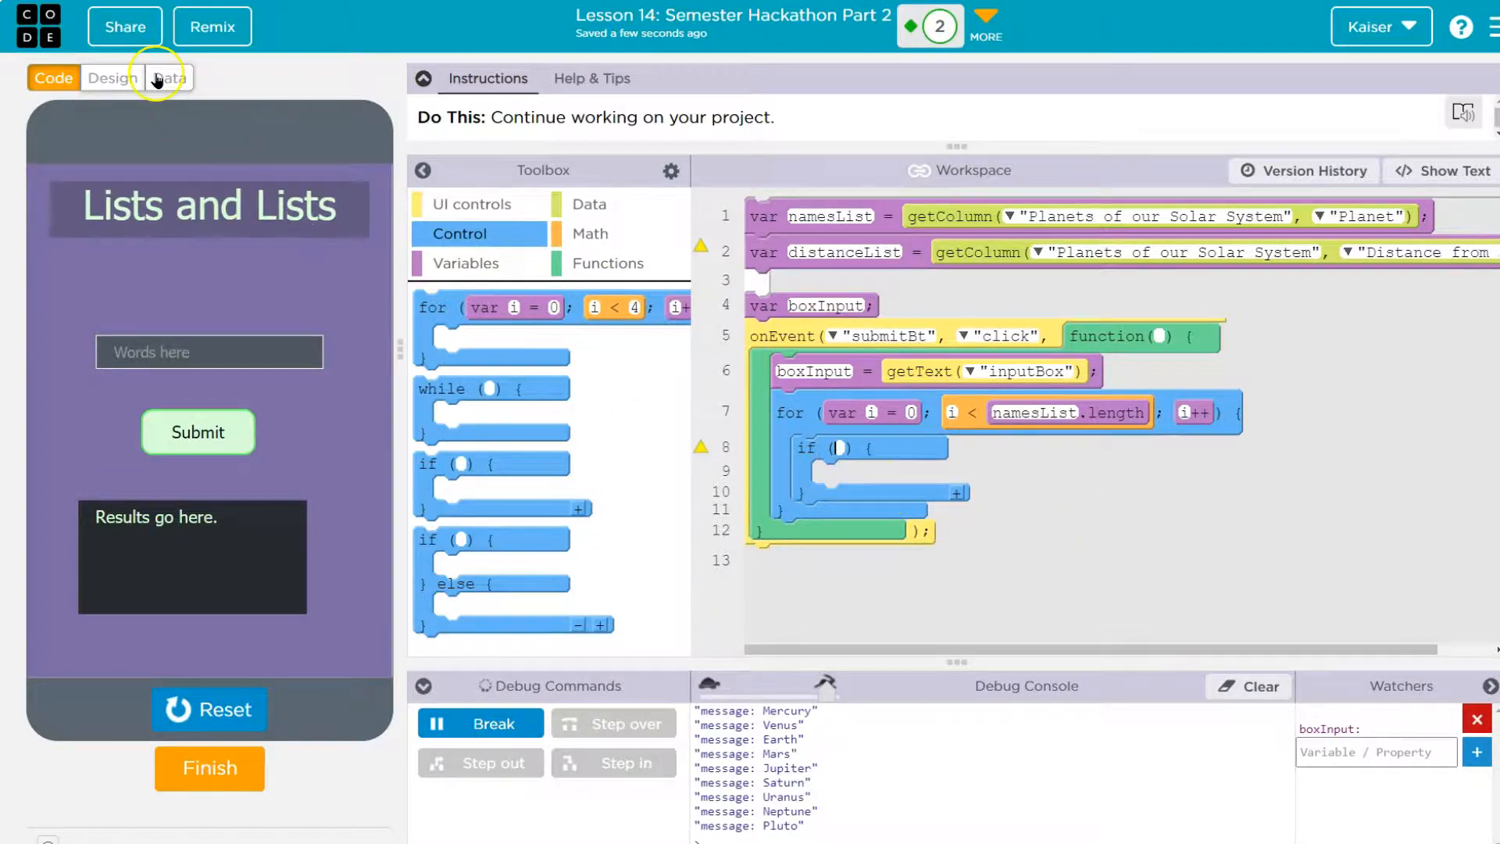
click(168, 78)
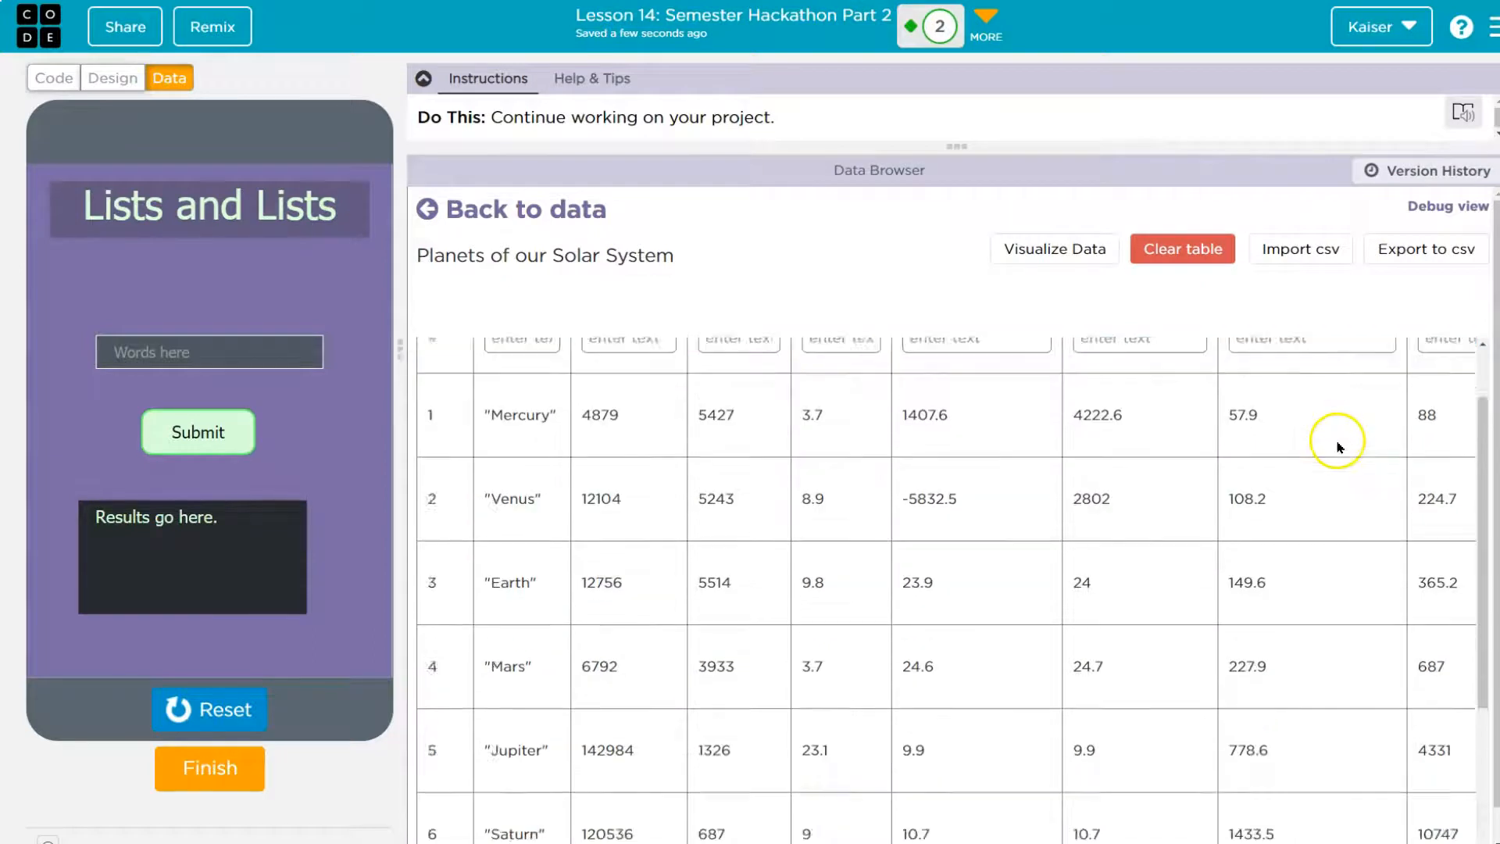
scroll(down, 3)
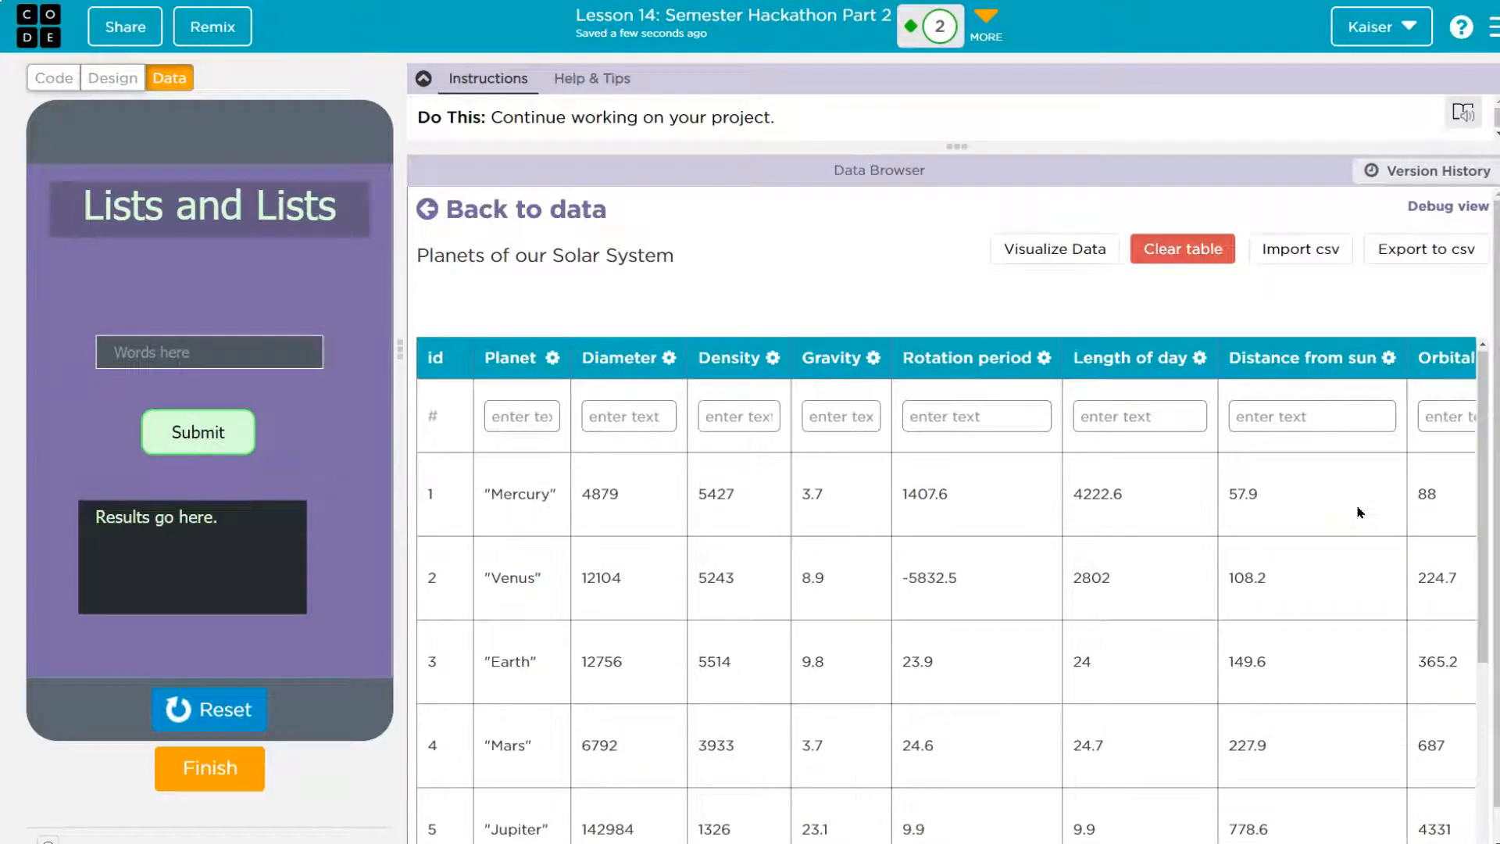
mouse_move(161, 247)
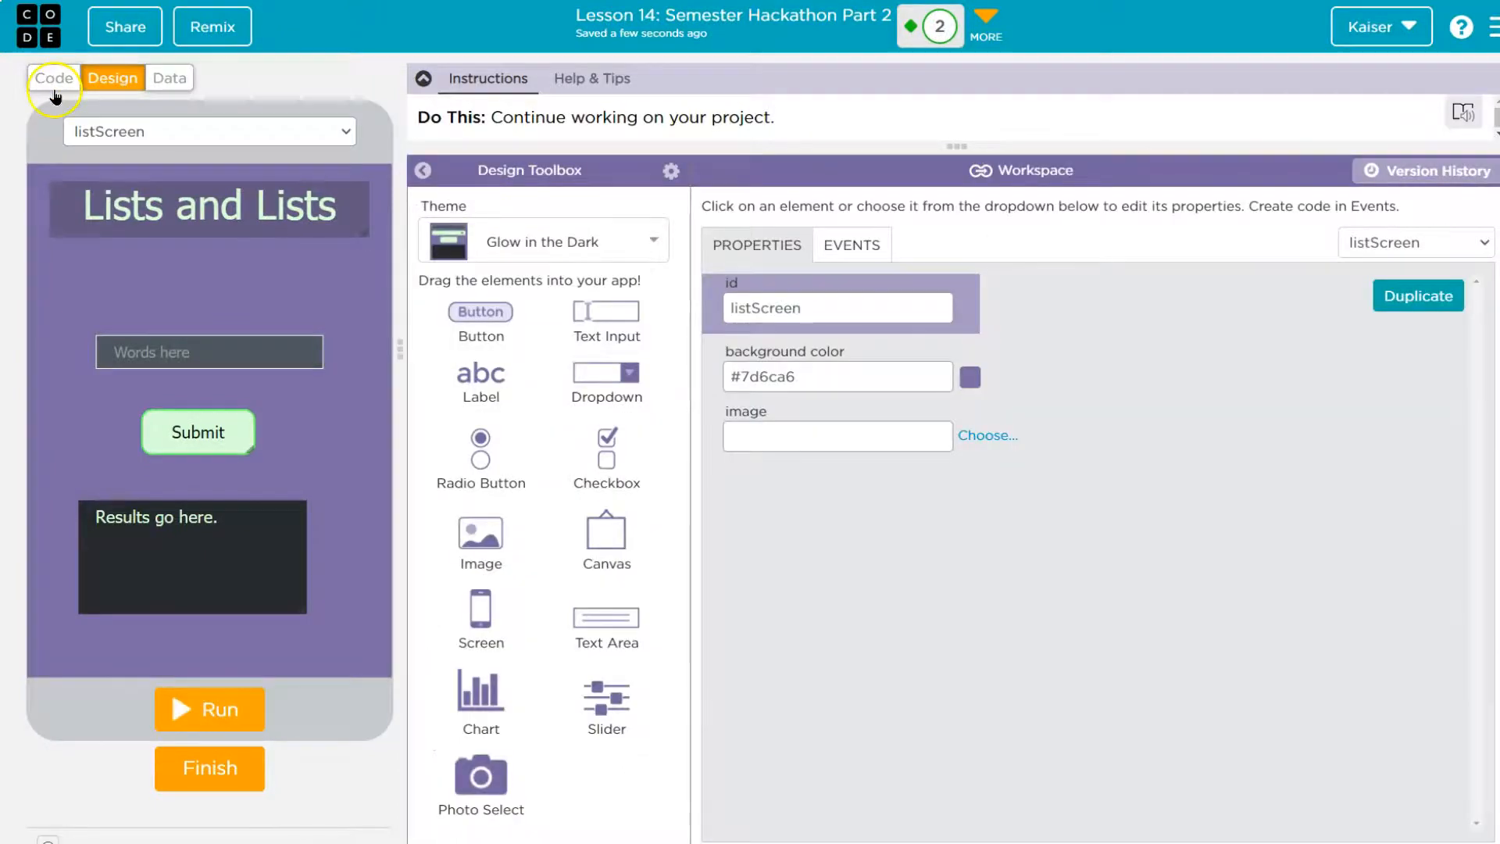
click(53, 78)
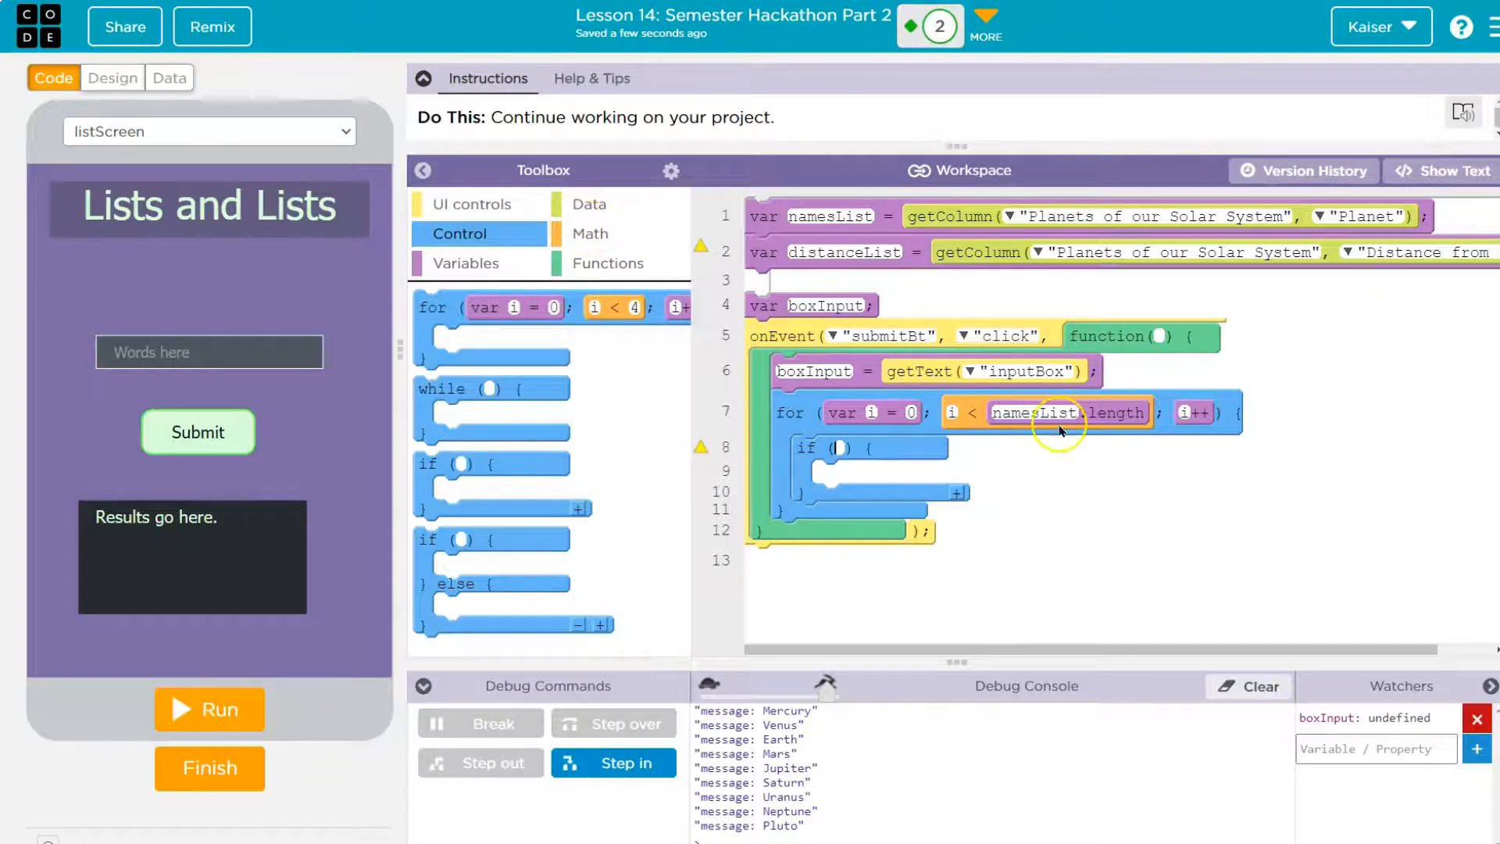
click(591, 232)
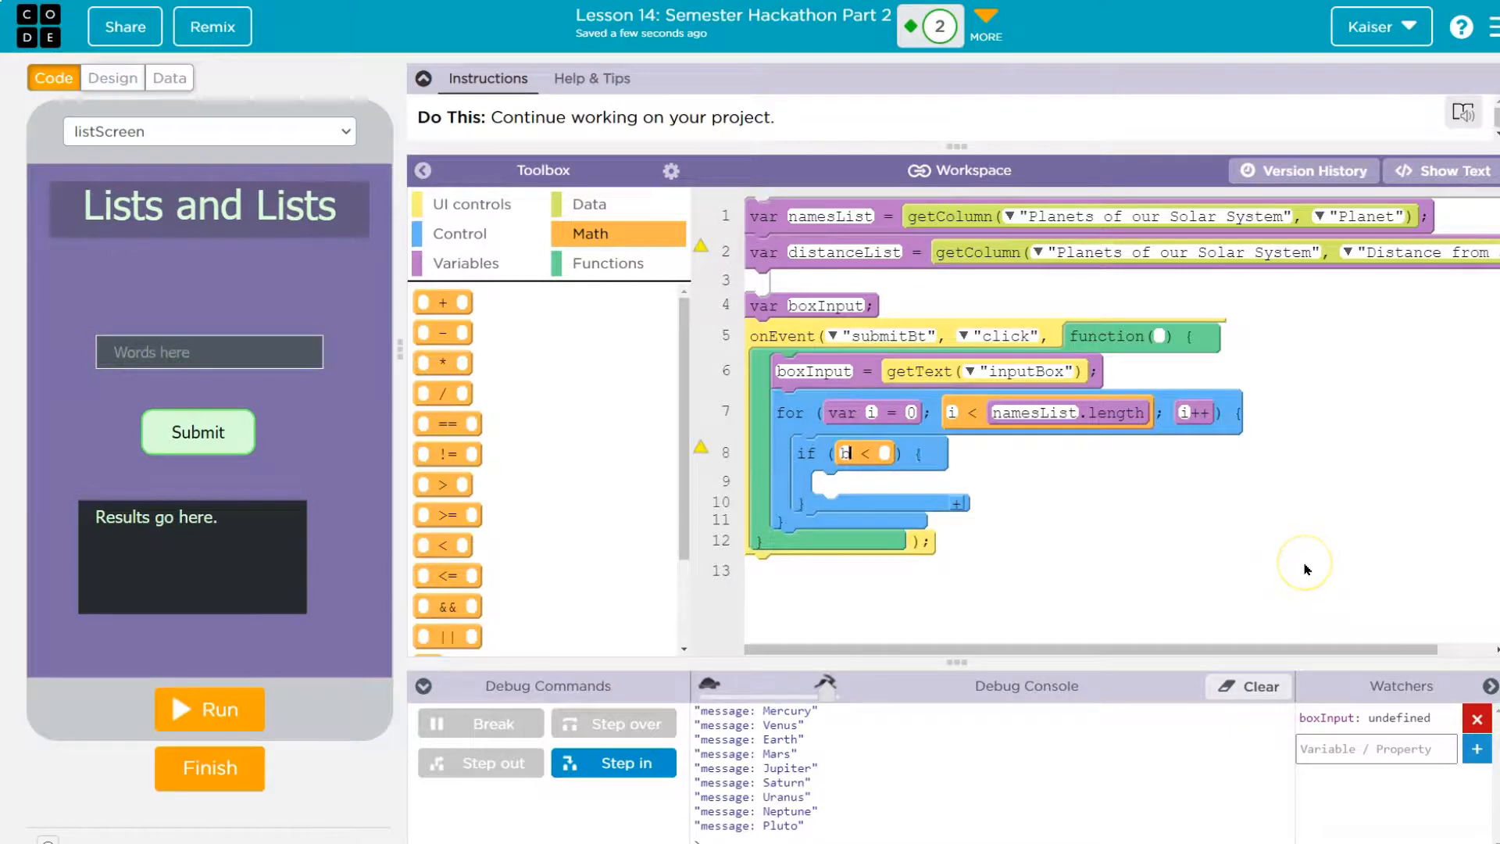
text(boxinput)
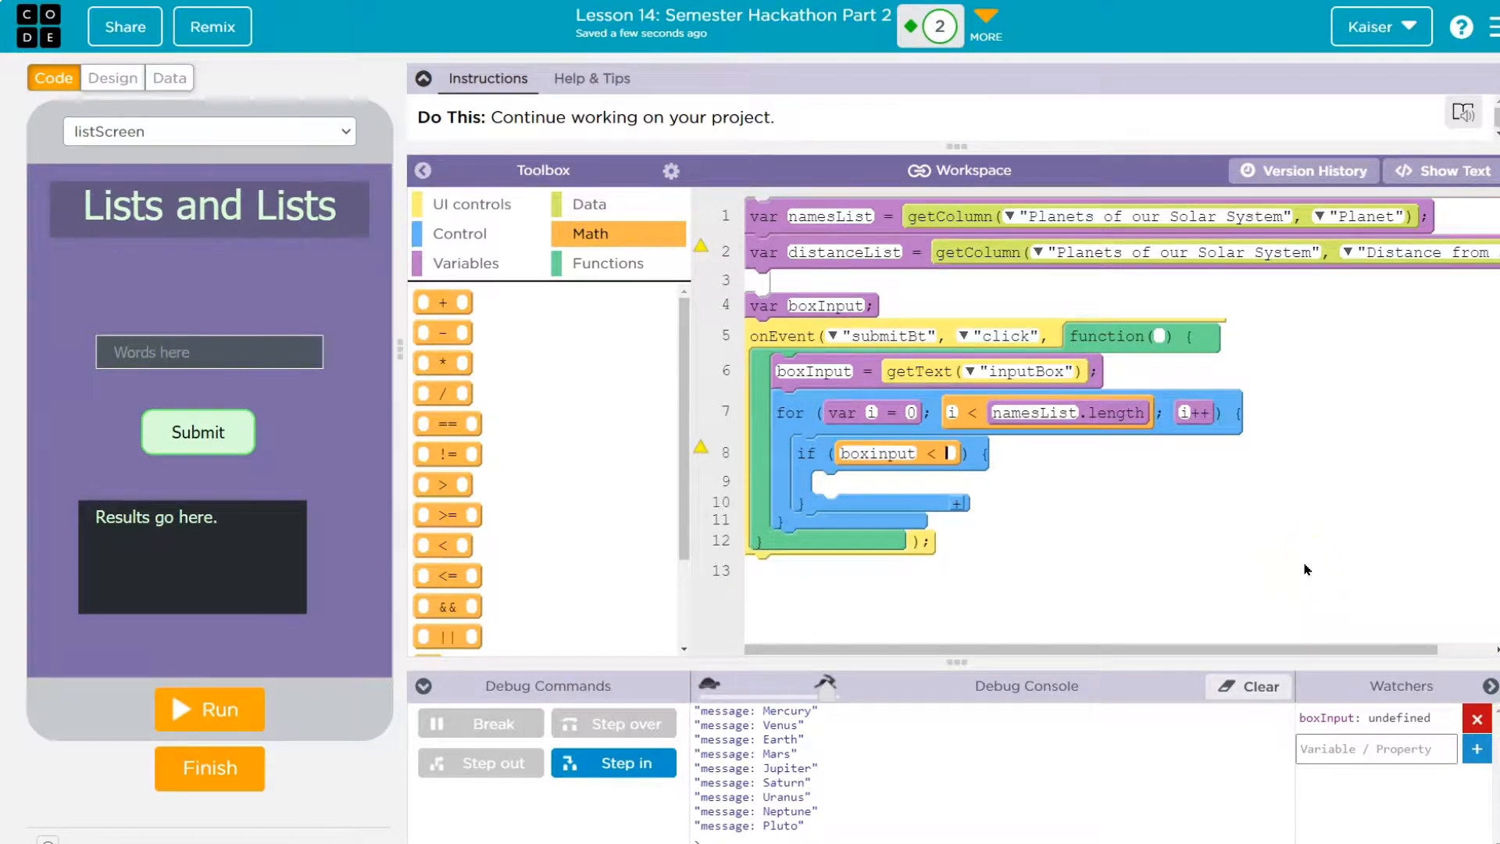
click(876, 453)
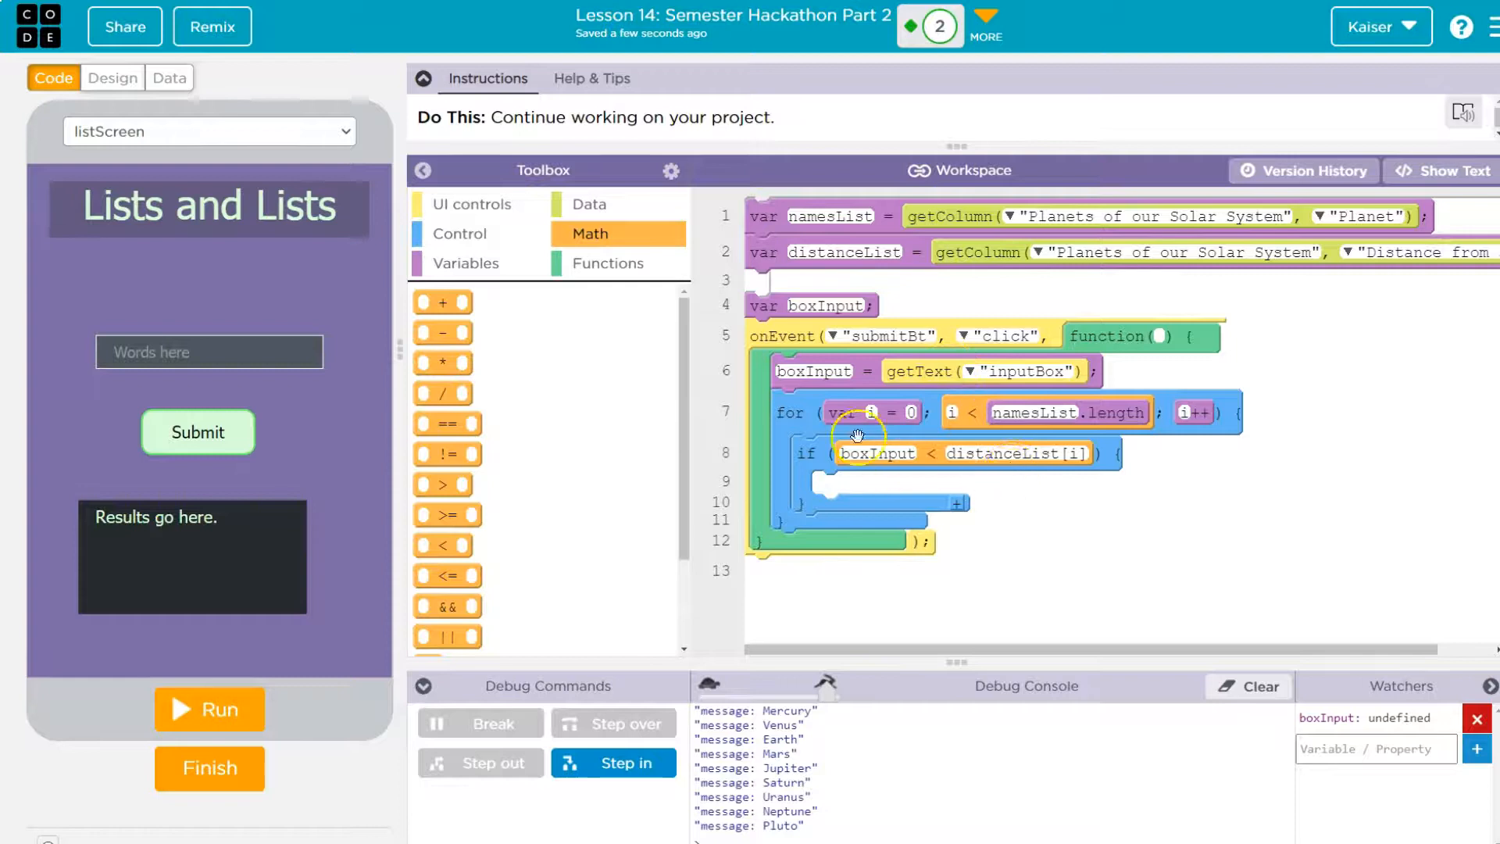
mouse_move(470, 211)
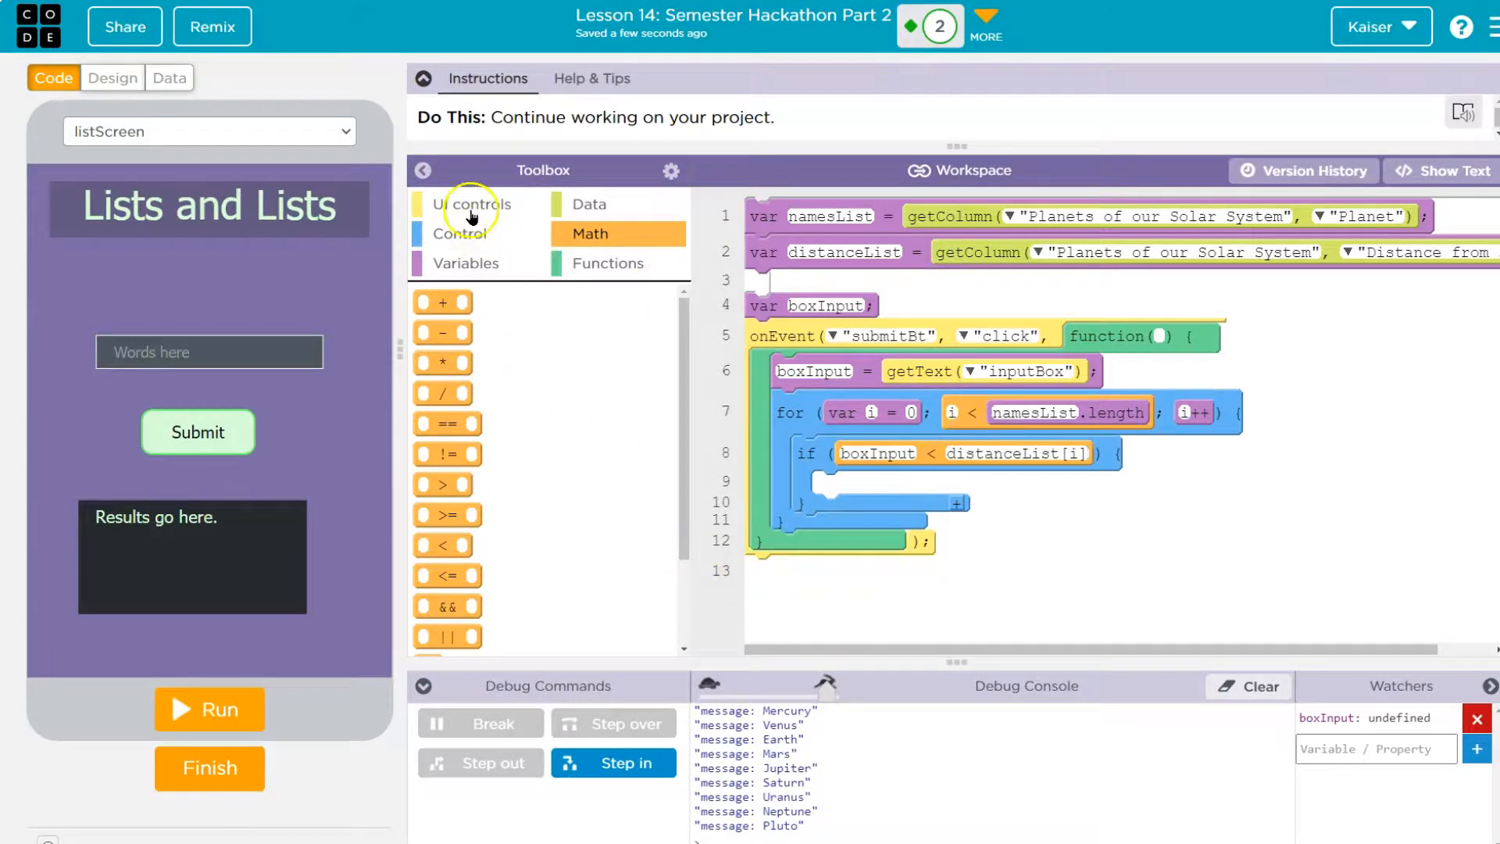
- Inside the if, set outputArea's text to namesList[i]
click(472, 203)
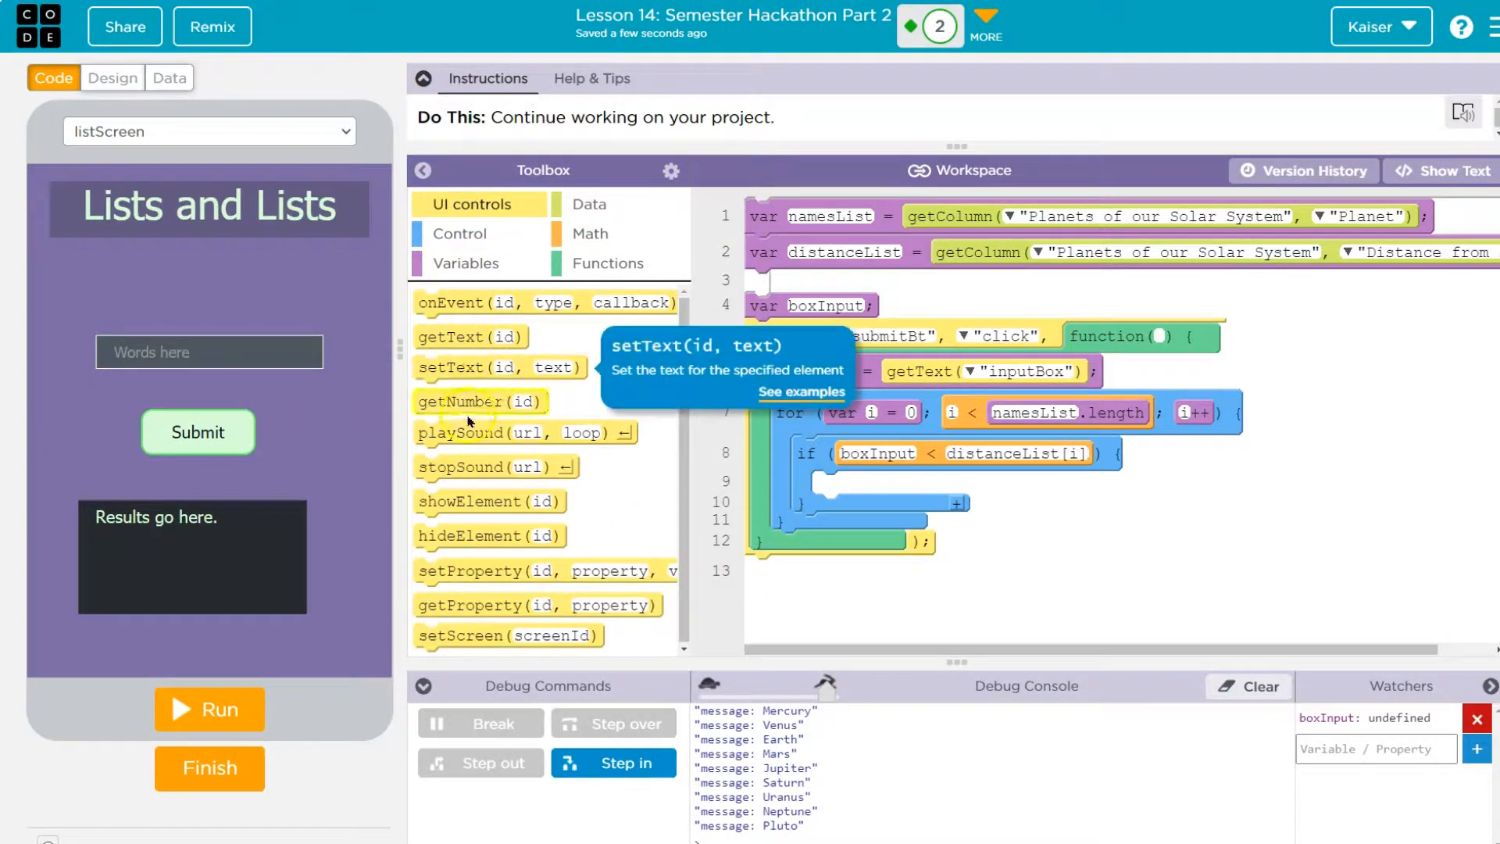
drag(469, 365, 947, 492)
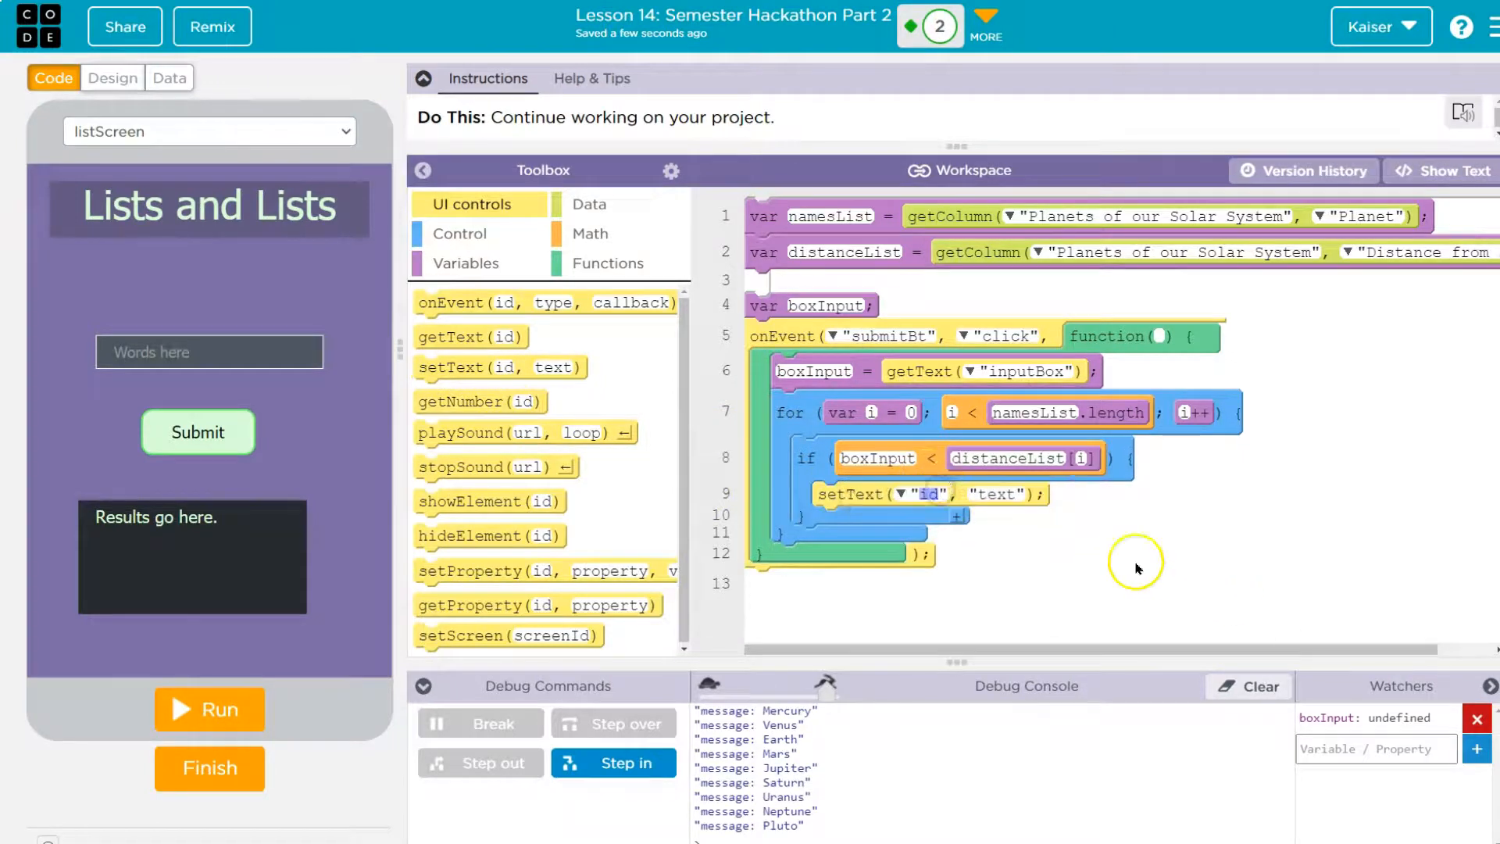
click(896, 494)
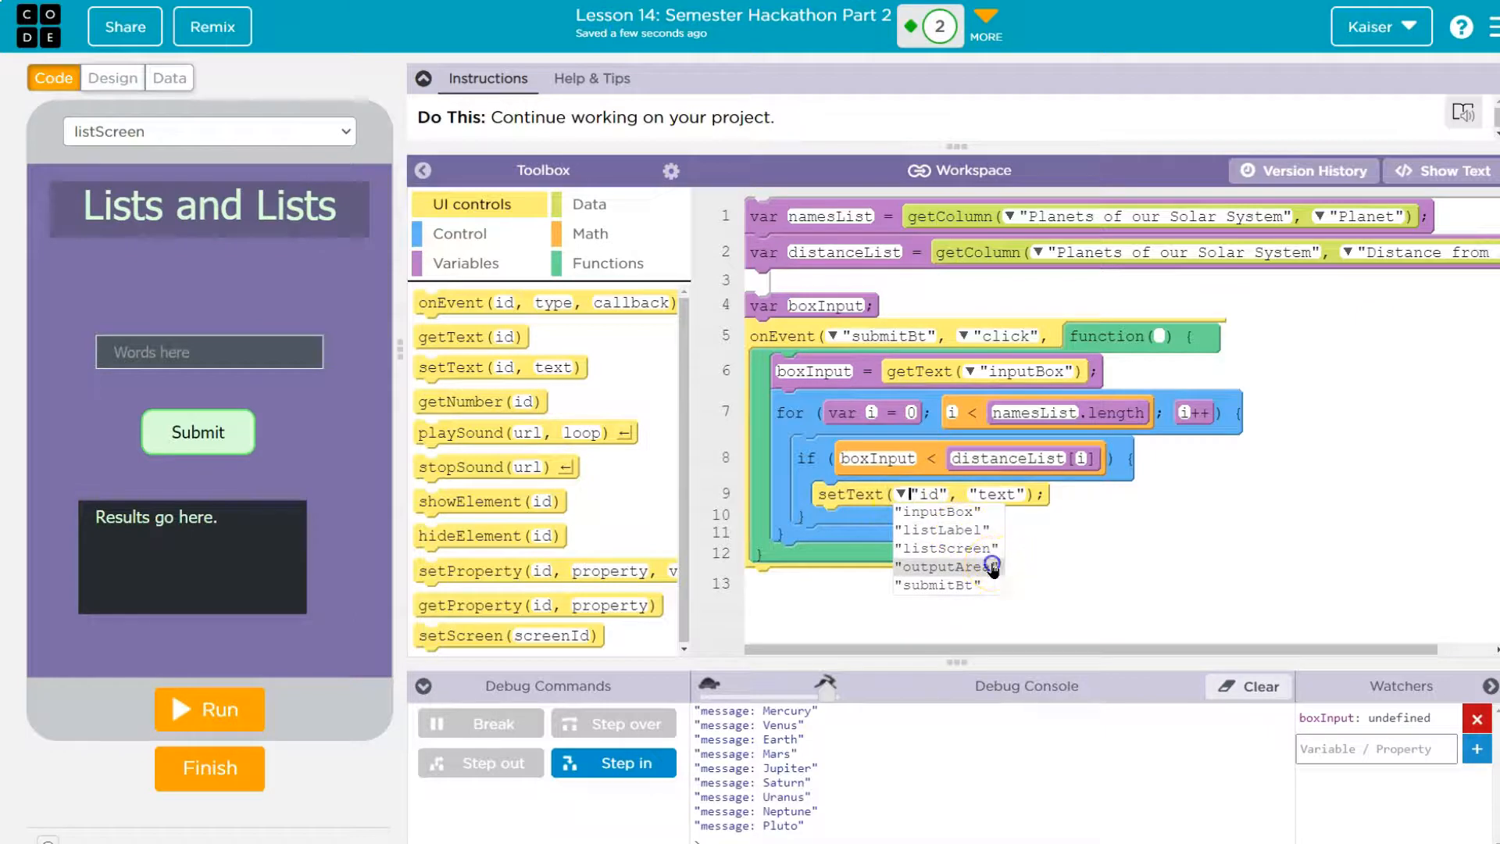
click(948, 567)
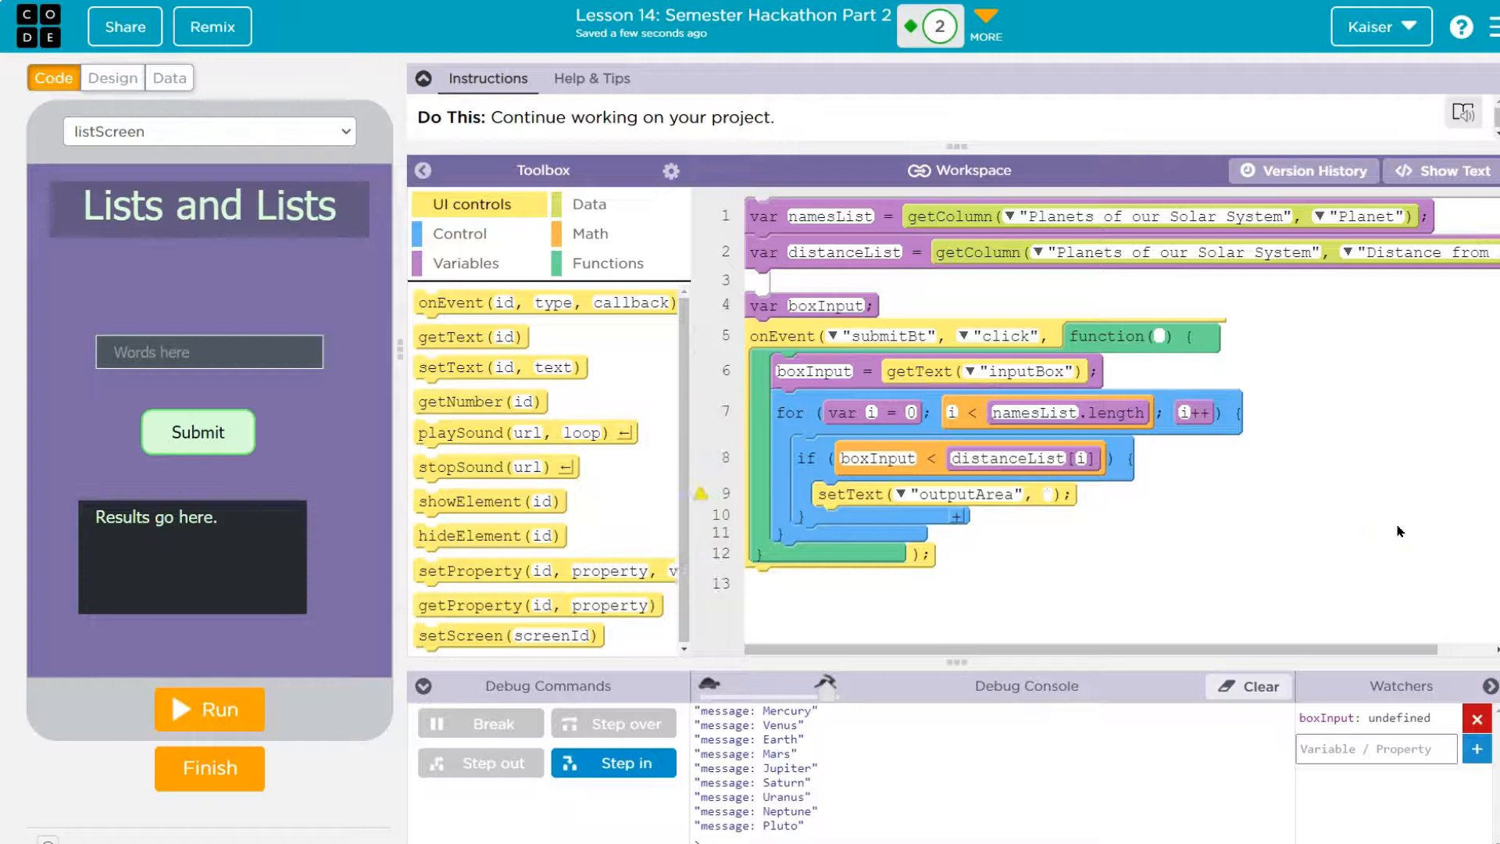
text(namesList[i)
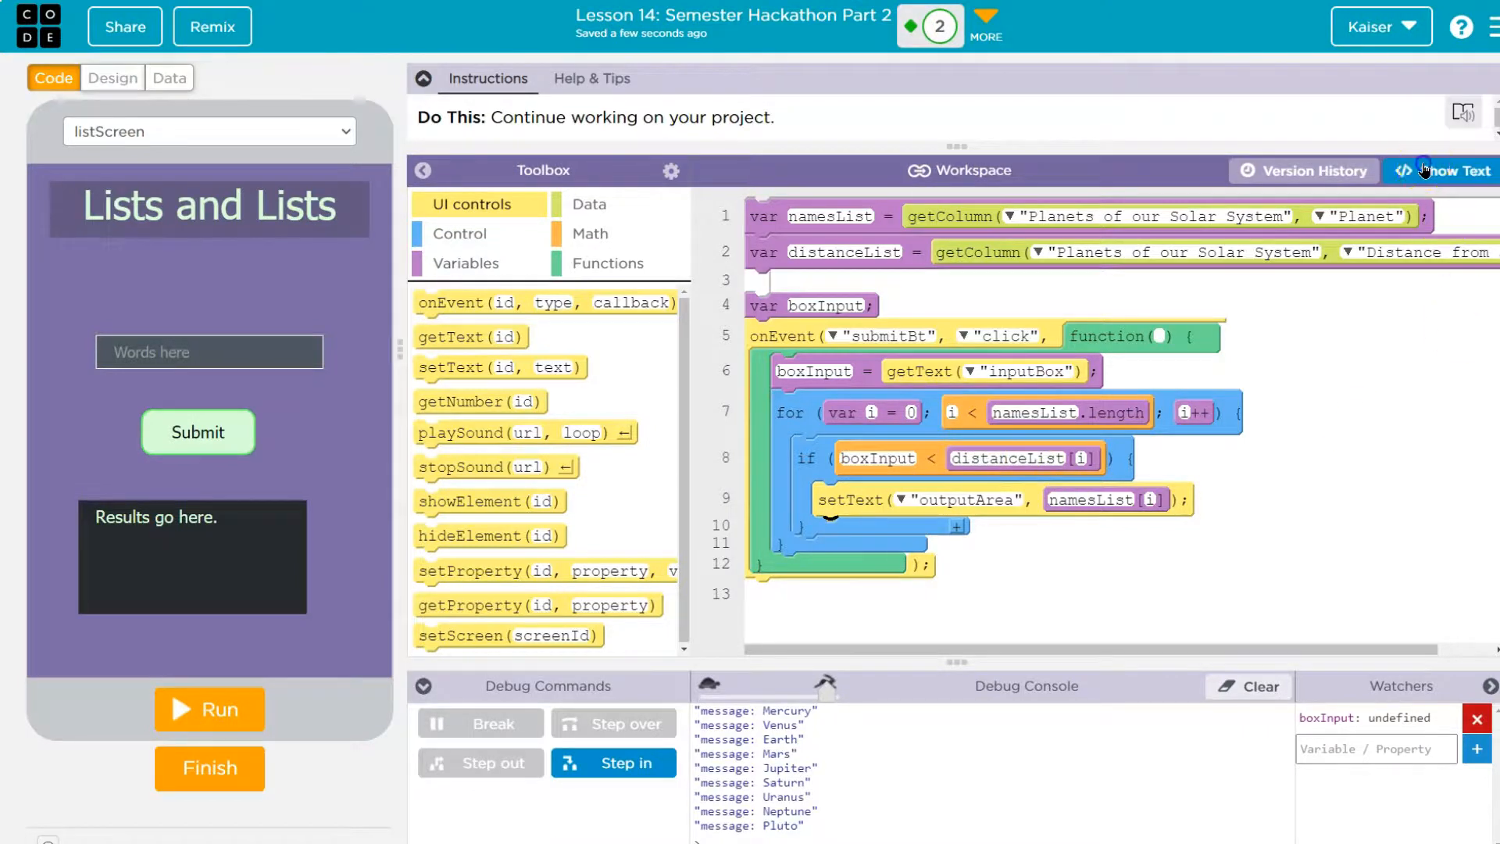
- Change the condition to boxInput > distanceList[i], submit 555 to get Mars, and view the planets table
click(1453, 170)
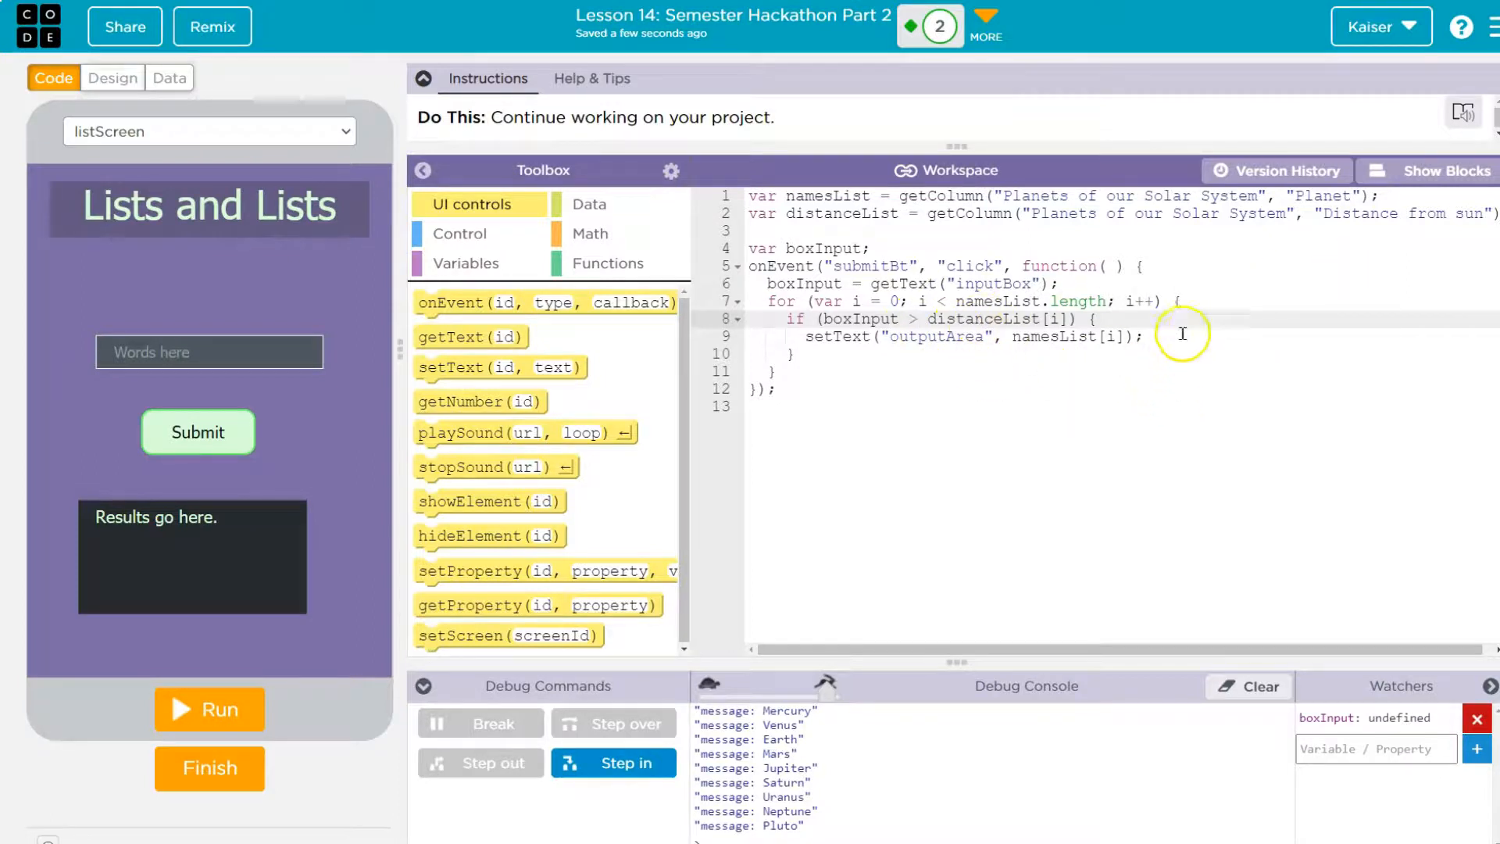
click(1439, 171)
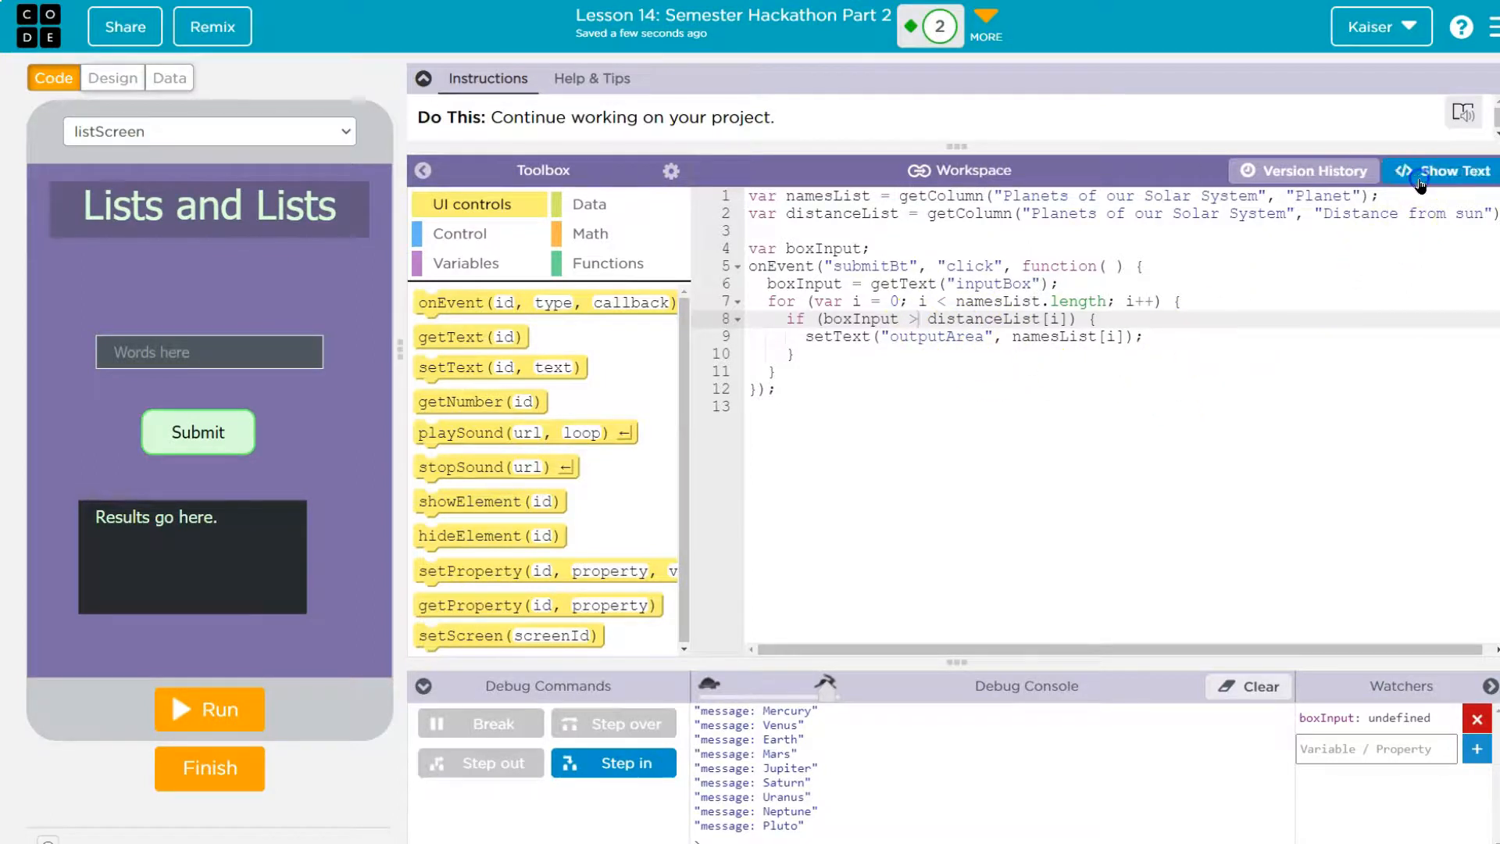
click(1450, 172)
text(555)
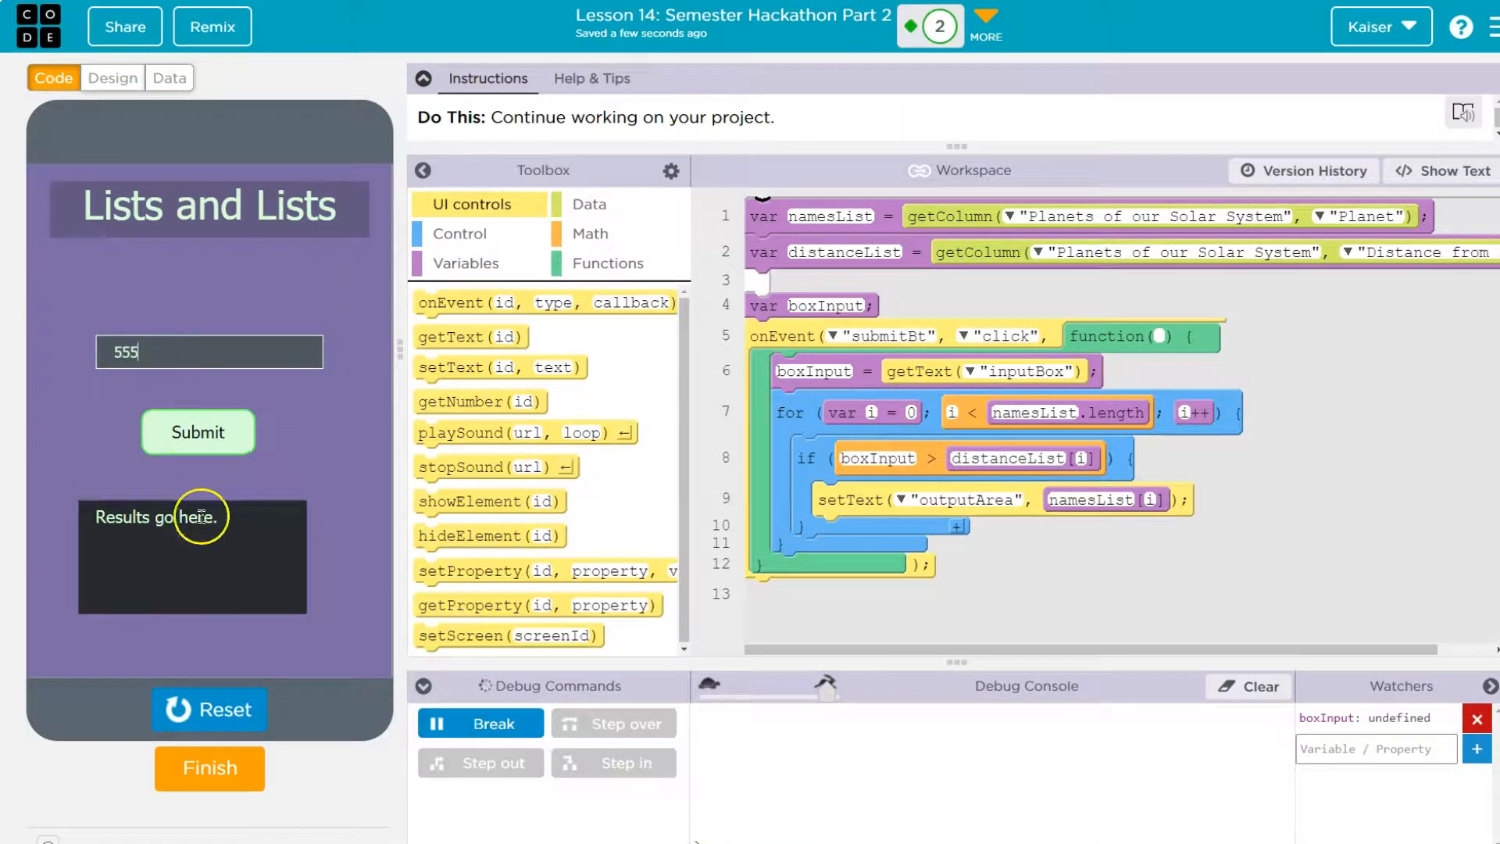
click(197, 433)
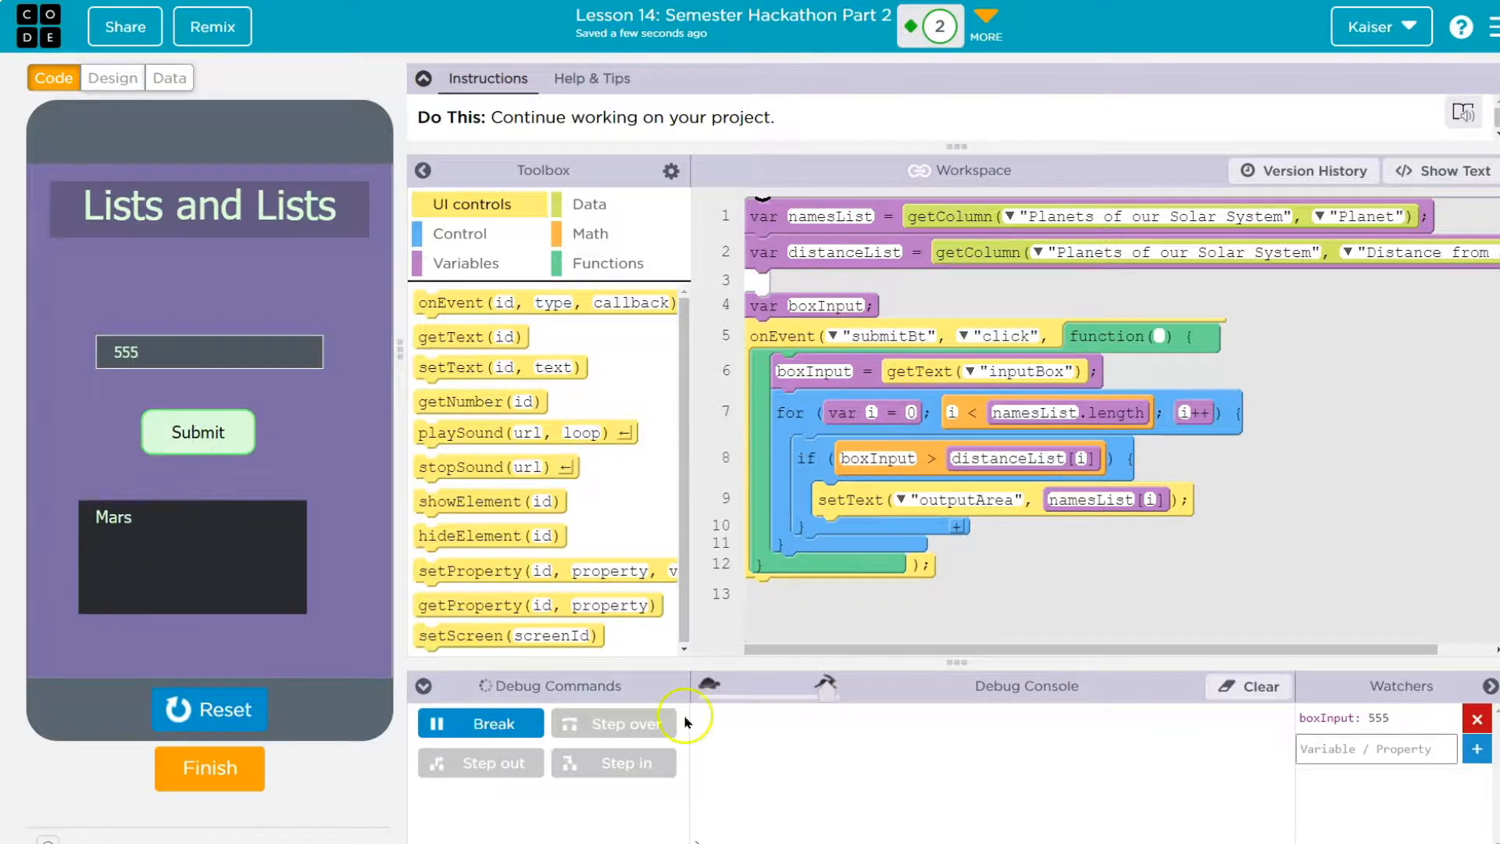
mouse_move(379, 544)
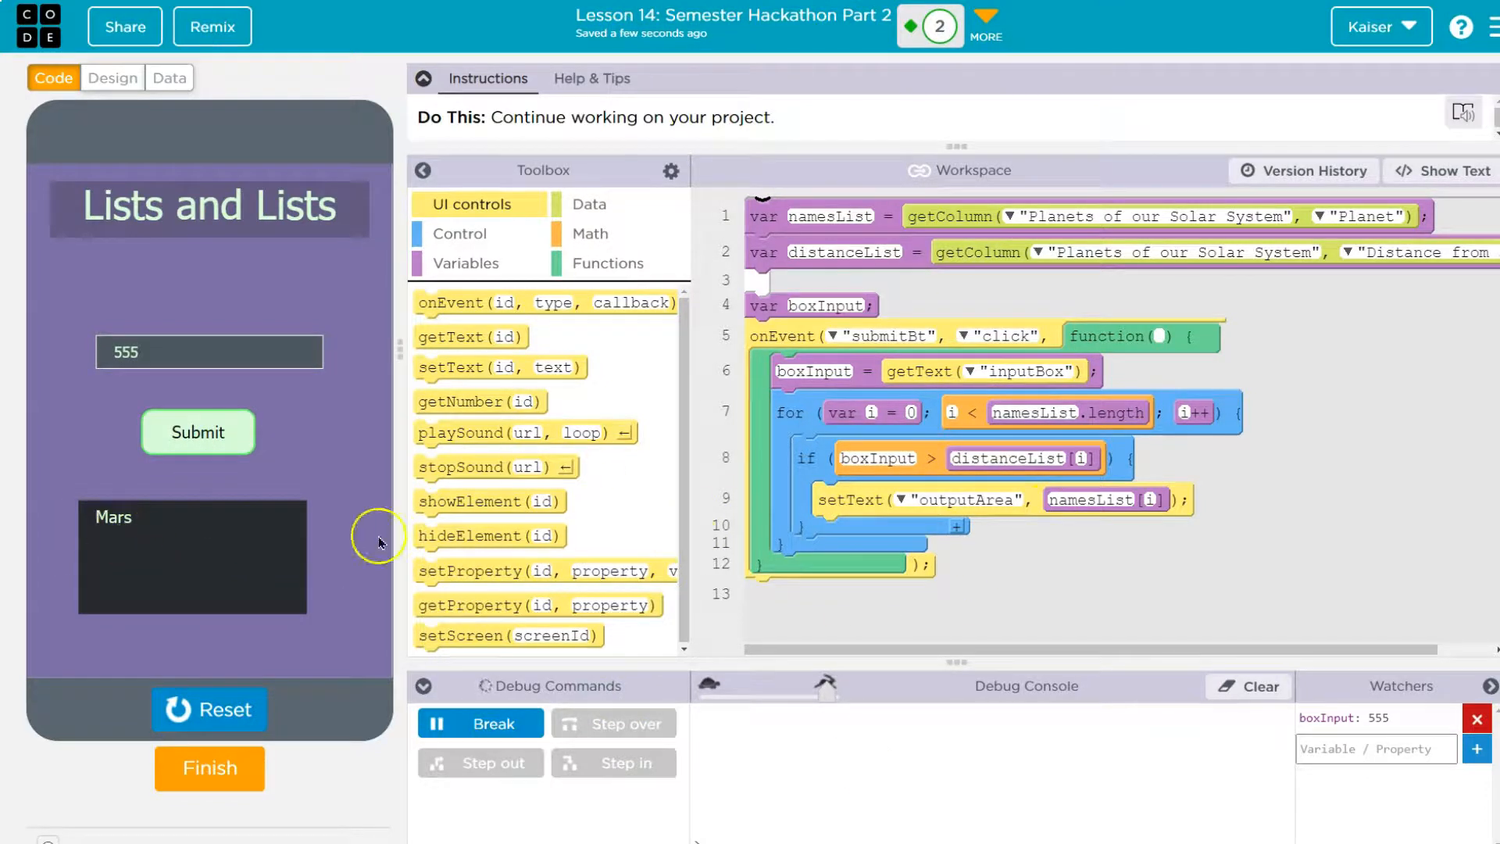
click(169, 78)
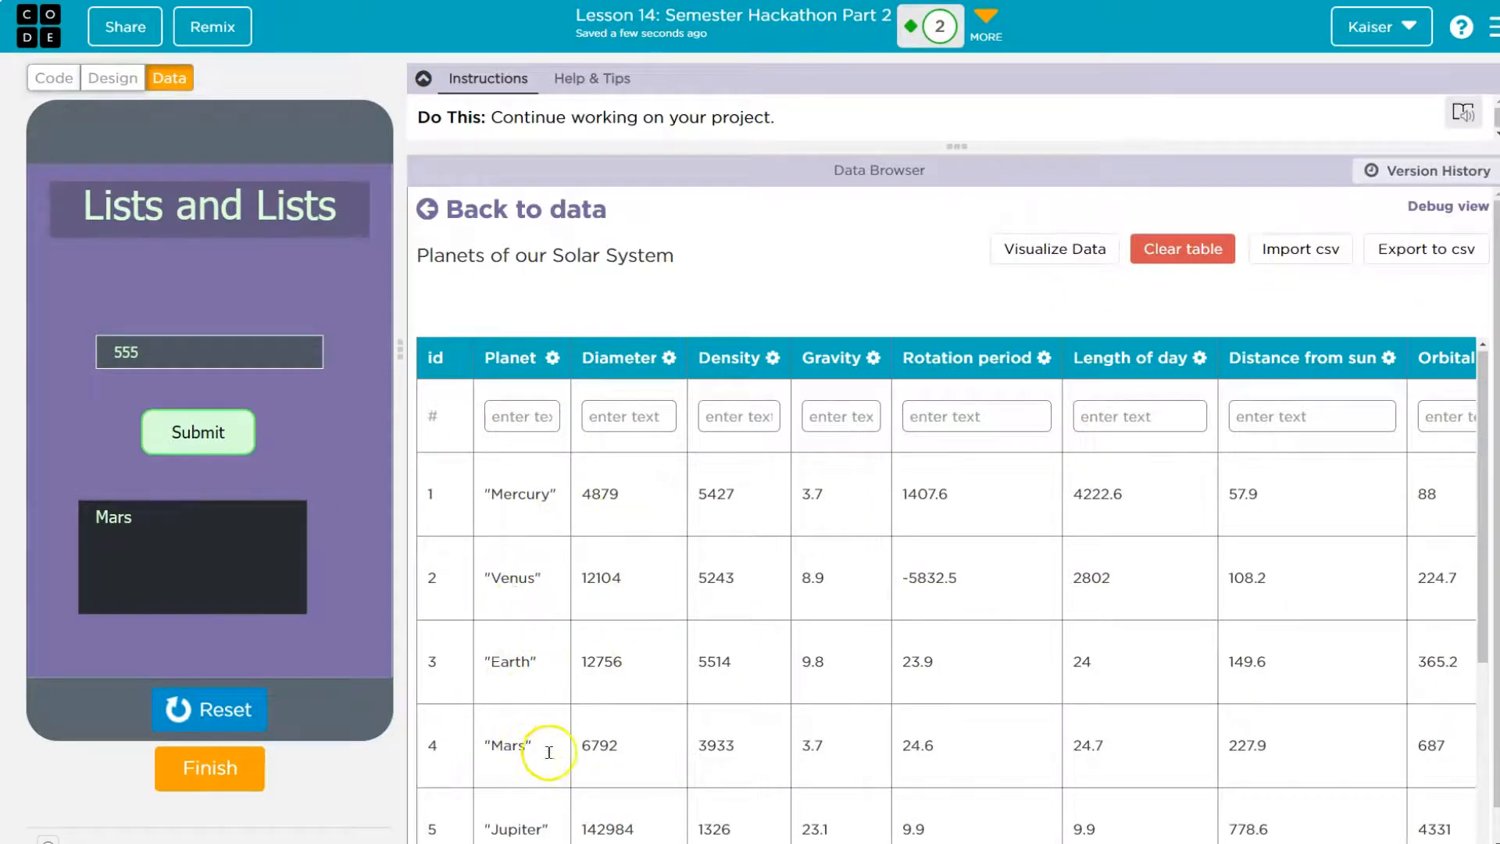
- Check the planet distances and change the condition to boxInput == distanceList[i]
scroll(down, 3)
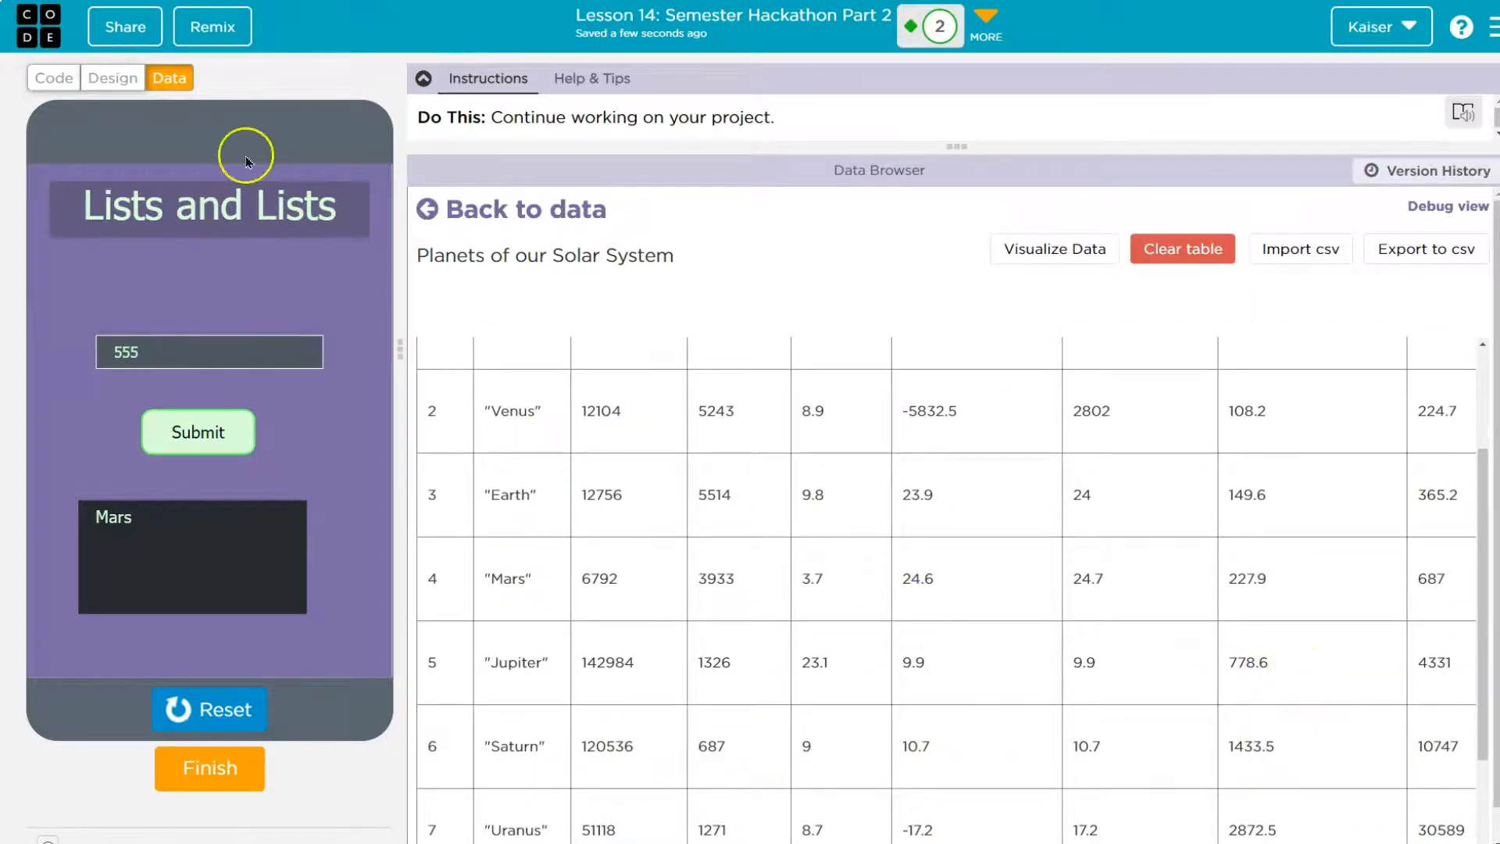
click(53, 78)
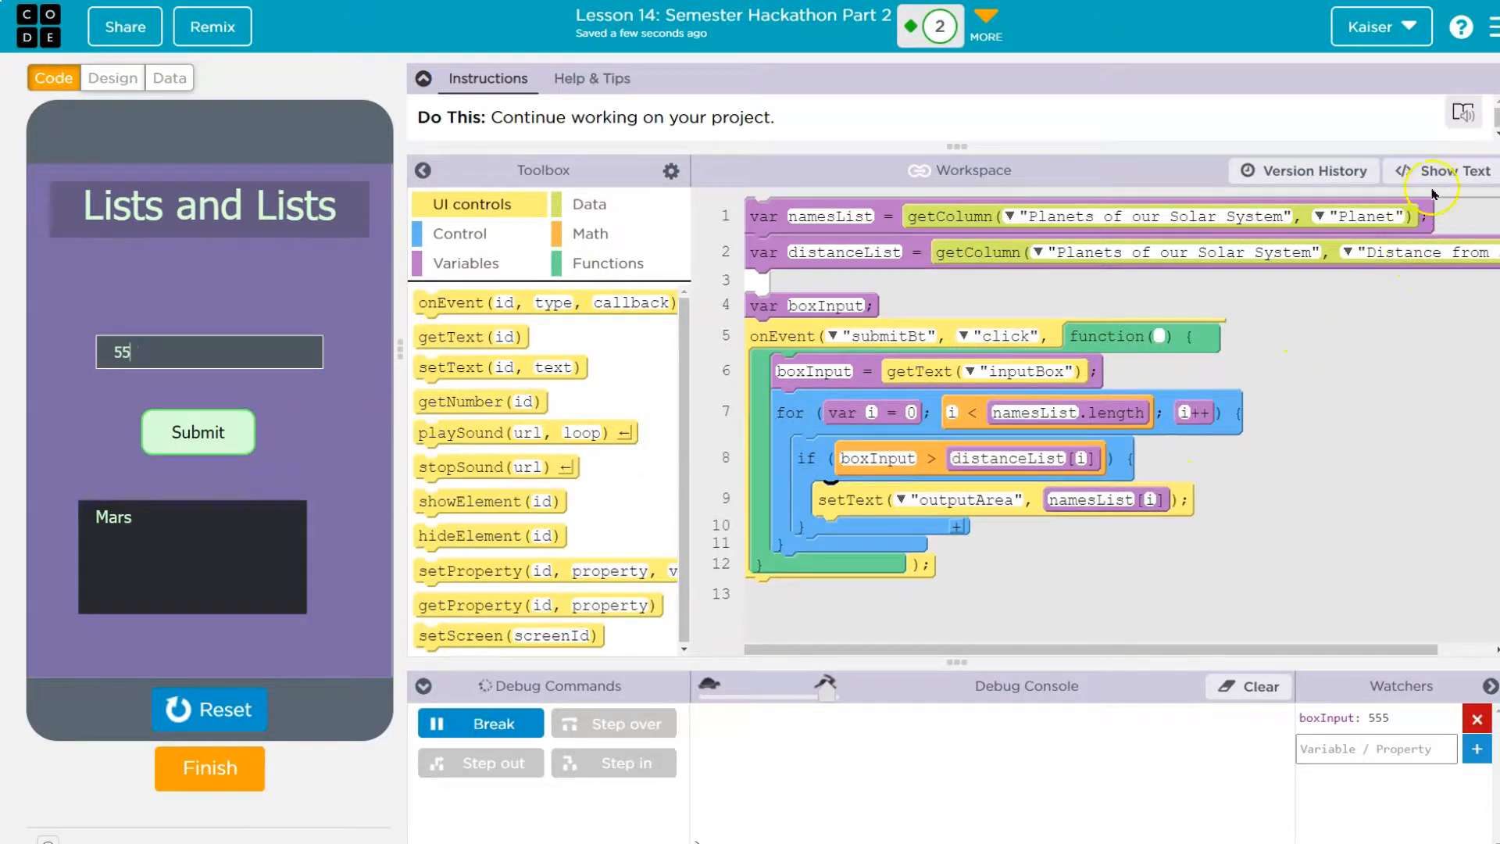
click(1449, 170)
text(==)
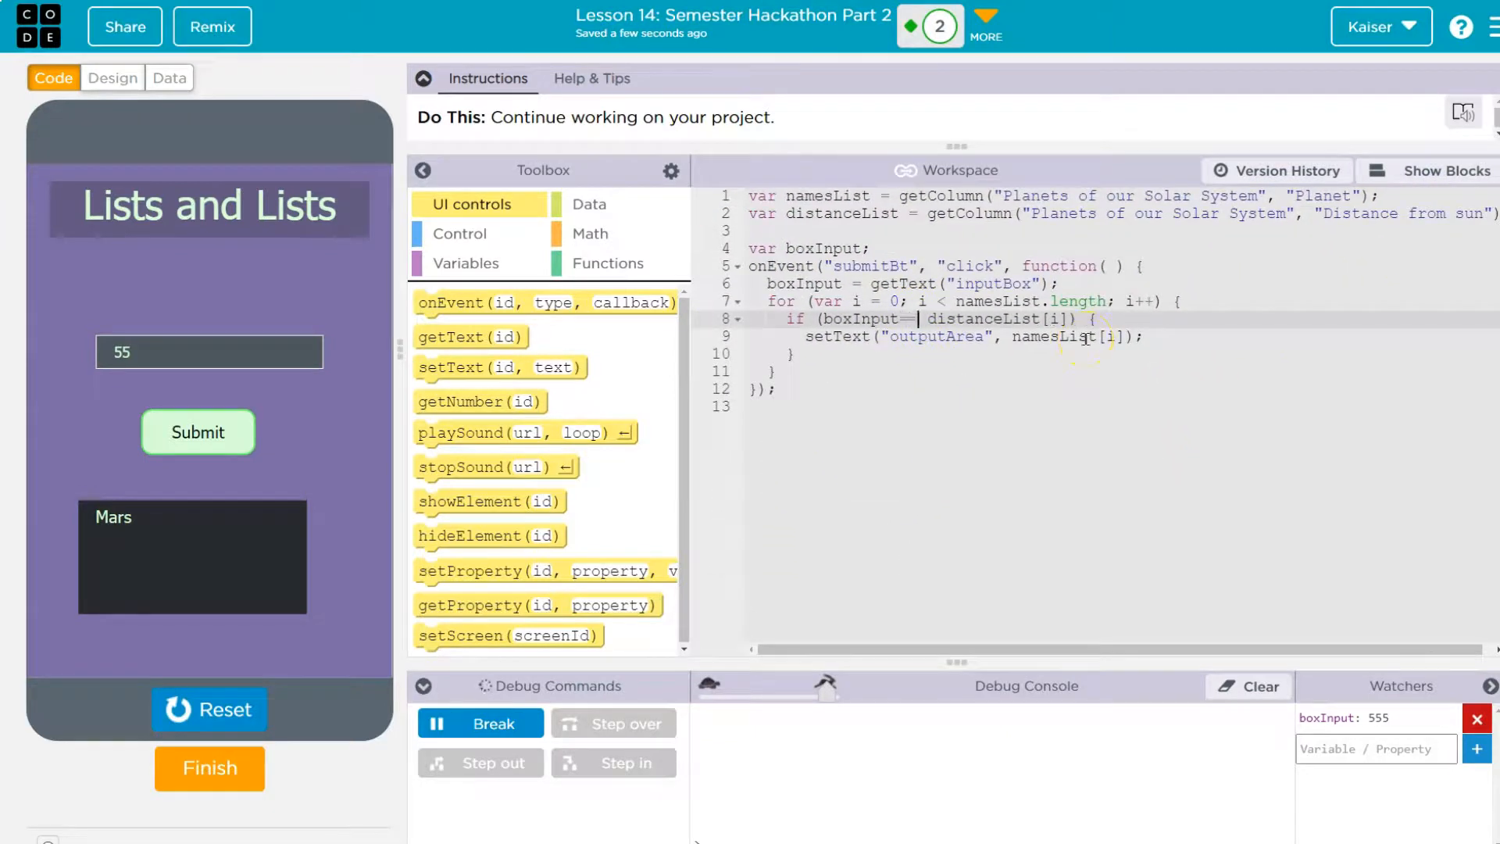
click(169, 78)
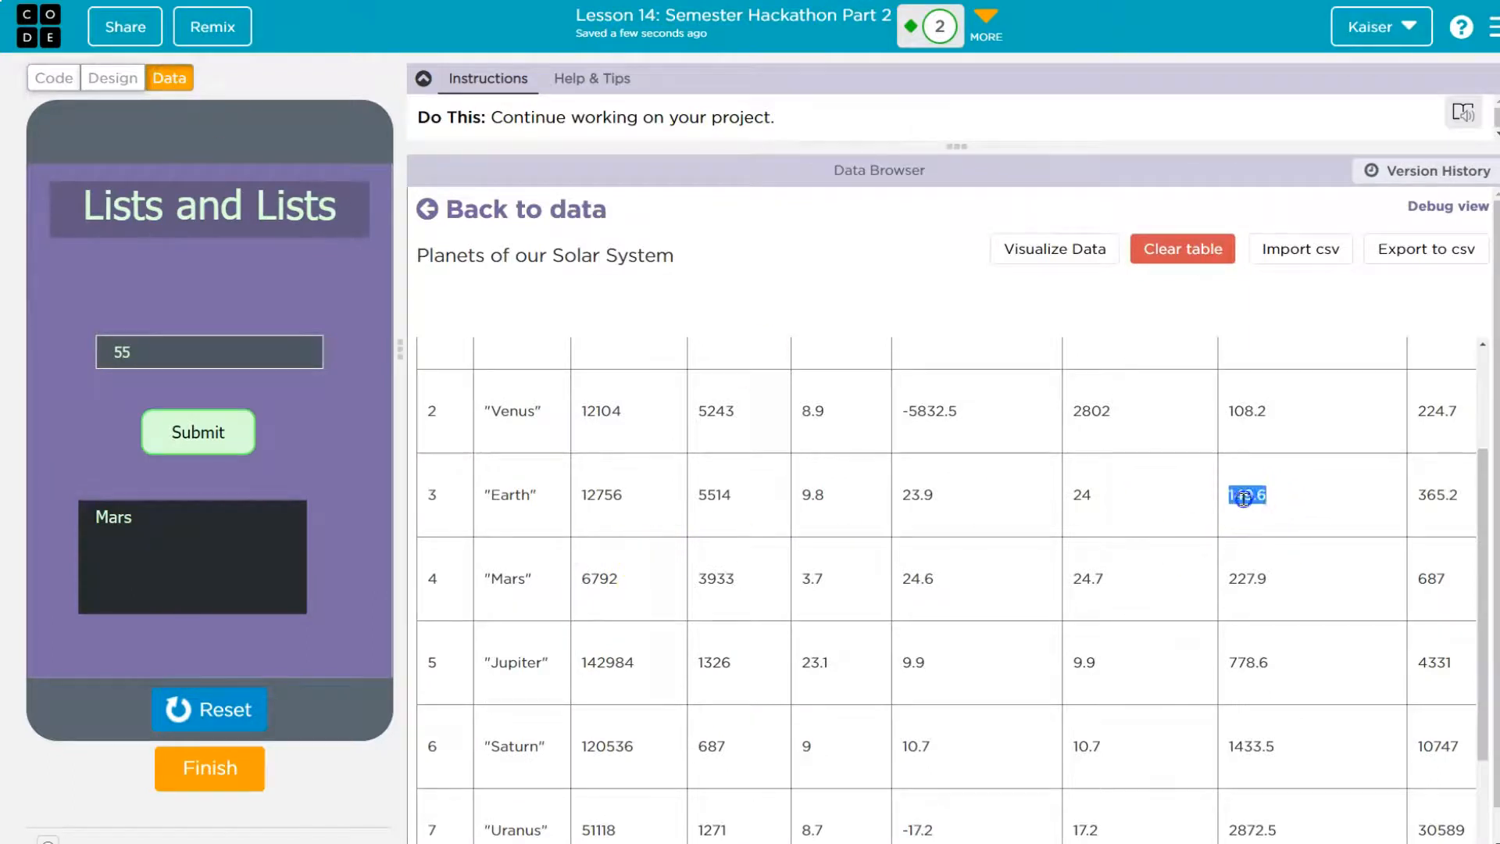
click(53, 78)
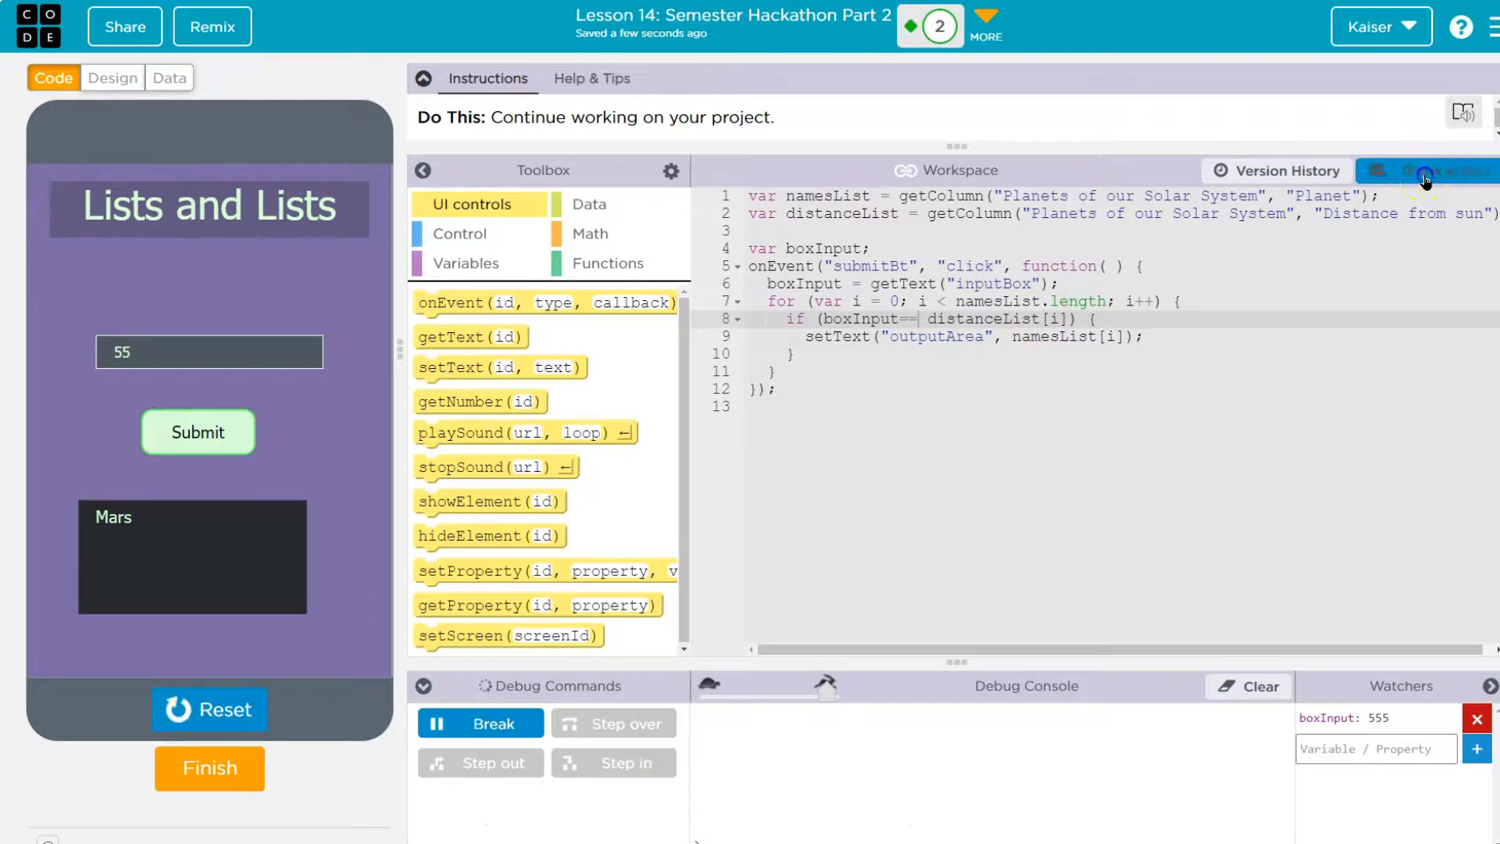
click(1425, 170)
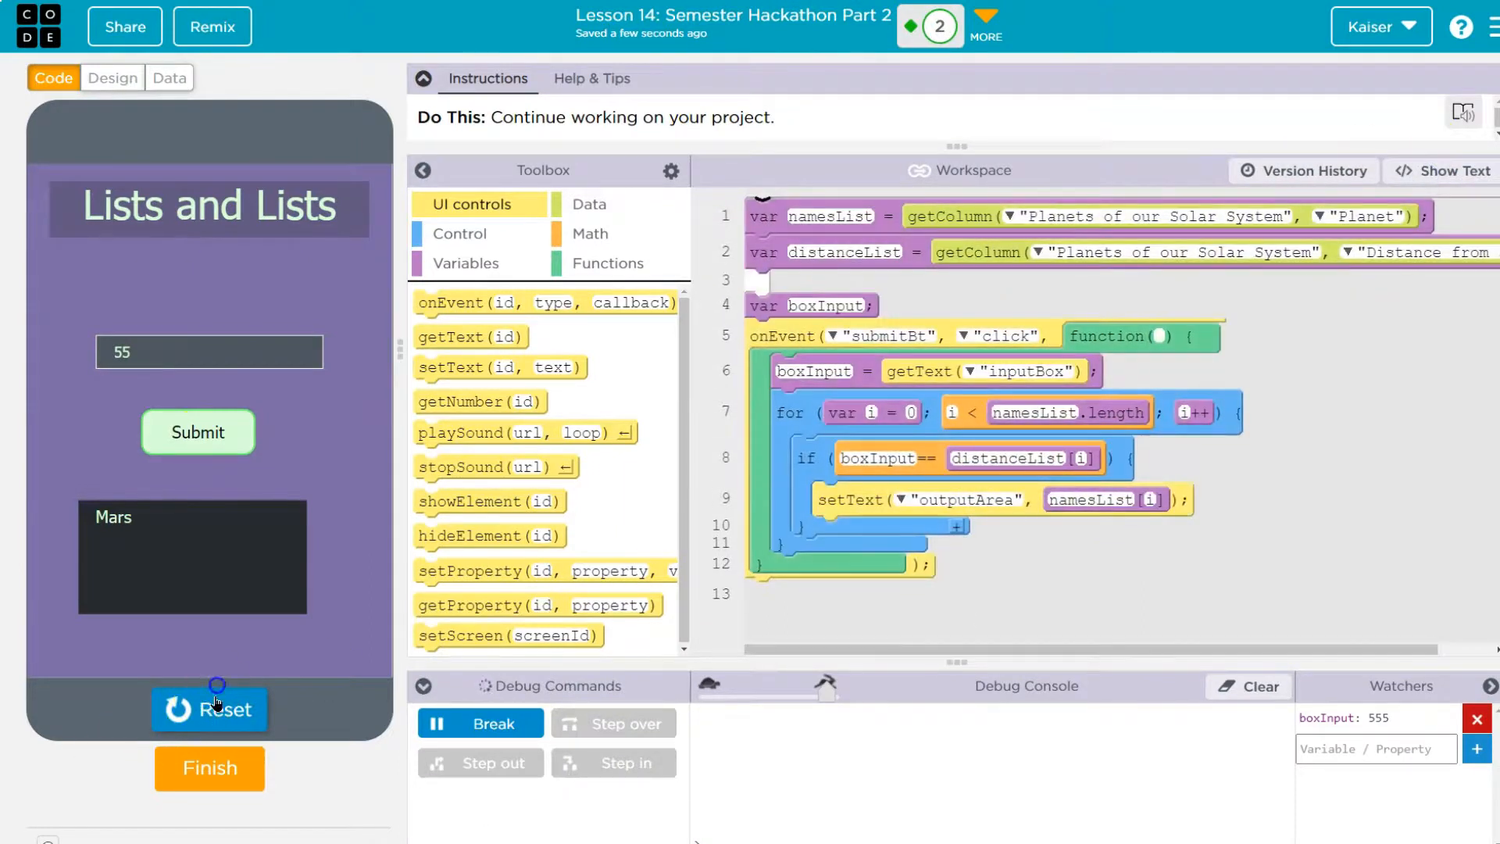
- Submit 149.6 so Earth appears, then start editing the distance to try 149
click(210, 709)
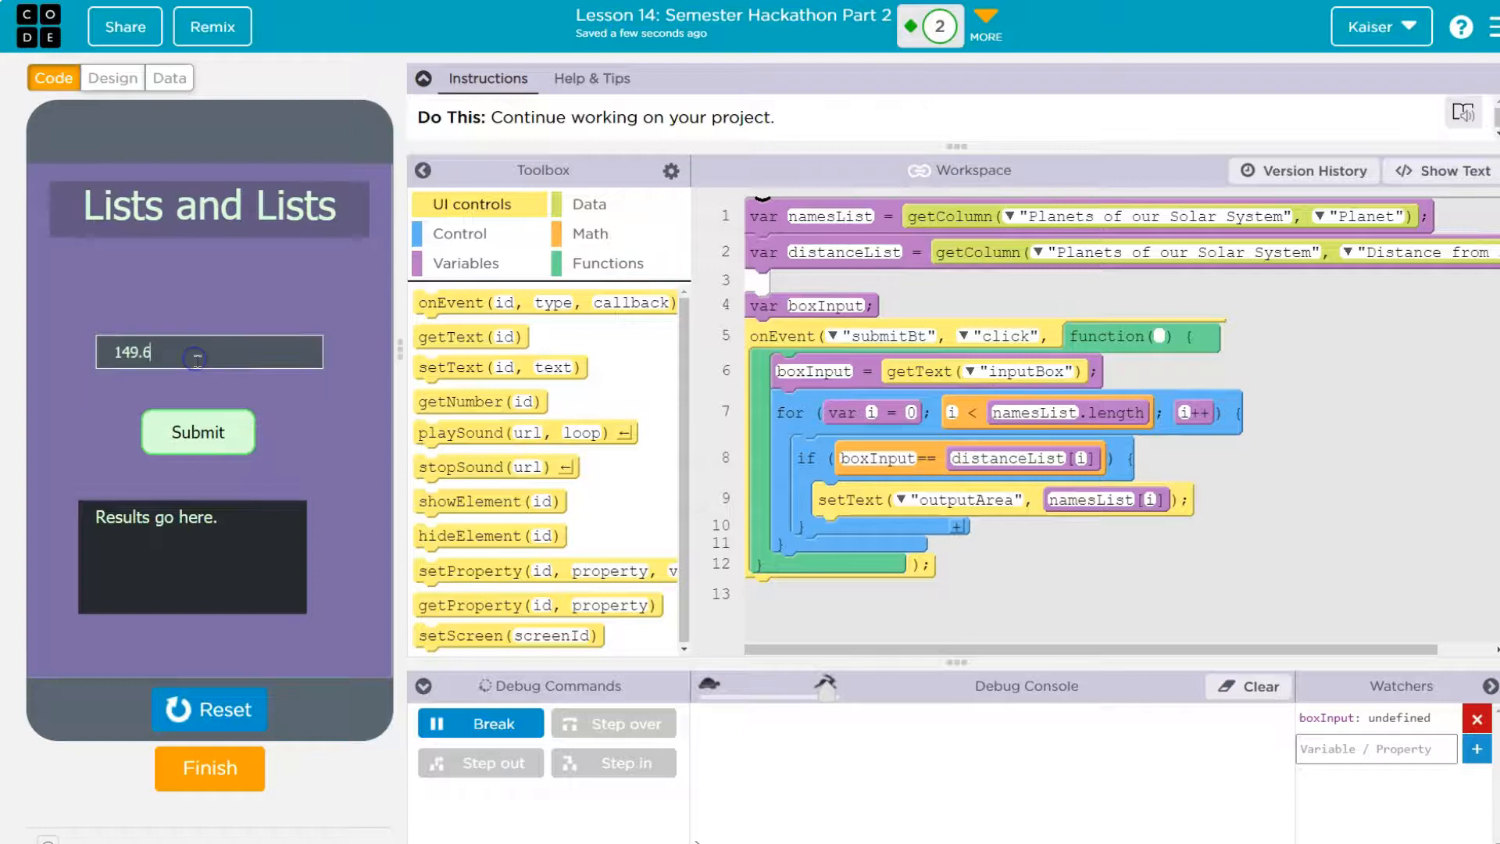
click(198, 431)
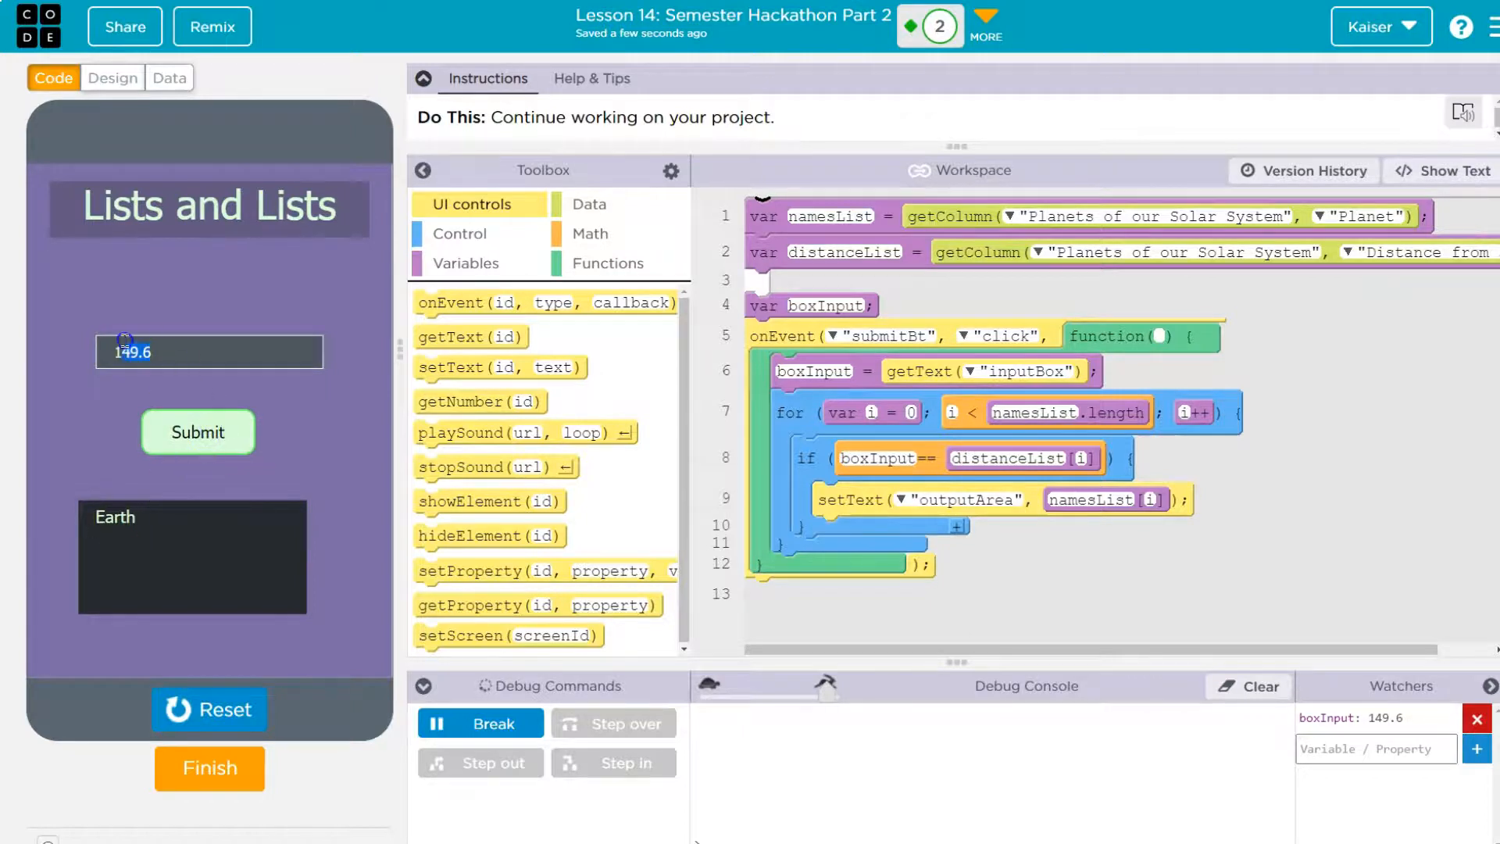
text(11)
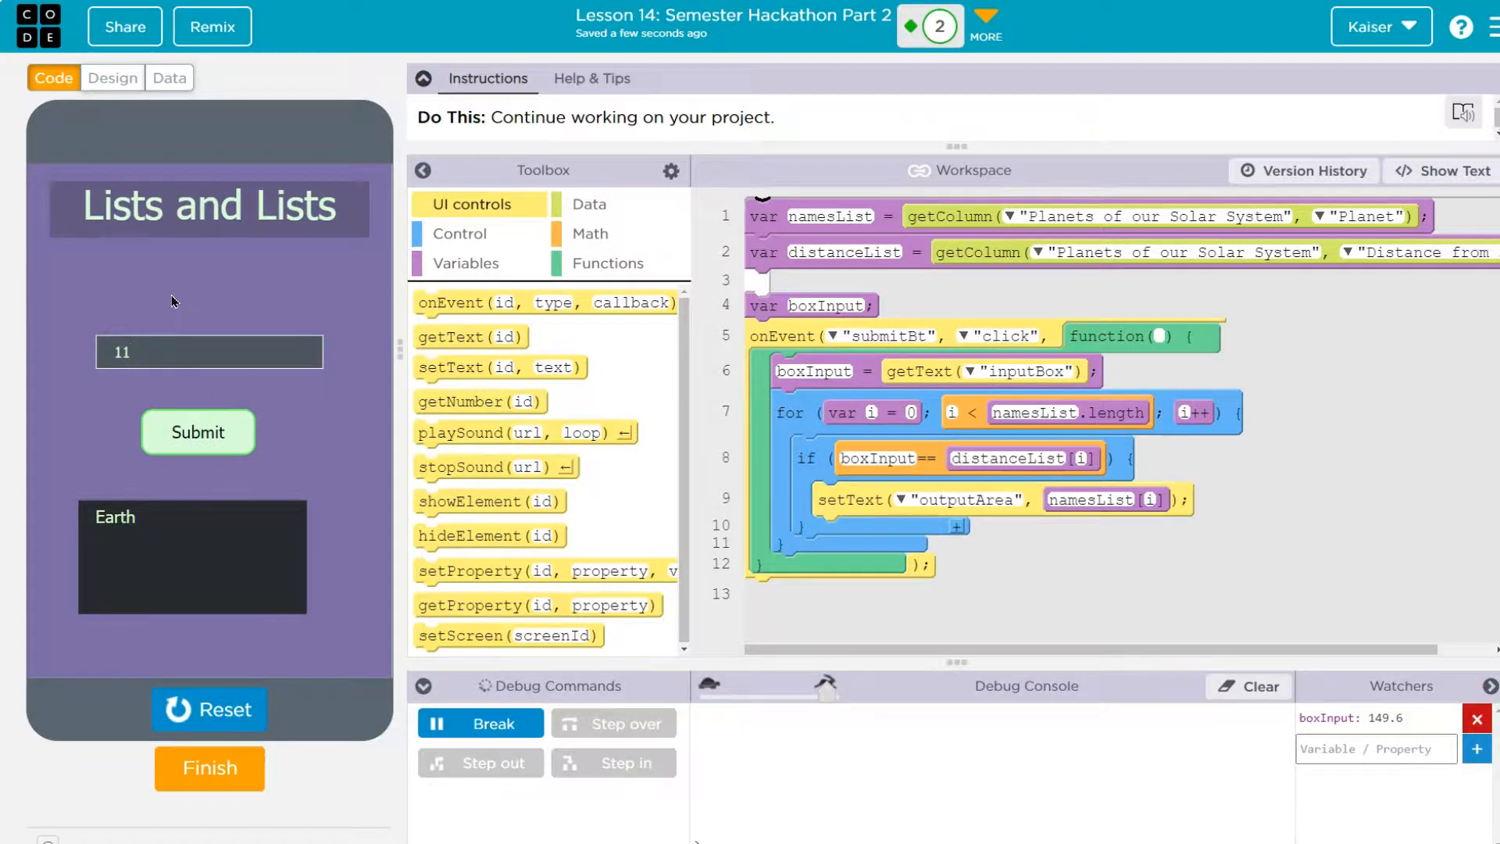
click(198, 433)
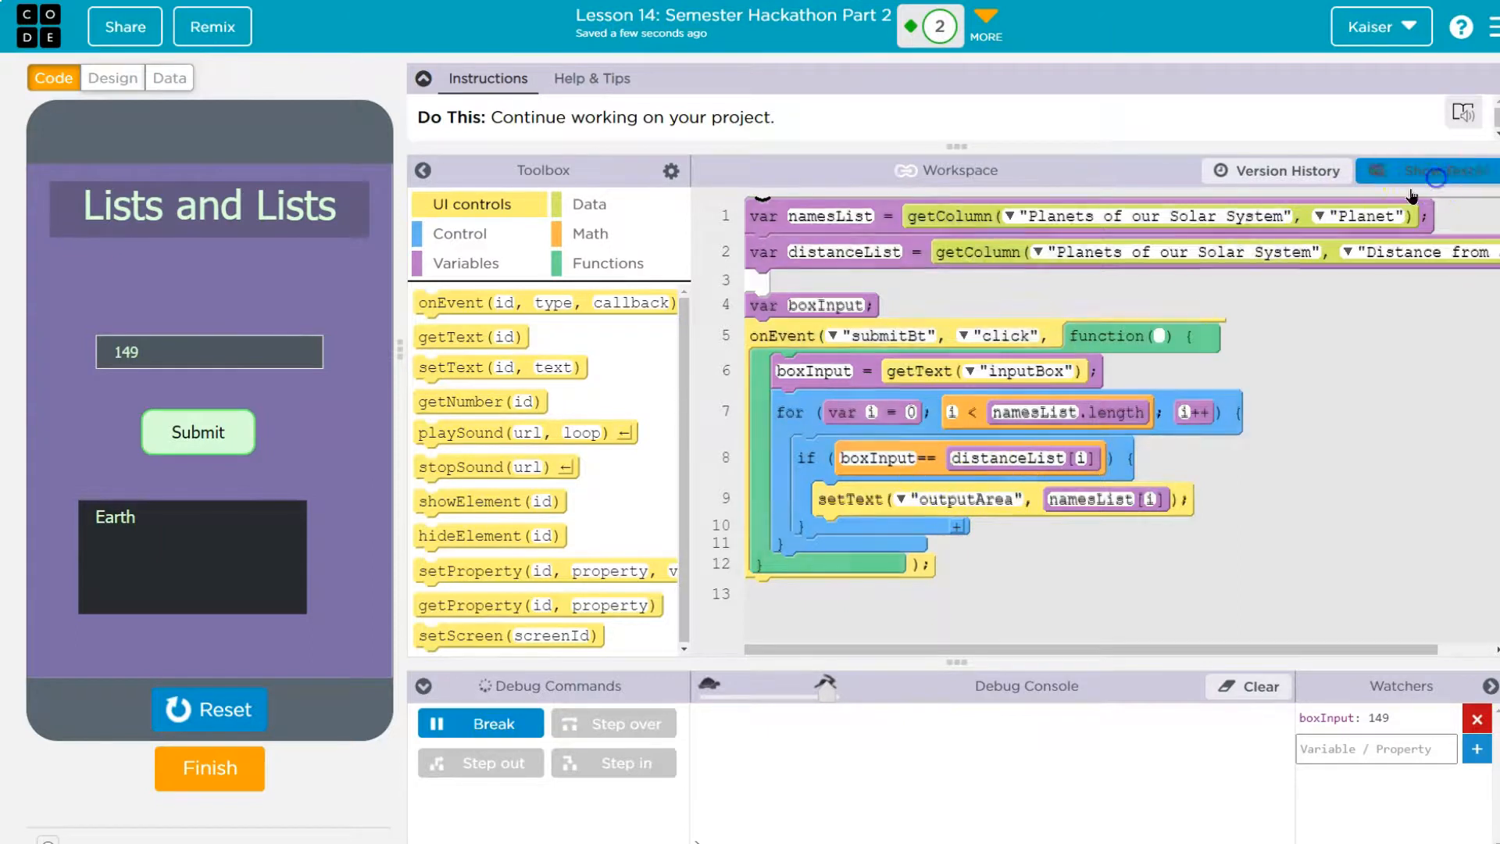
- Change the condition to boxInput >= distanceList[i], restart and enter 666 to get Mars
click(1424, 170)
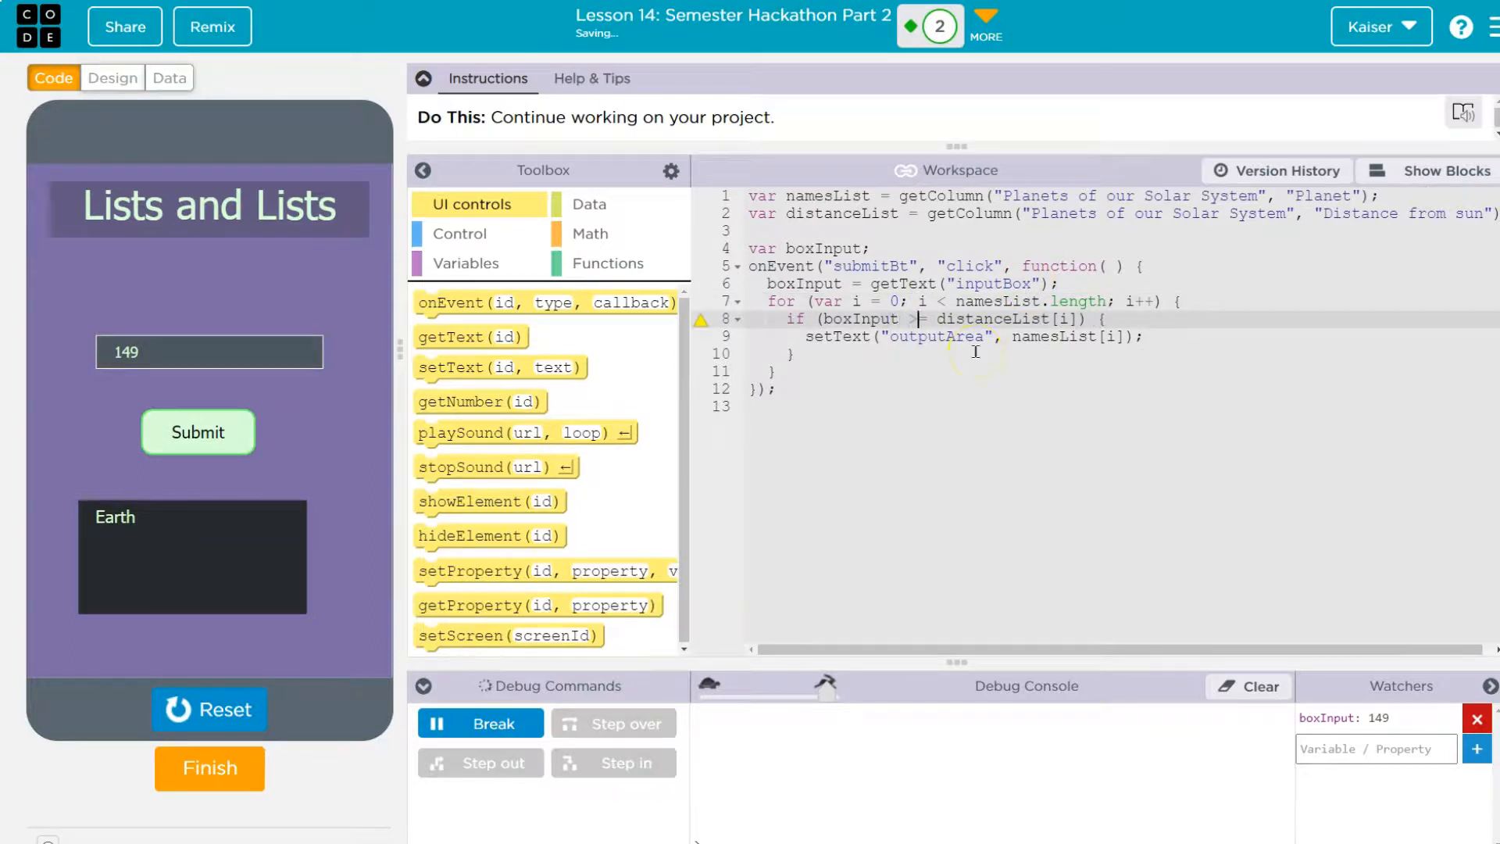
mouse_move(1323, 259)
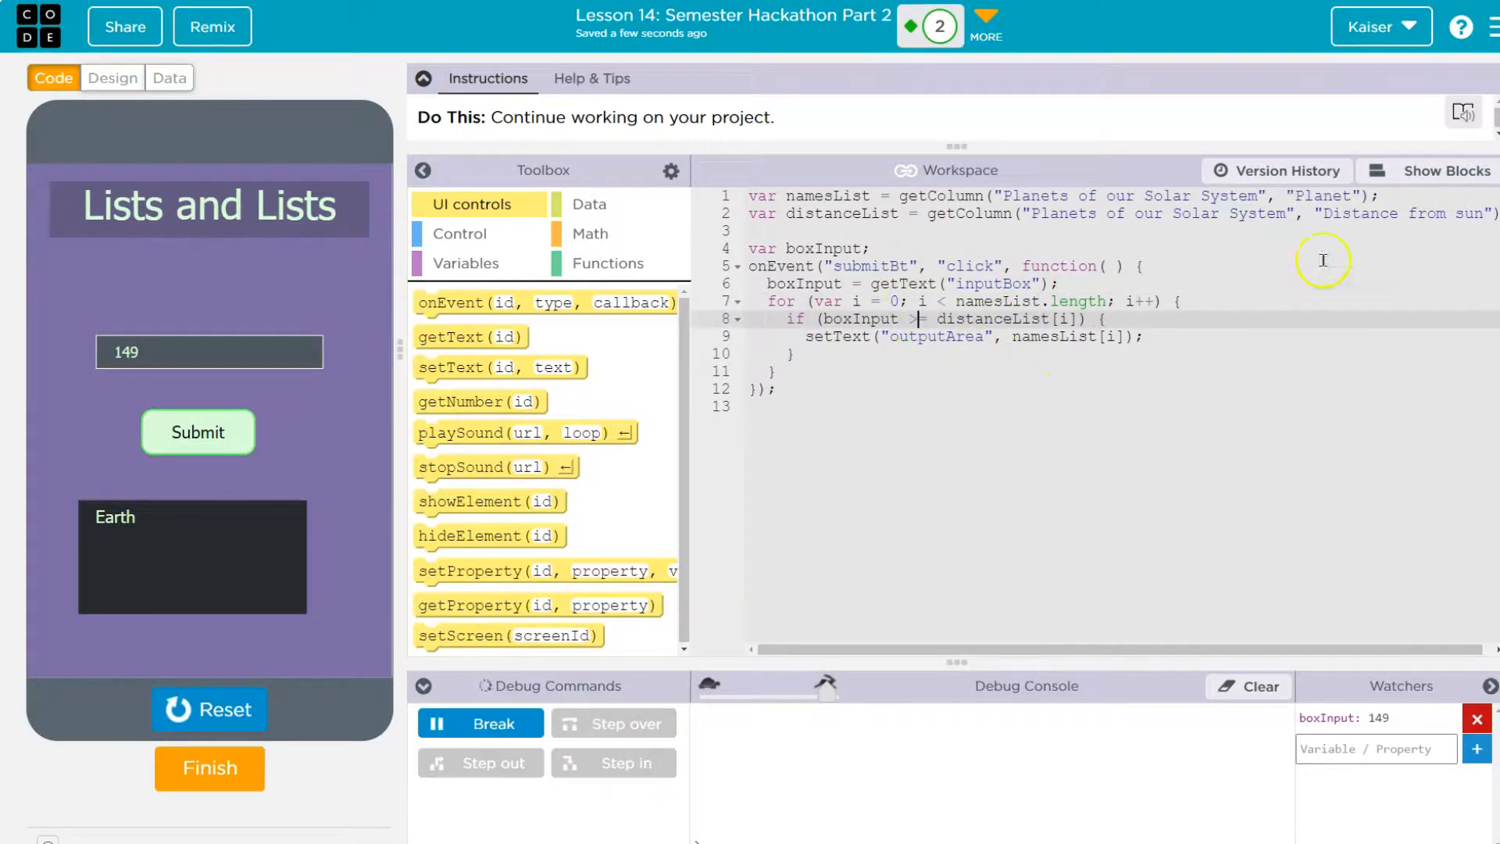
click(1439, 170)
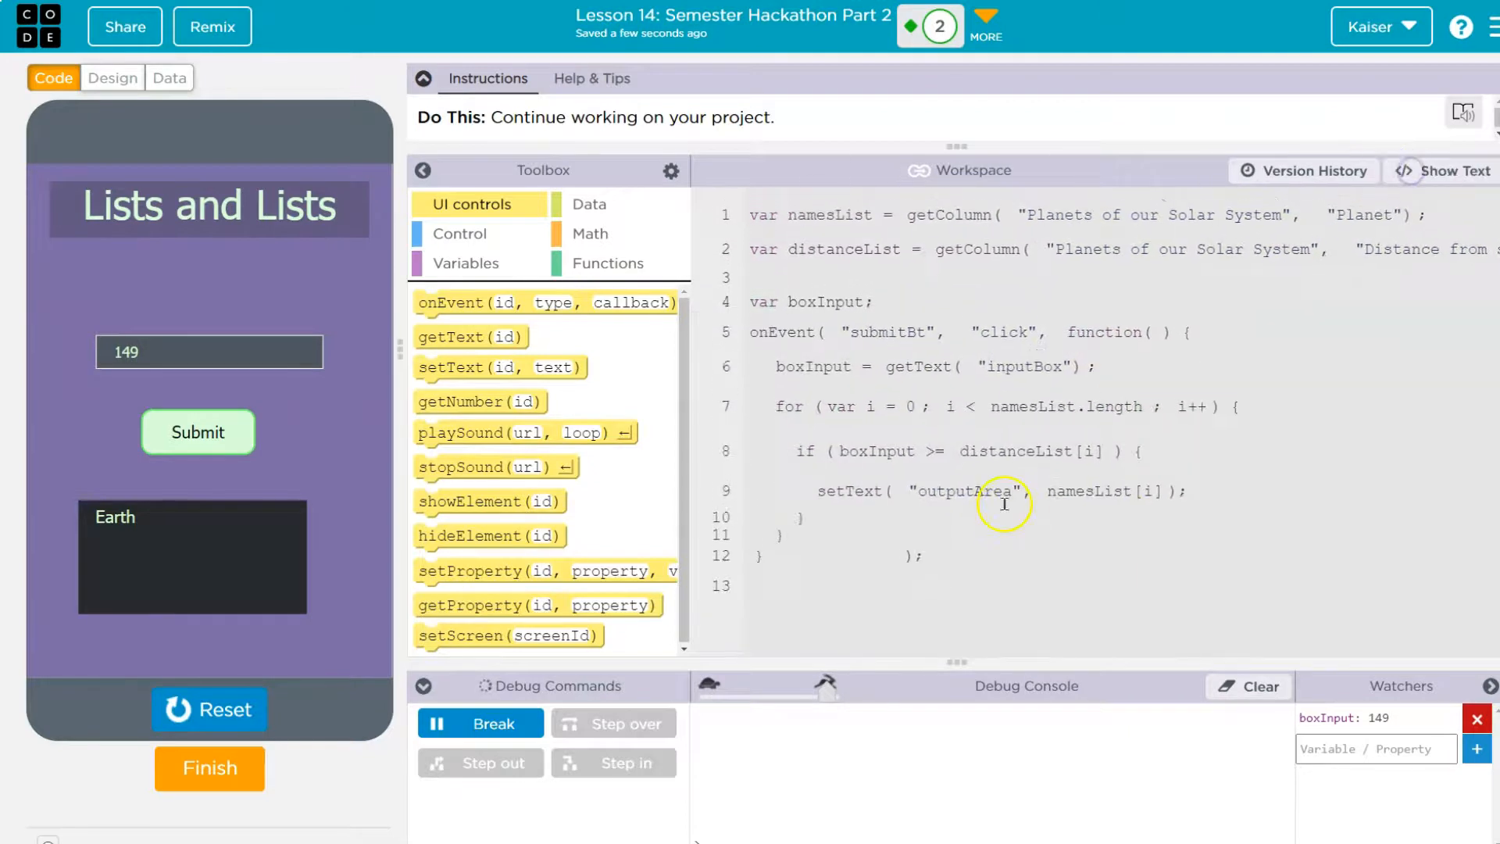
click(1449, 170)
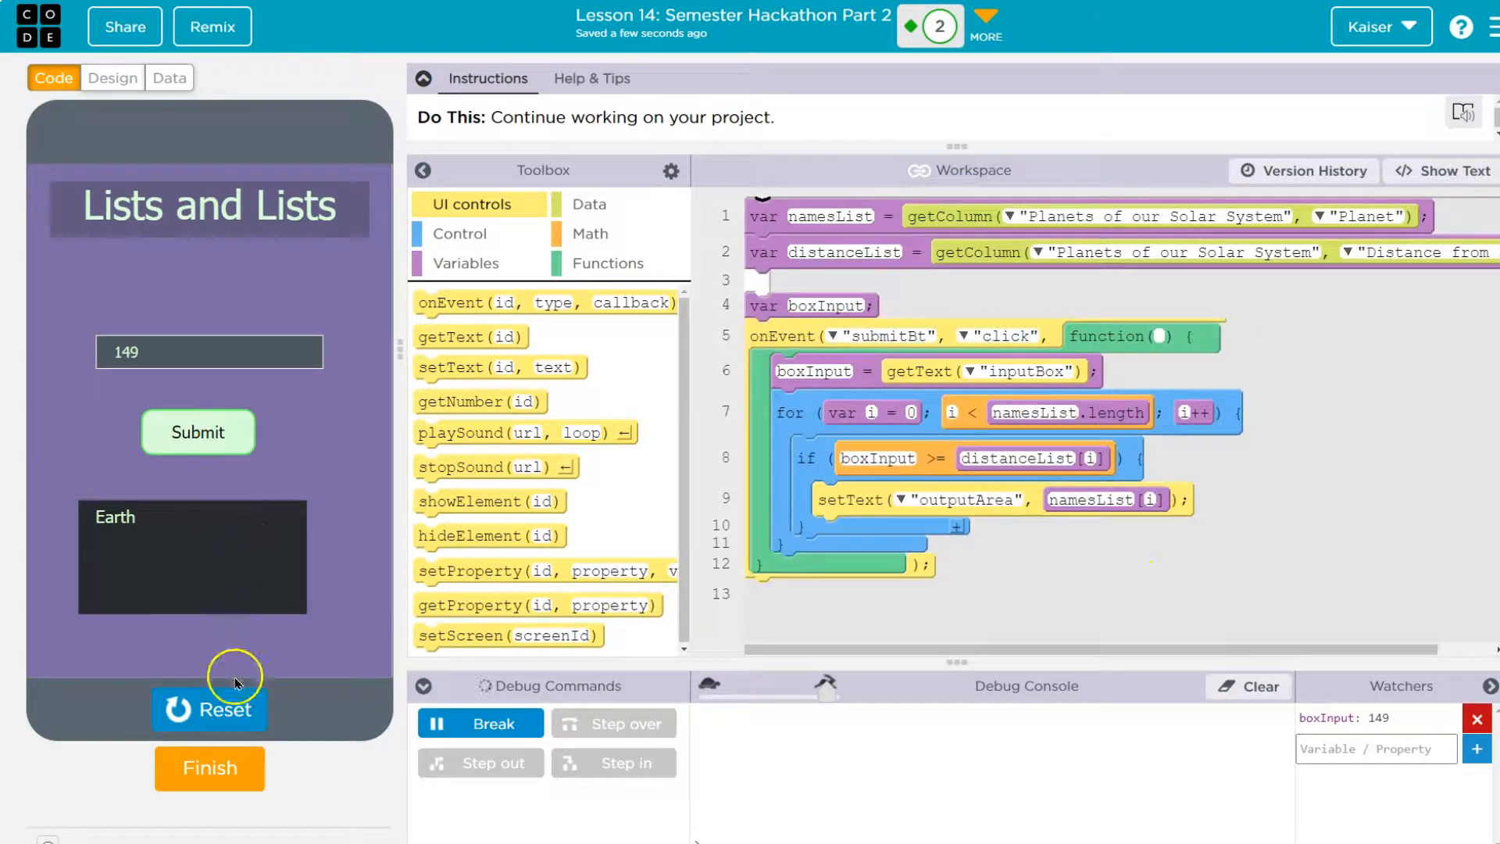
click(208, 709)
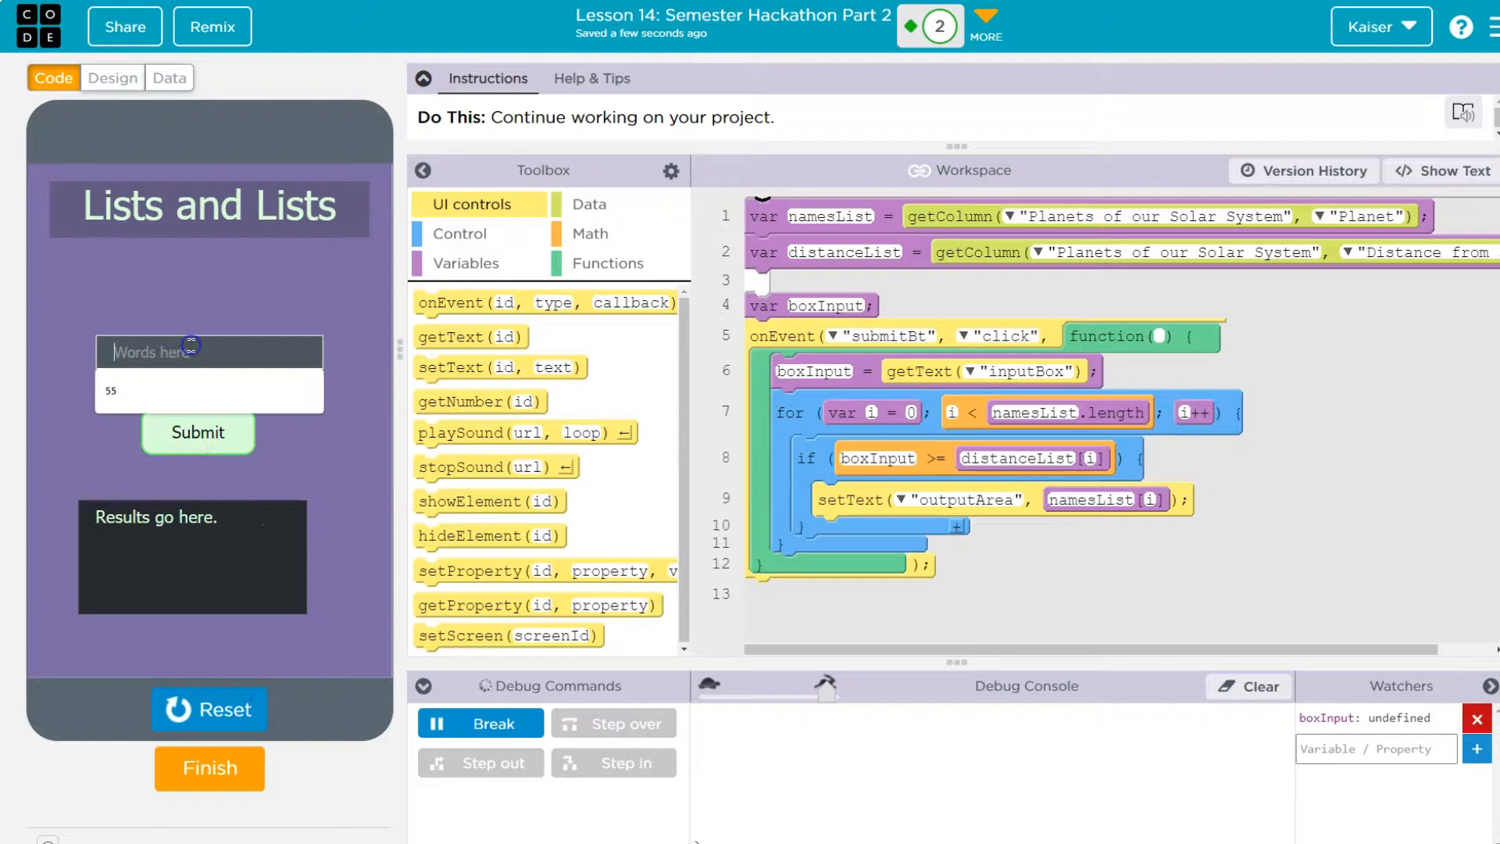
text(666)
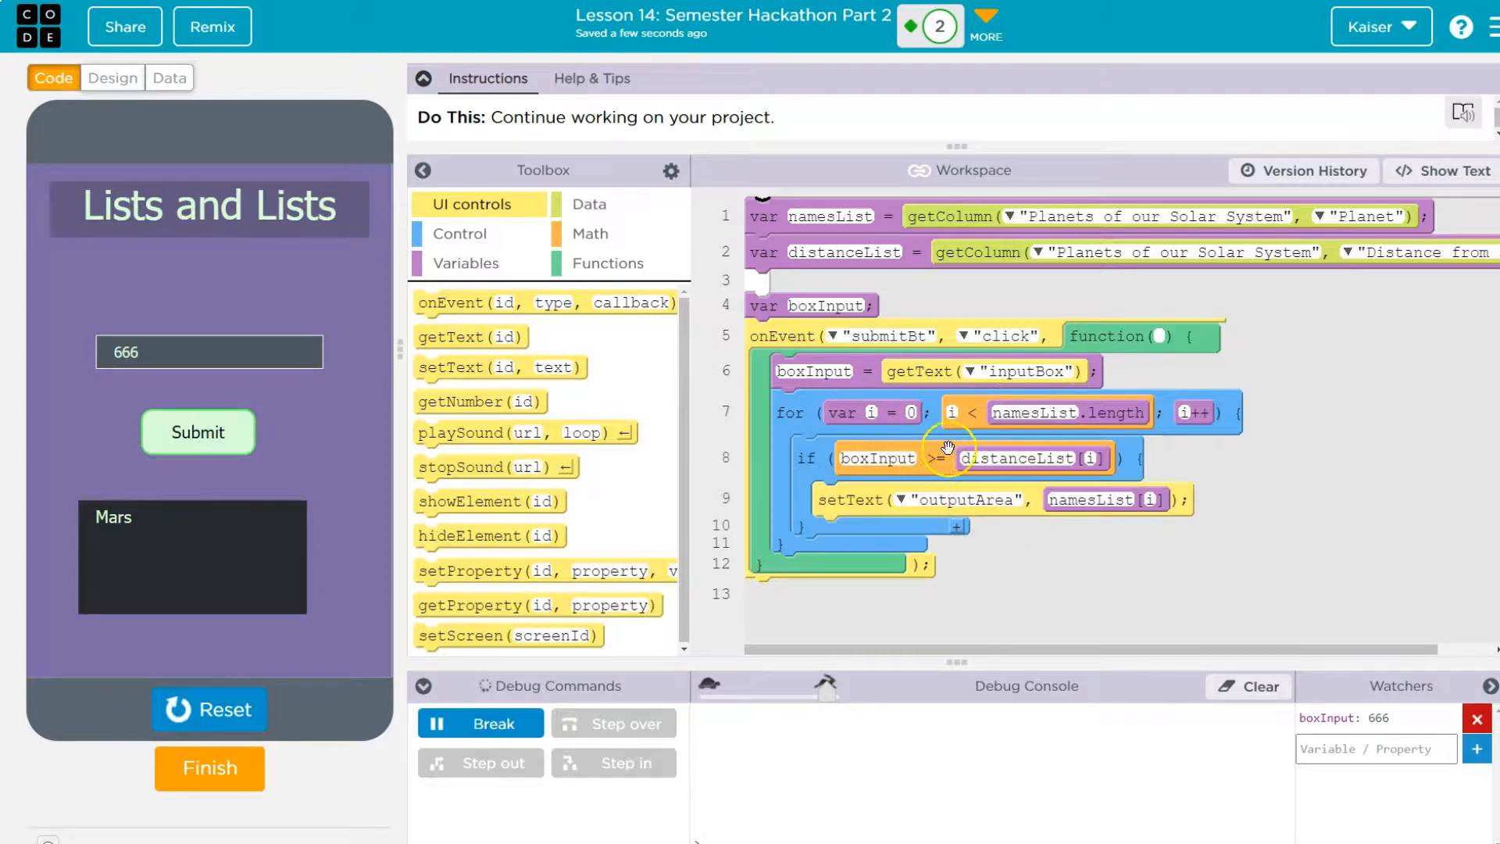
mouse_move(975, 458)
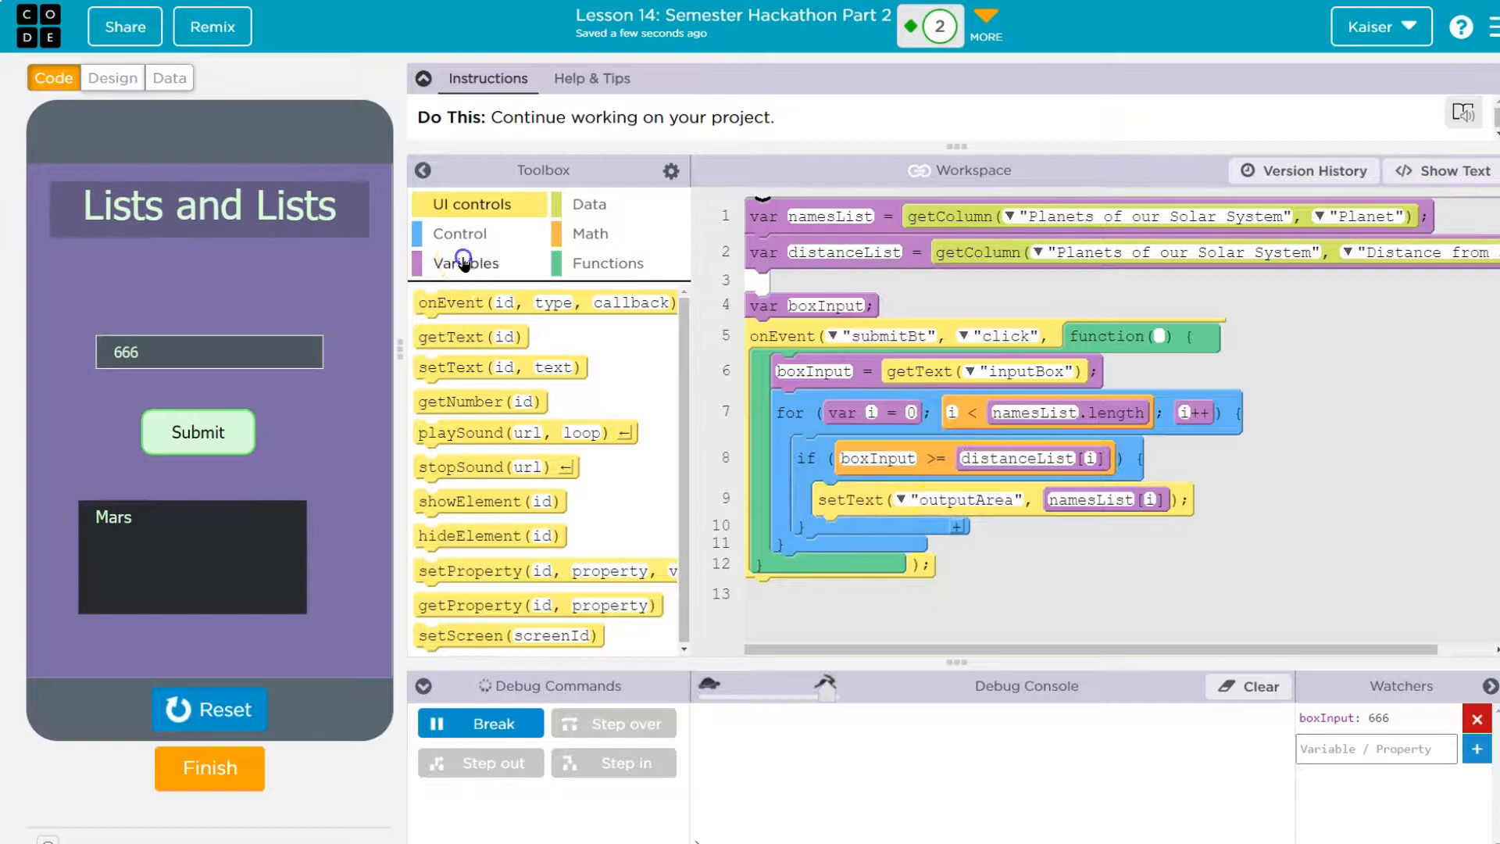
- Declare var allItems = "" before the loop, append nameList[i] inside the if, and display allItems afterward
click(466, 262)
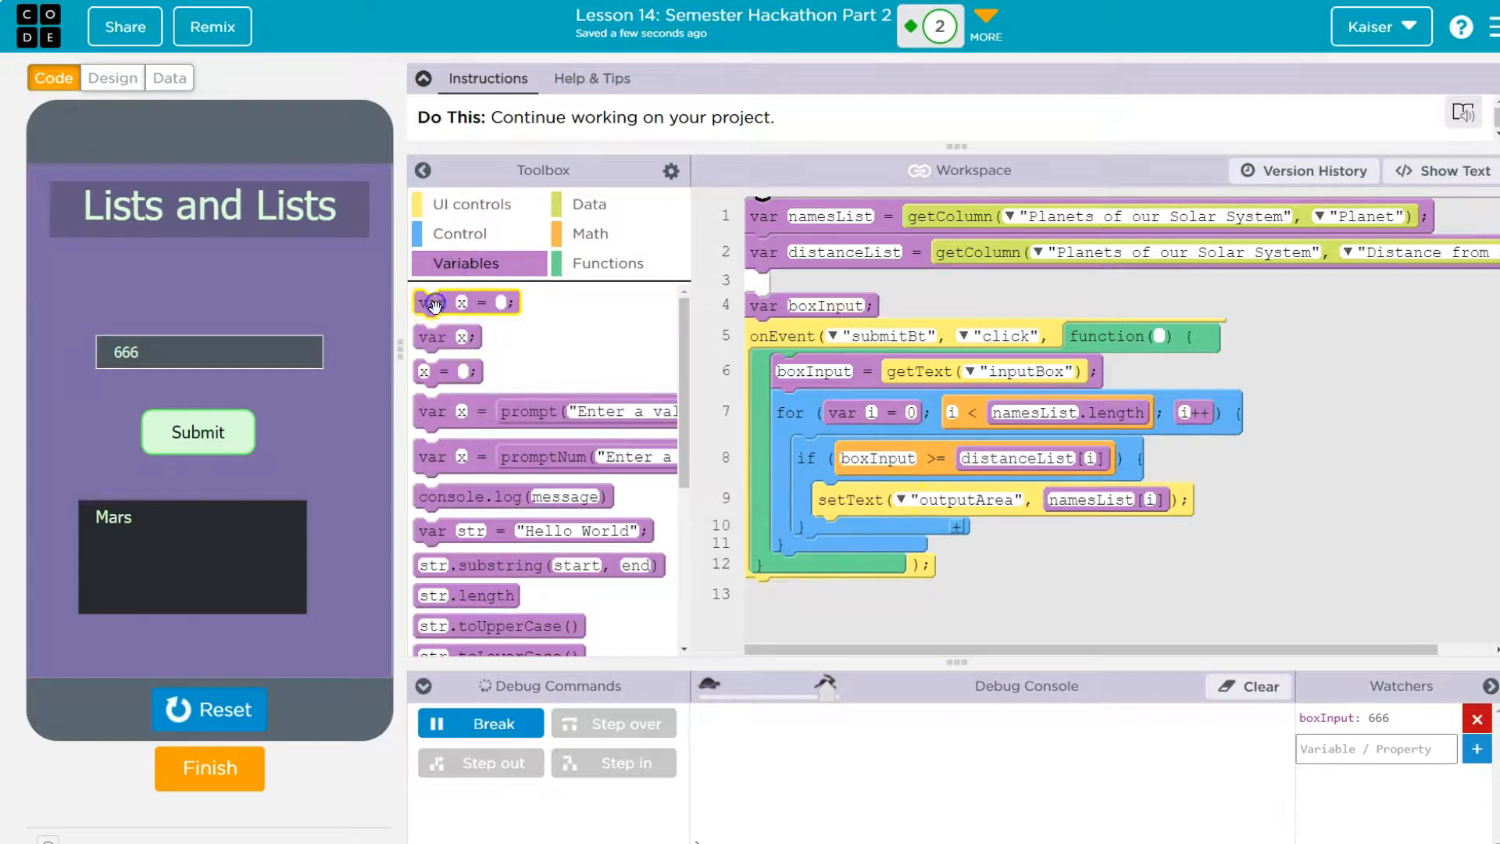
drag(466, 301, 824, 400)
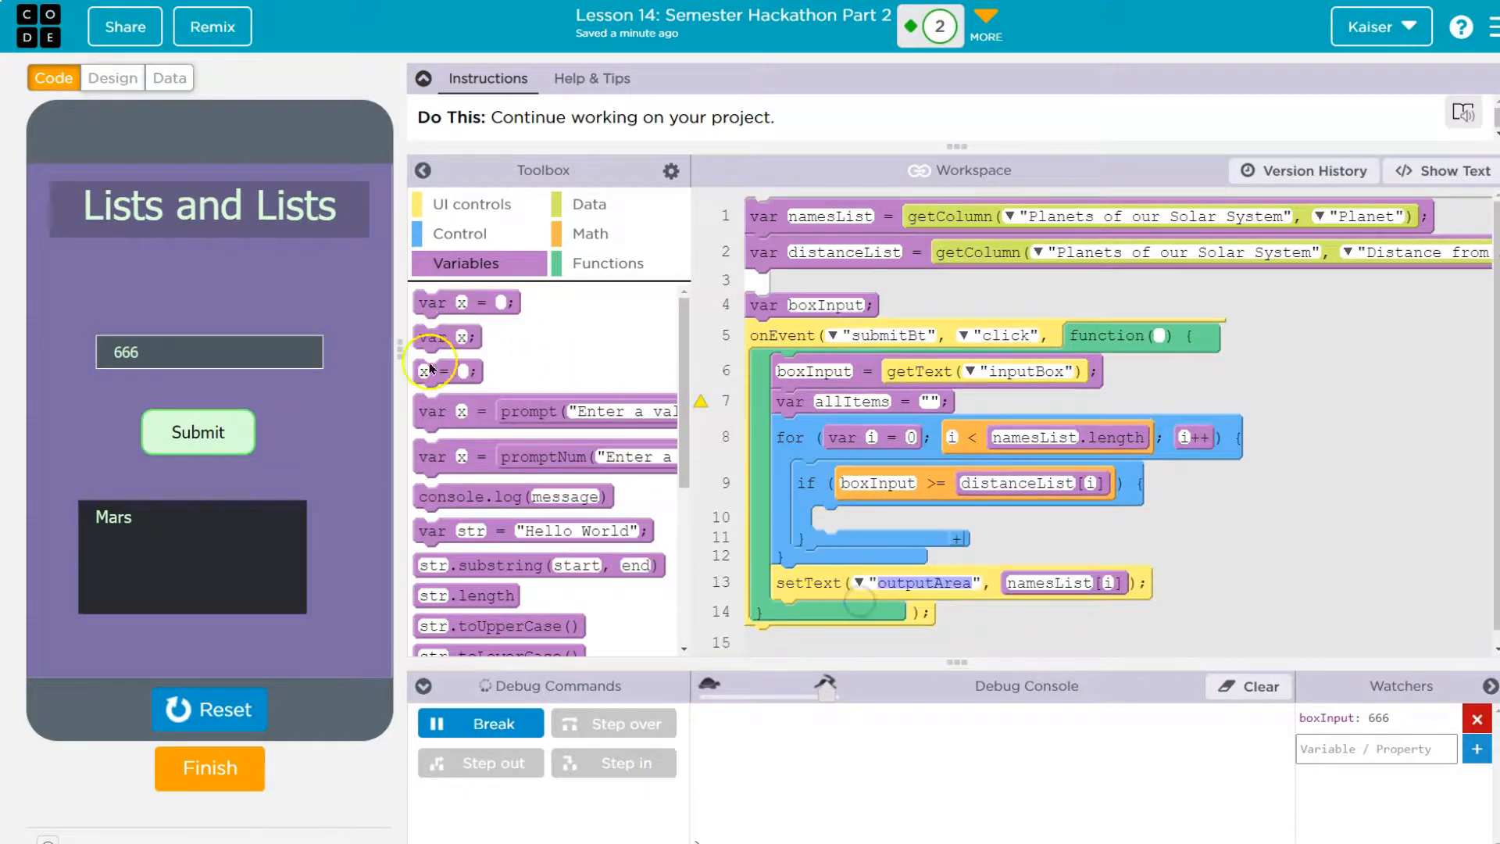
drag(446, 372, 846, 518)
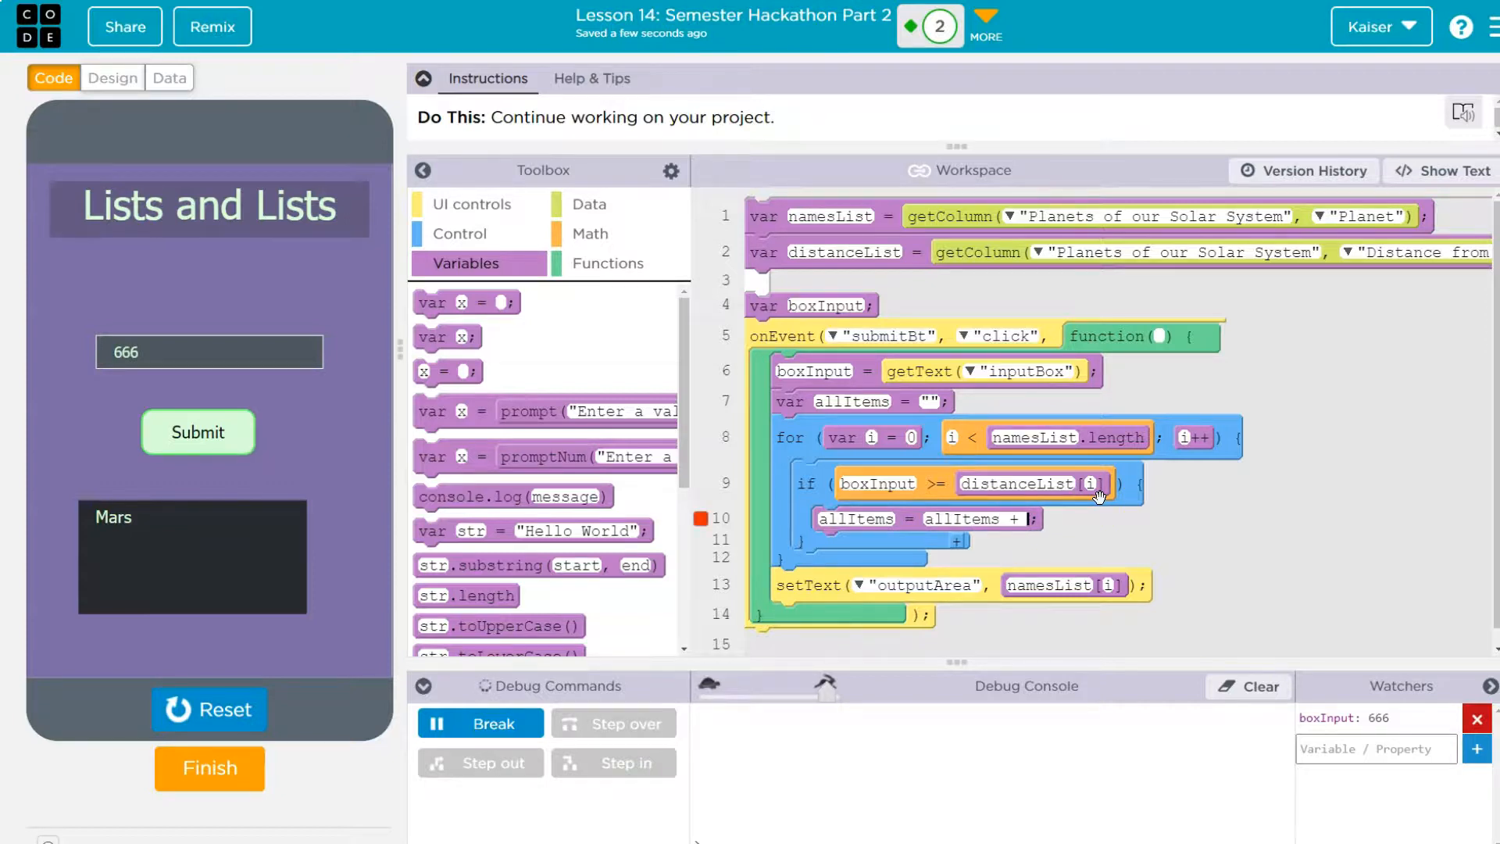
text(dista)
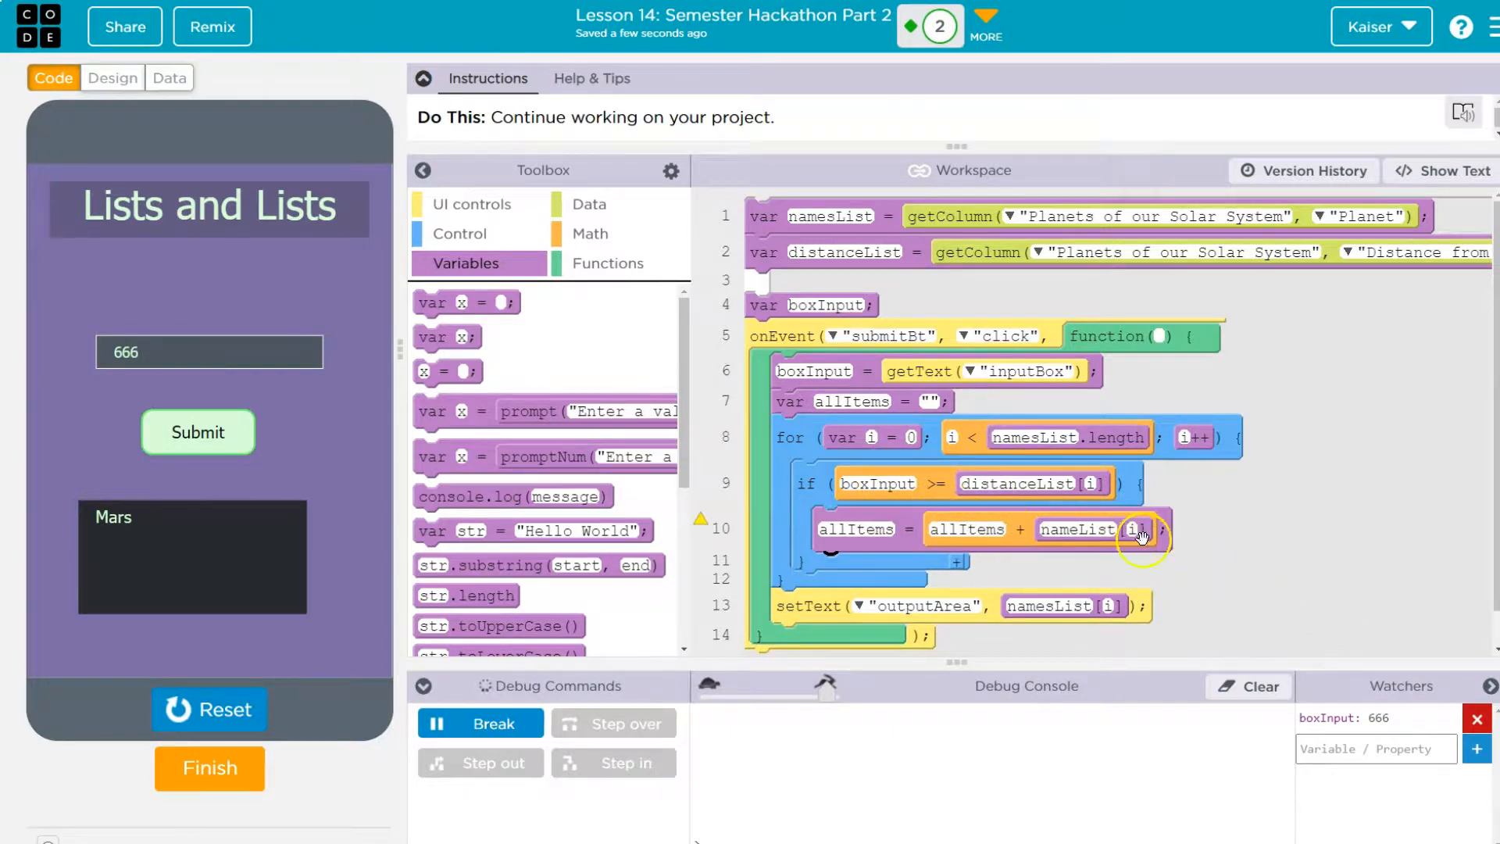
mouse_move(889, 545)
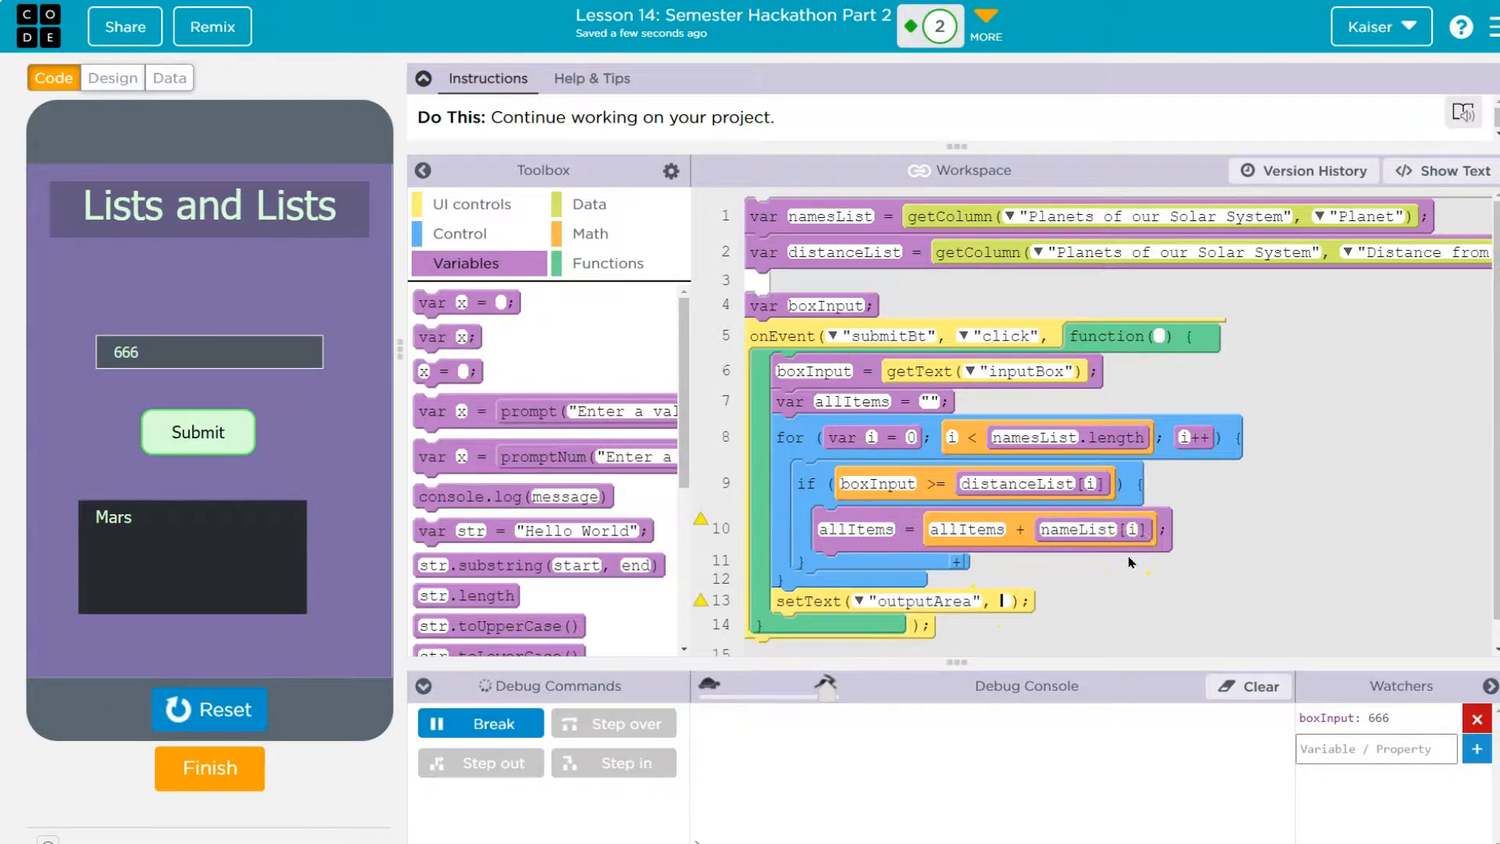
text(allItems)
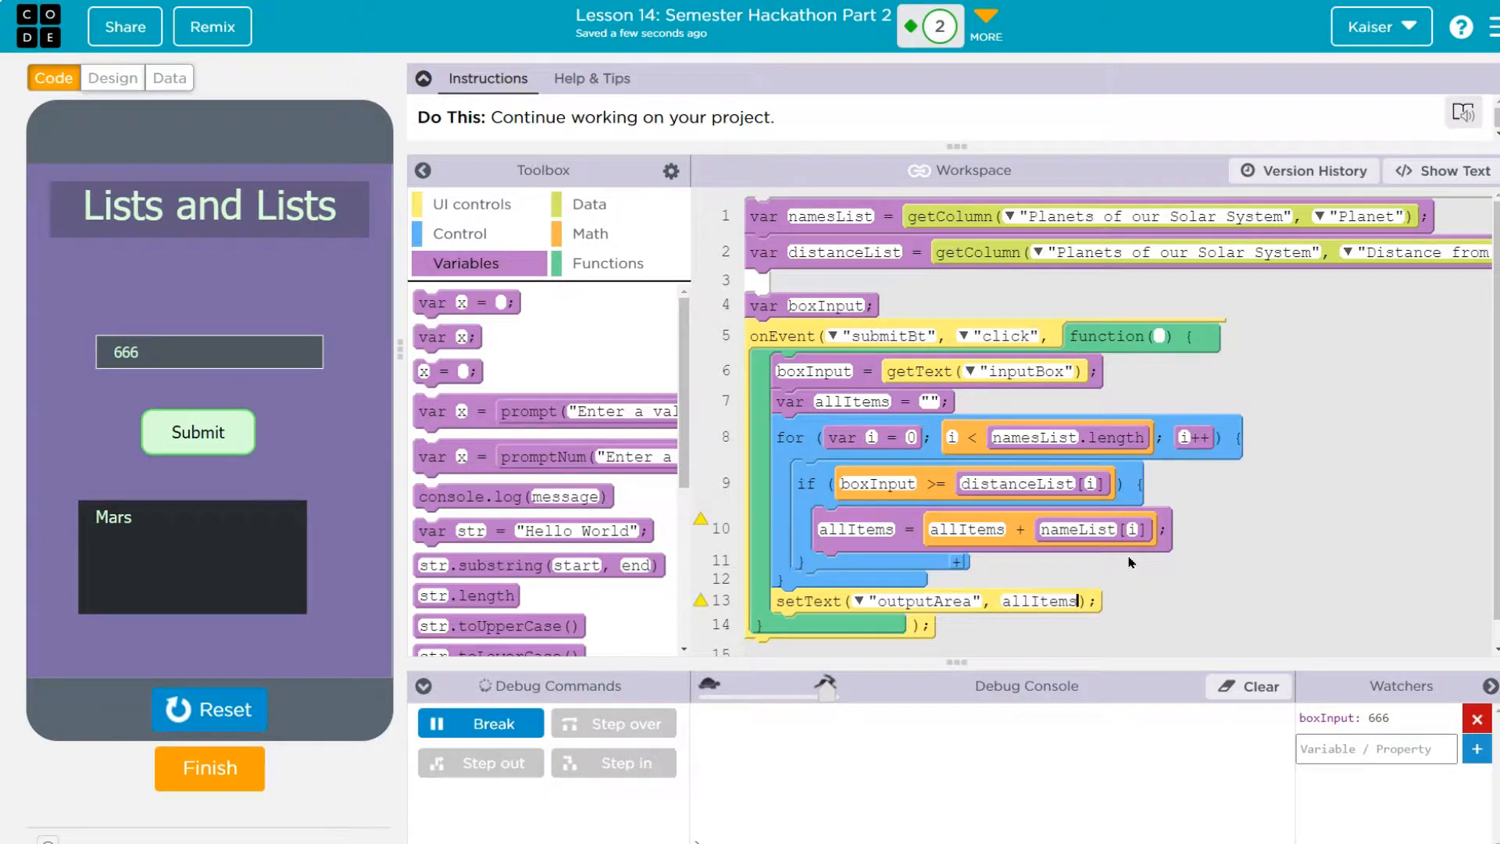
click(207, 709)
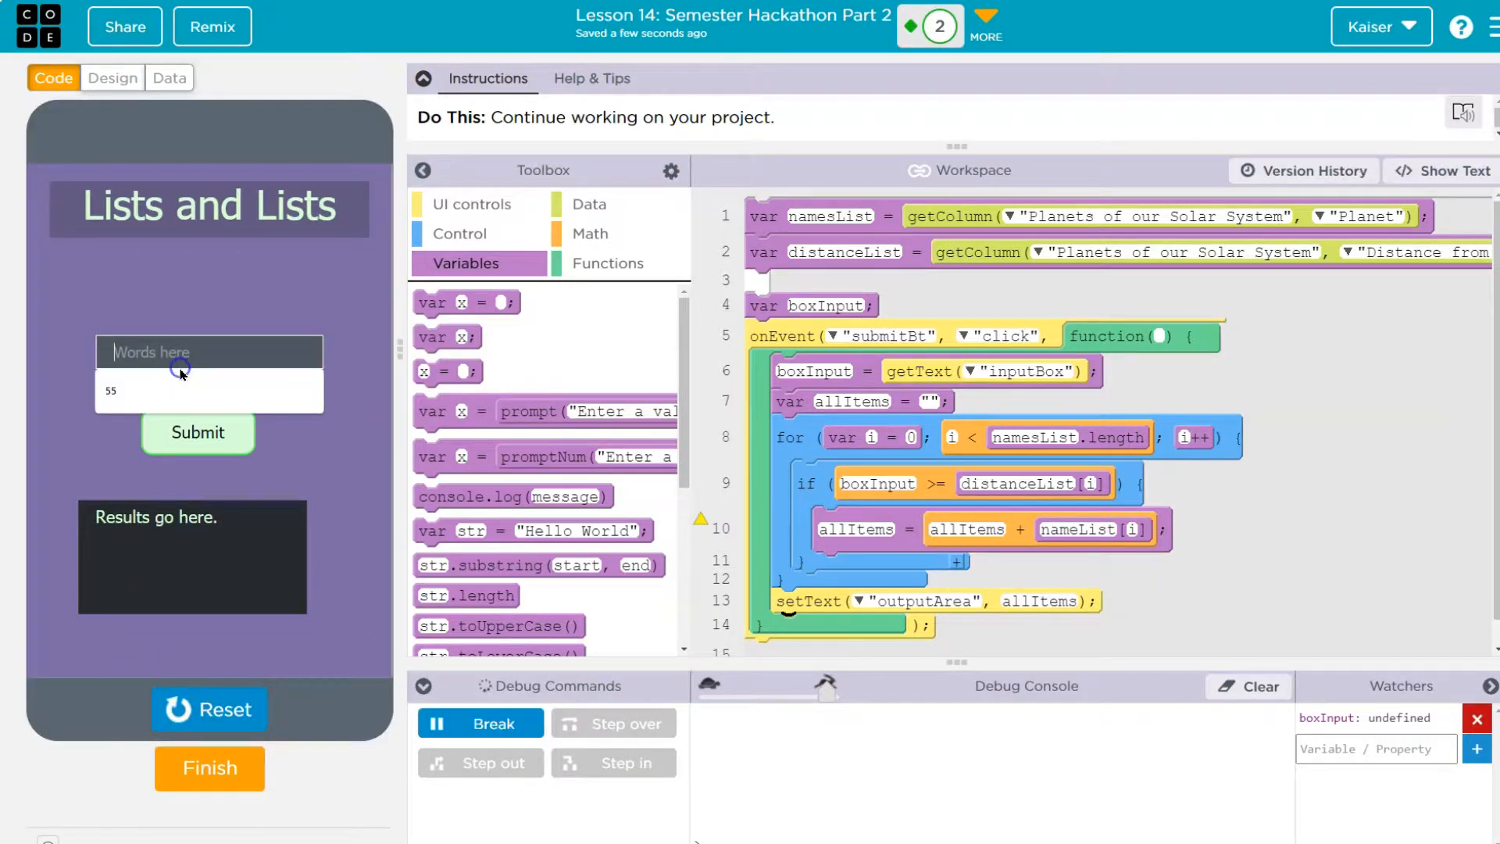
- Submit 555, correct nameList to namesList from the console error, rerun to get MercuryVenusEarthMars
text(555)
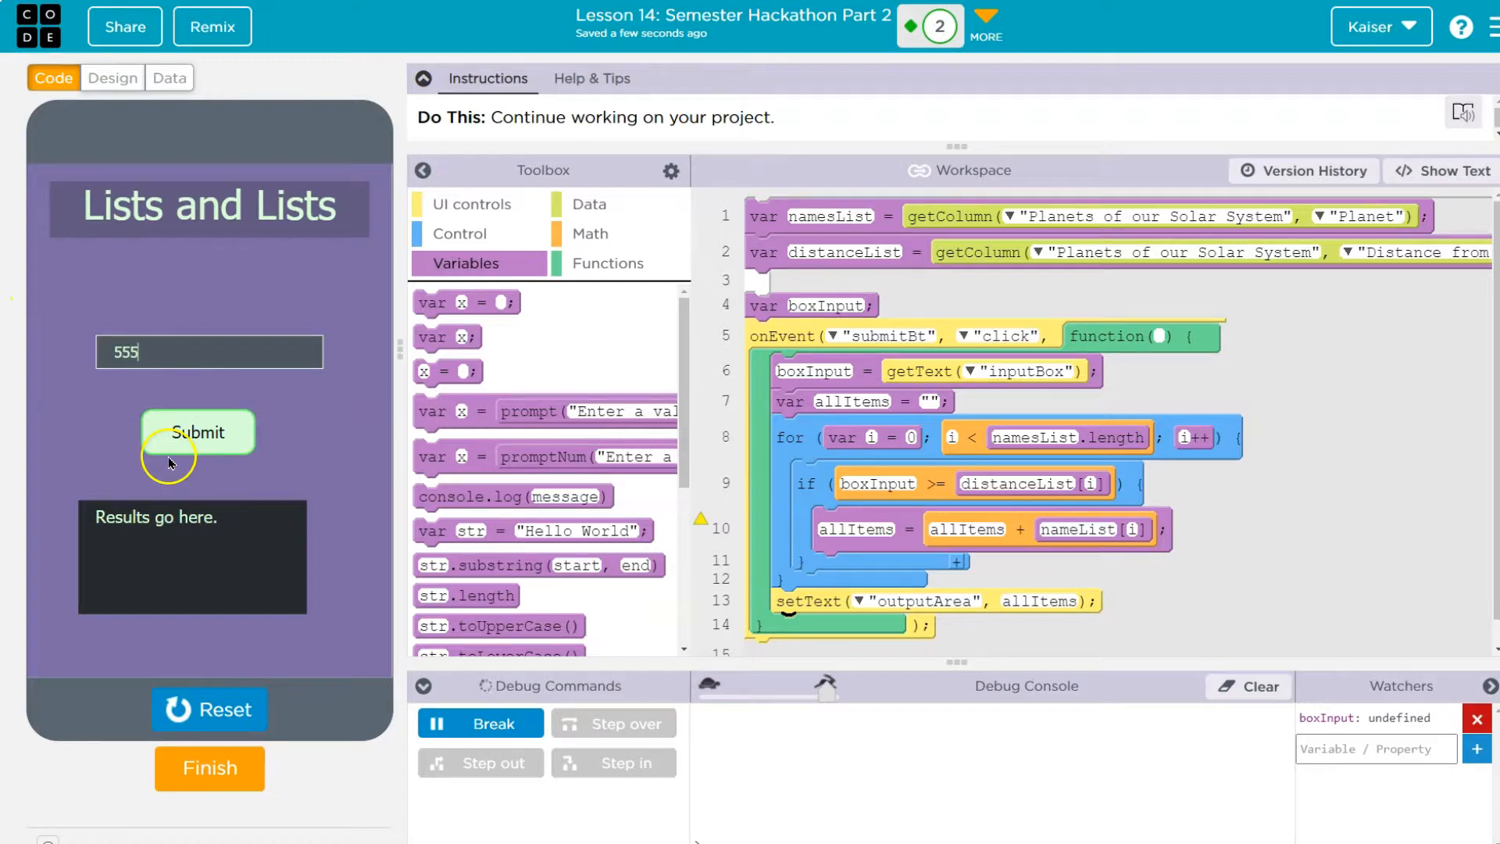
click(197, 431)
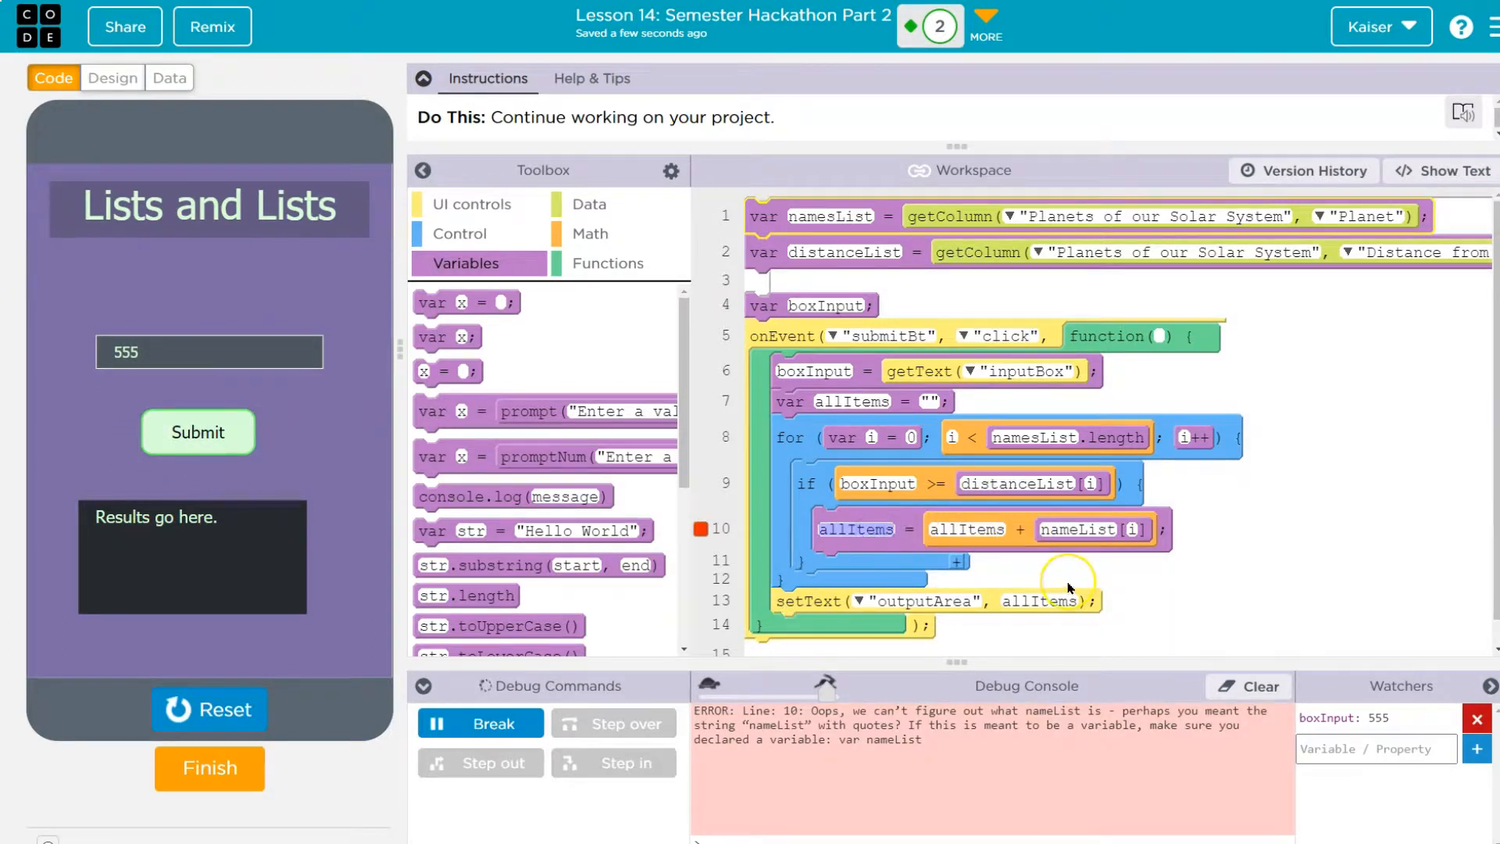
mouse_move(1034, 753)
text(s)
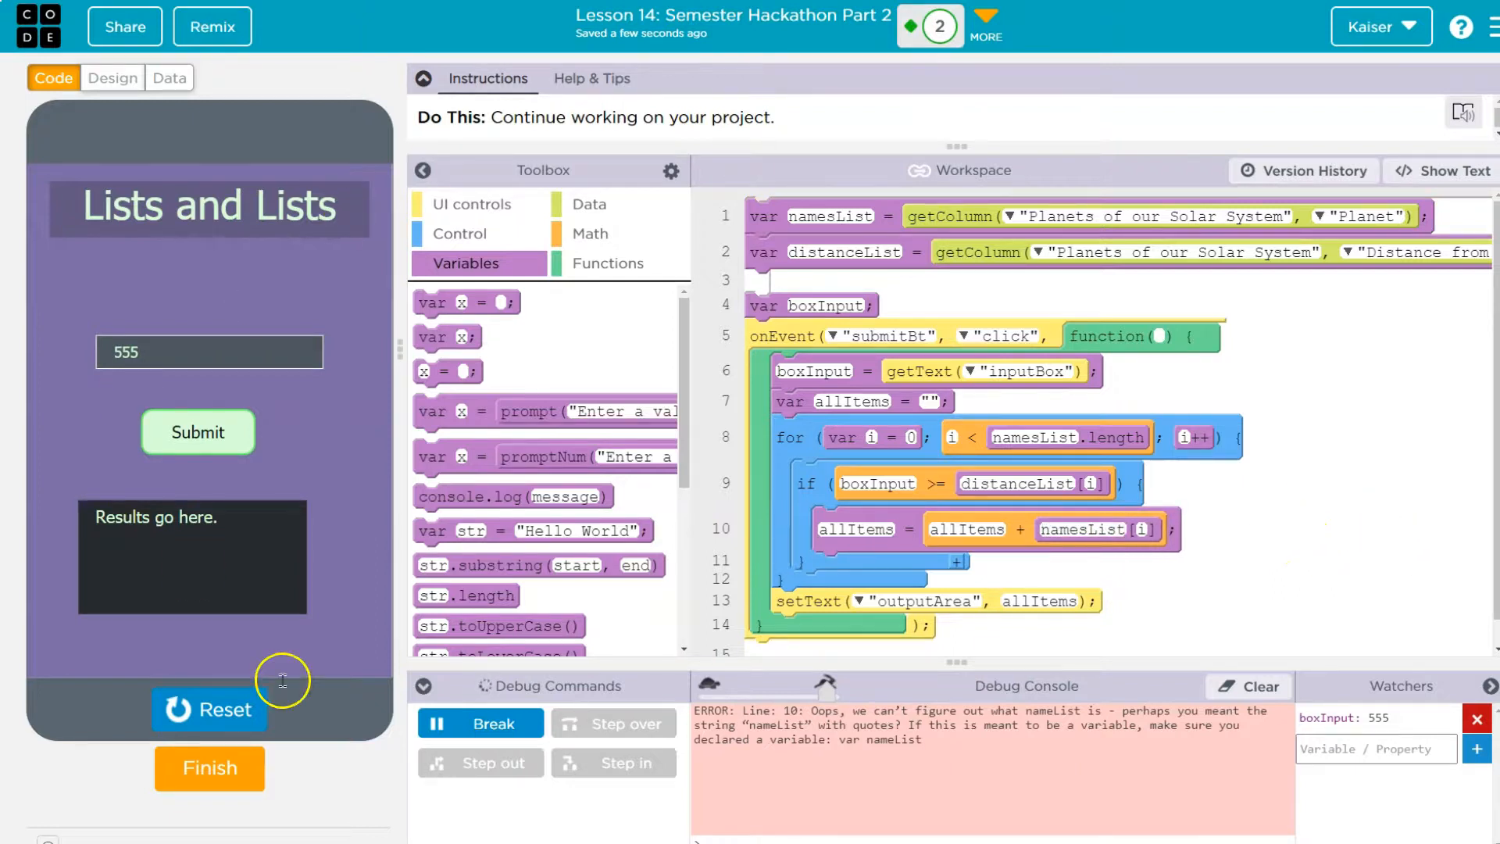
click(208, 709)
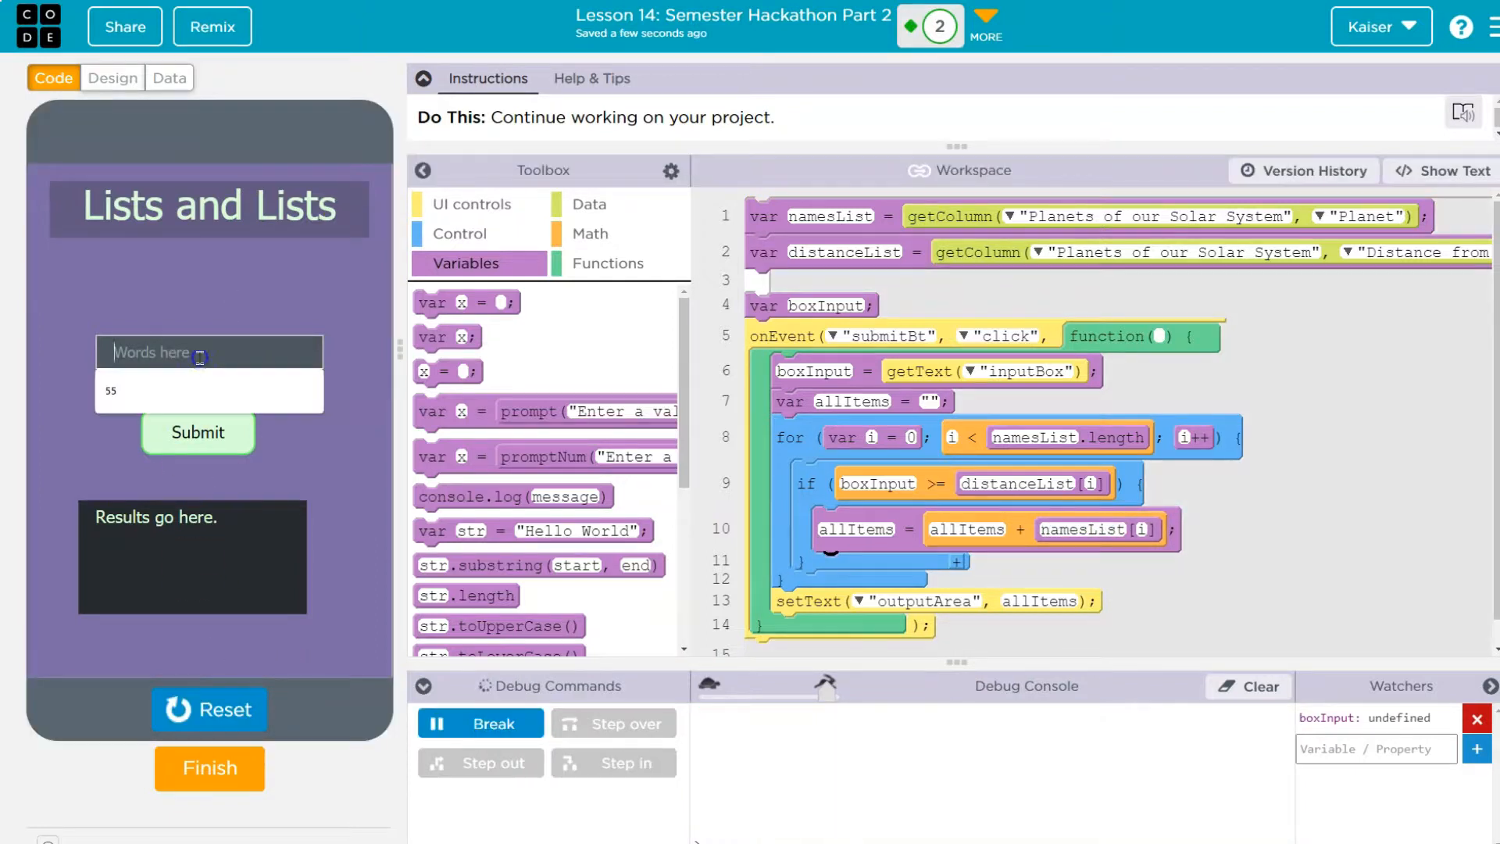
click(197, 433)
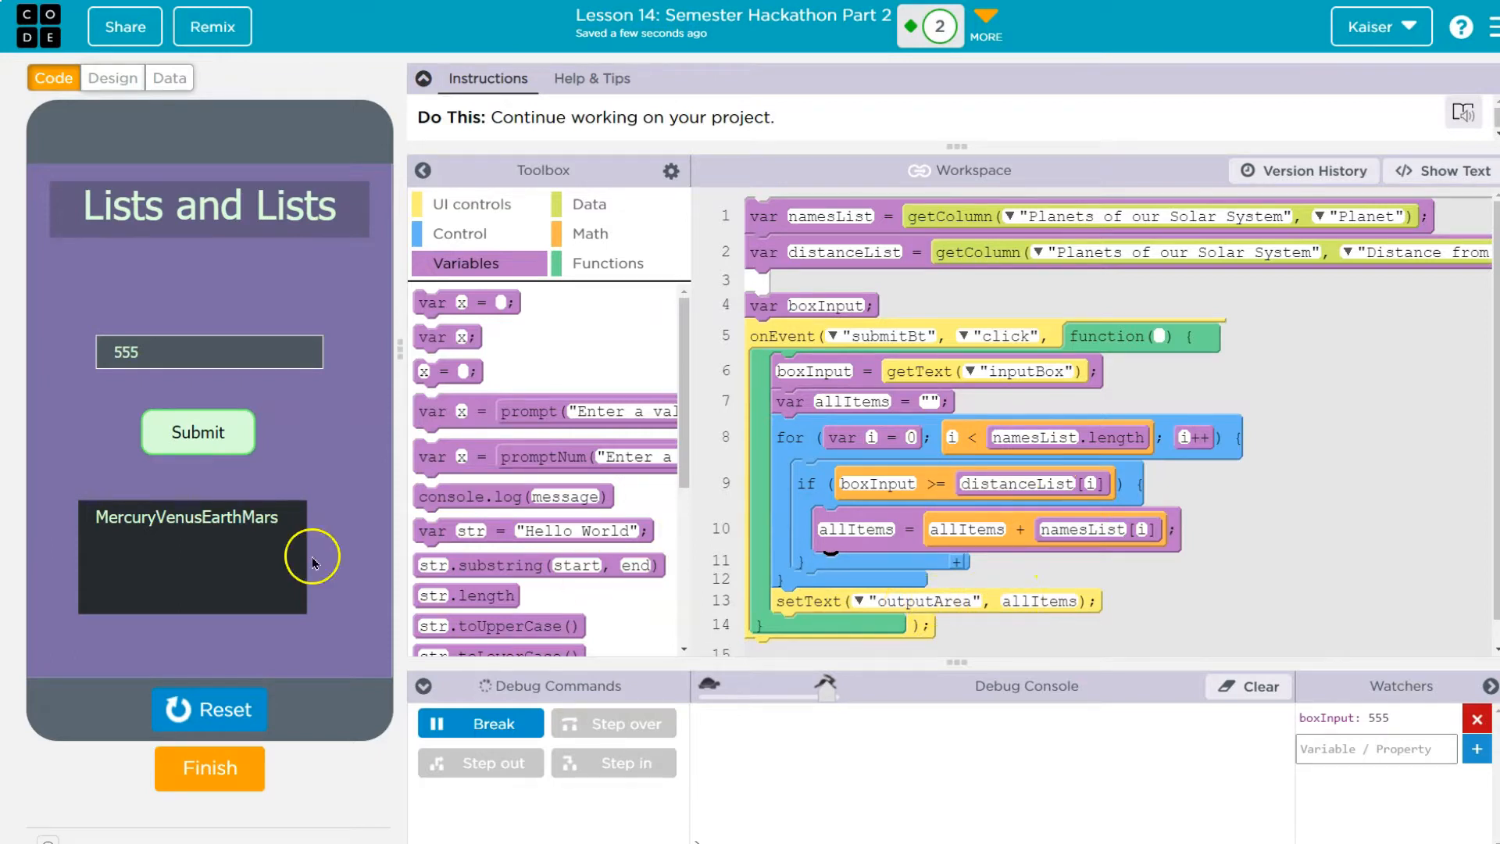
mouse_move(1447, 170)
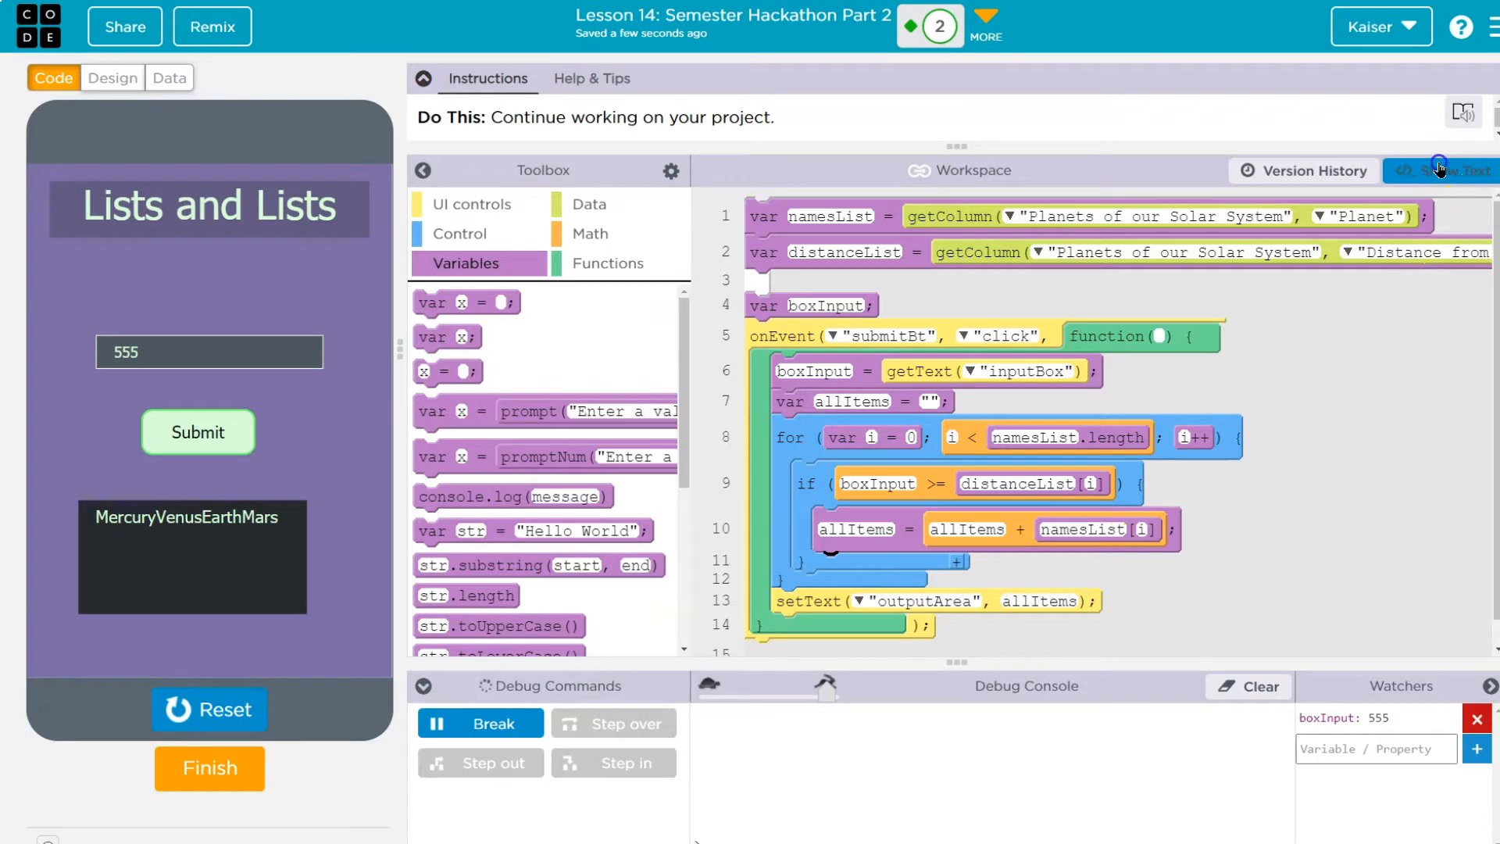
- In text view, append + "" after namesList[i] on line 10
click(1446, 171)
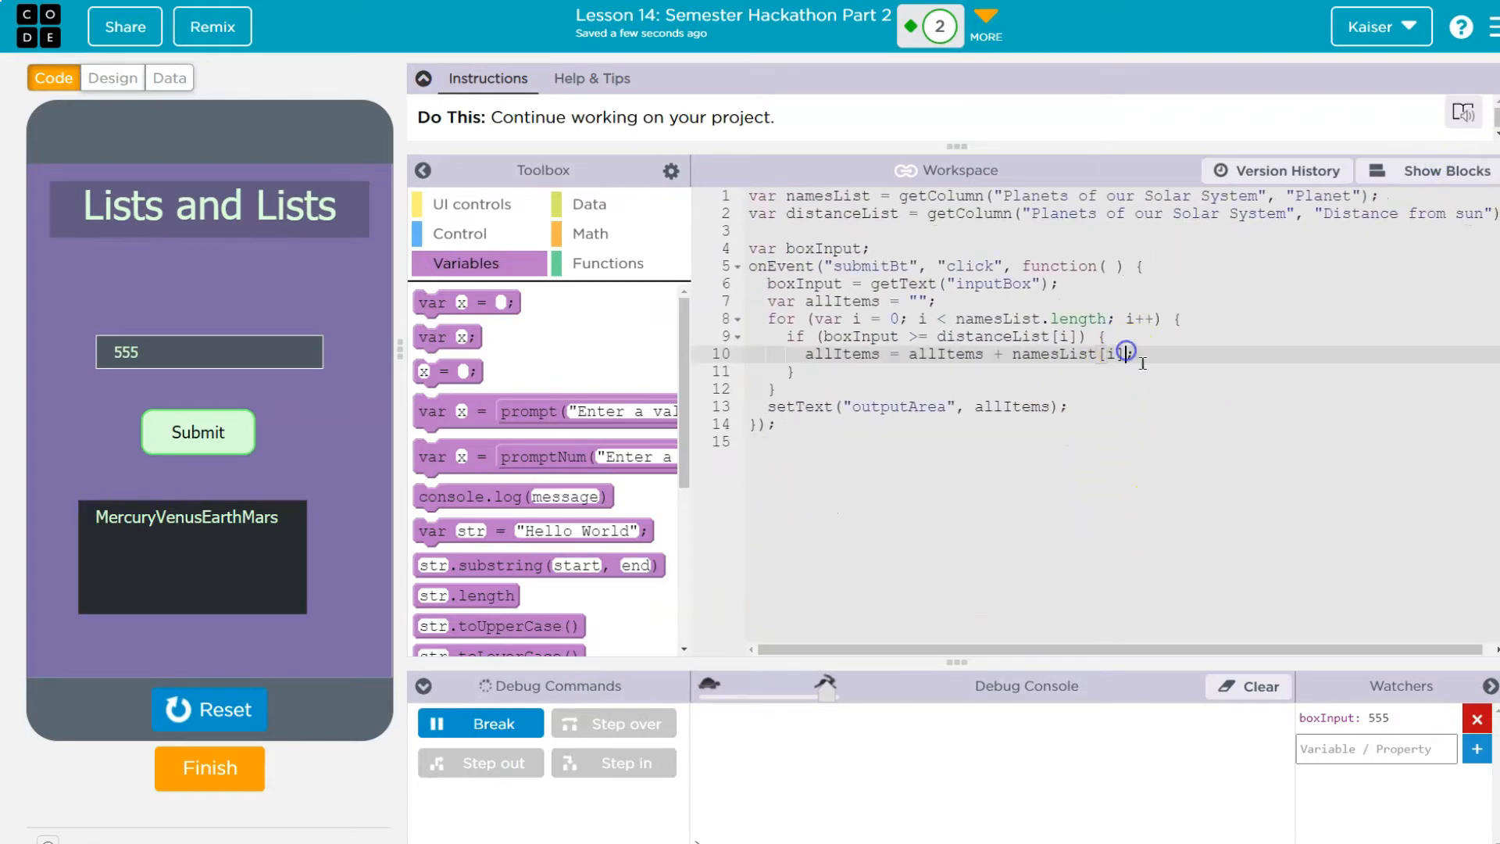
text(+)
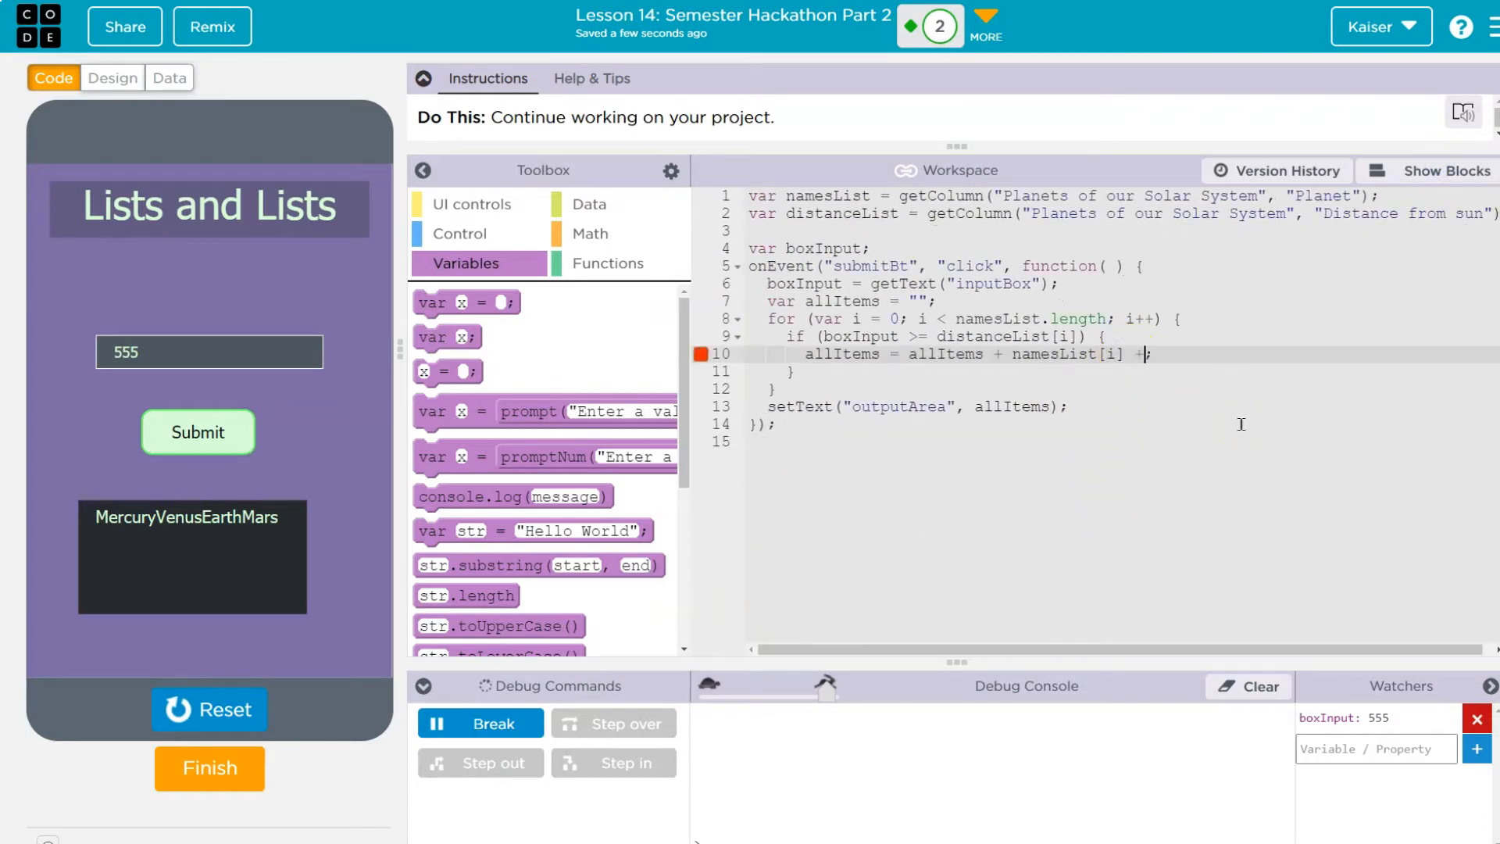
text("")
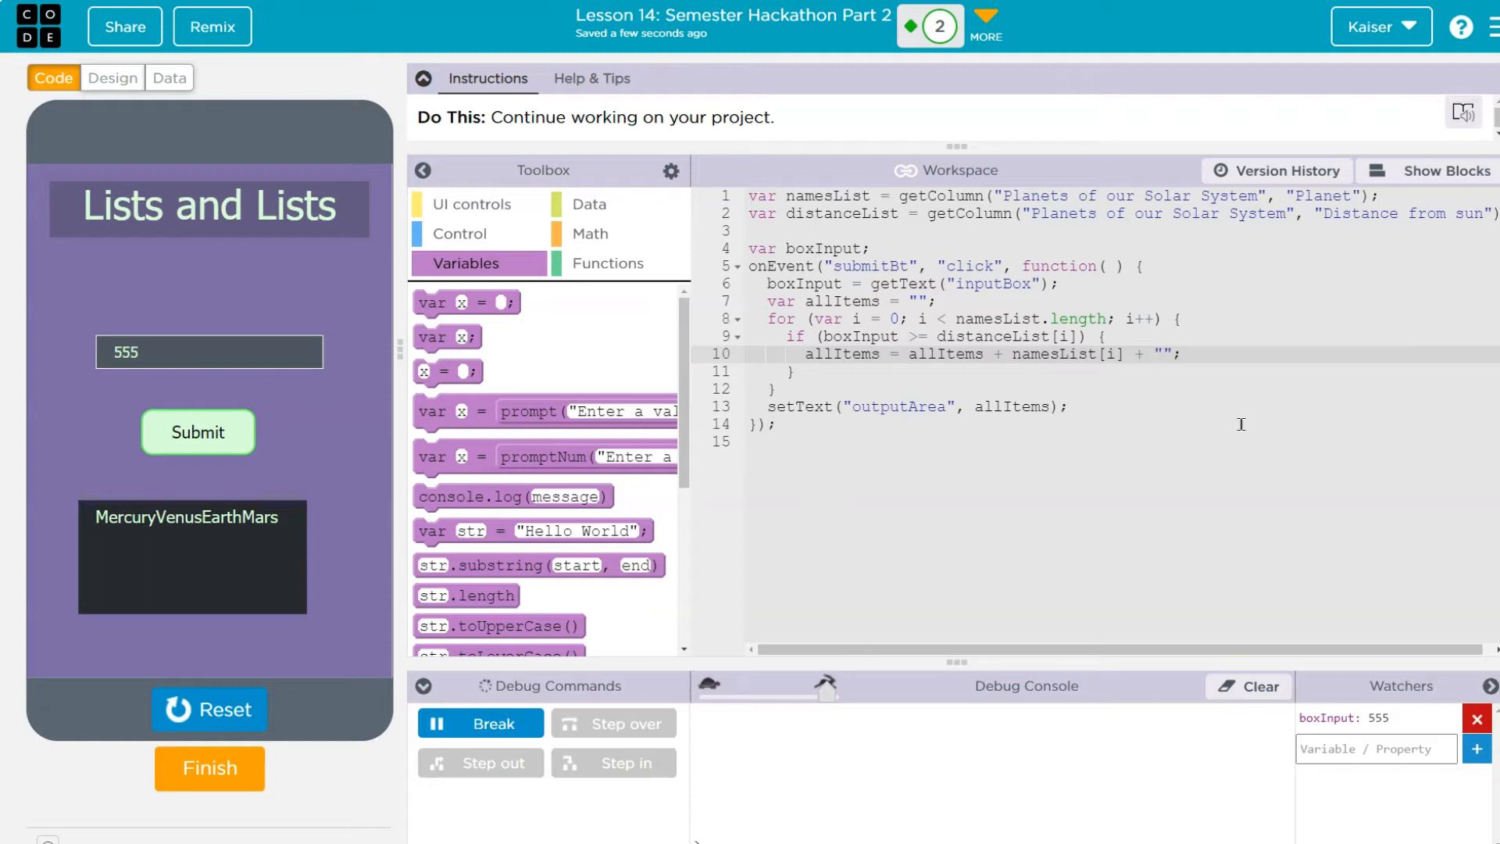